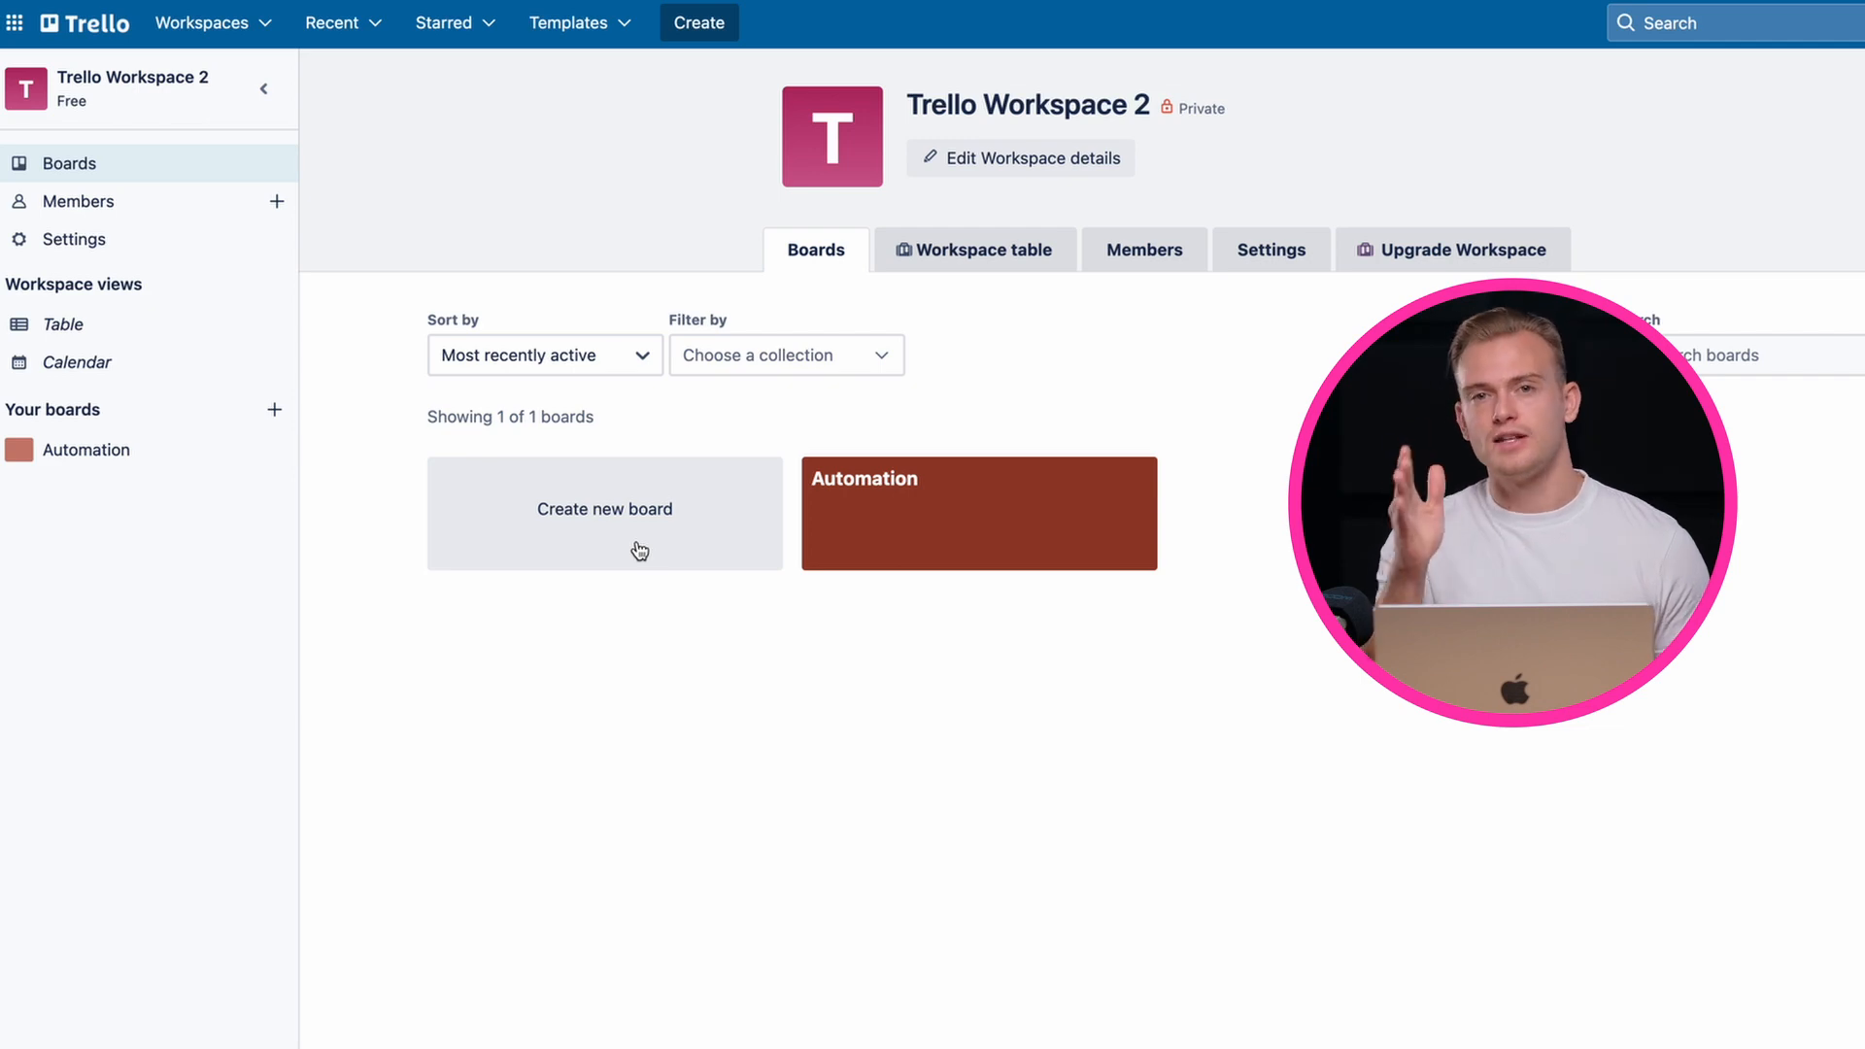
Create a new board titled 'Social Media' with the default space background.
click(604, 509)
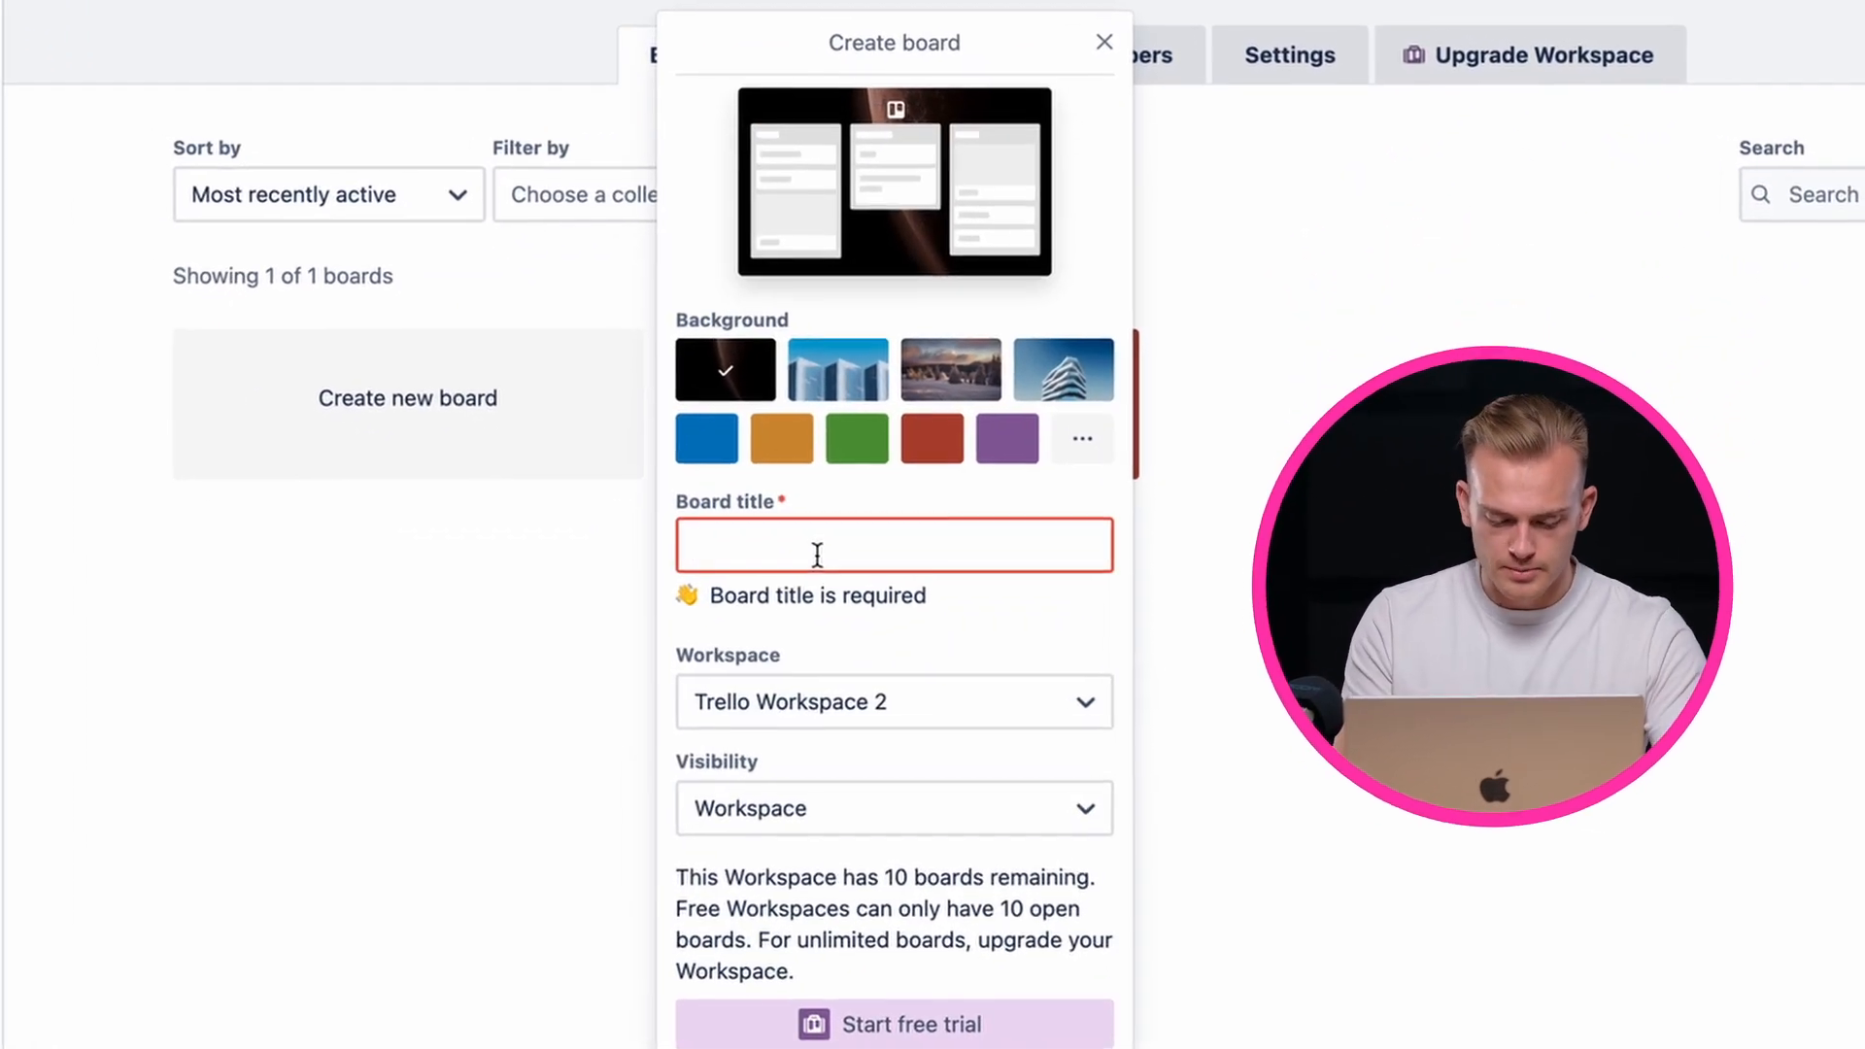
text(Social M)
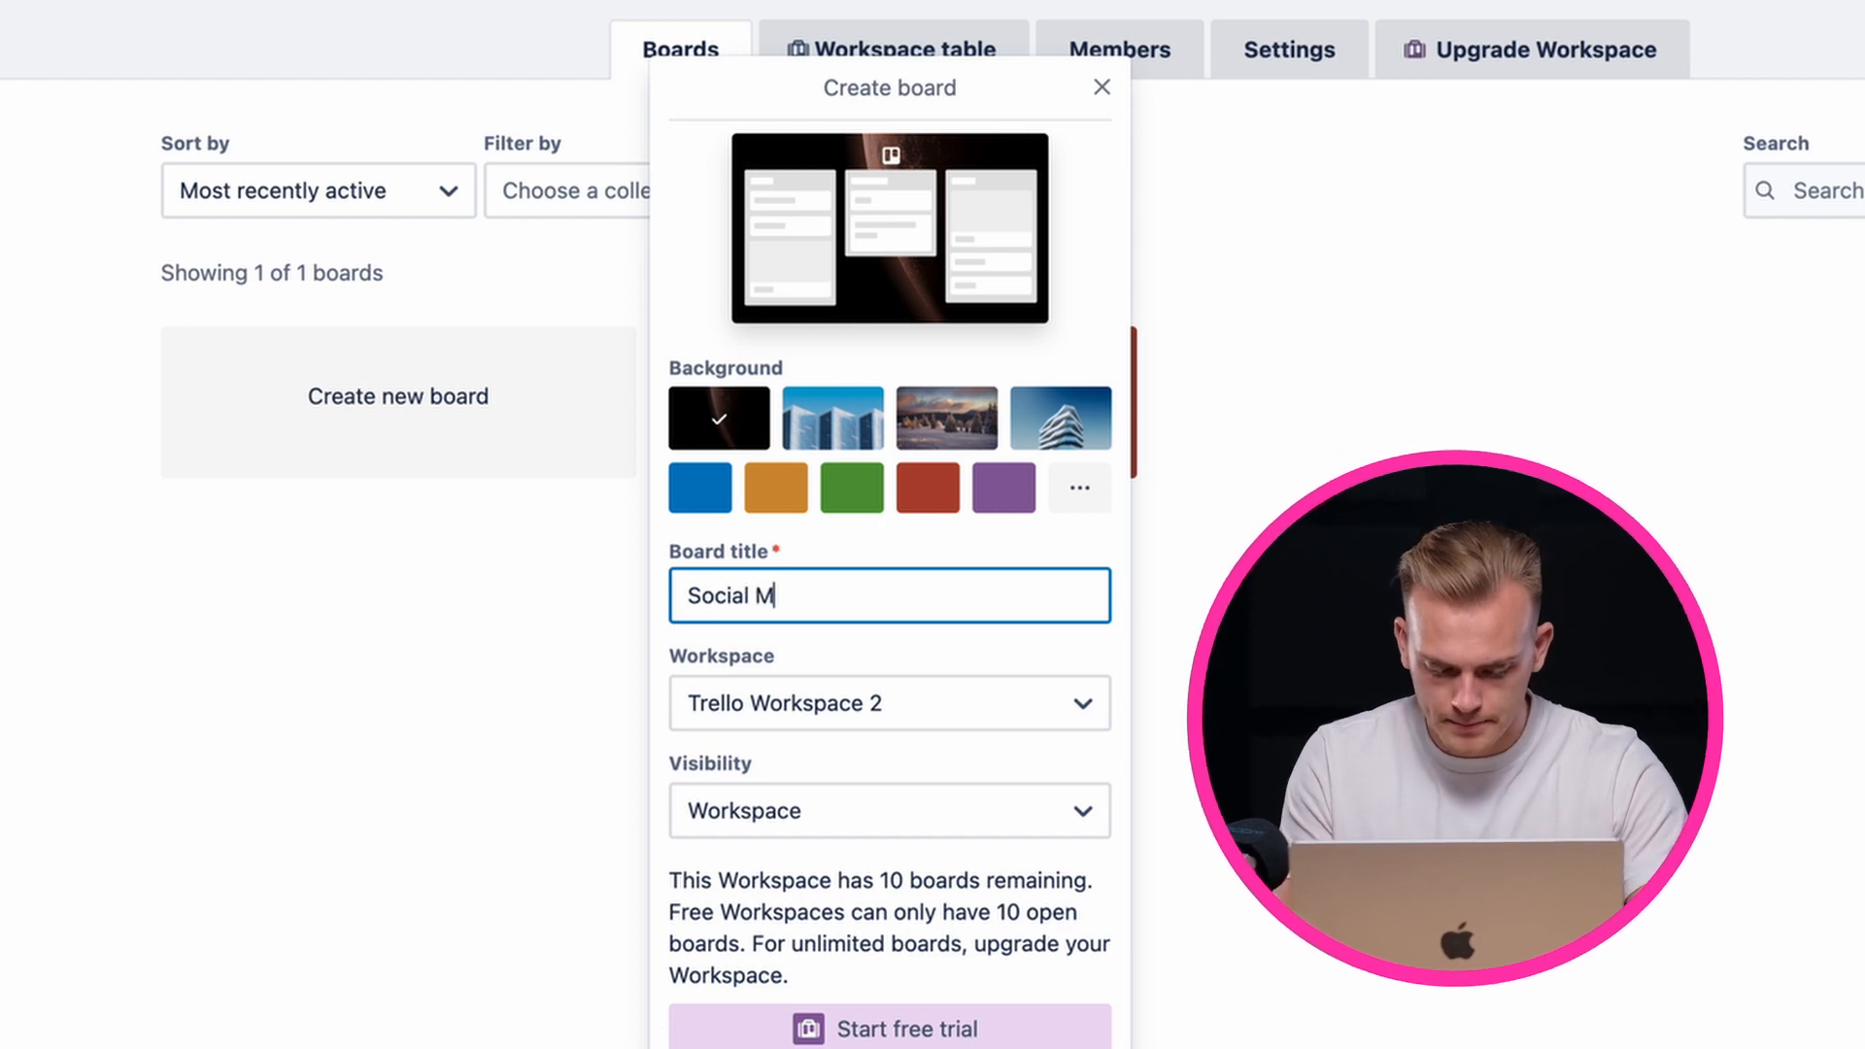
text(edia)
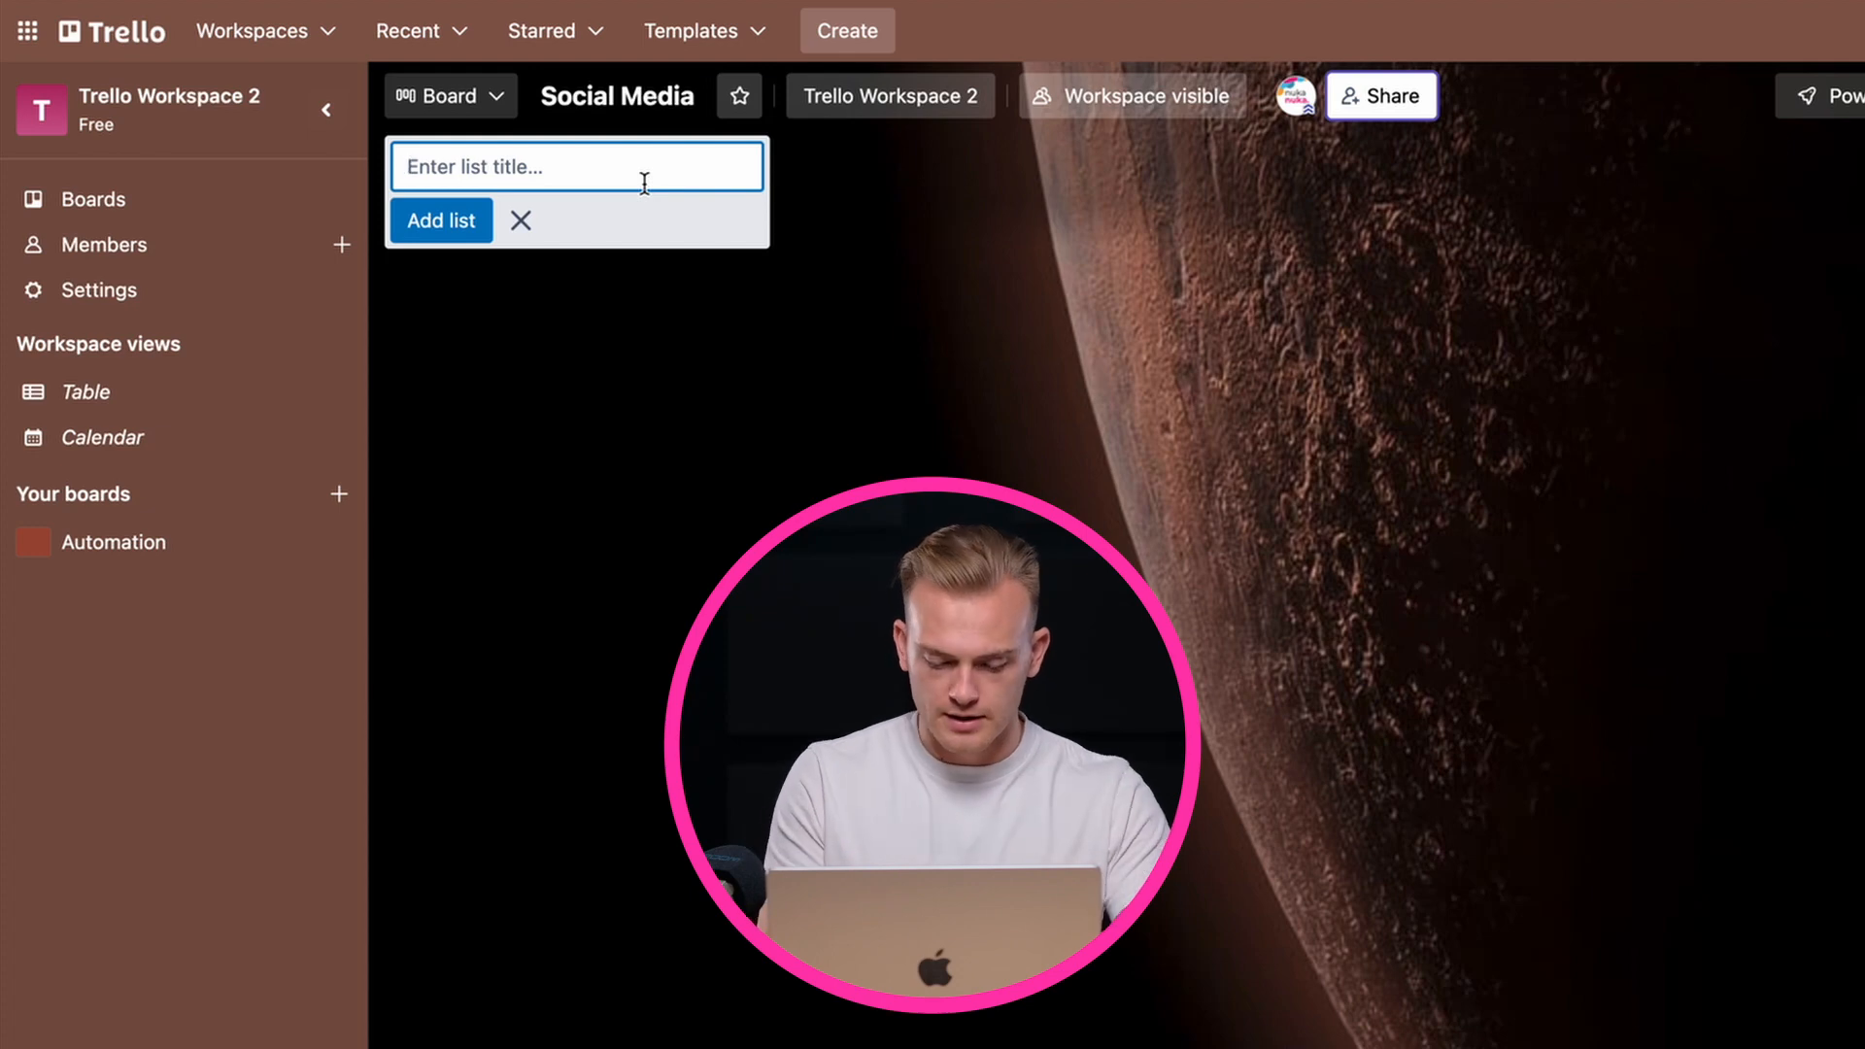
Add the To Do and Work In Progess lists.
text(To D)
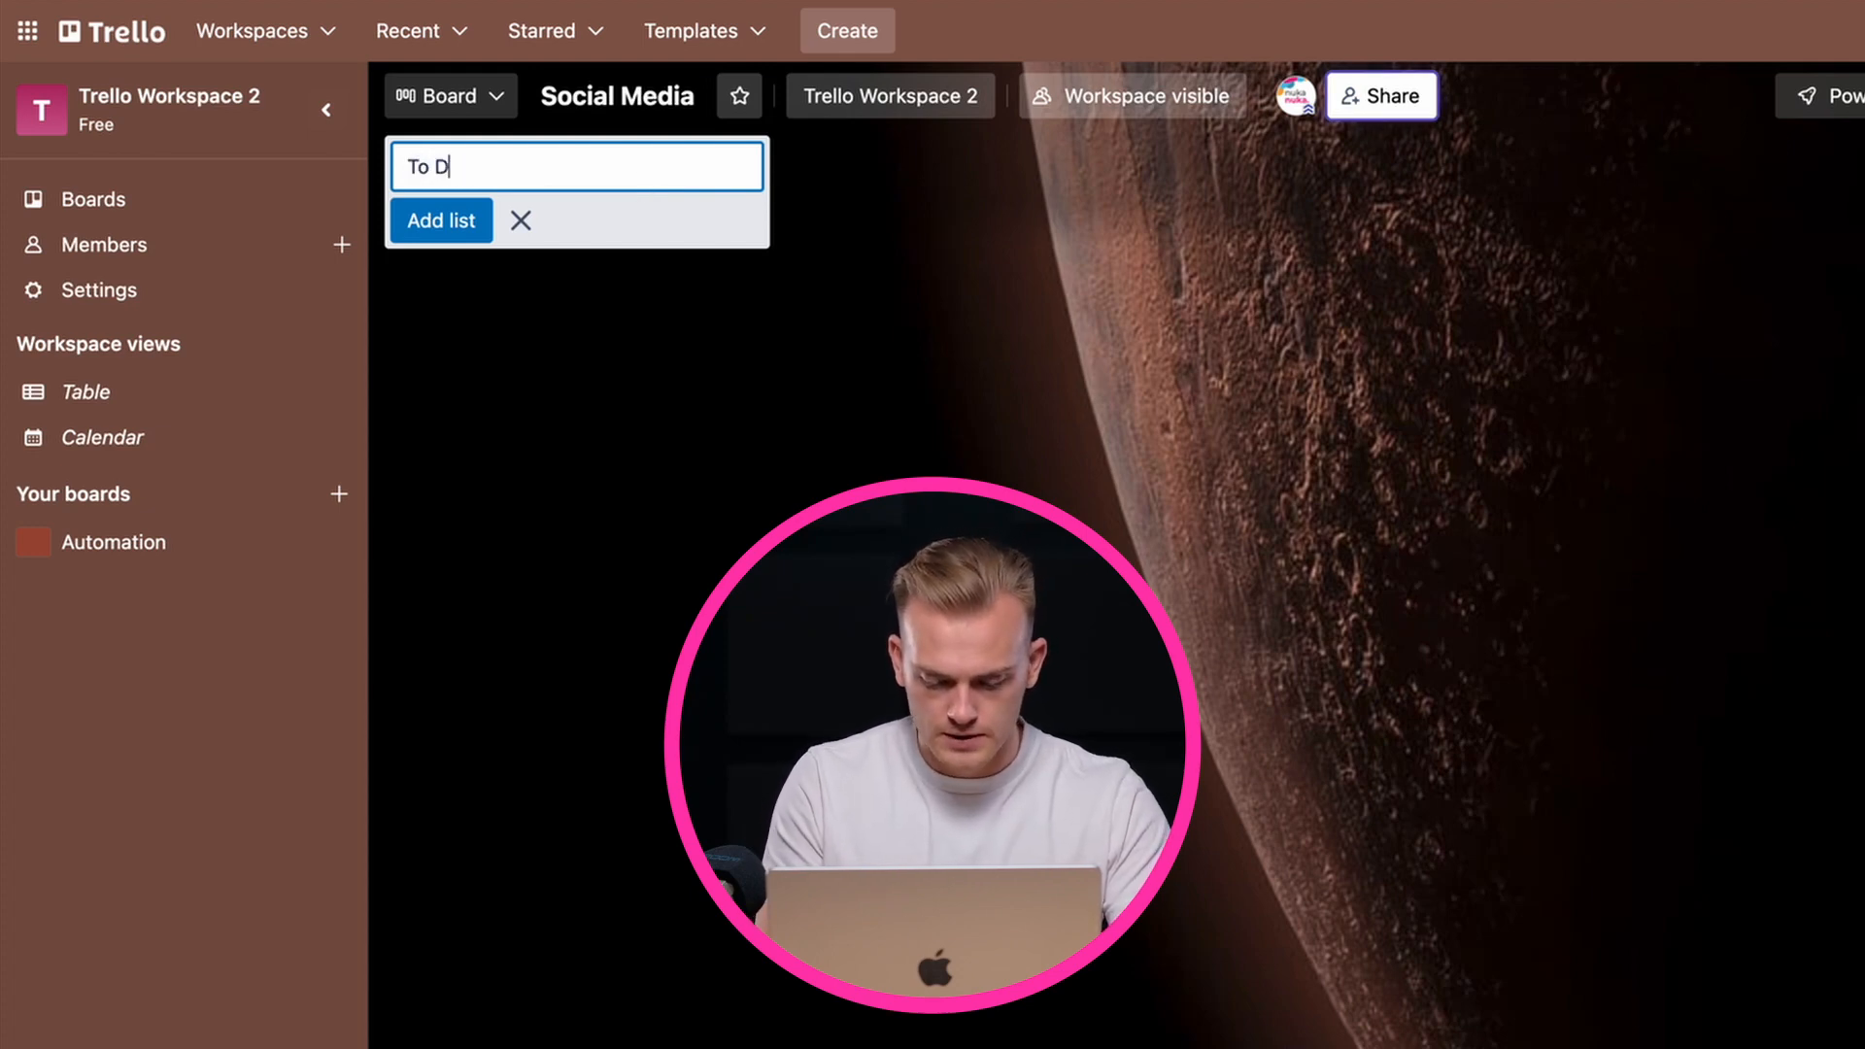
click(440, 220)
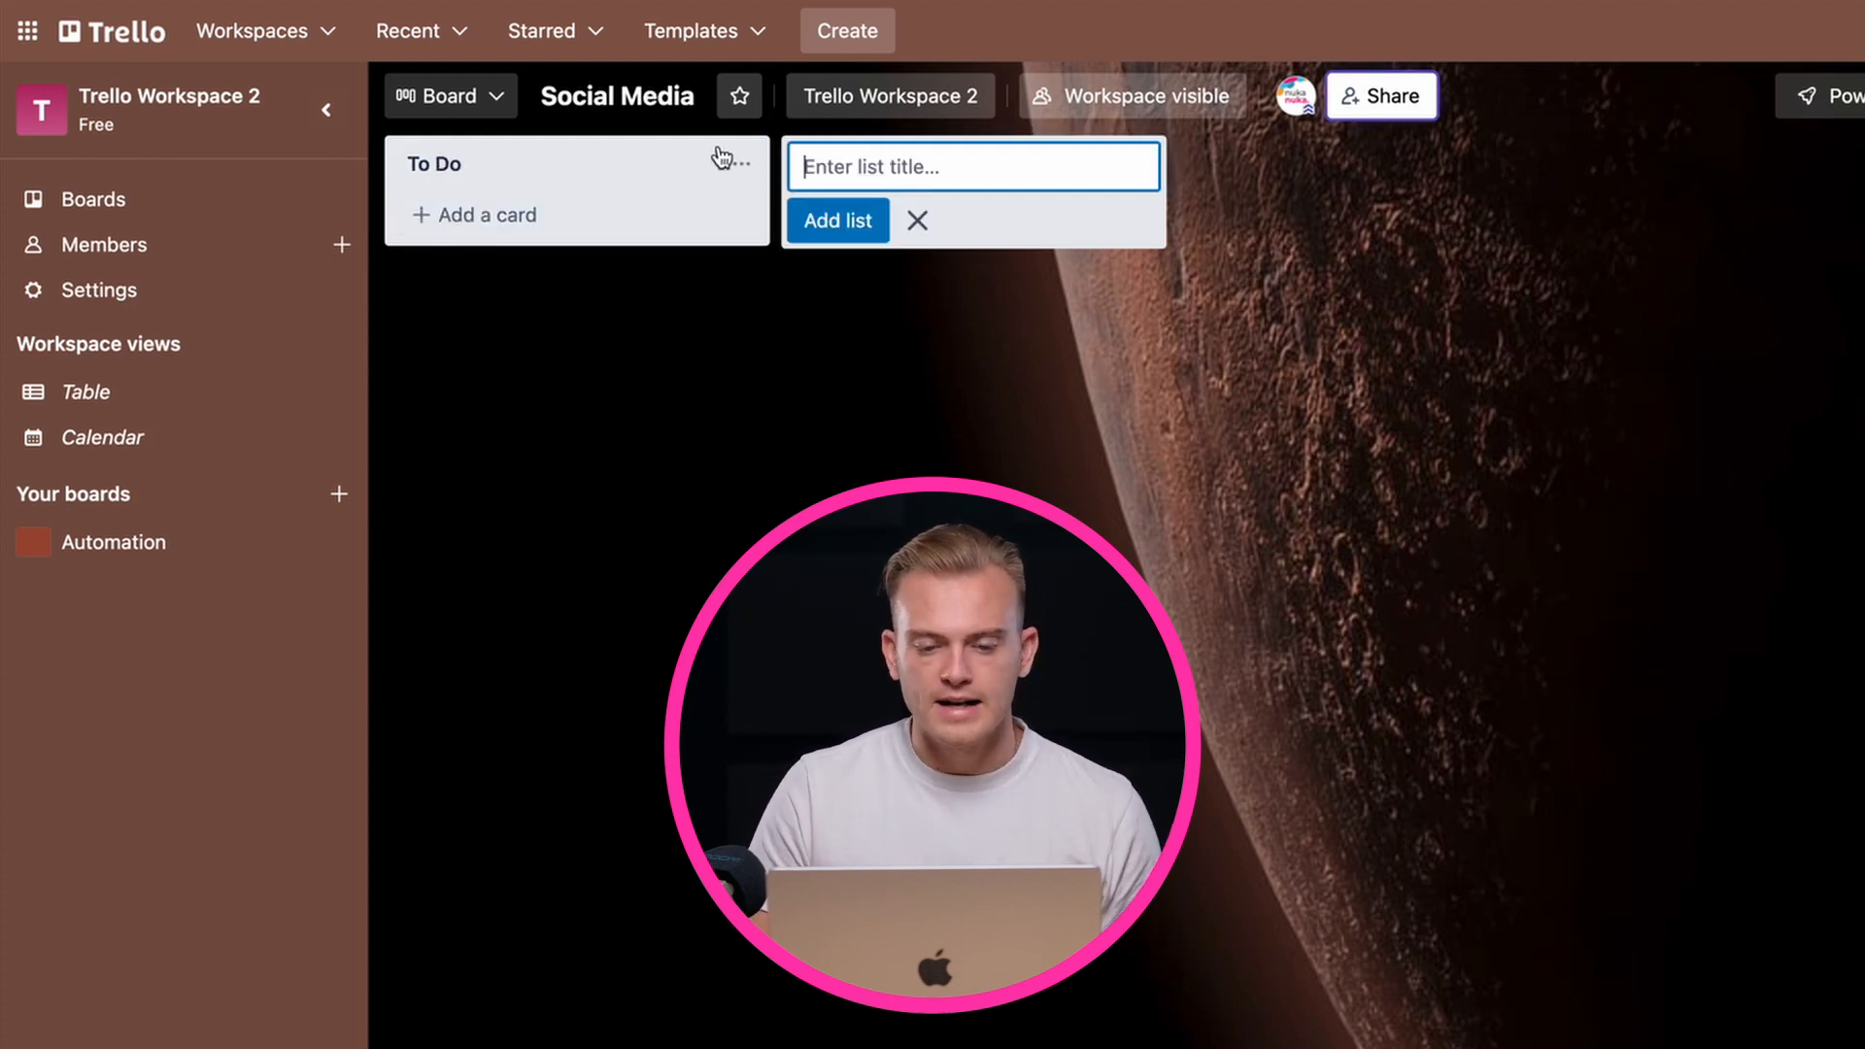
text(W)
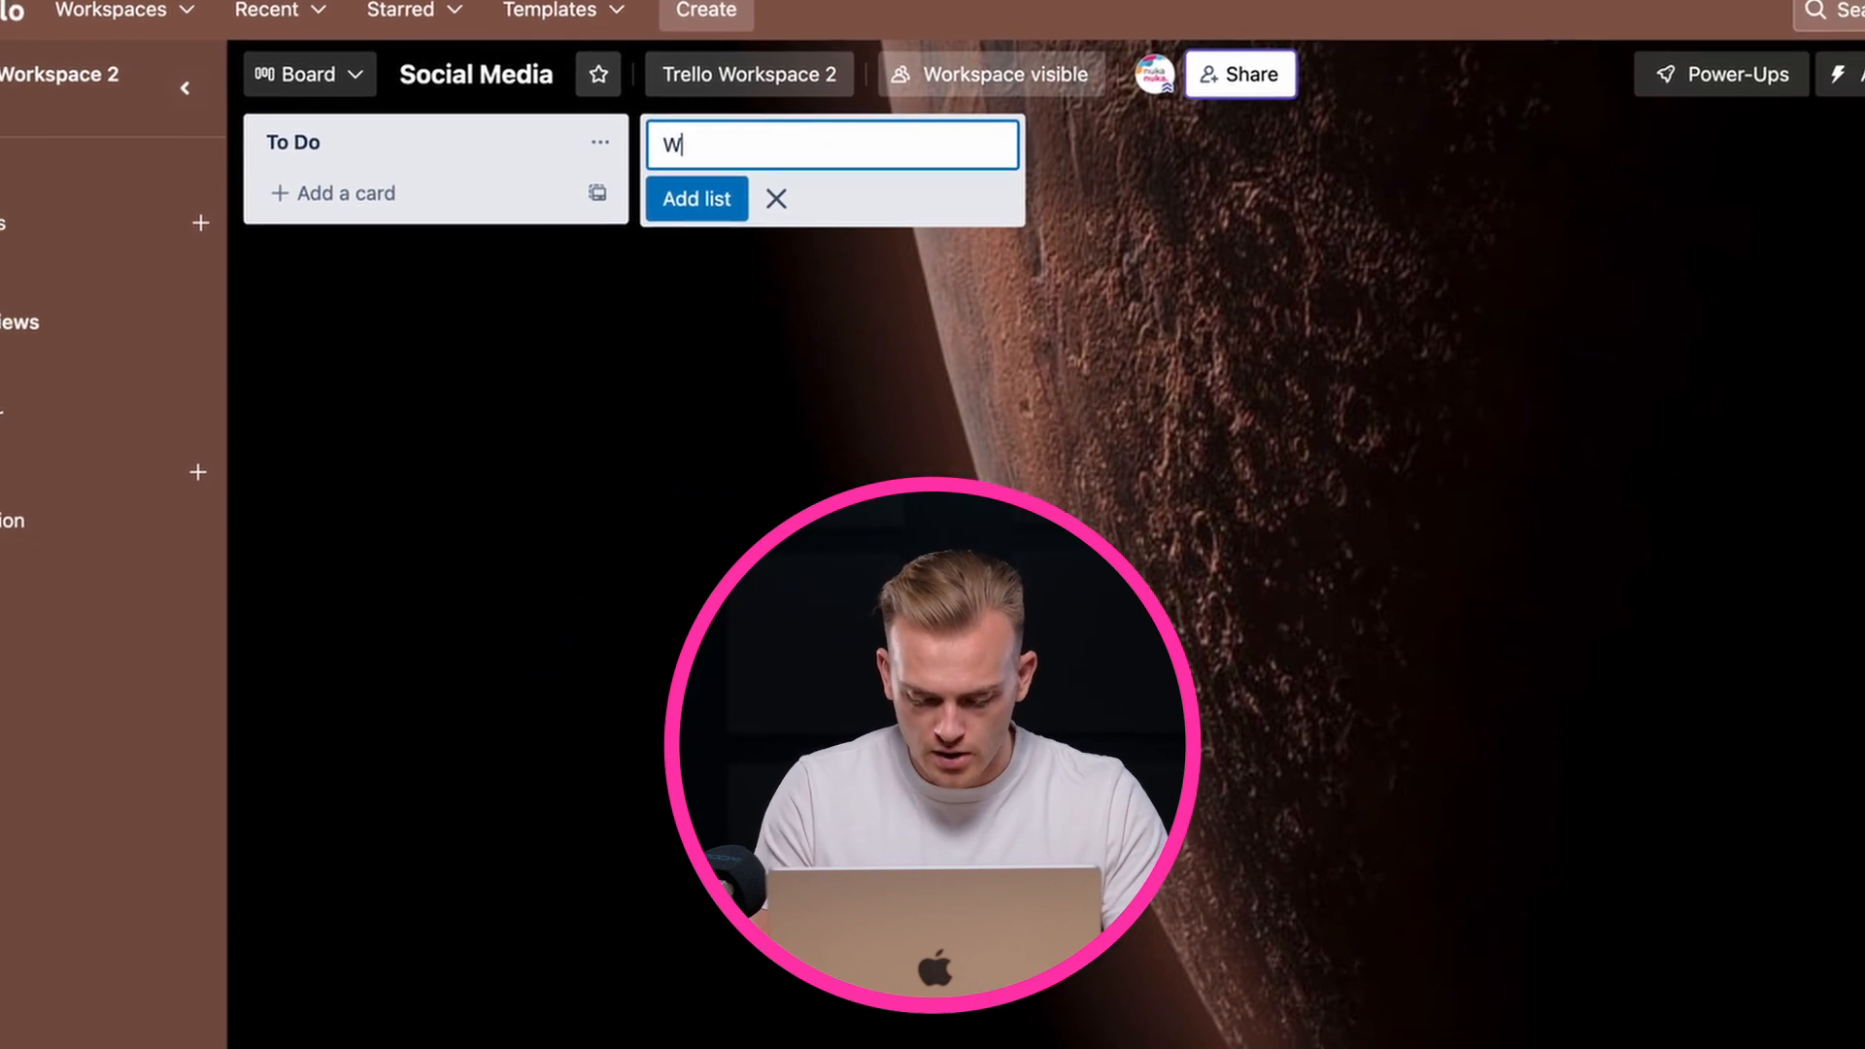
text(ork In)
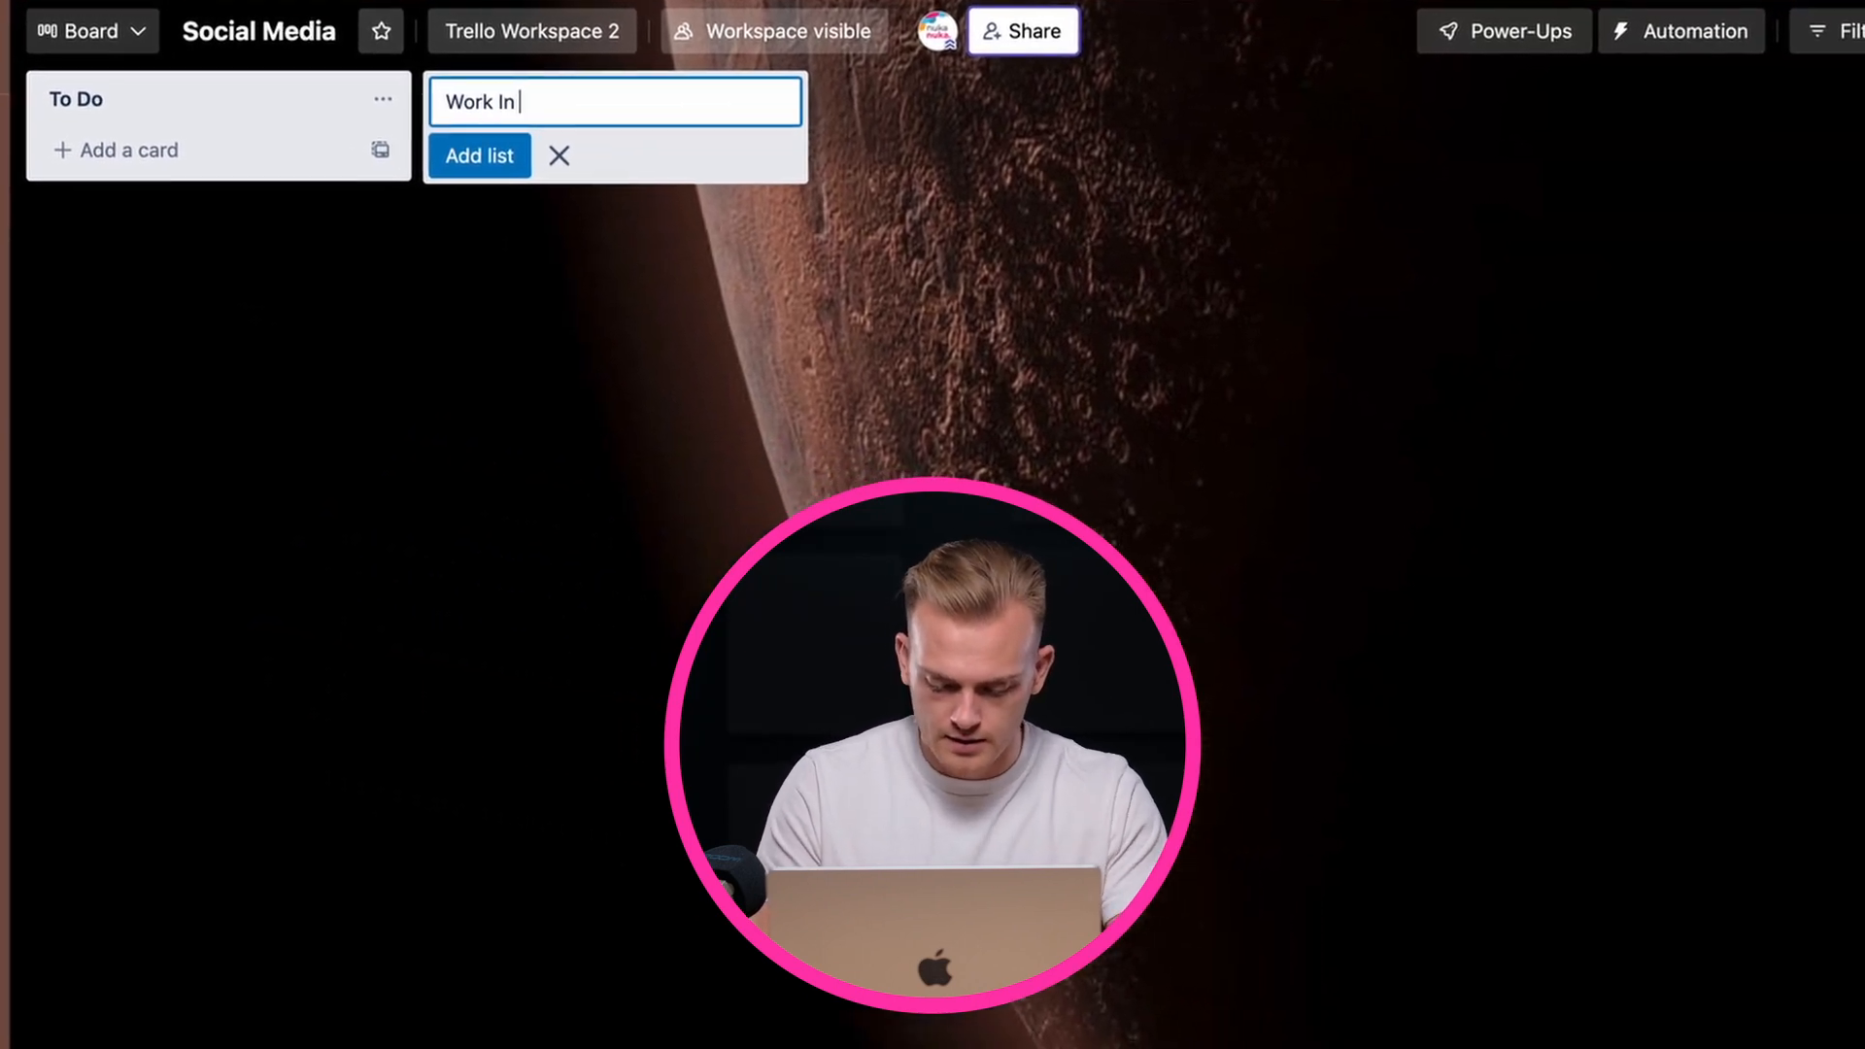
text(Progess)
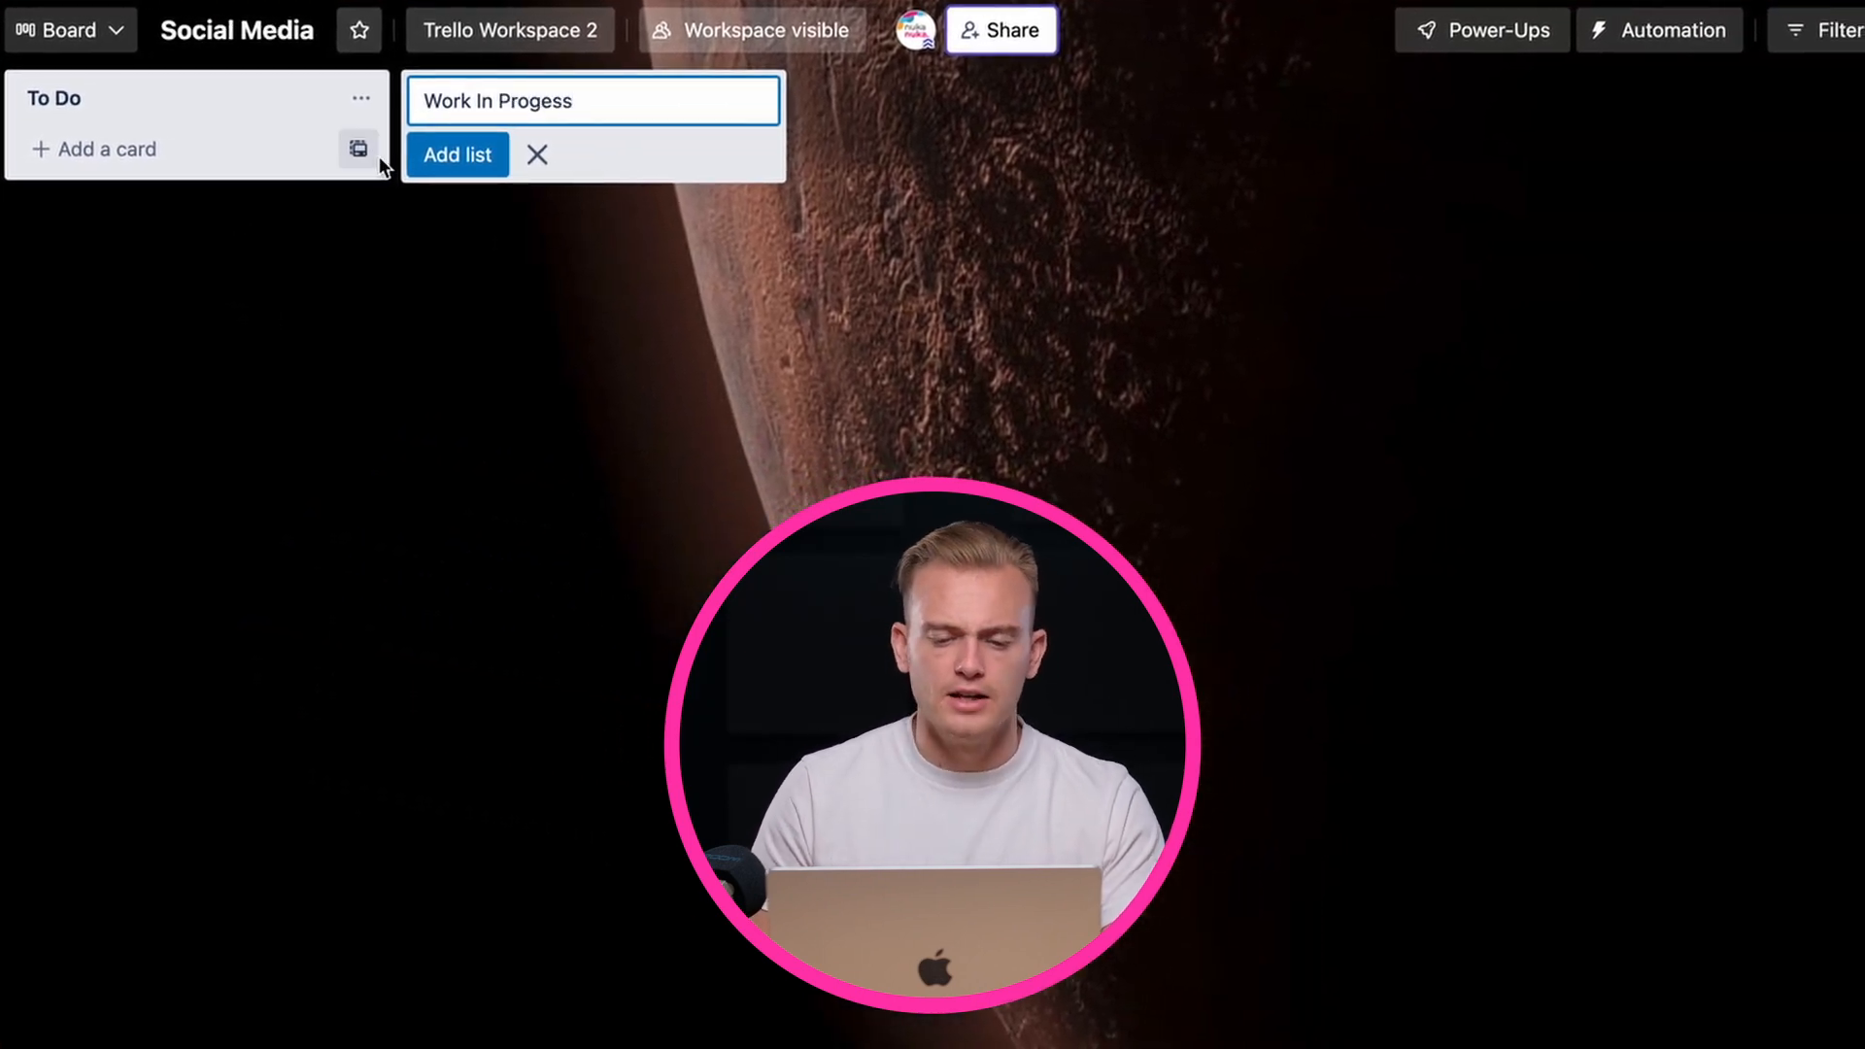
click(457, 155)
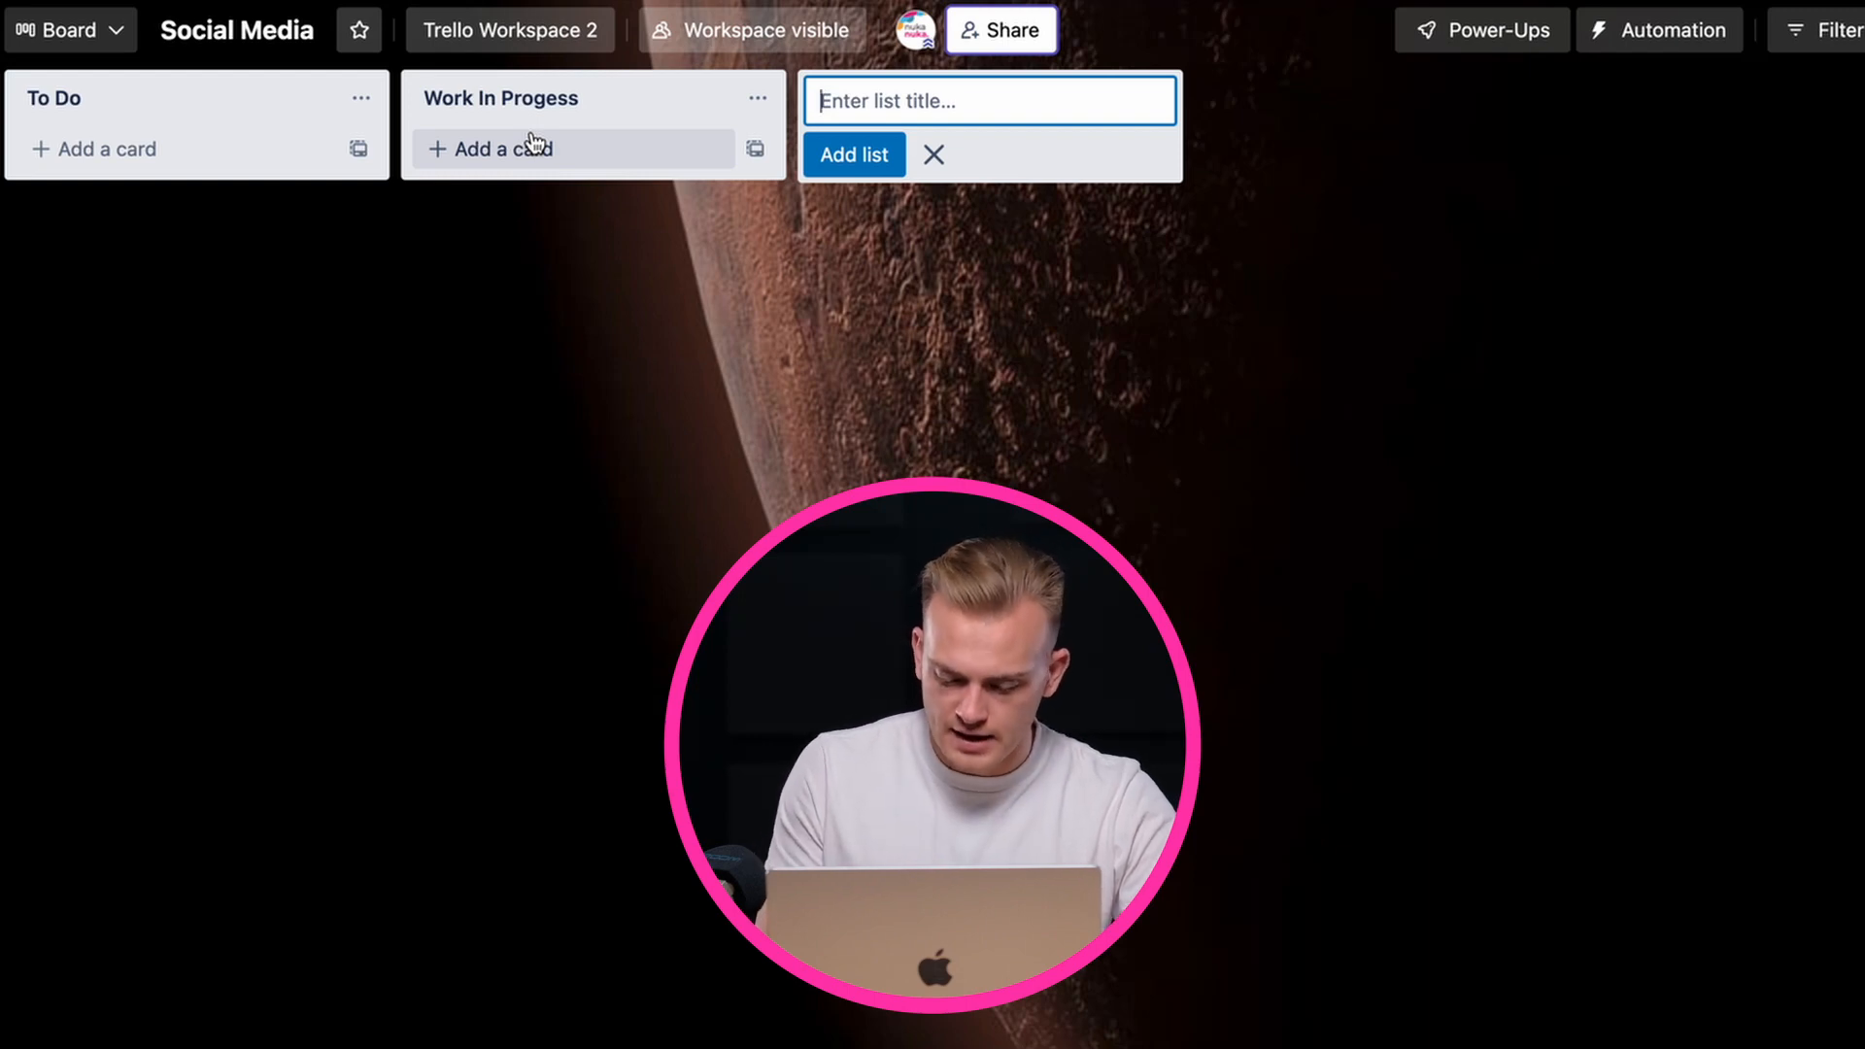
Add the Work For Approval, Approved Work and Scheduled lists, then stop adding lists.
text(Work Fro)
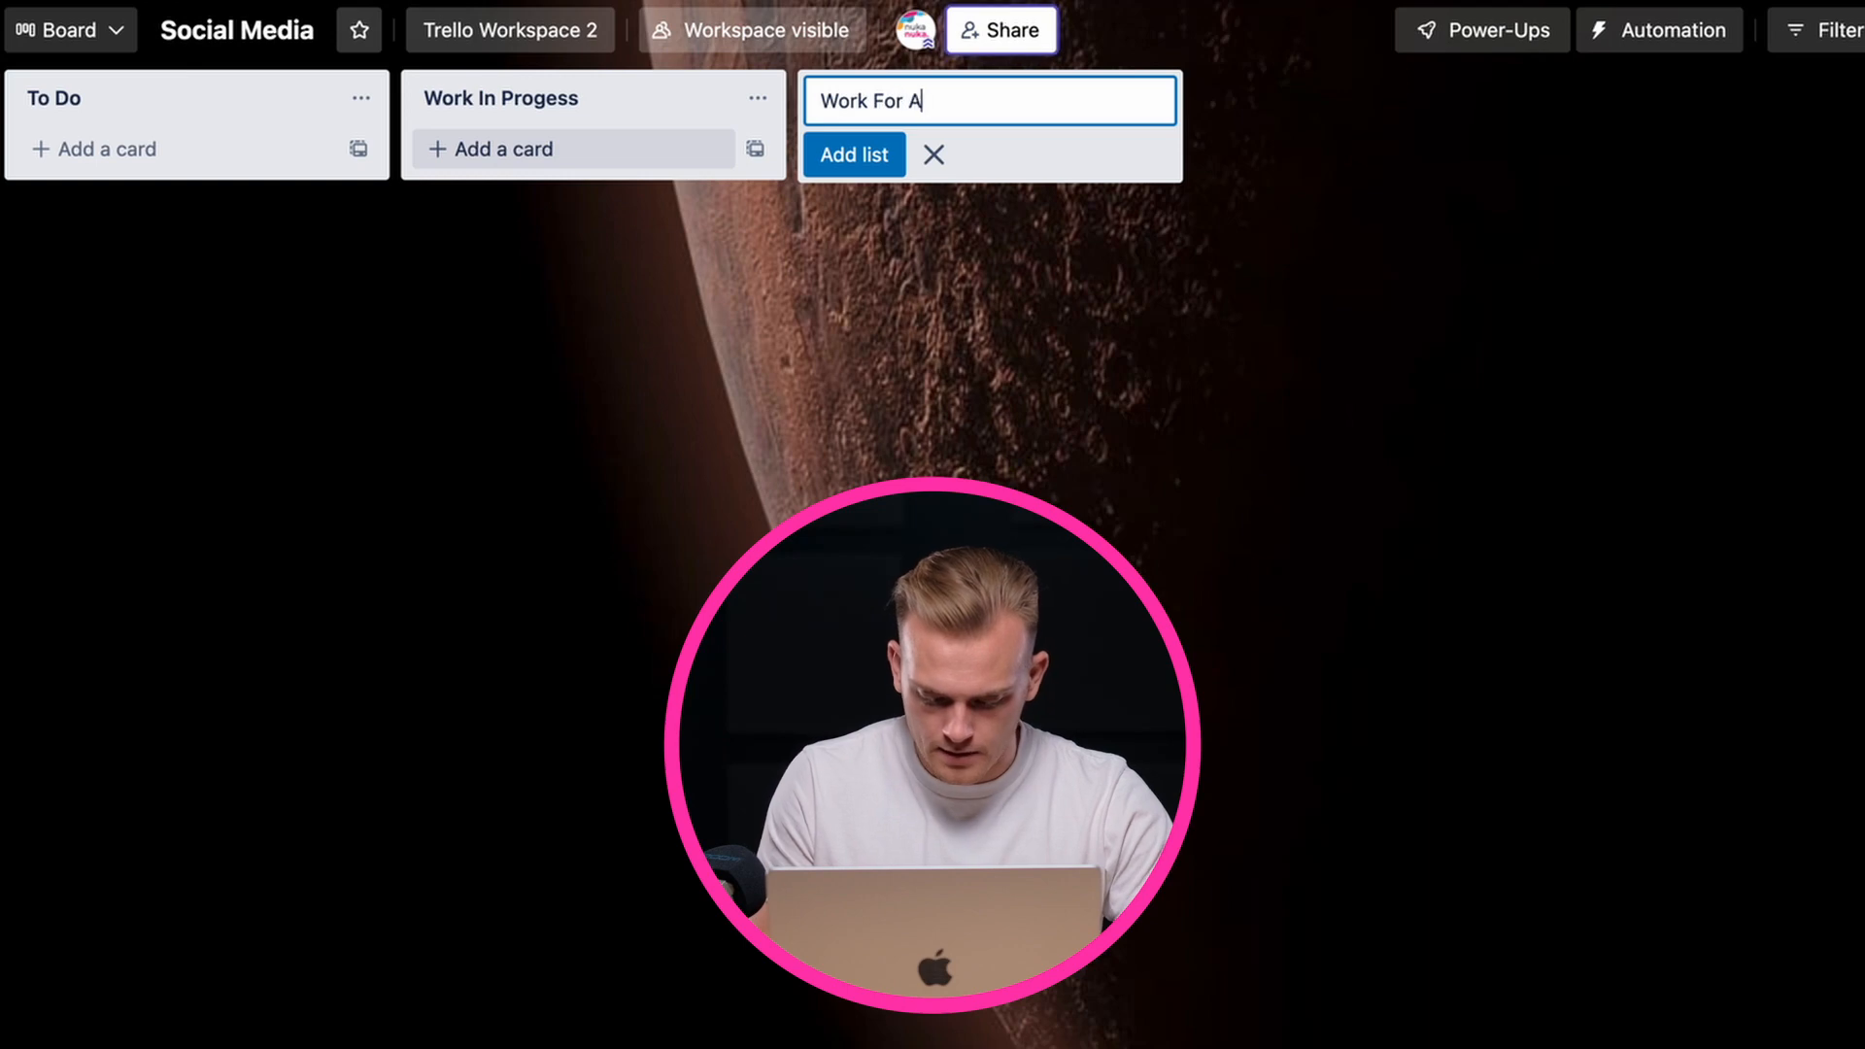
text(pproval)
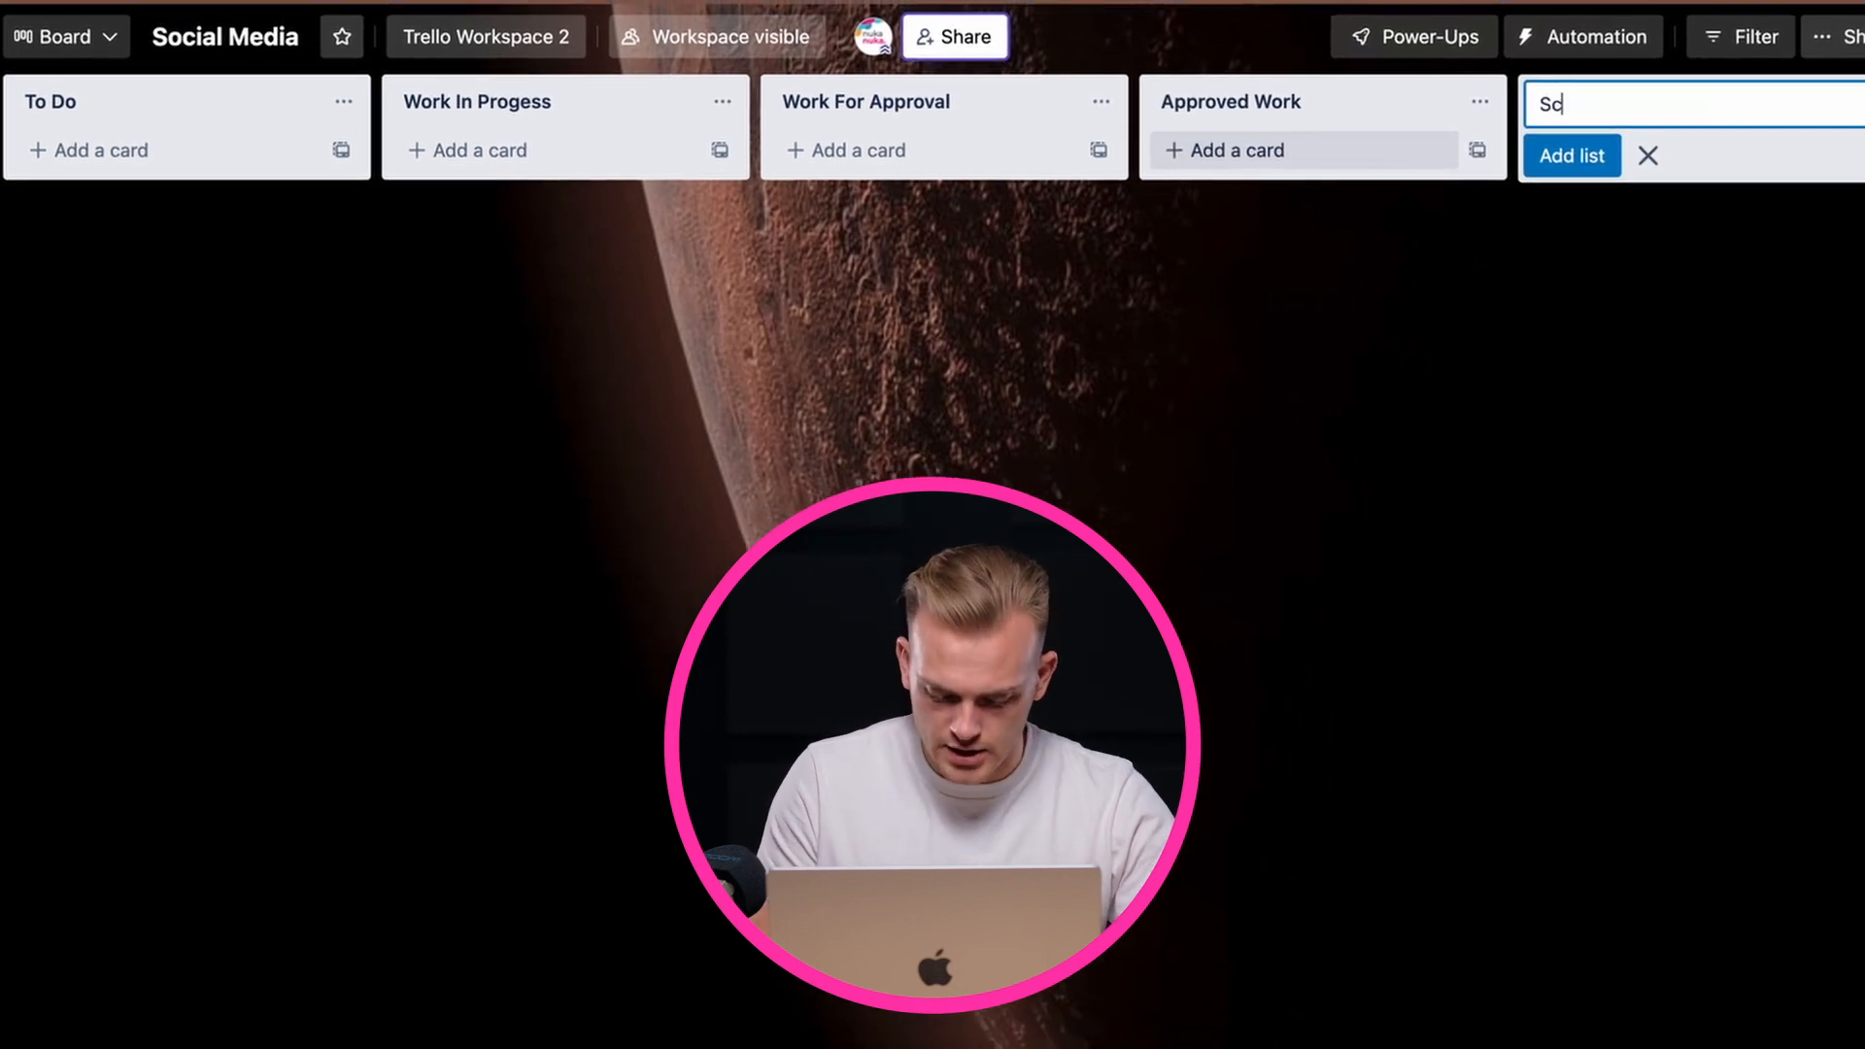
click(1572, 155)
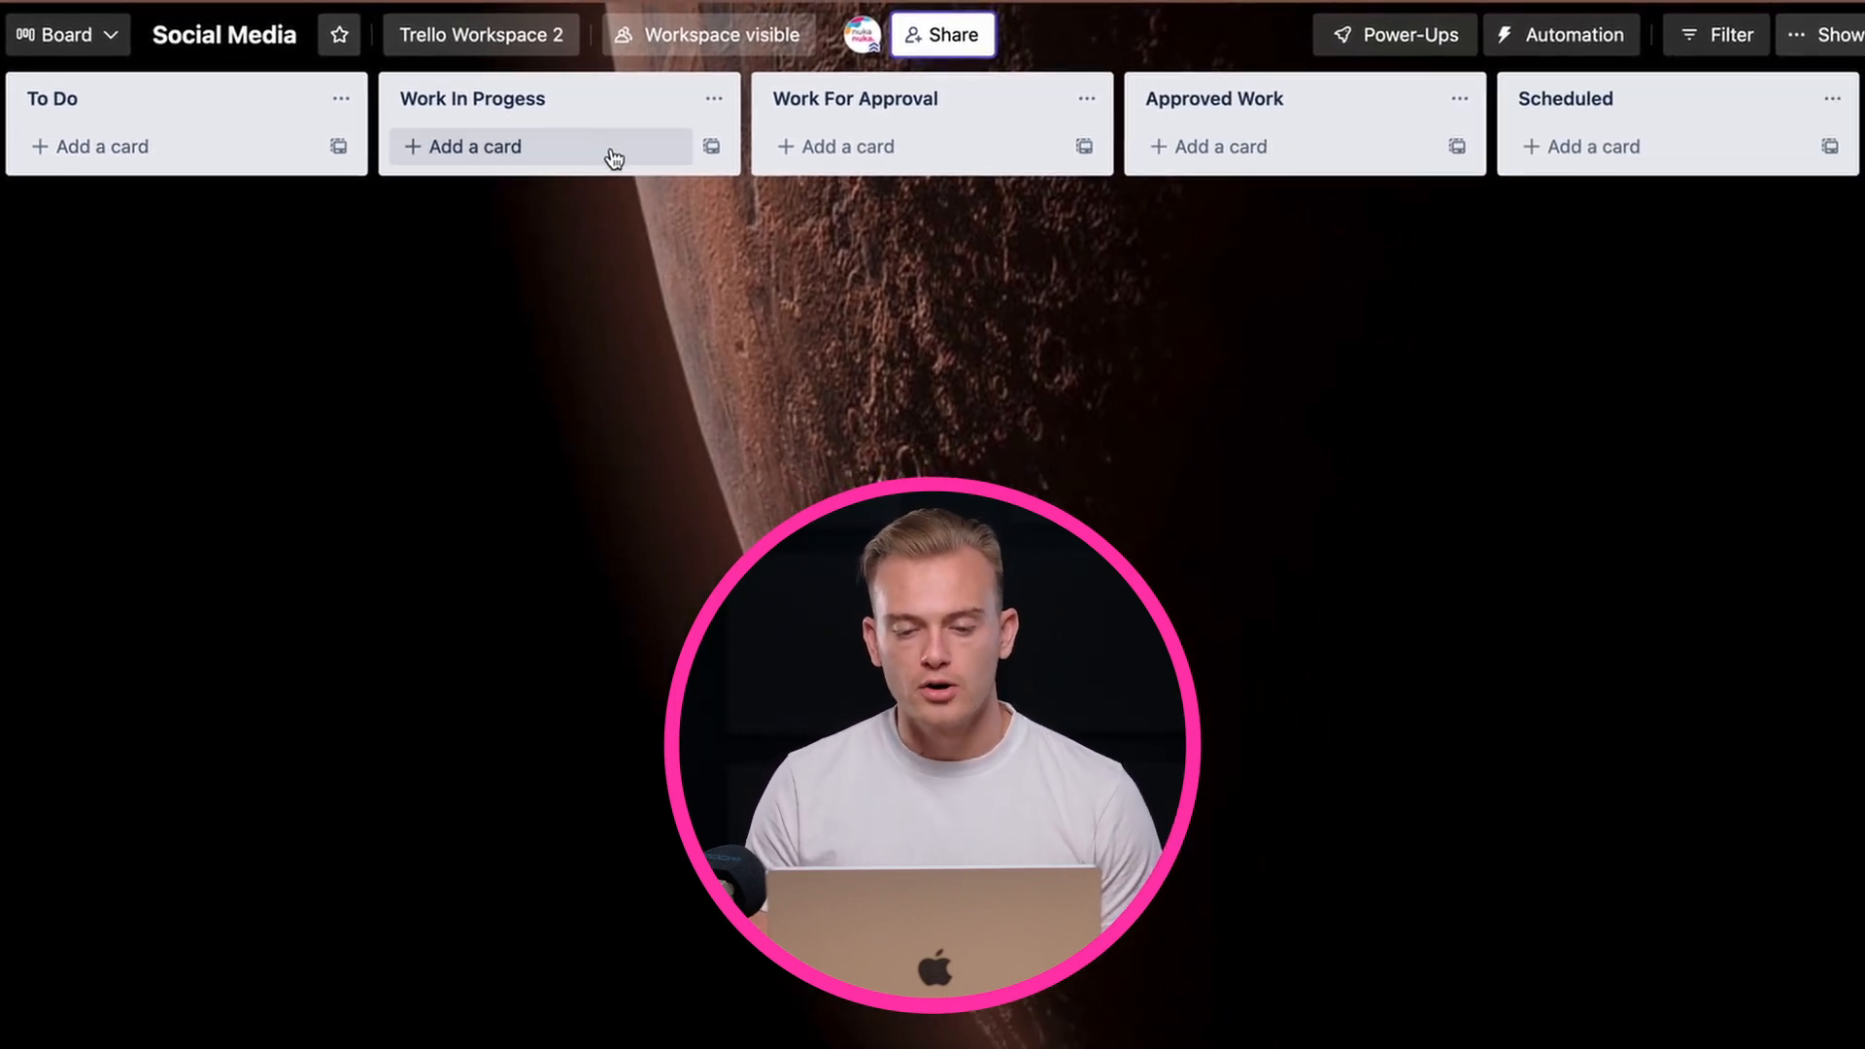
scroll(right, 3)
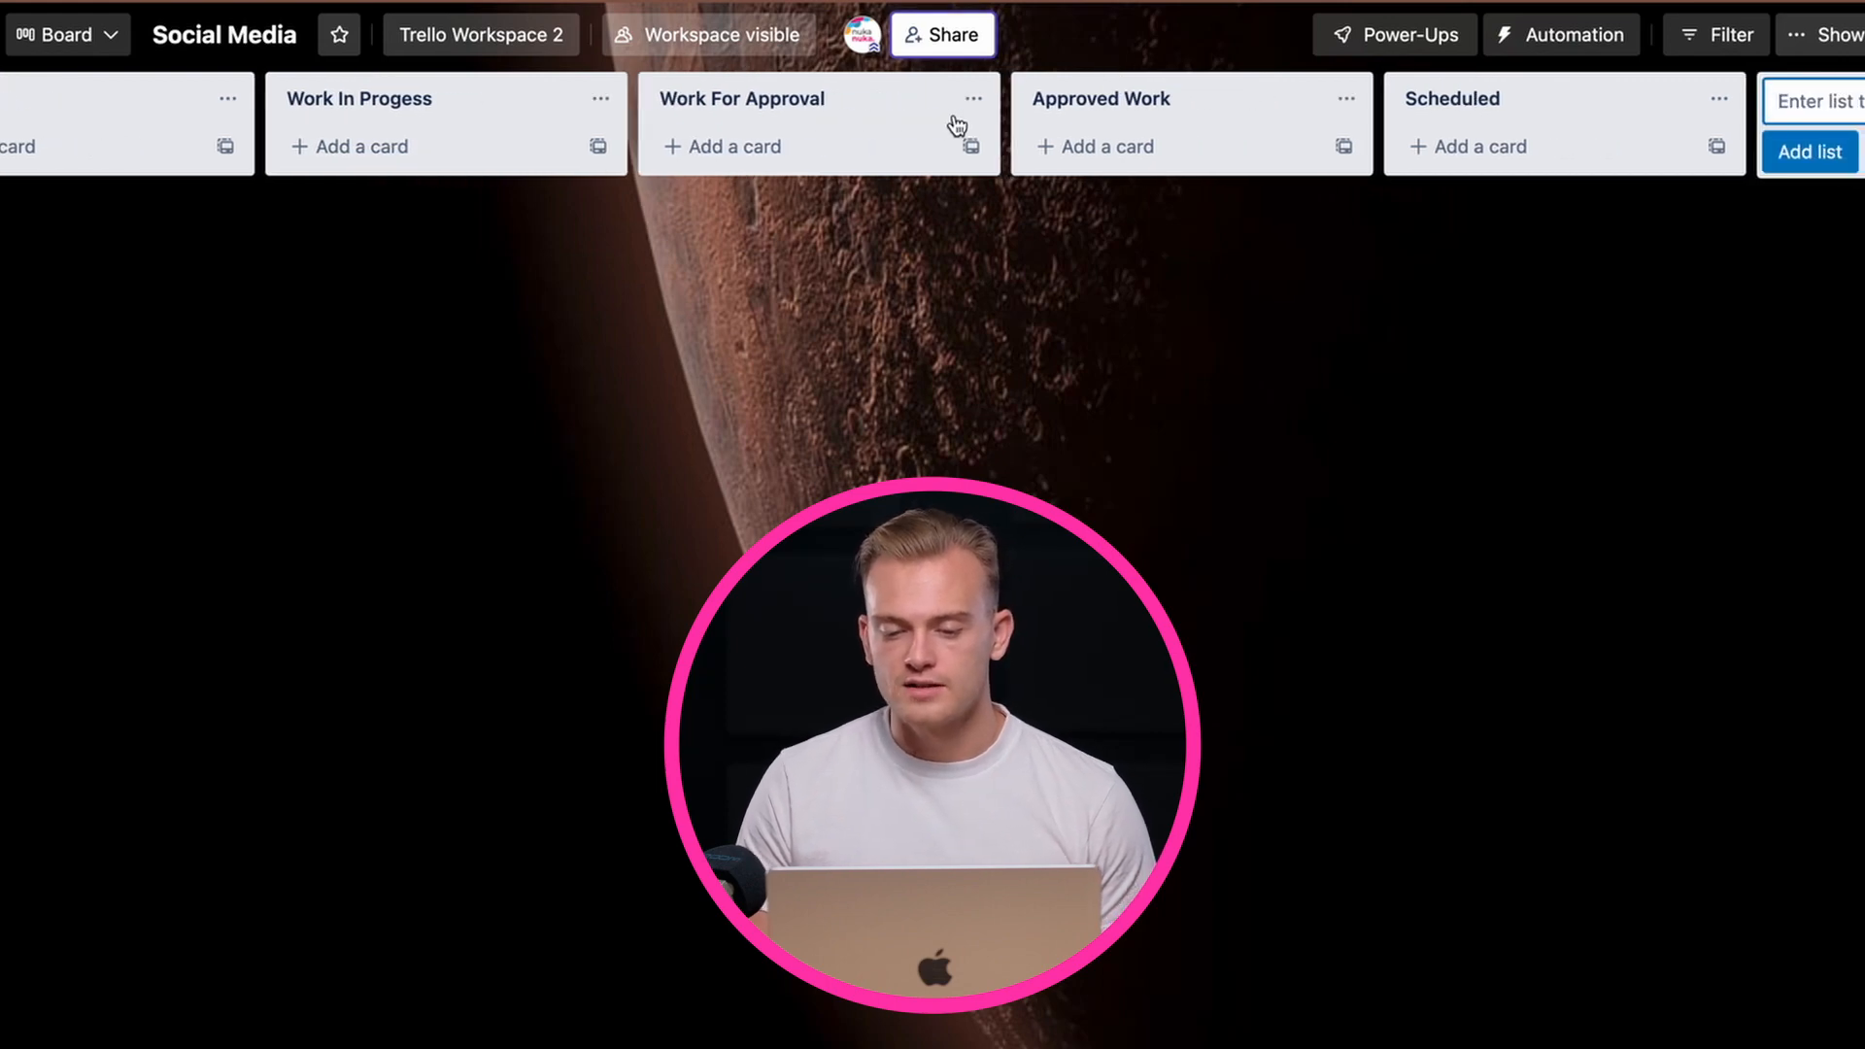
click(1101, 99)
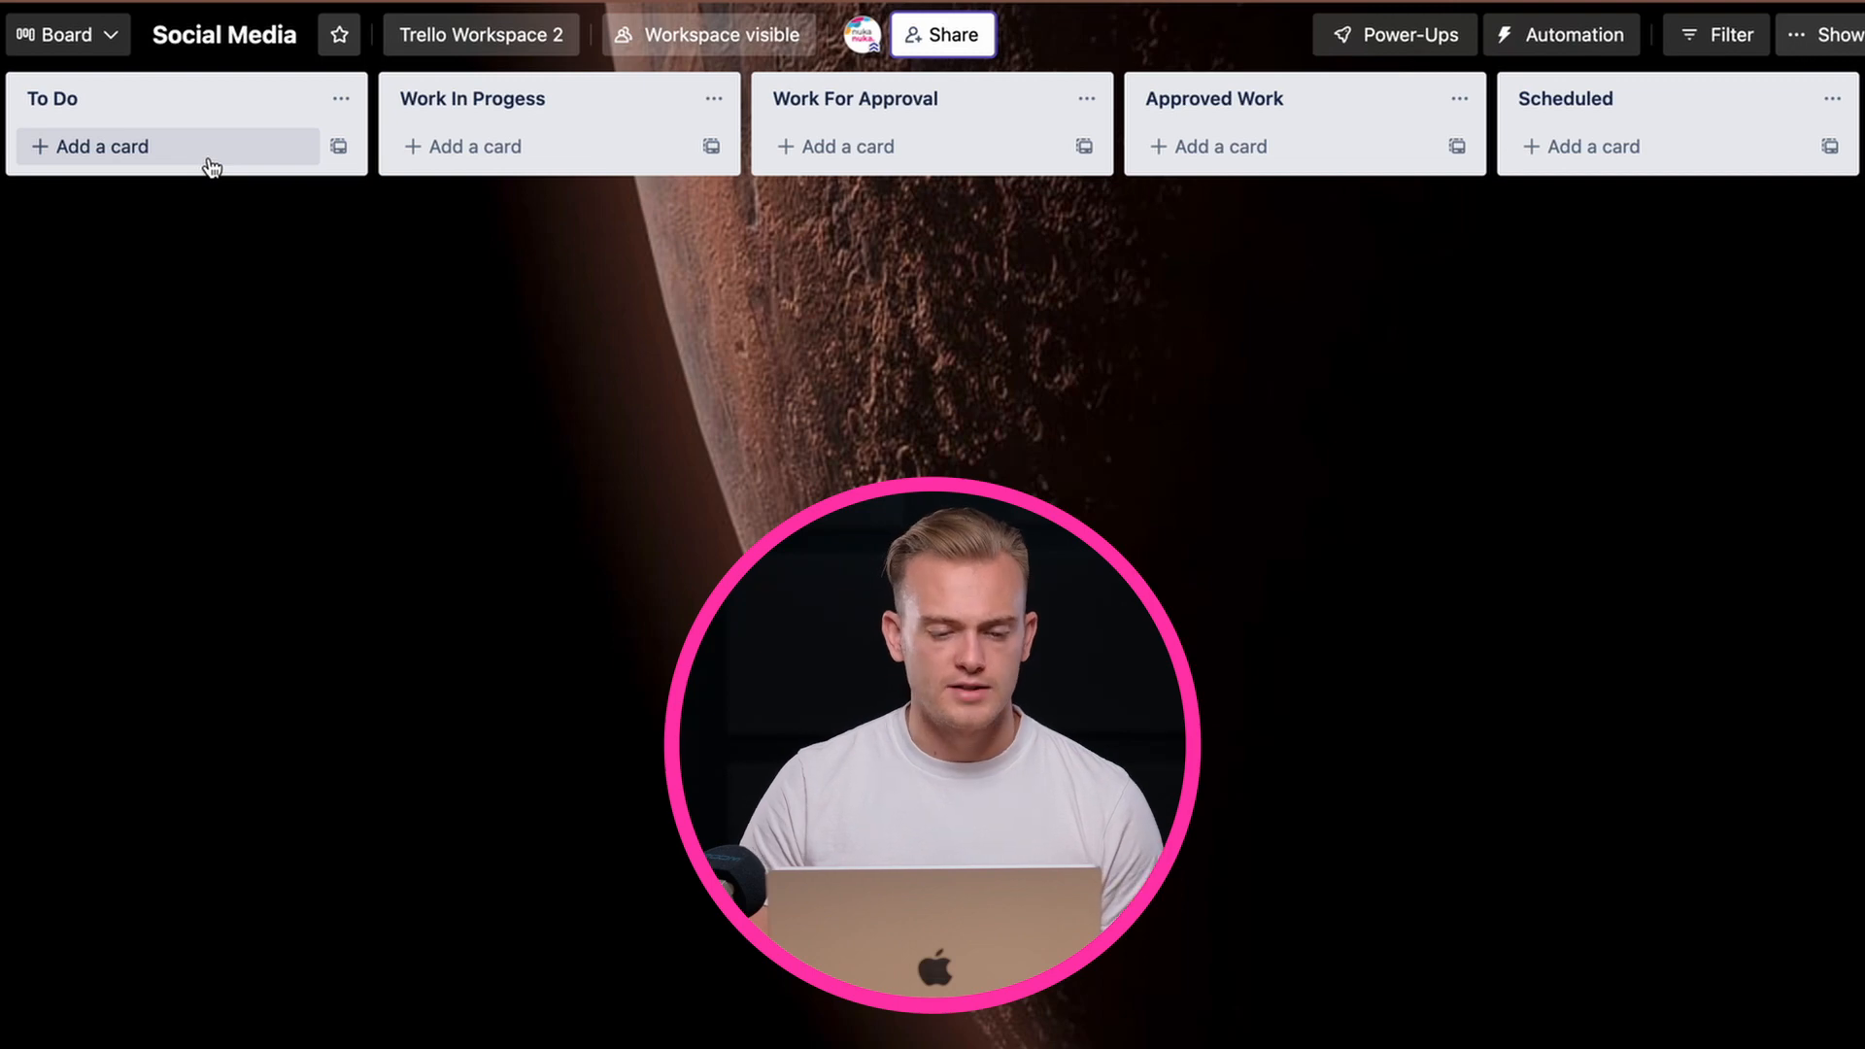
Add the Weekly Coffee Special and Client Appreciation Post cards to To Do.
click(102, 147)
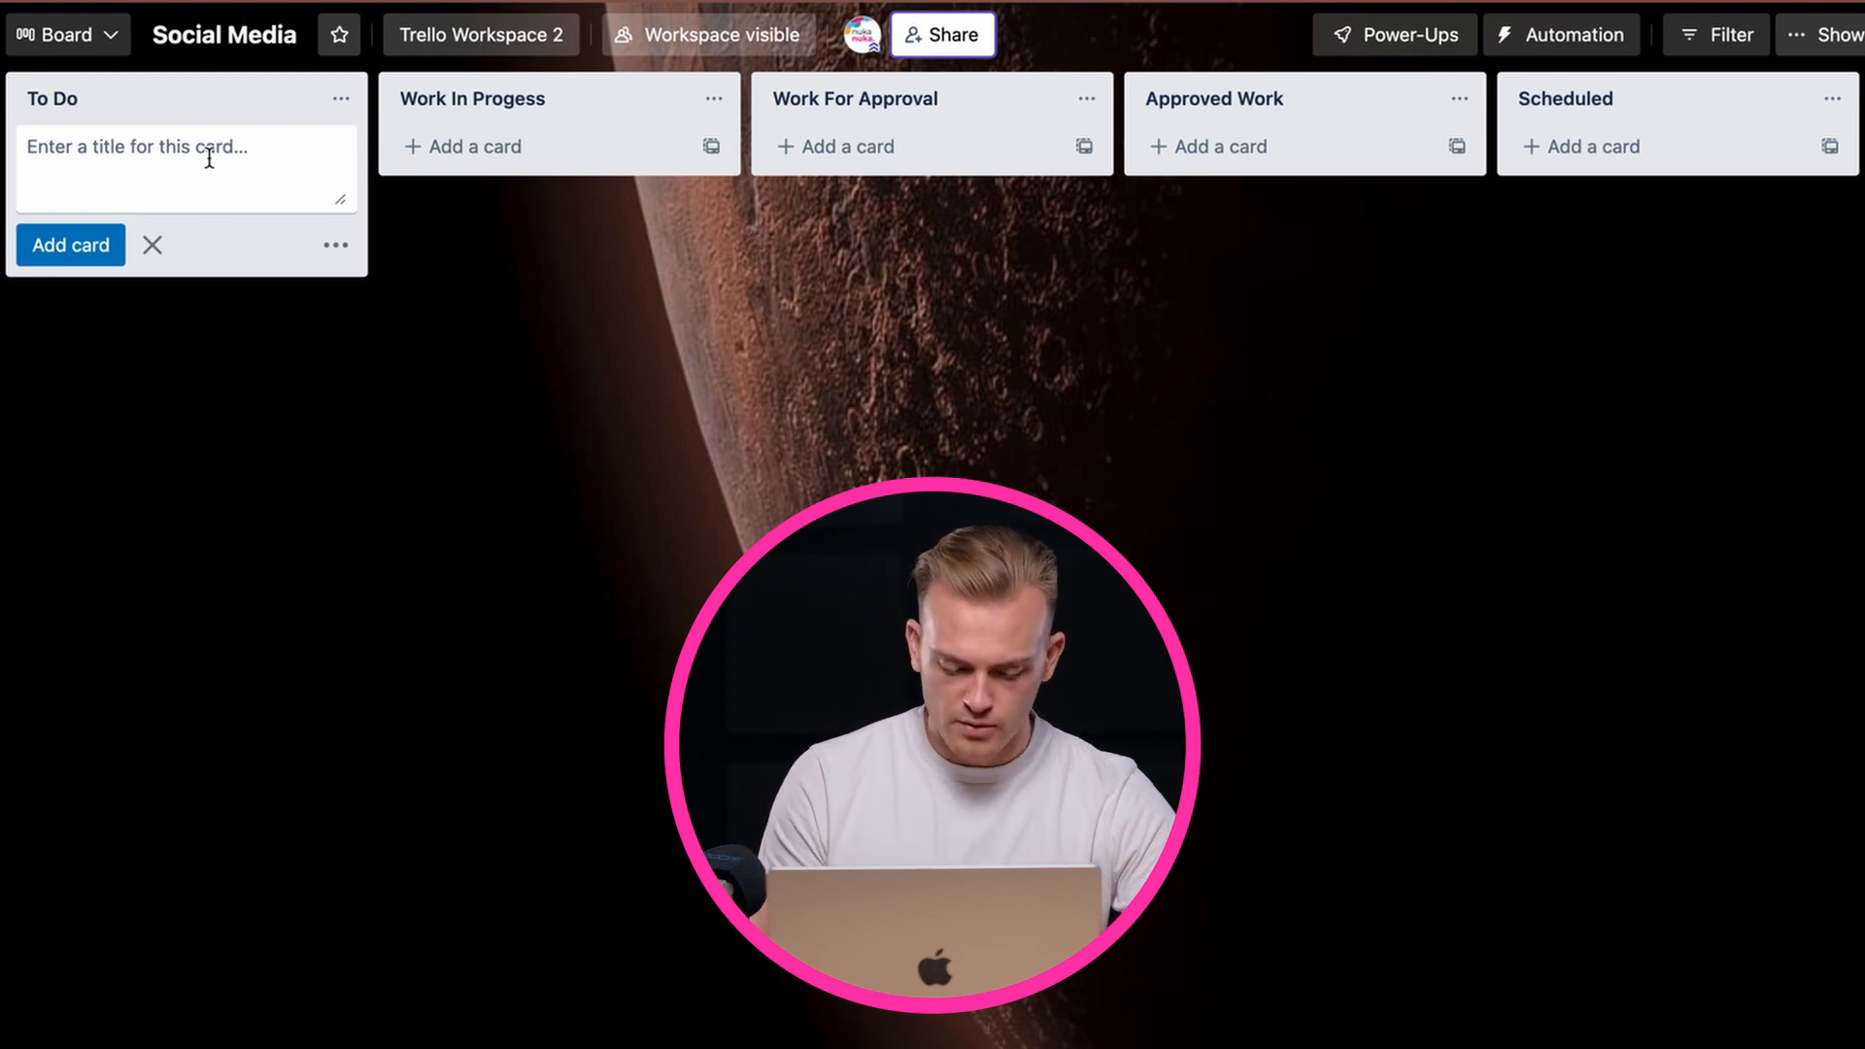
text(Weekly)
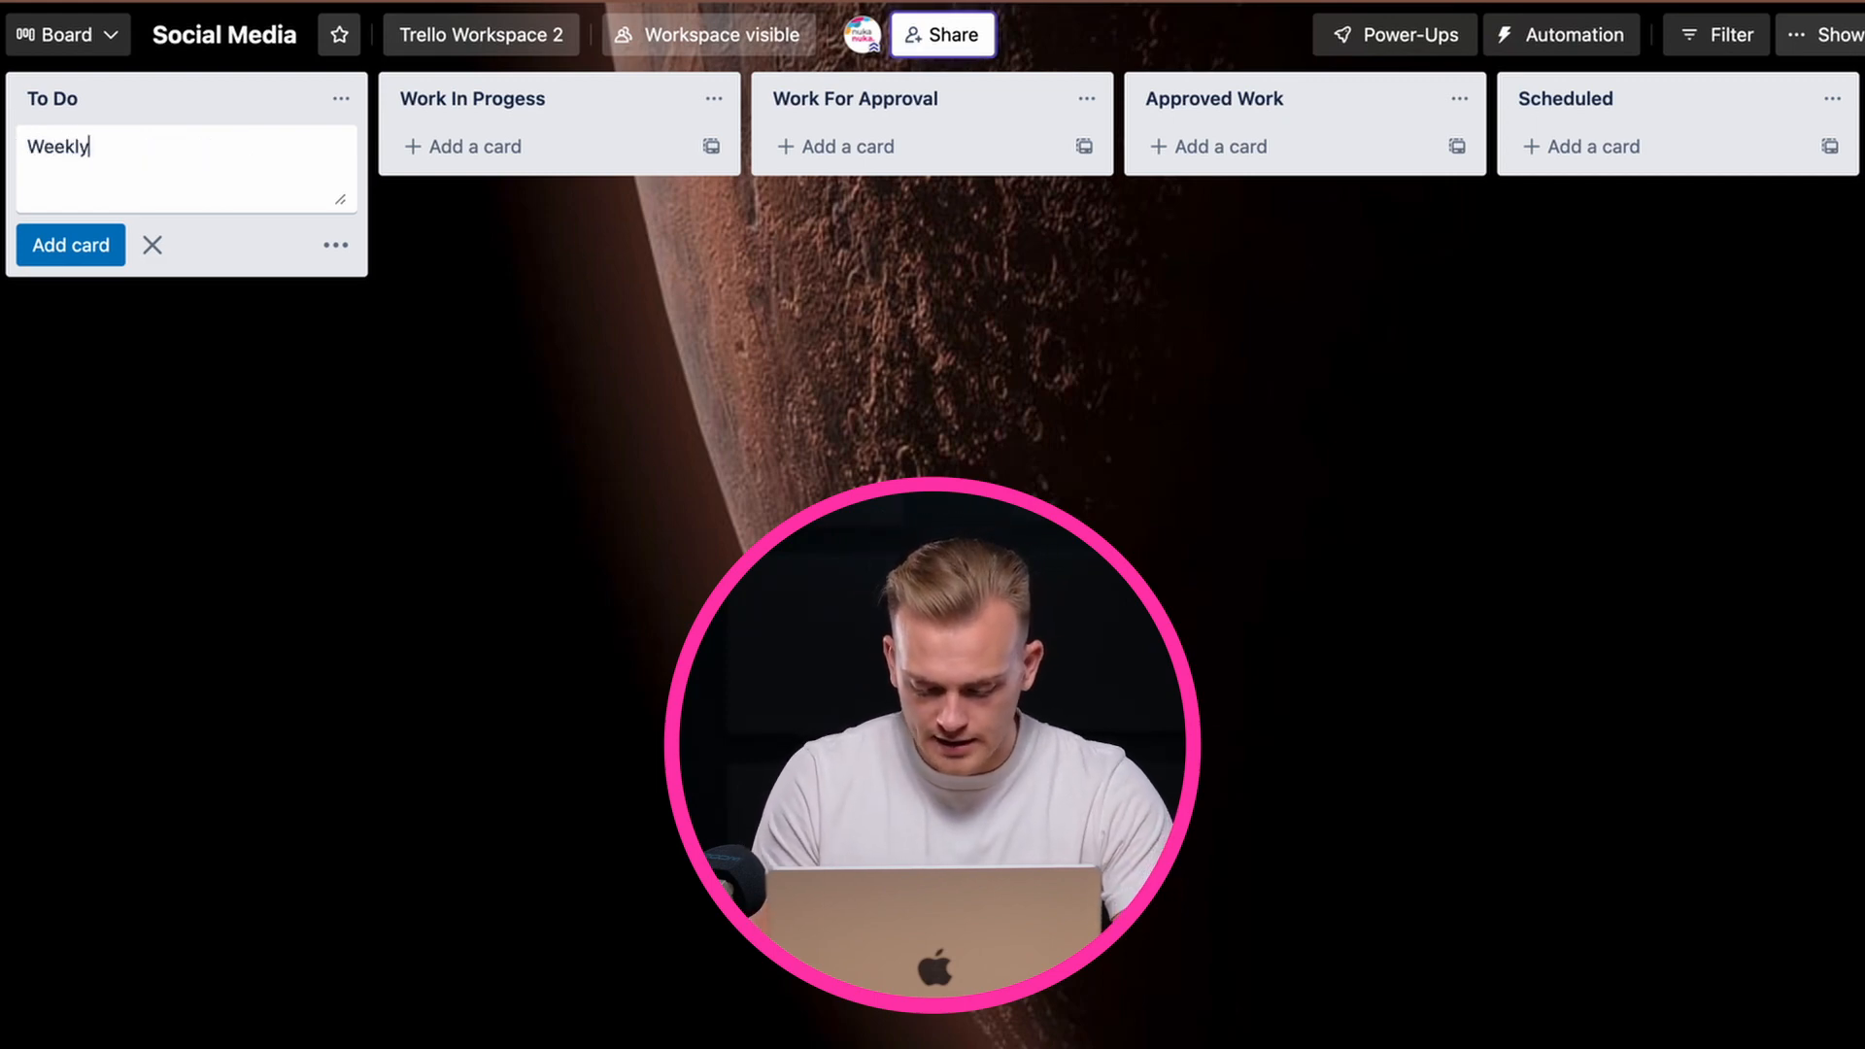
text(Coffee S)
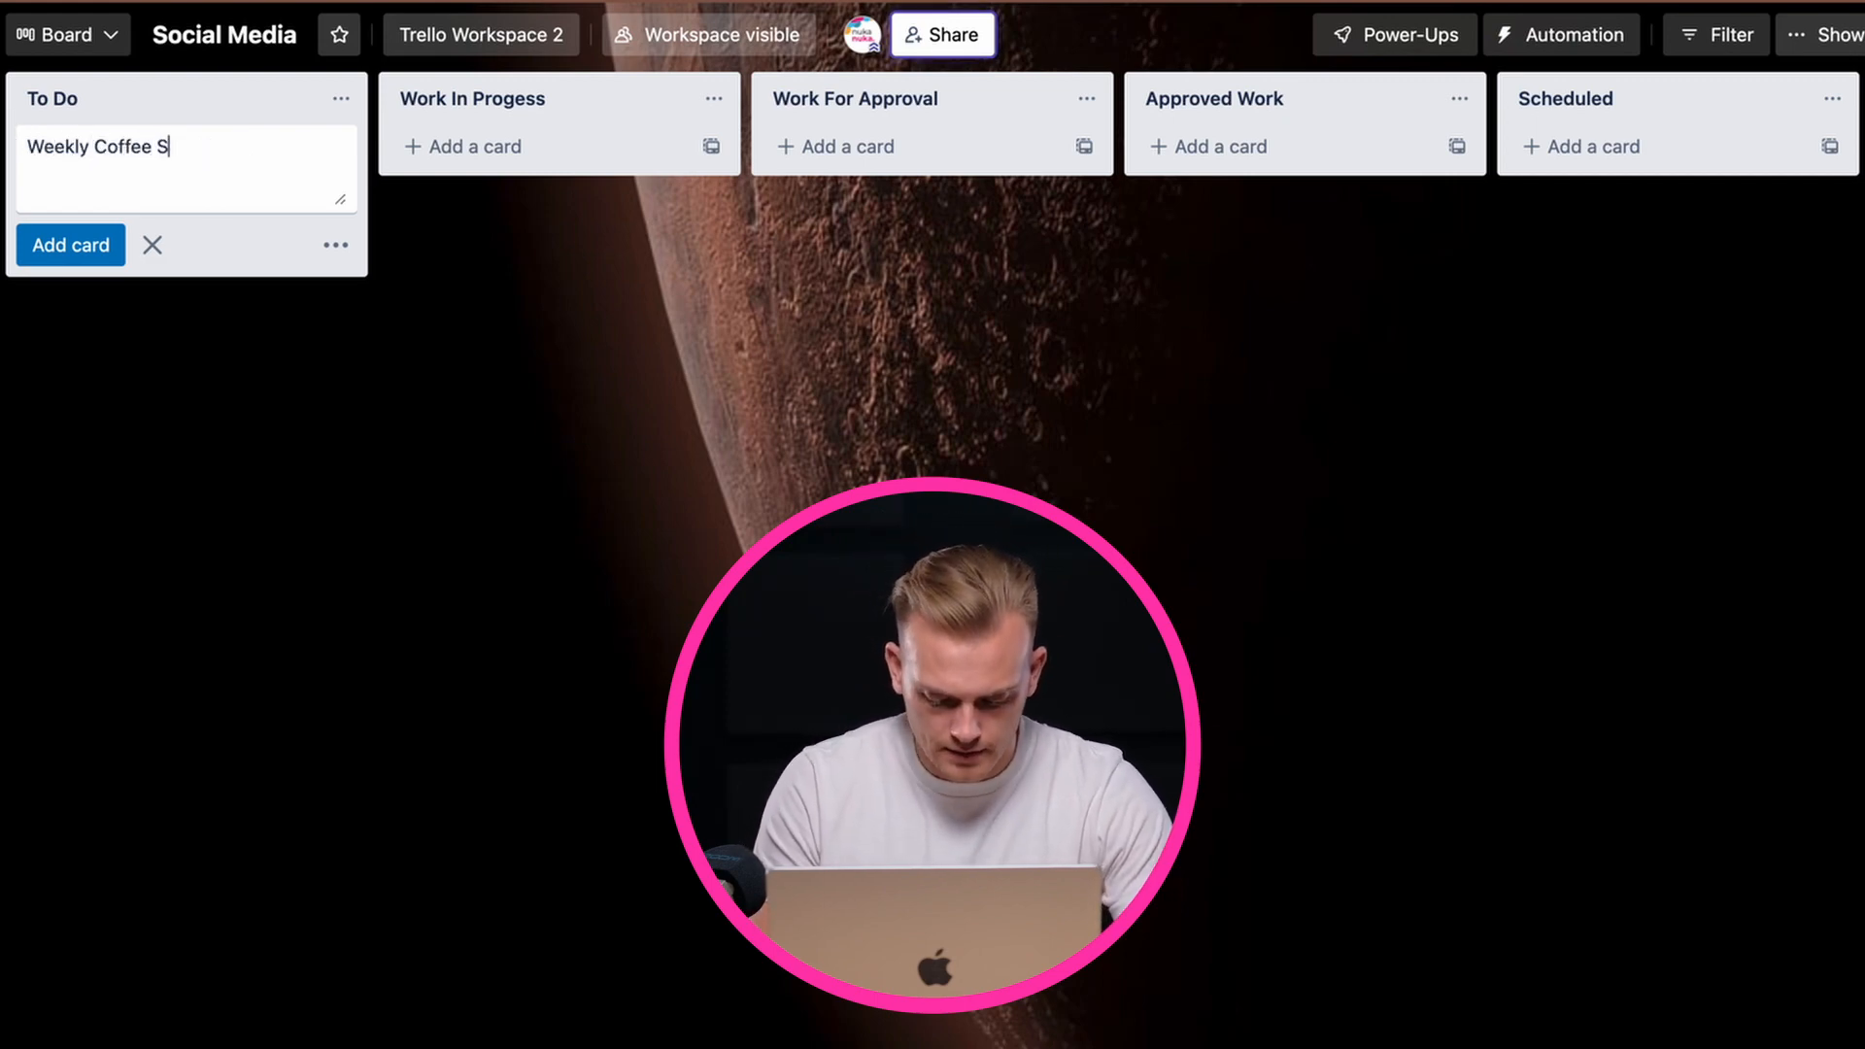
text(pecial)
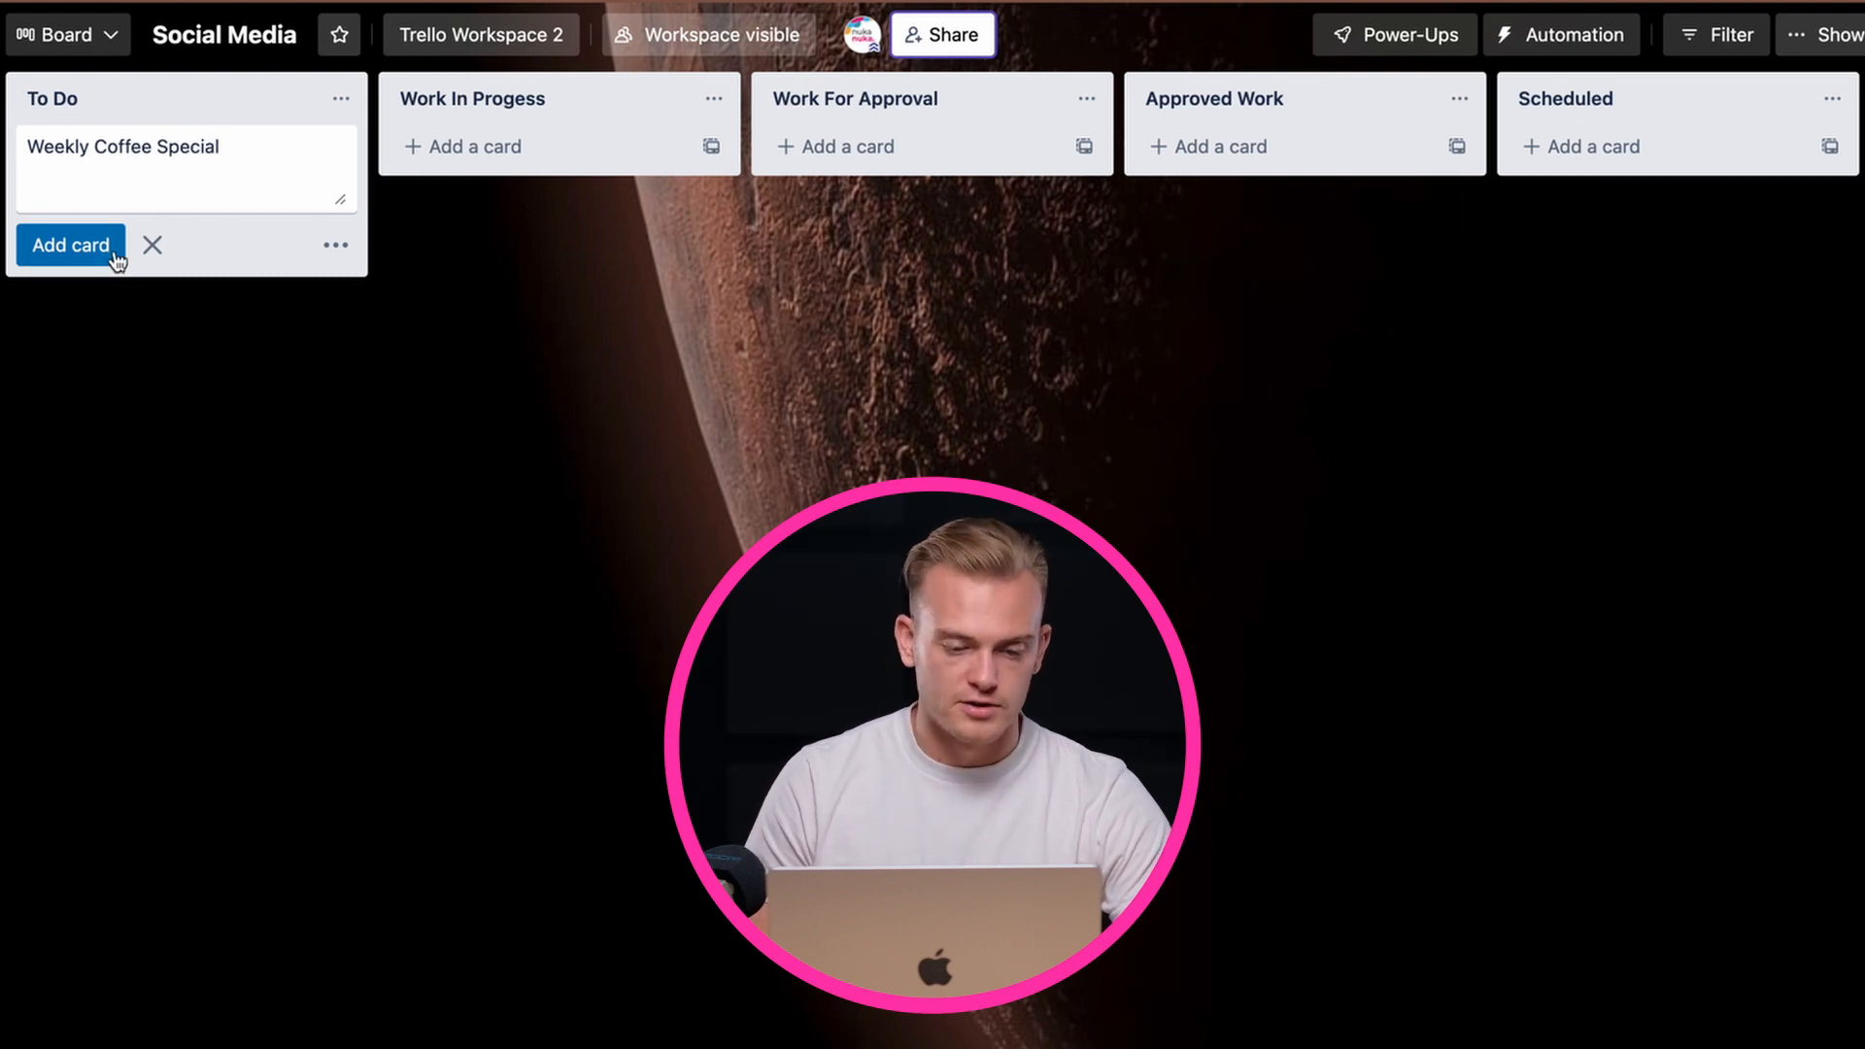
click(70, 245)
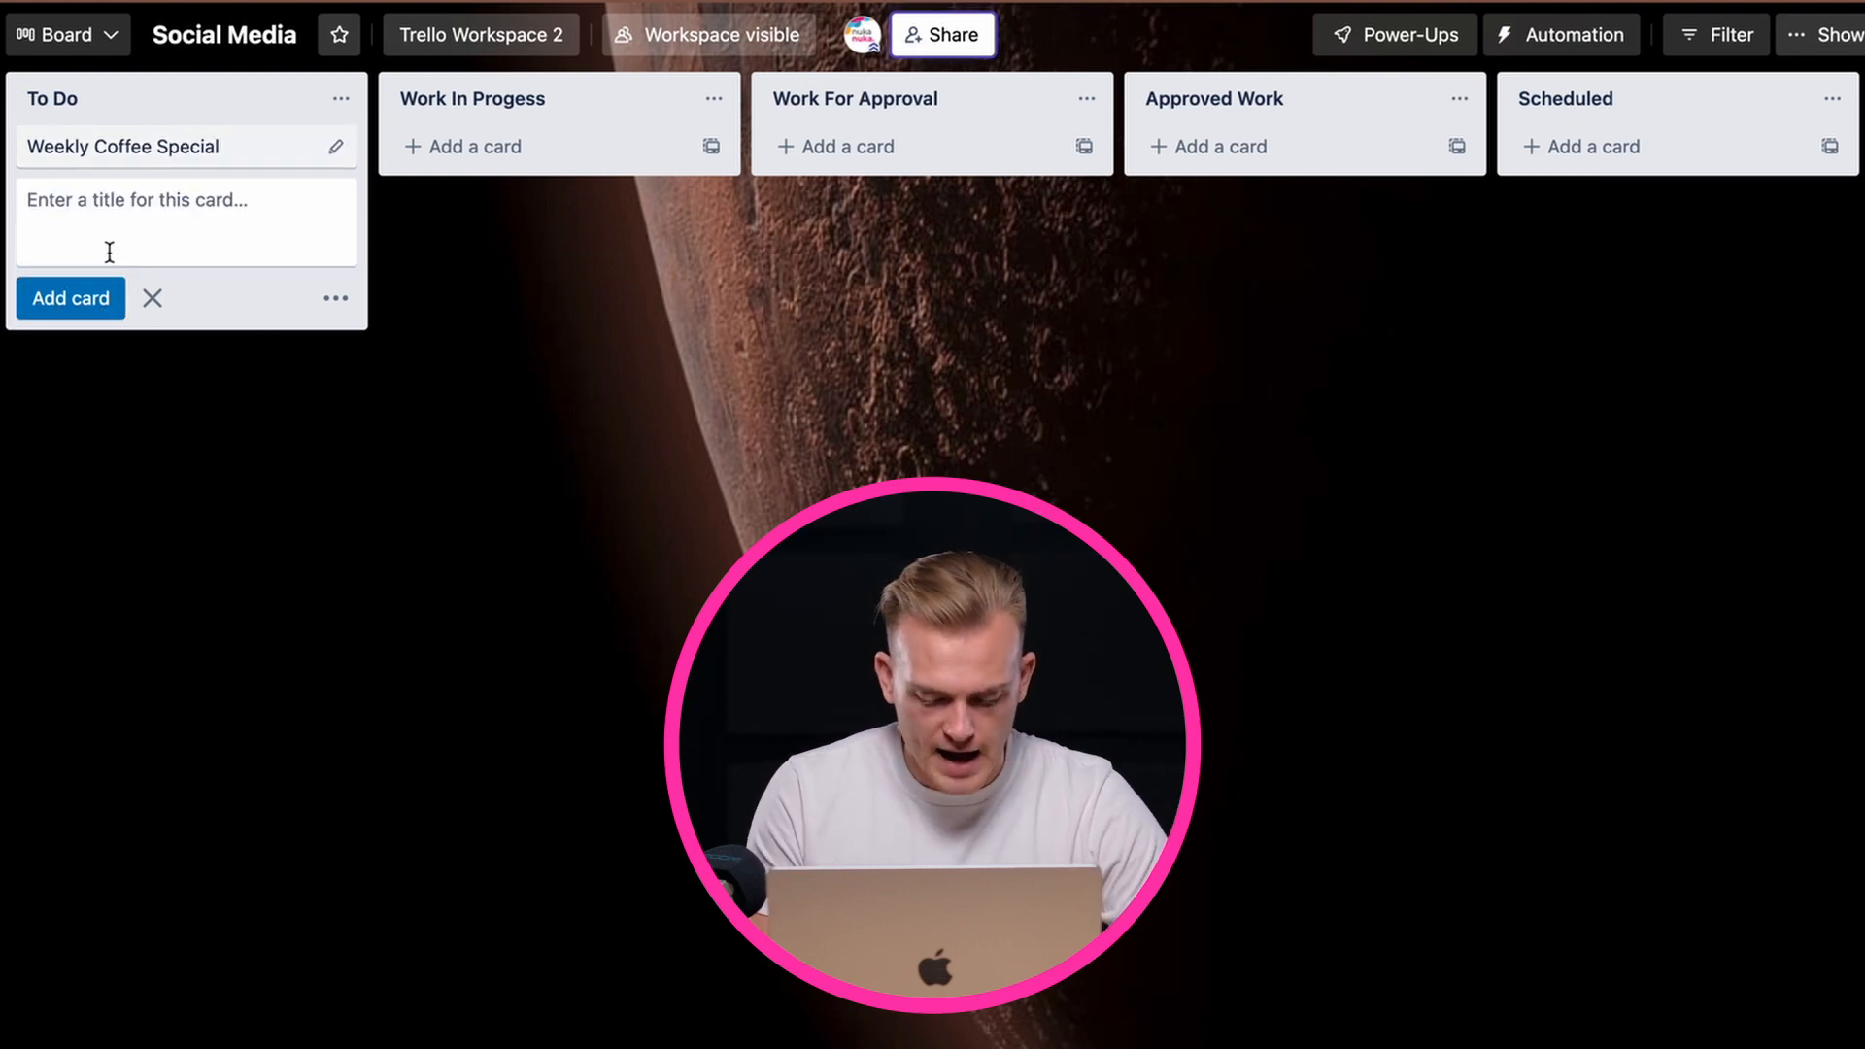
text(Client Appreciat)
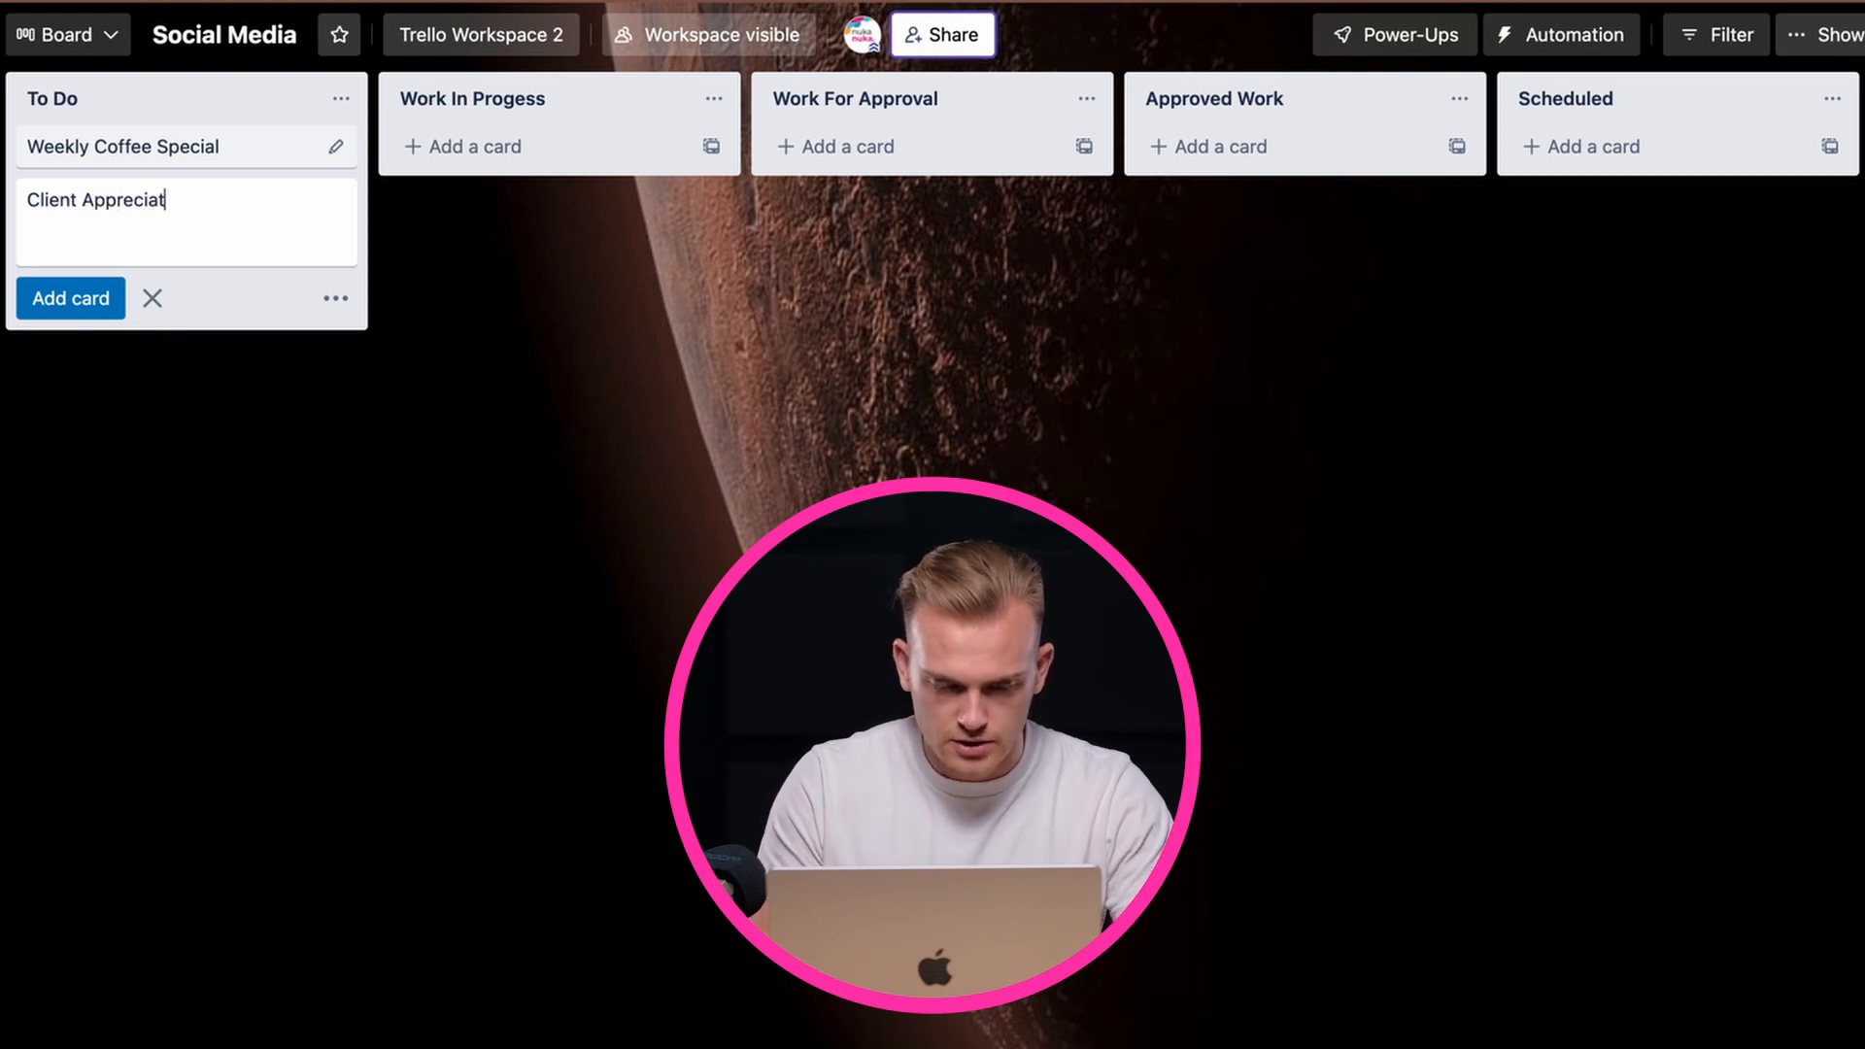
text(ion Post)
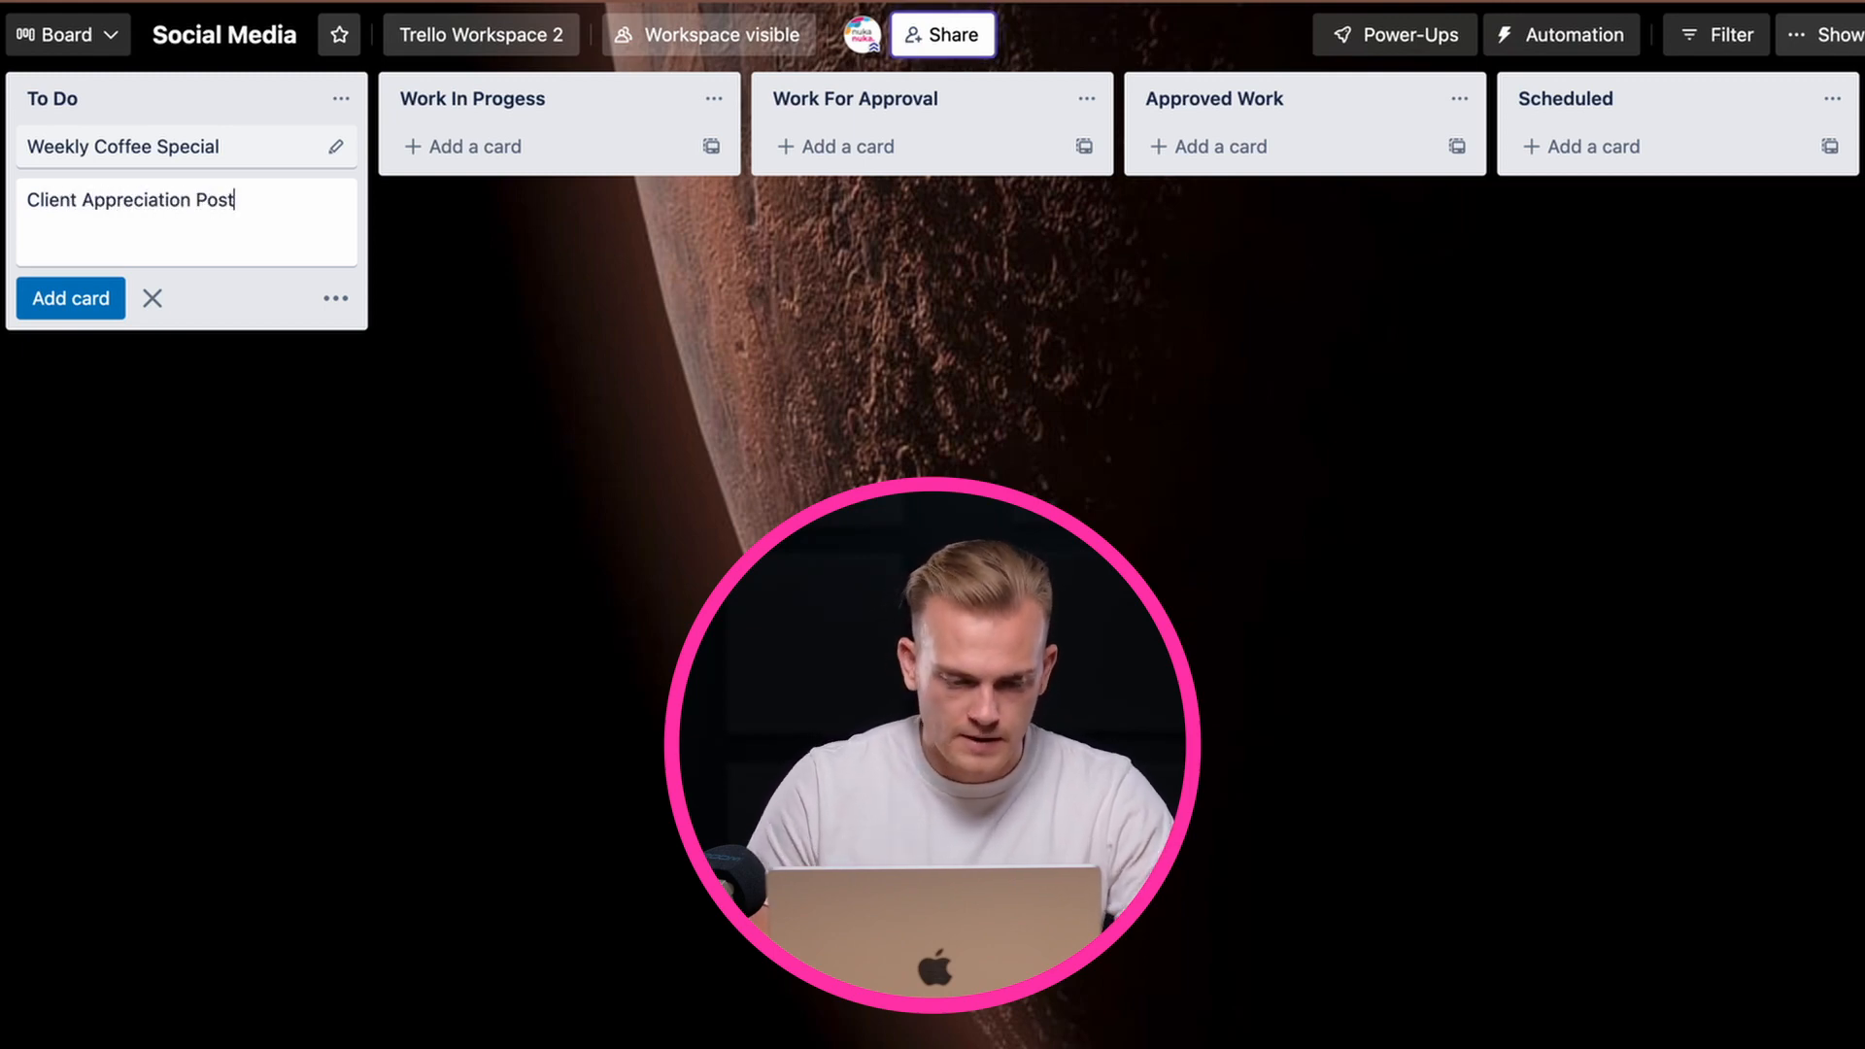
click(70, 298)
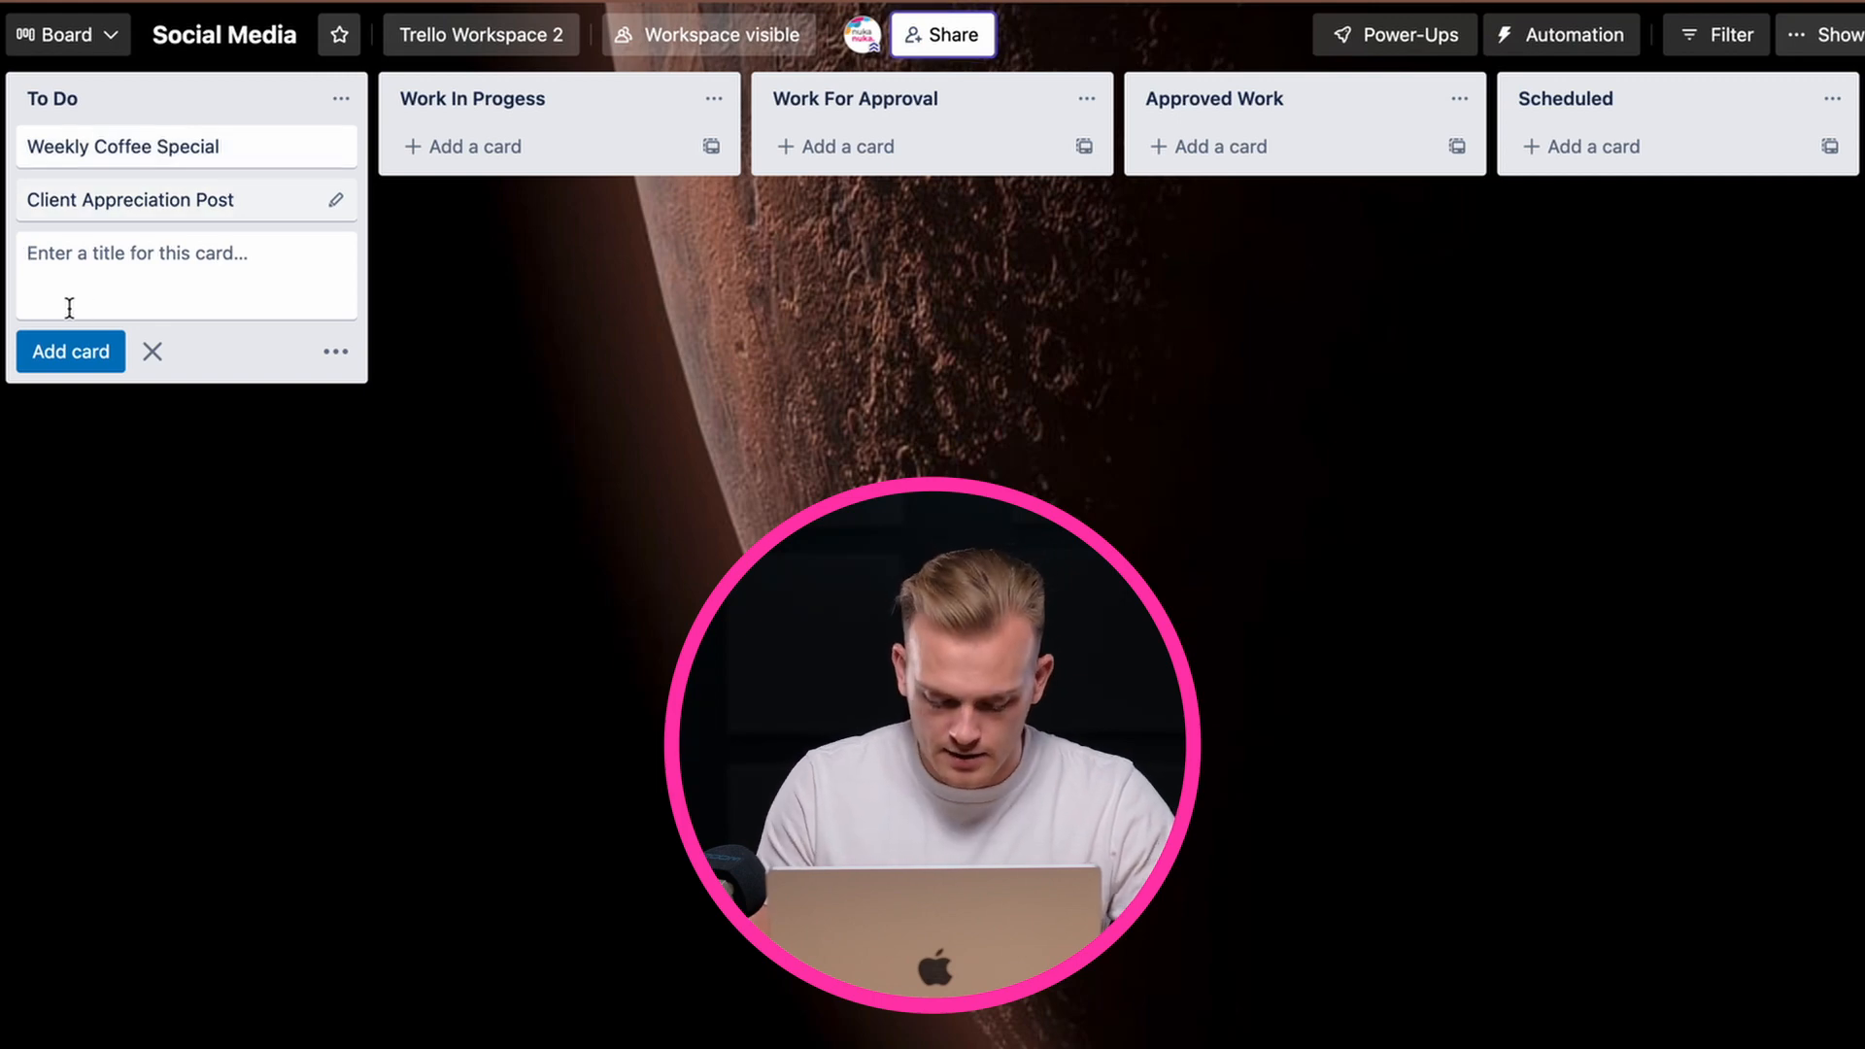
Add the Coffee Photo and Friday Happy Hour Post cards to To Do.
text(Coffee P)
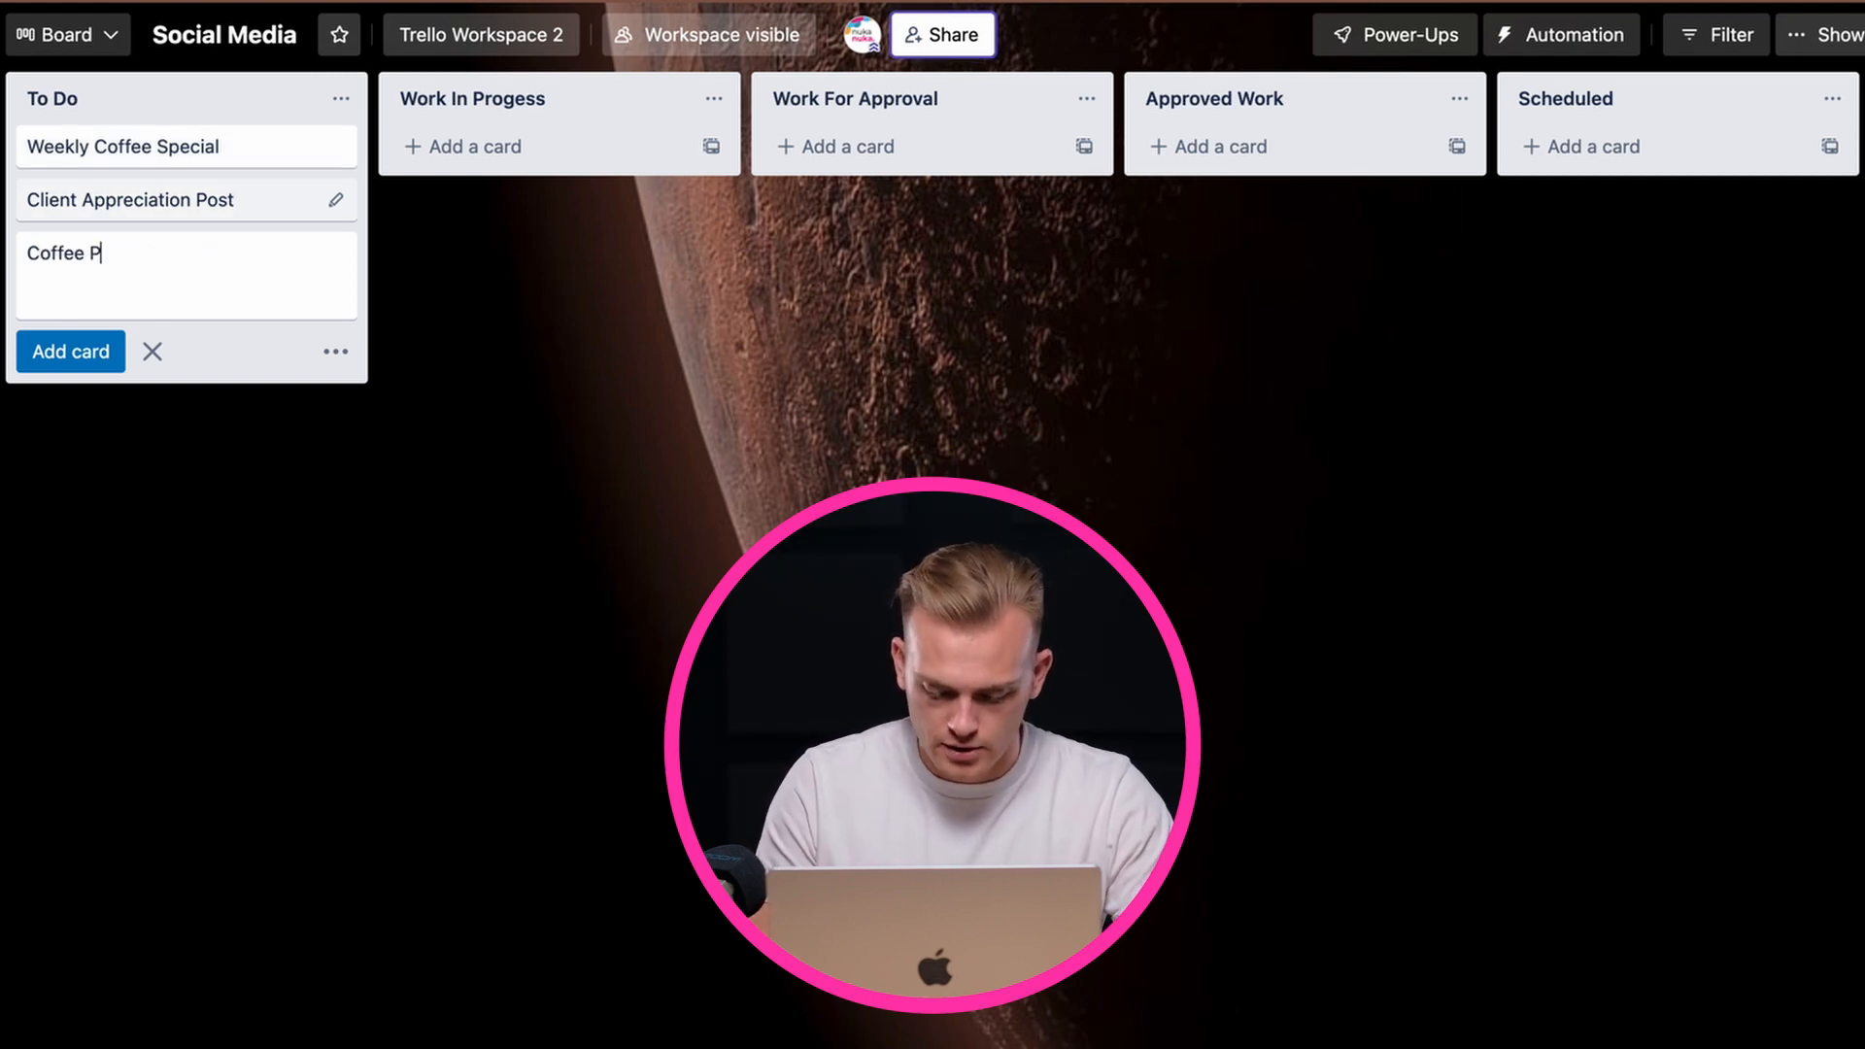
text(hoto)
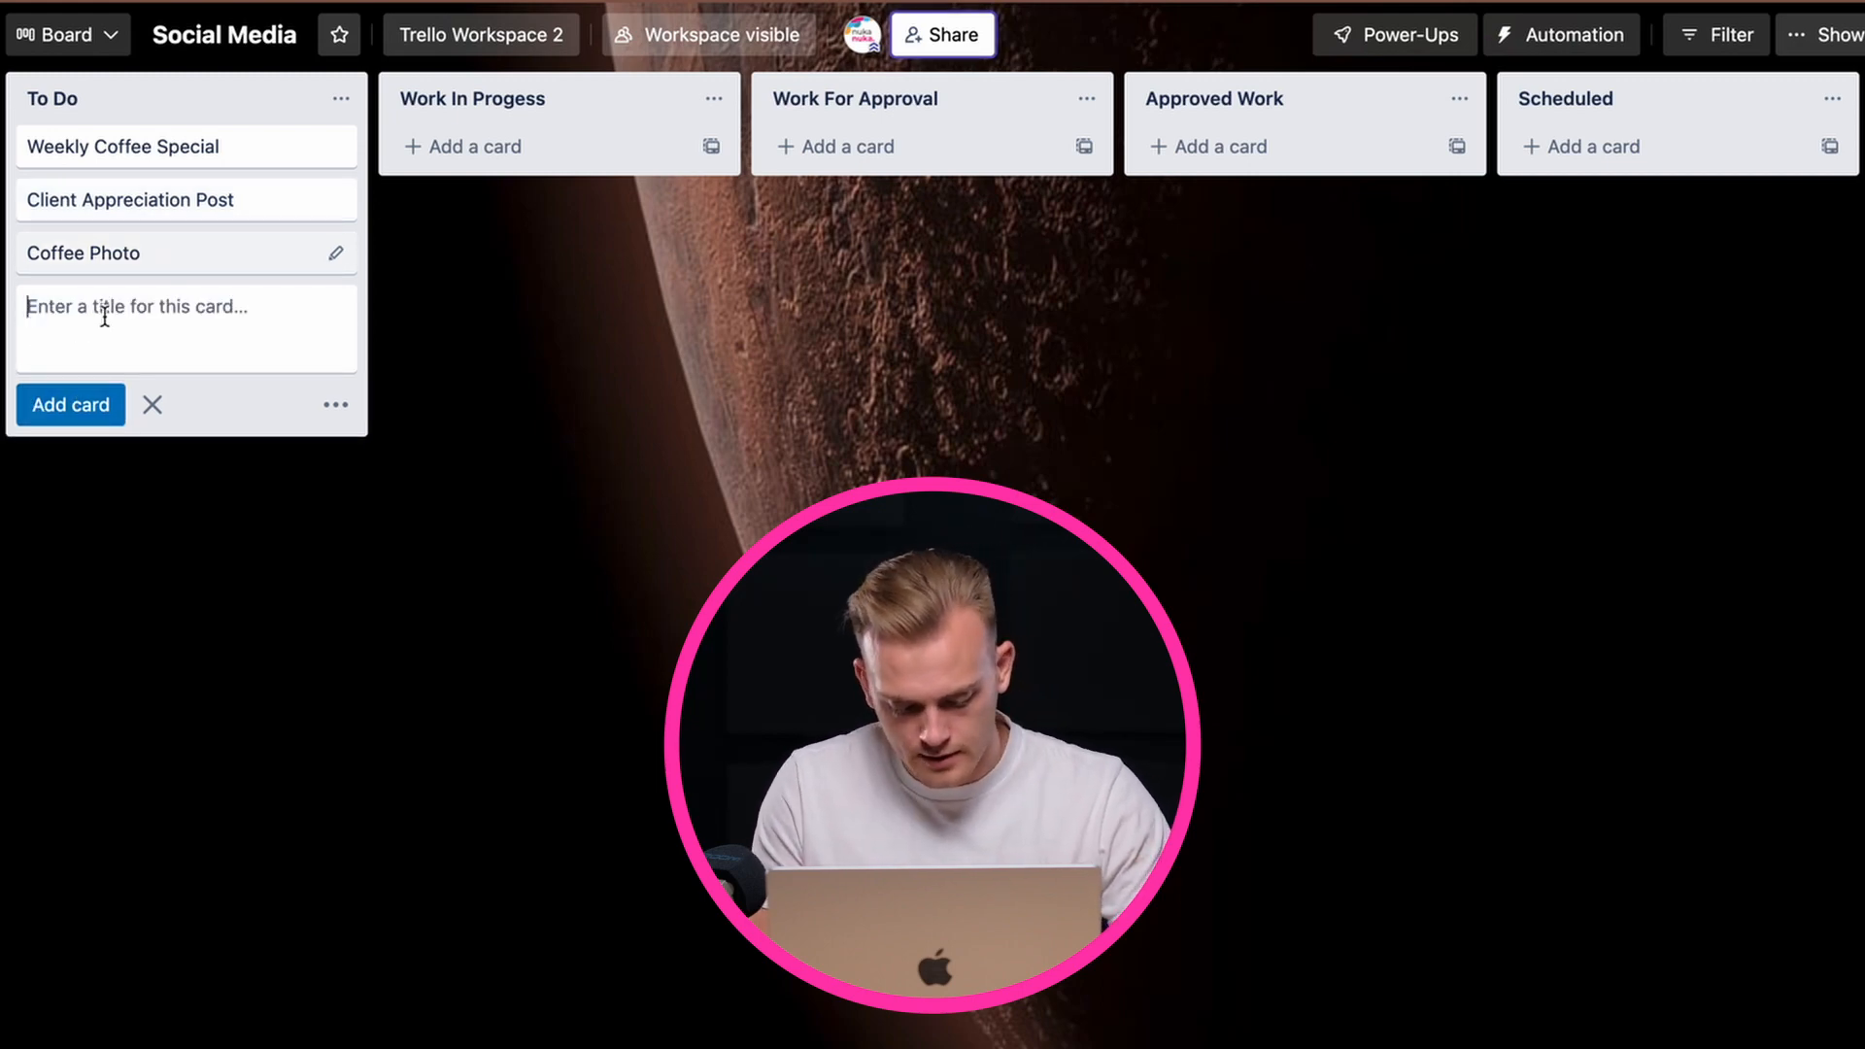
text(Friday Happy Hour)
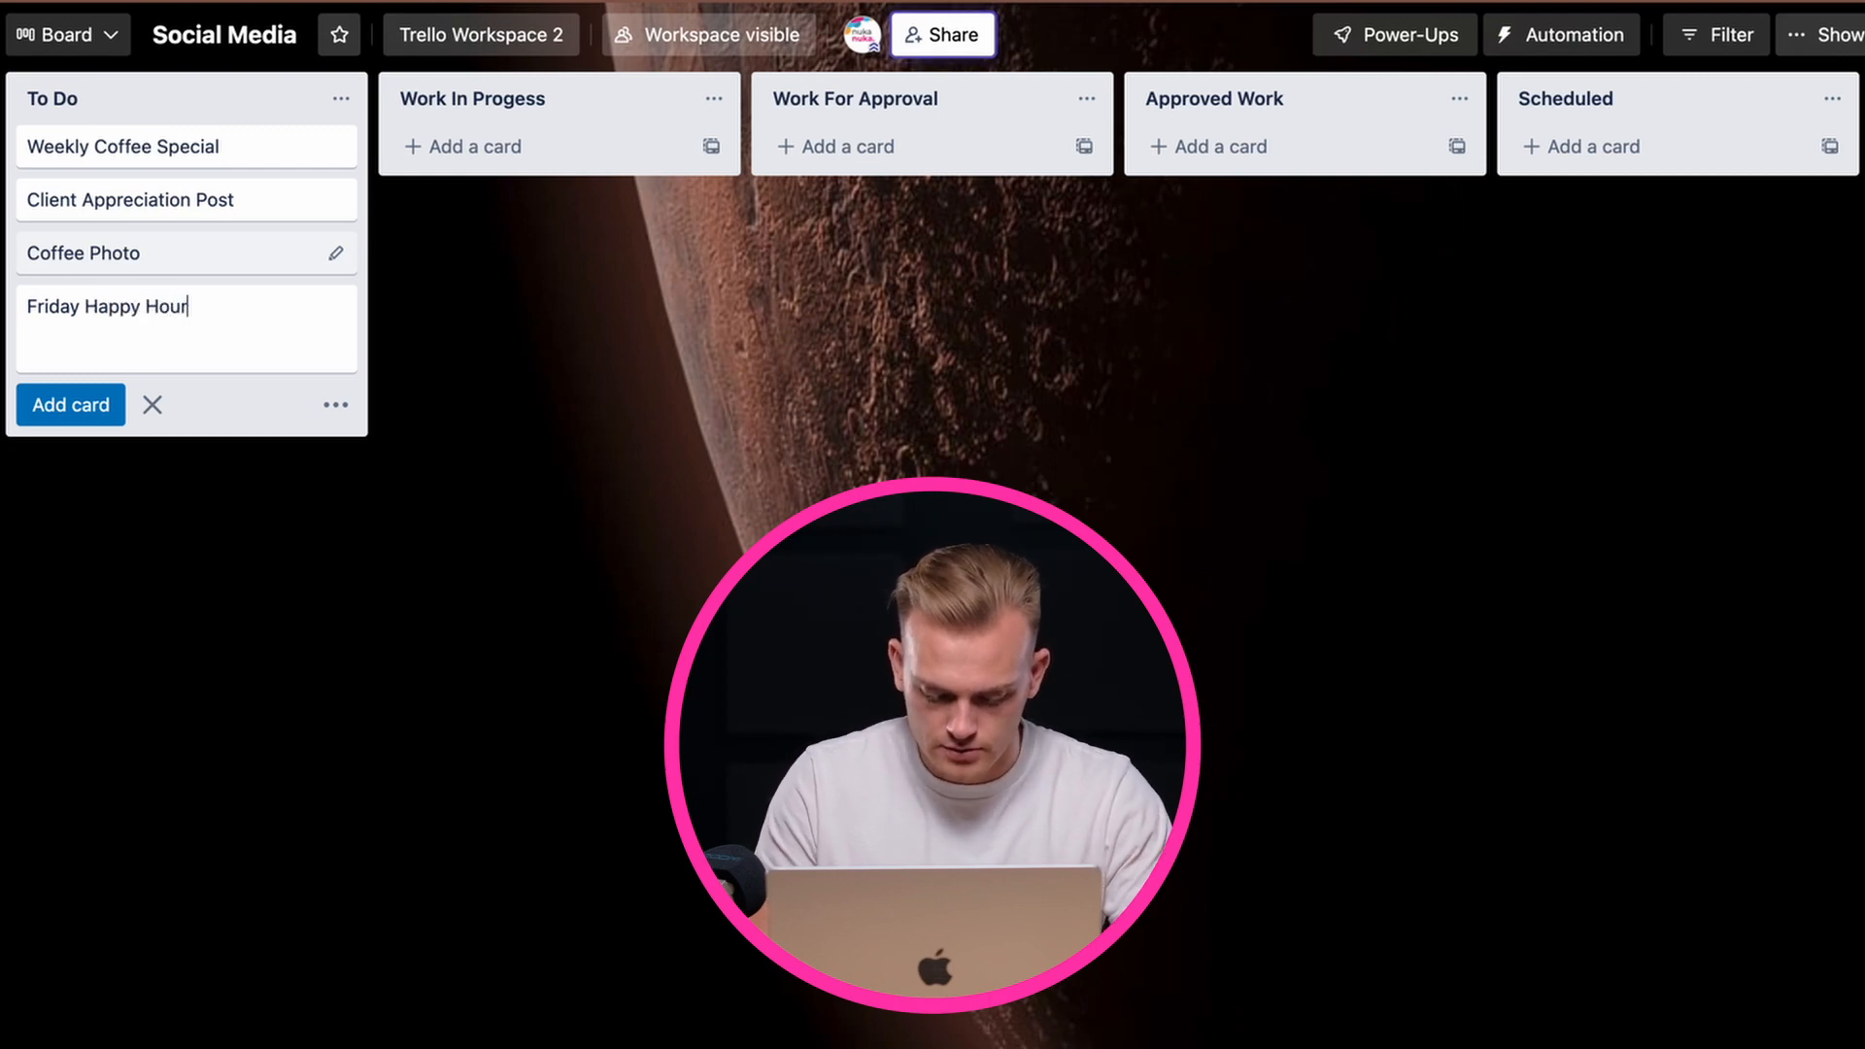
text(Post)
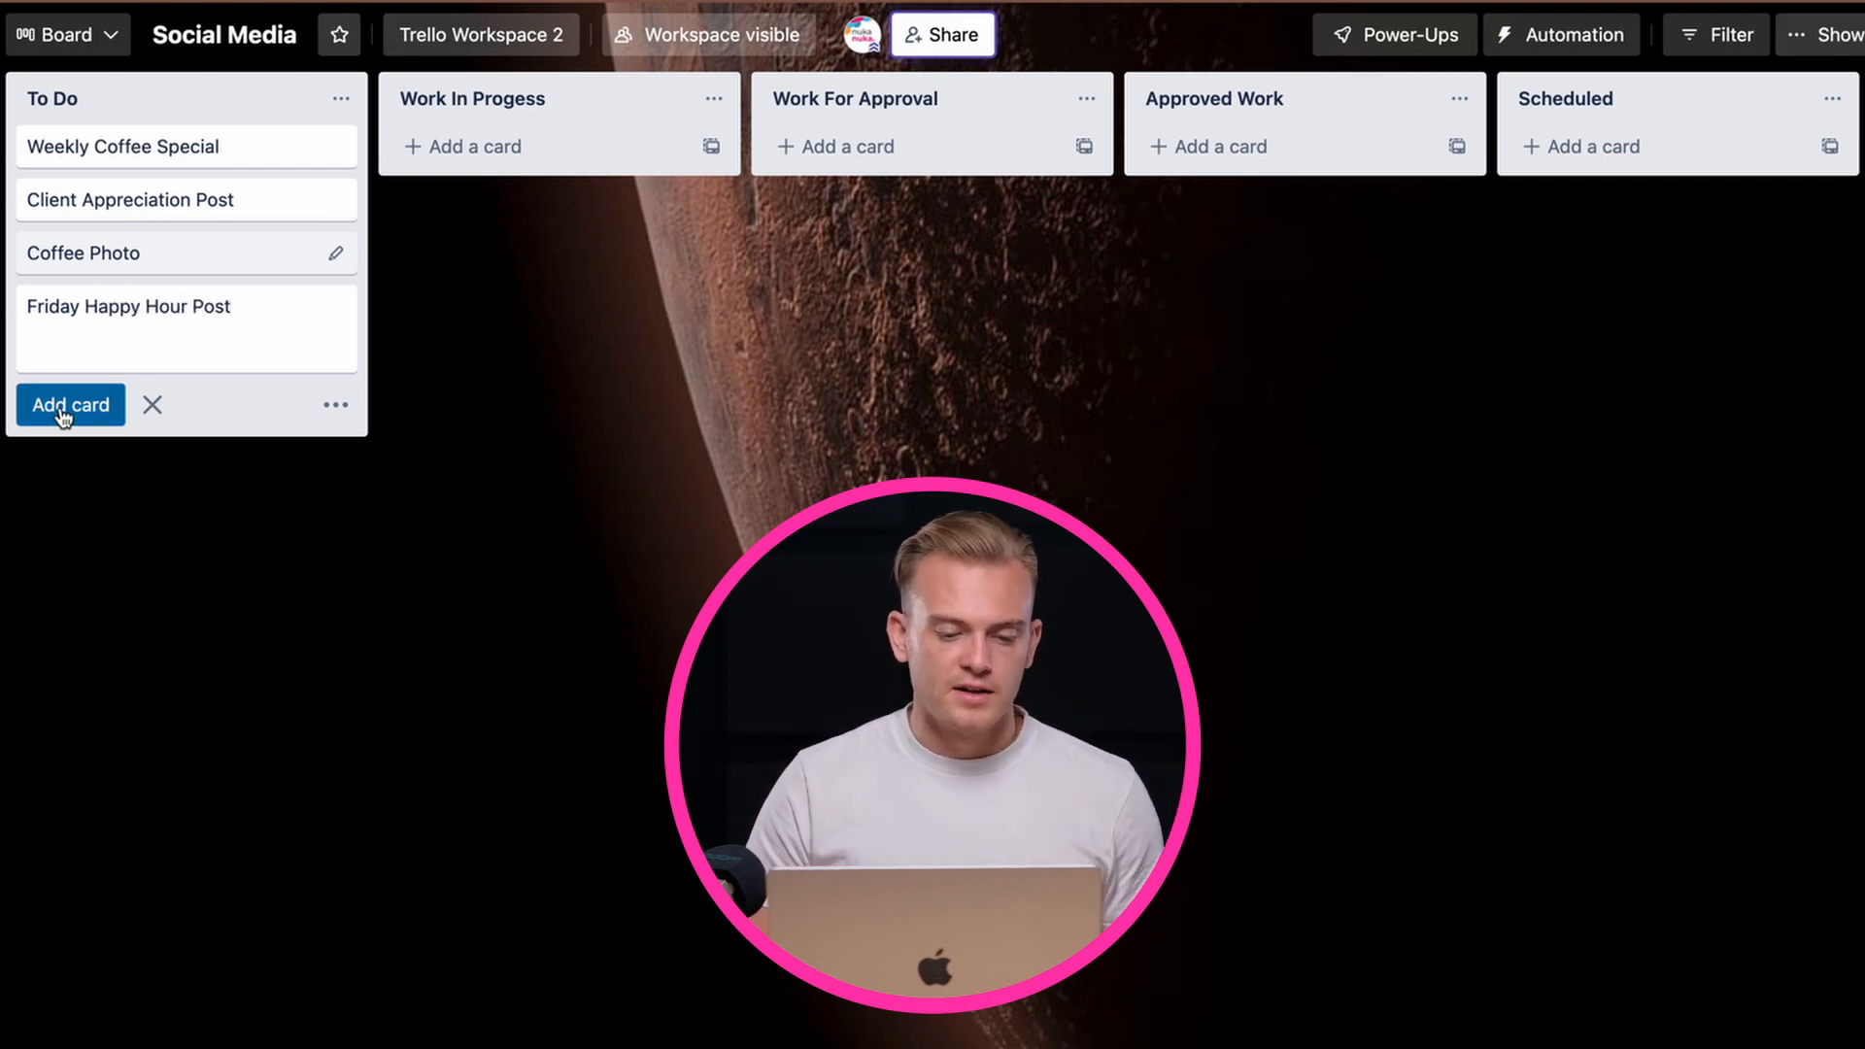
click(69, 404)
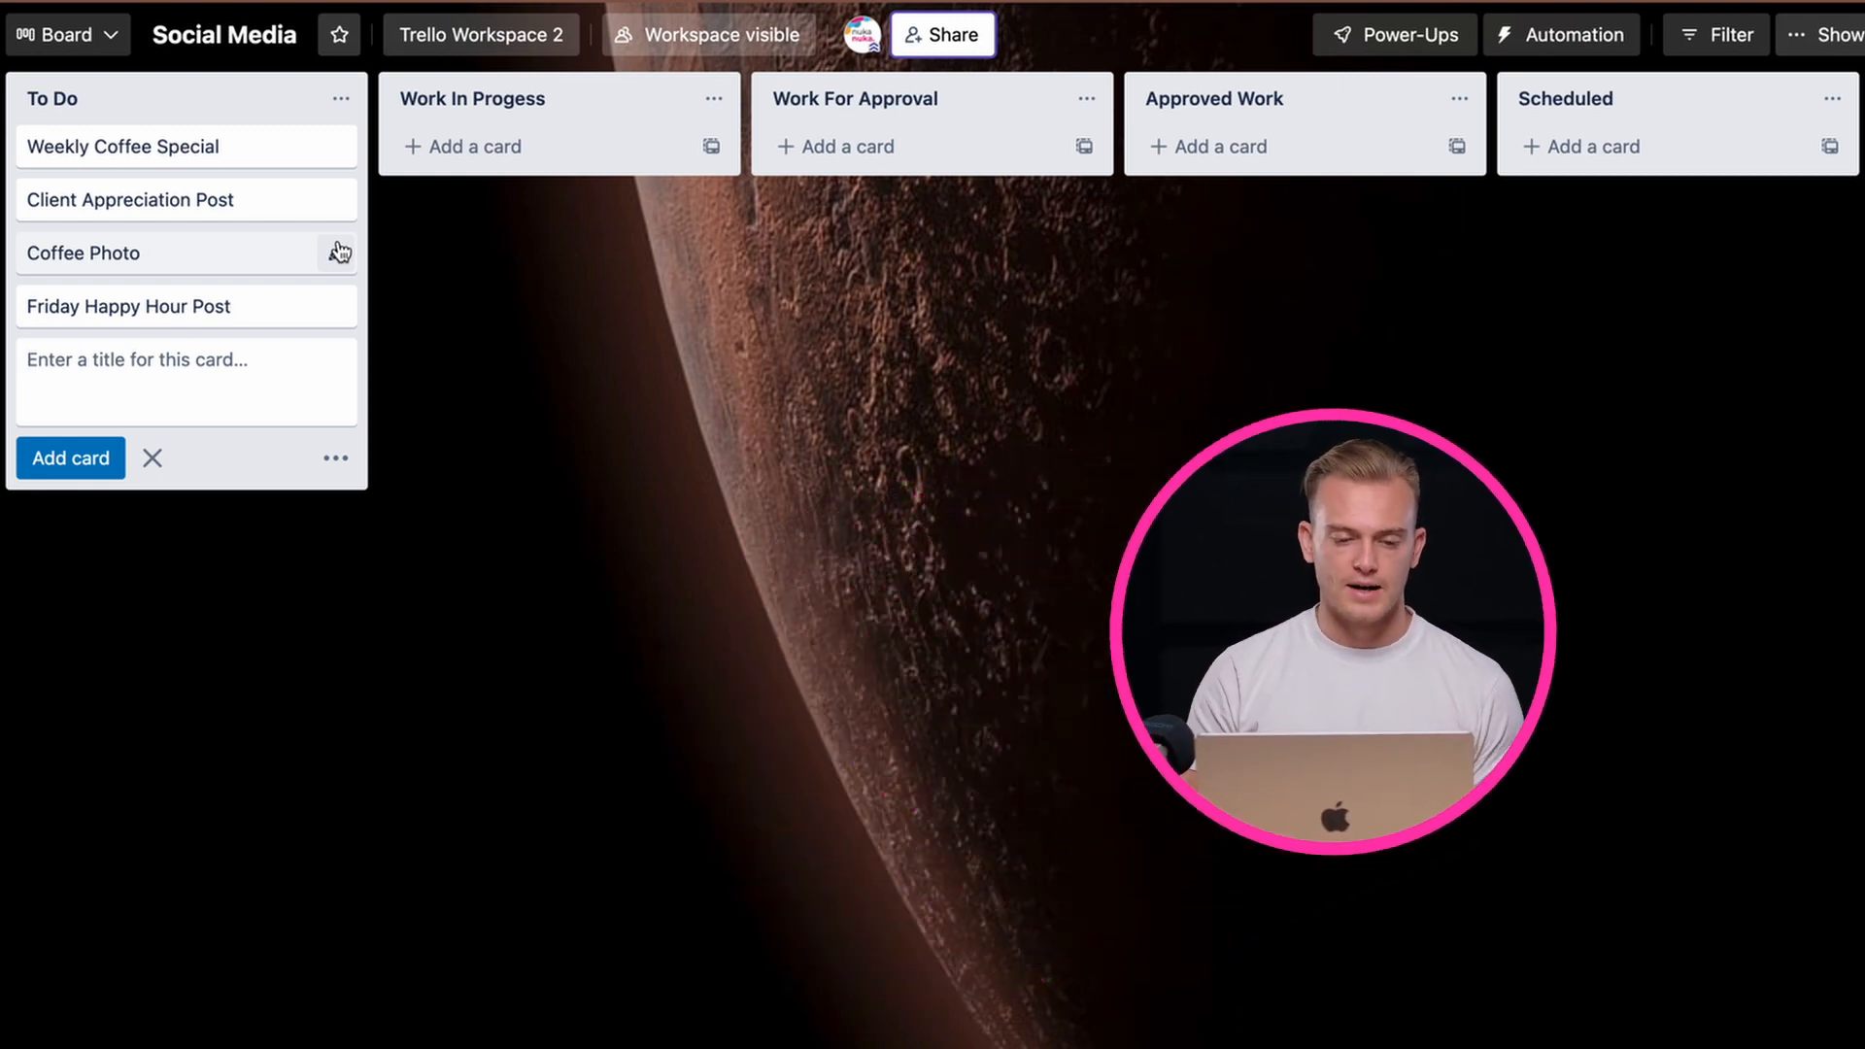
Give the Weekly Coffee Special card a May 2 due date.
click(122, 146)
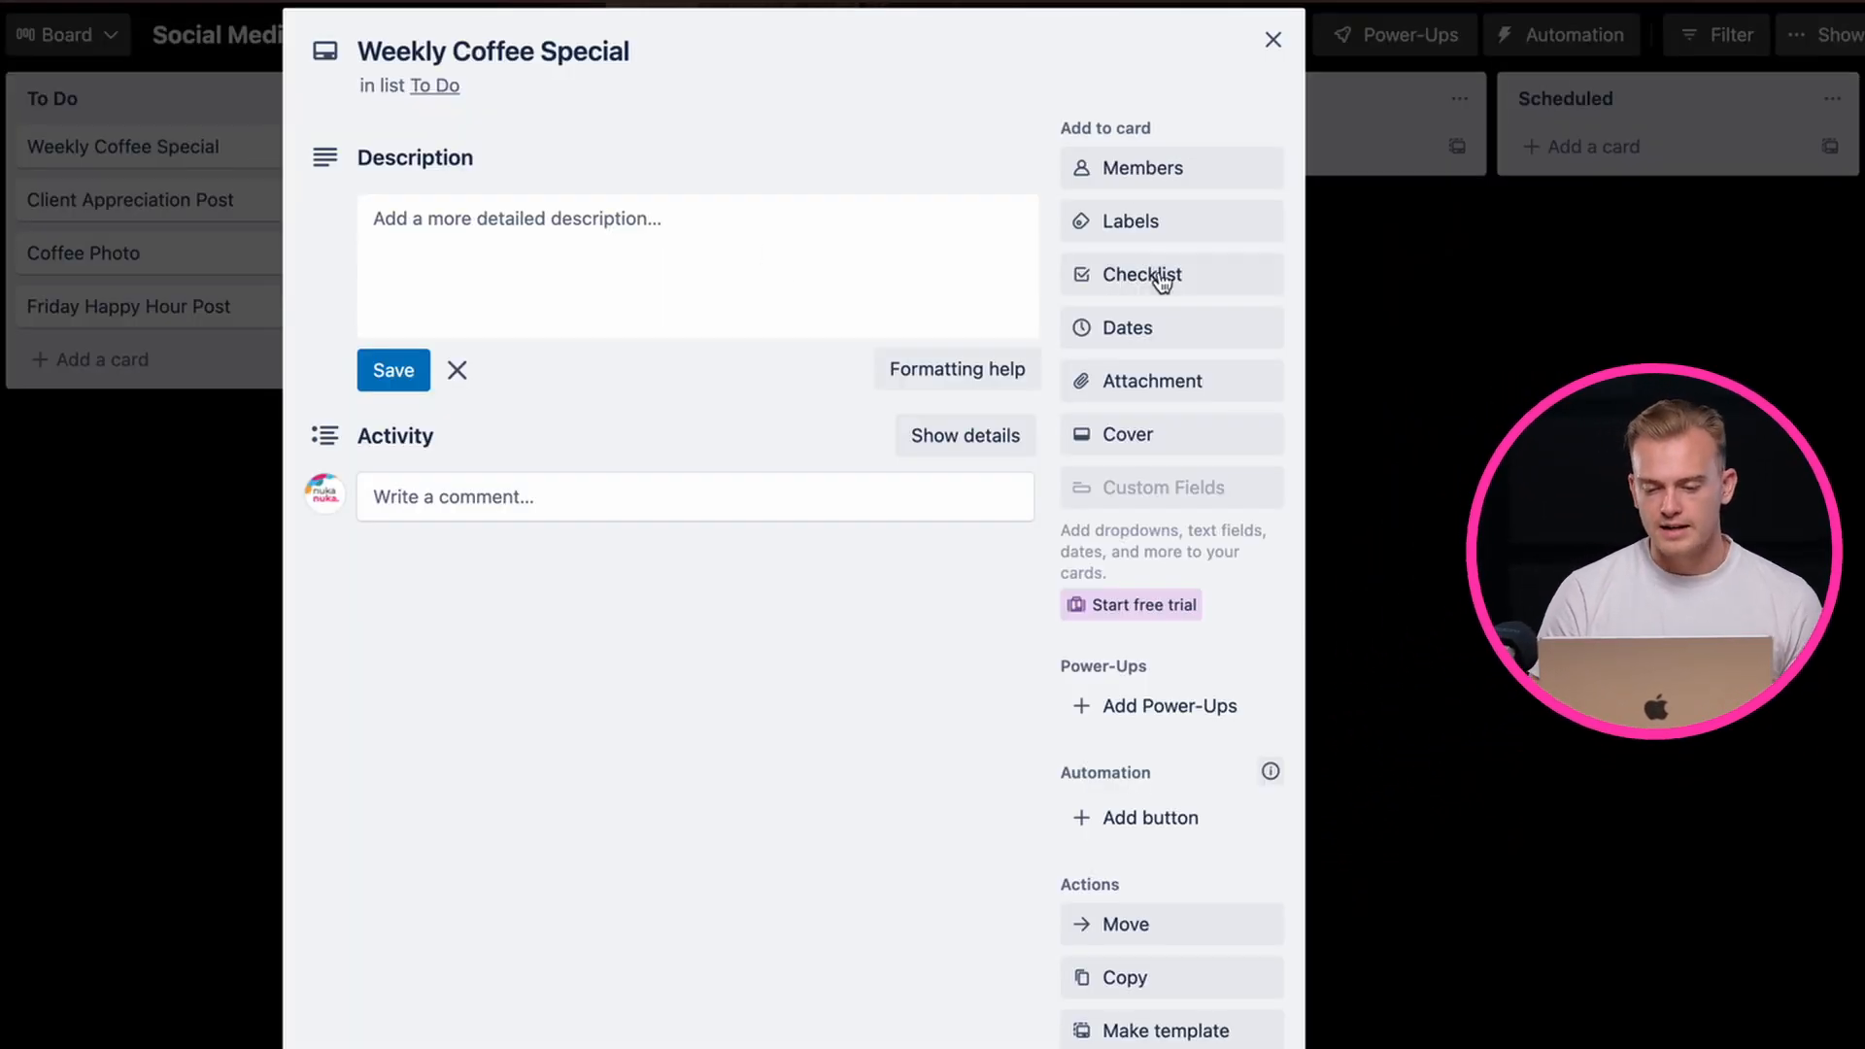
click(1123, 328)
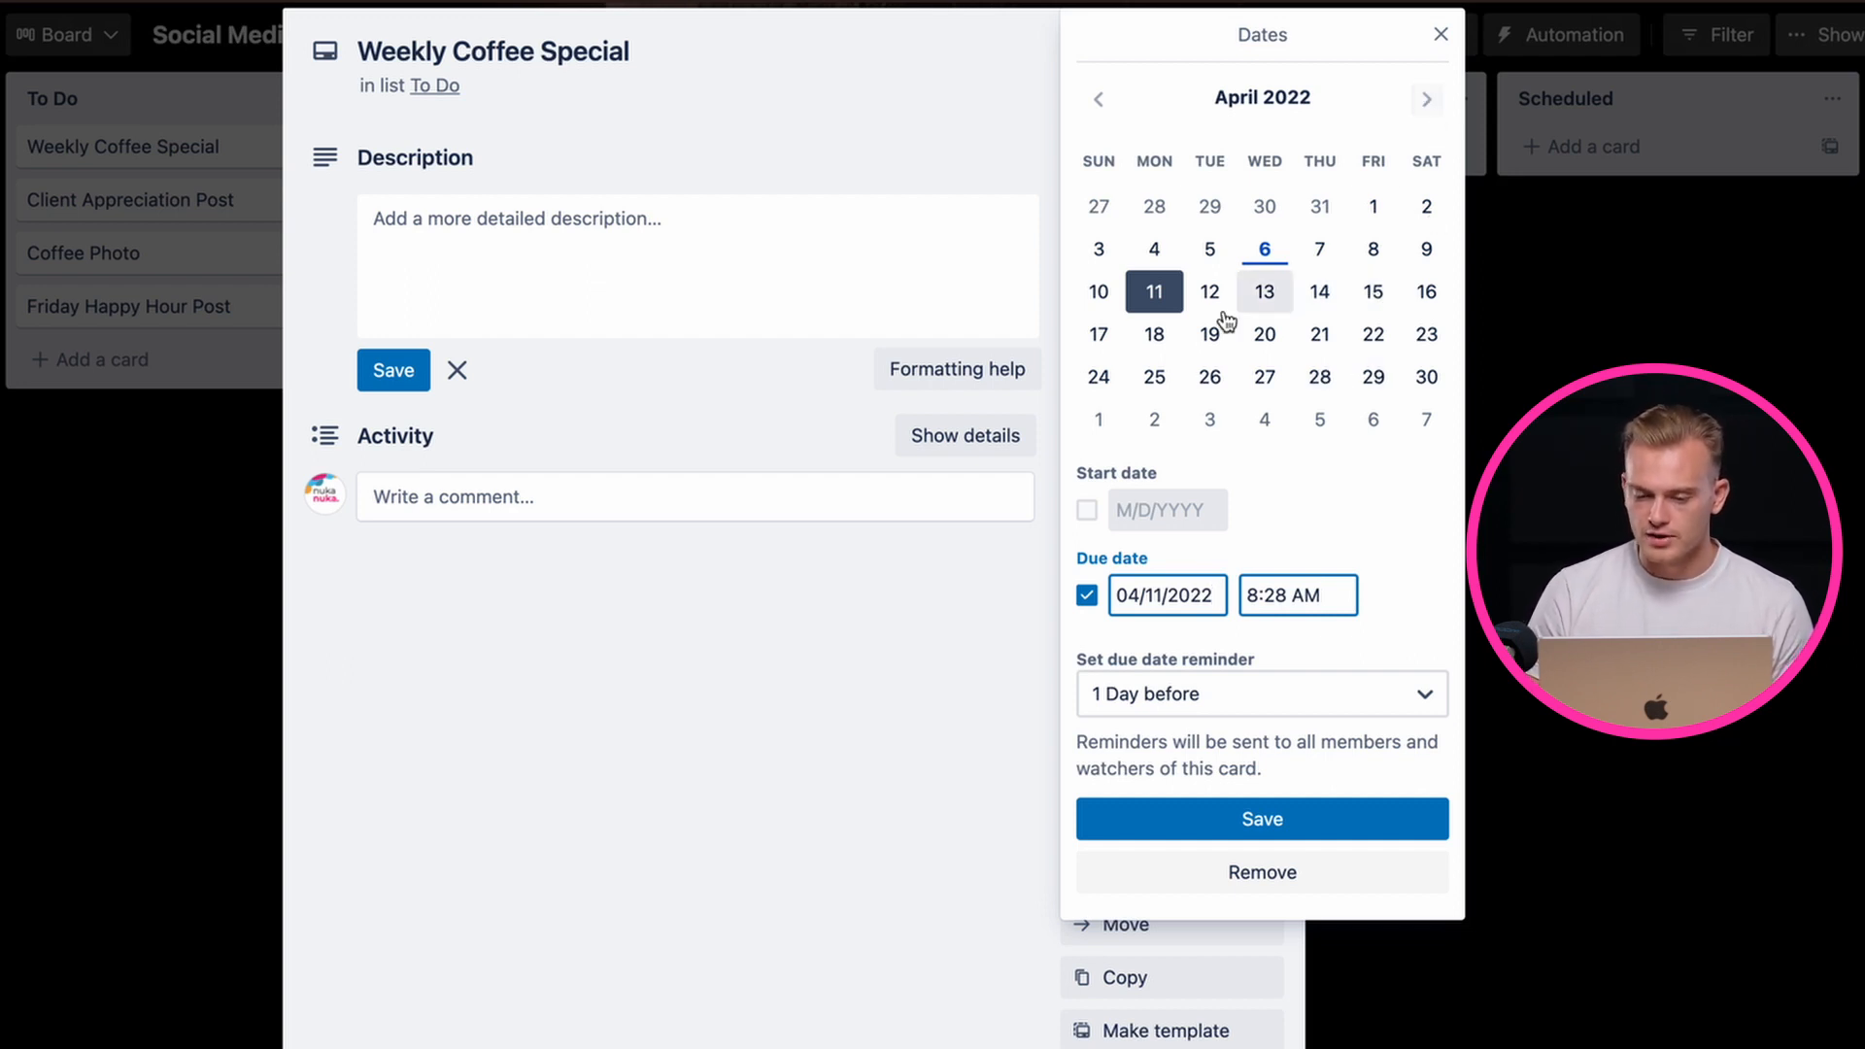
click(1153, 419)
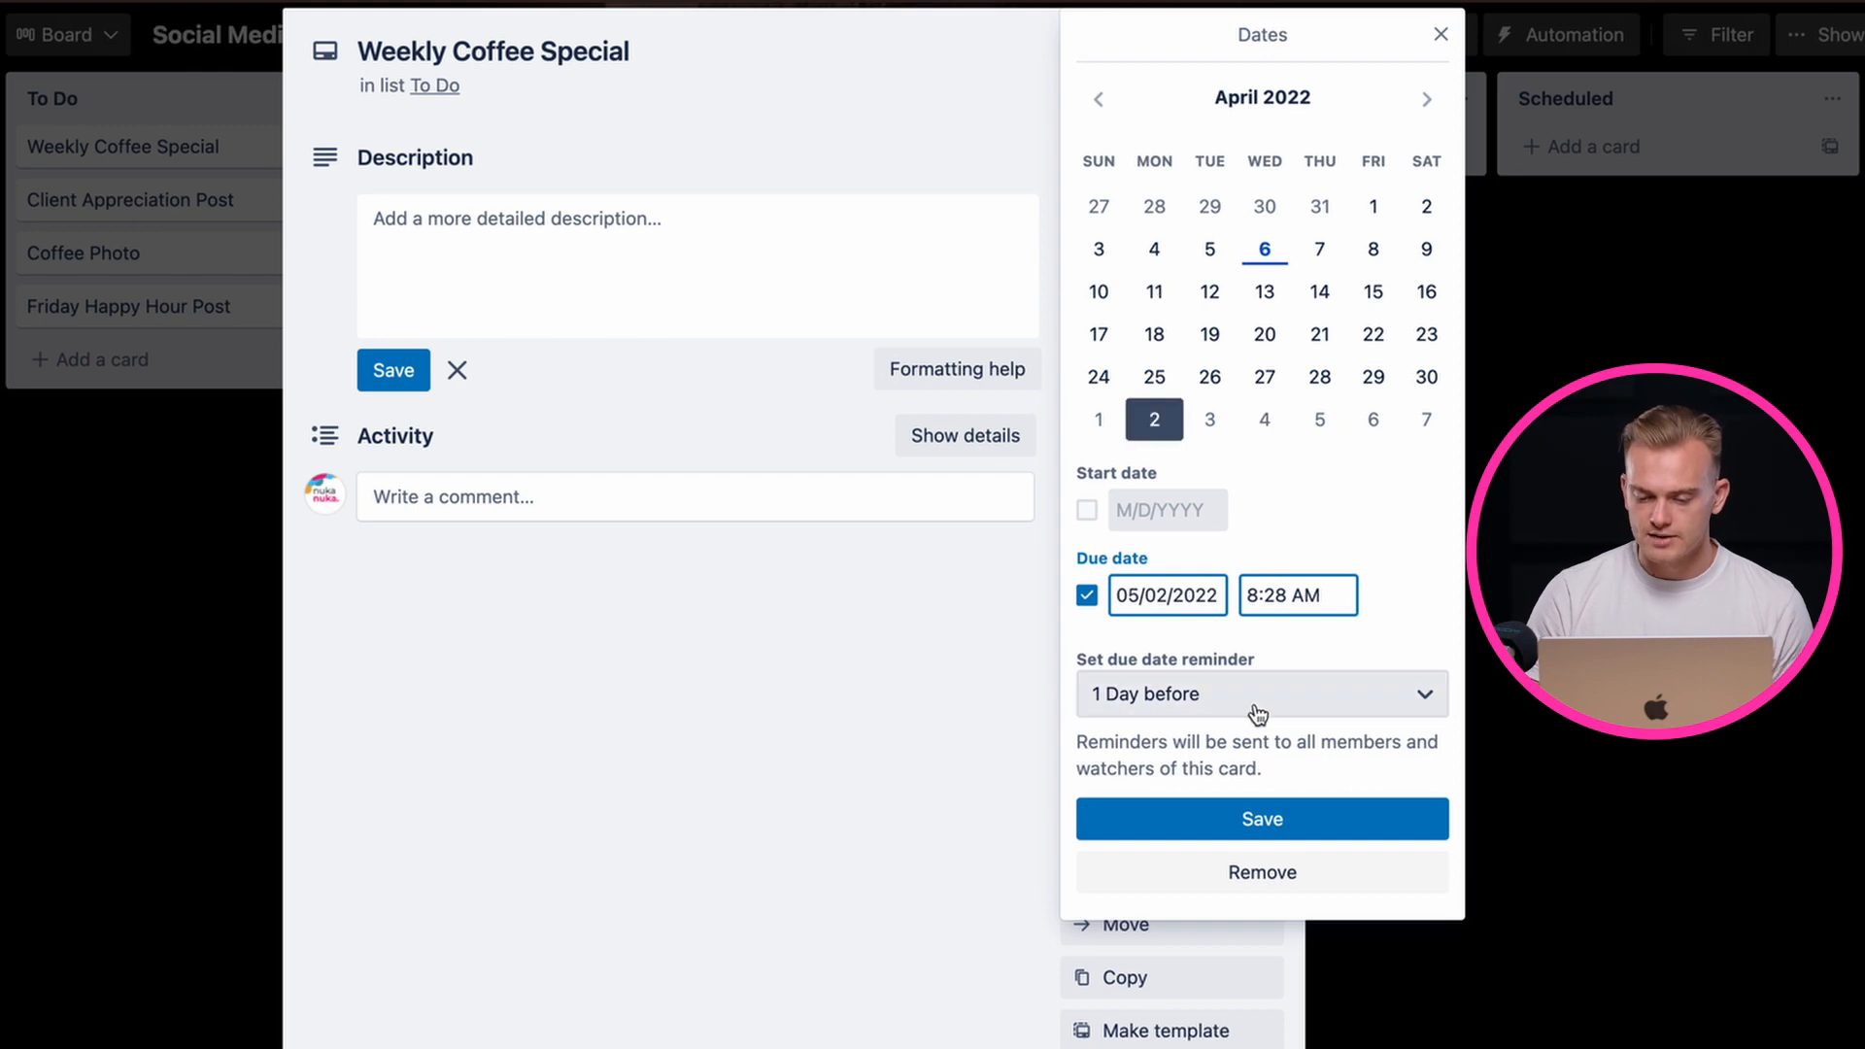
click(1261, 818)
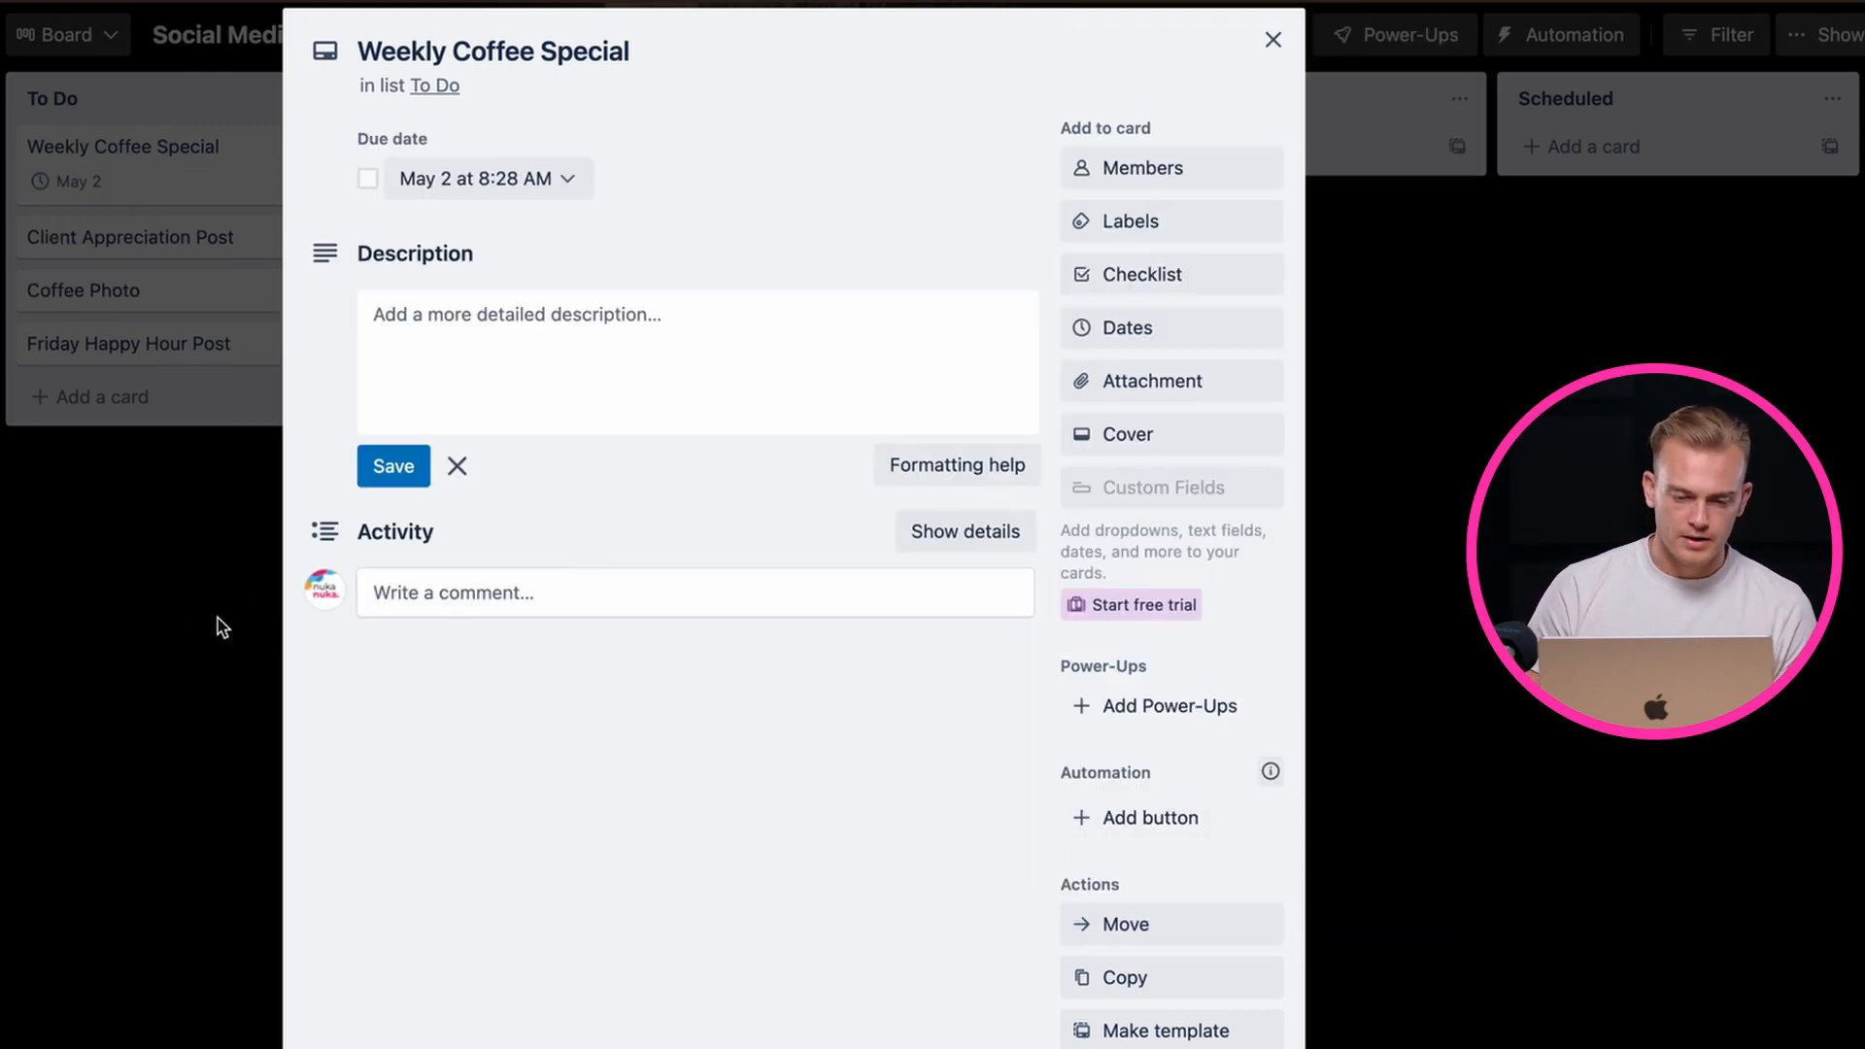
click(132, 237)
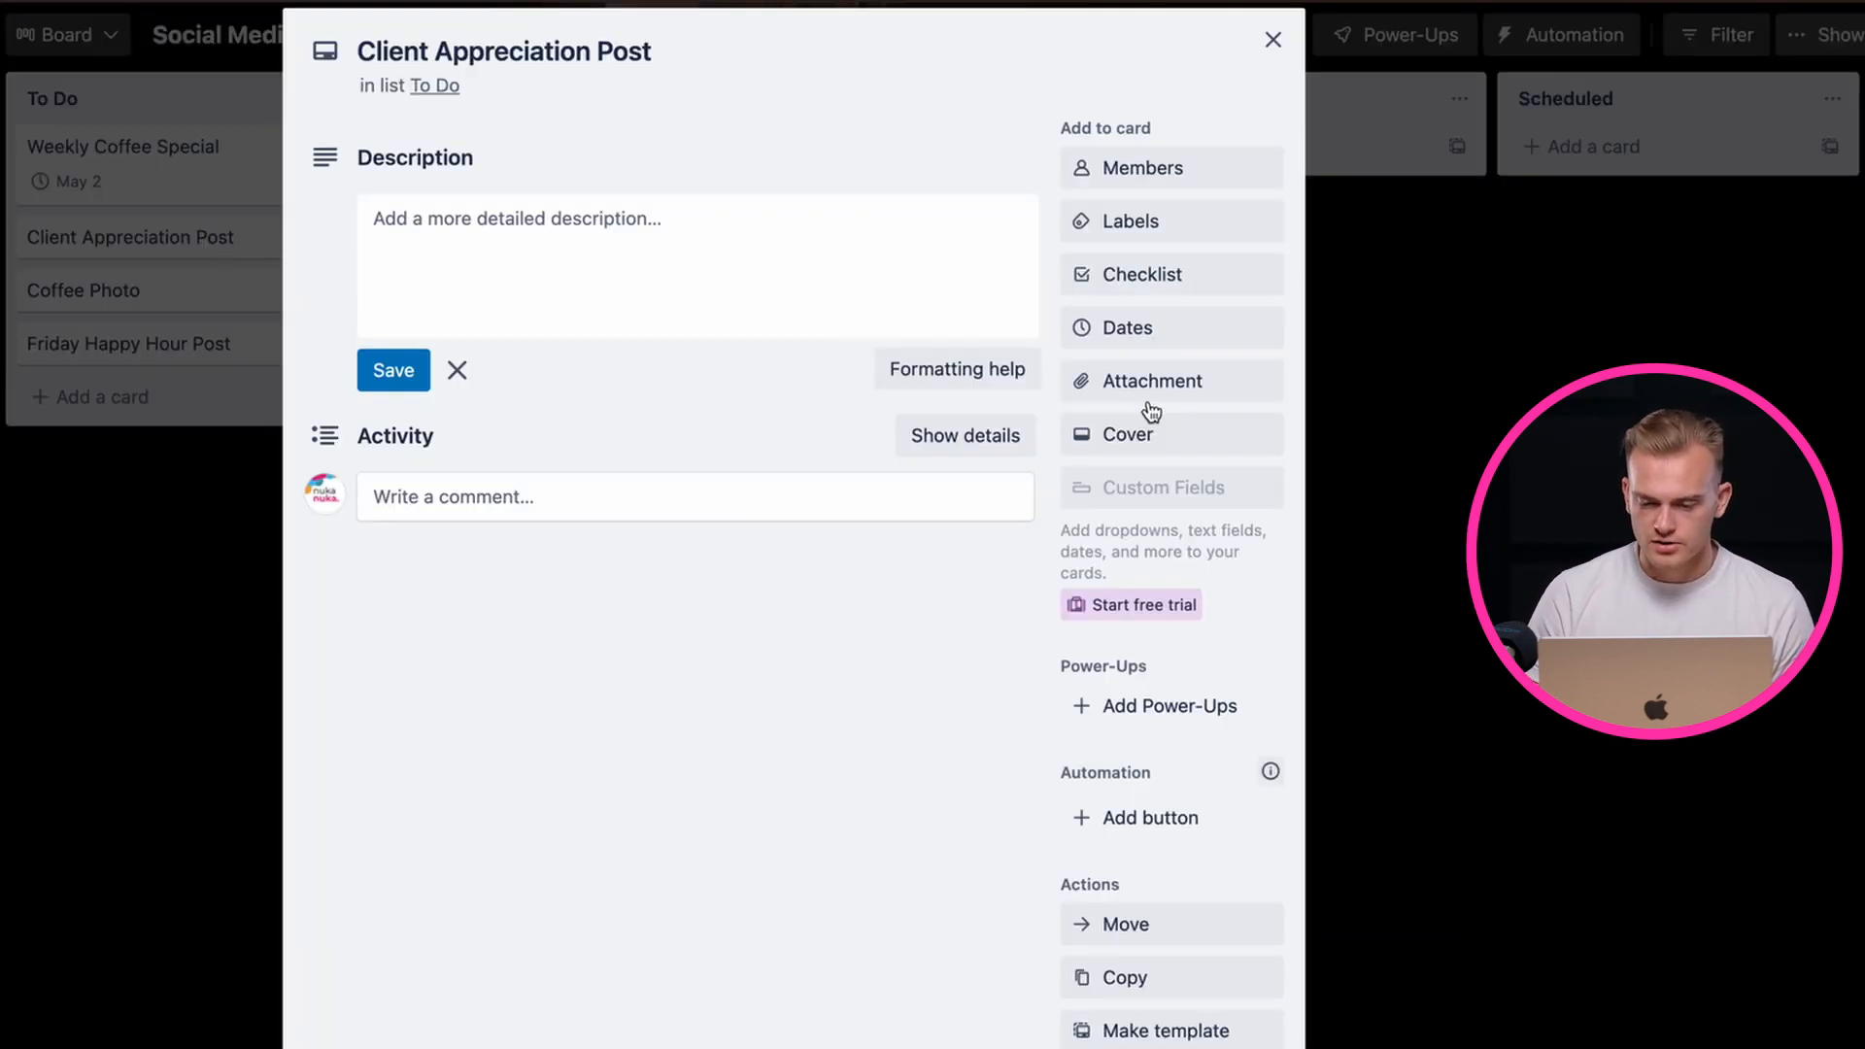
Set May 3, 4 and 5 due dates on the remaining three post cards.
click(1128, 328)
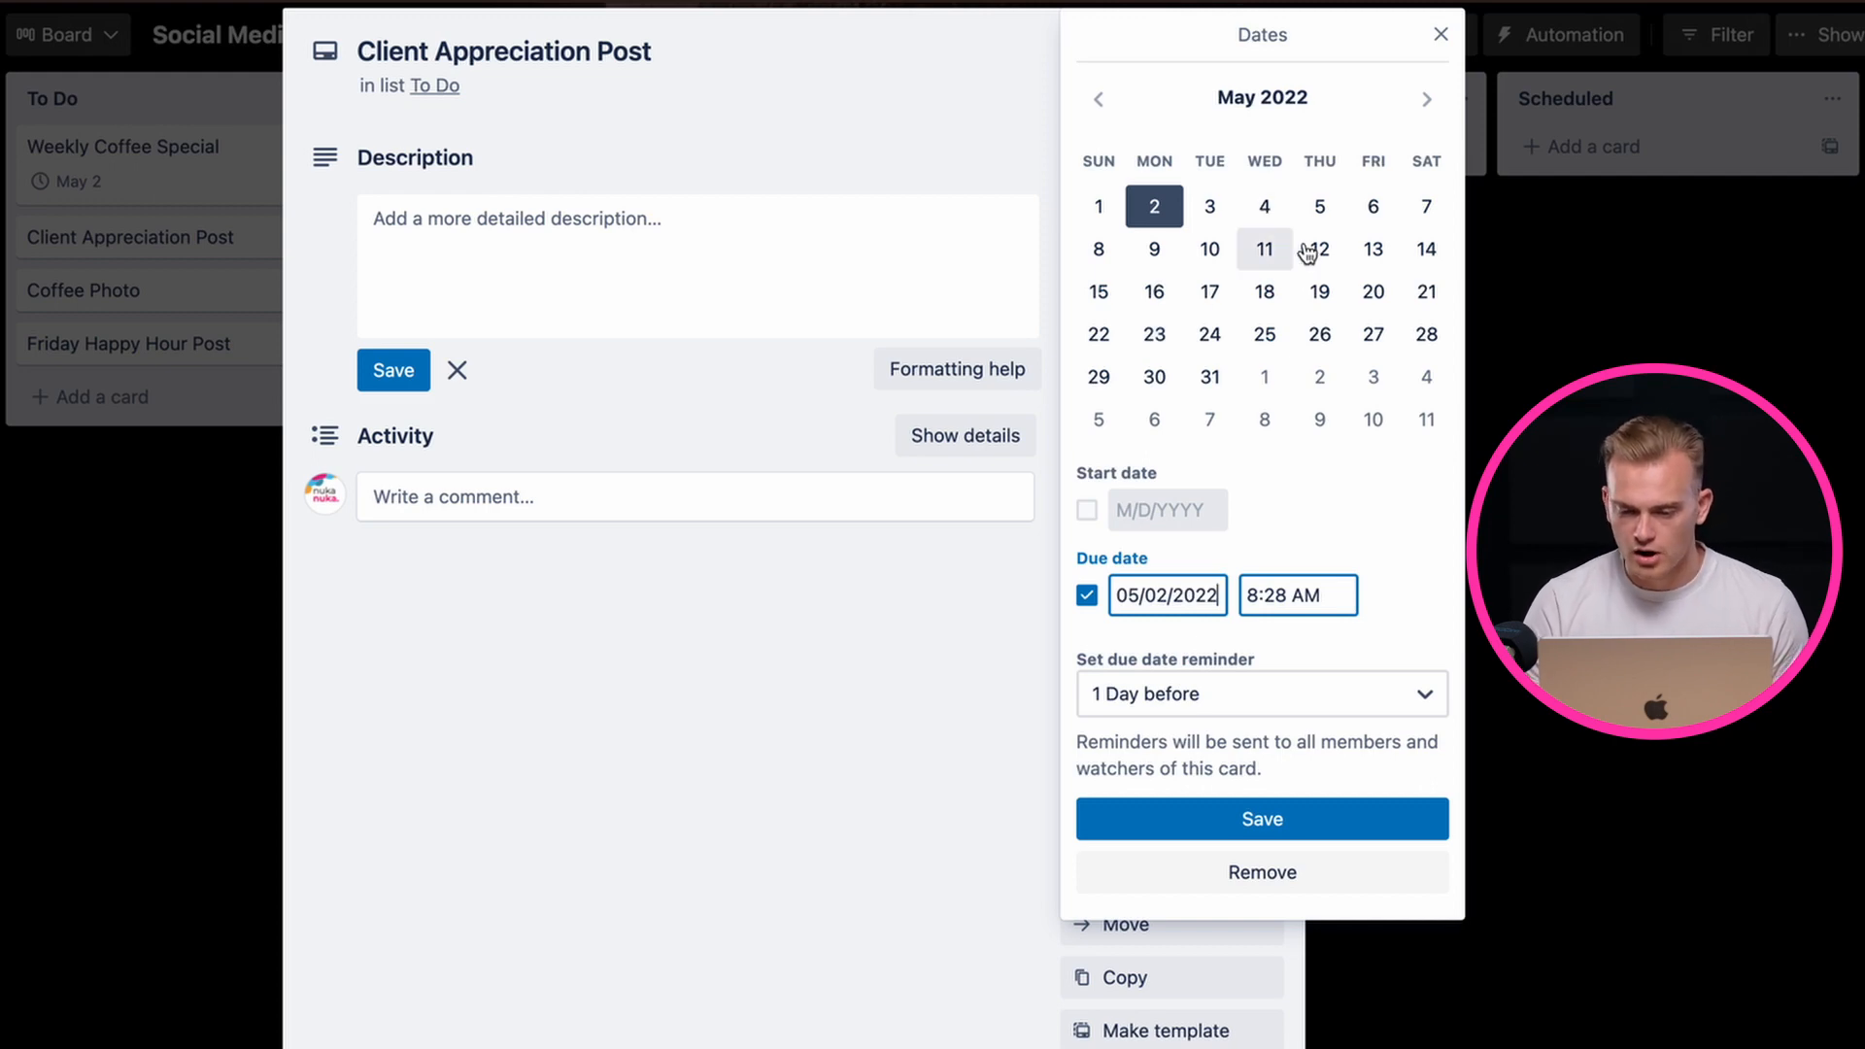
click(1210, 206)
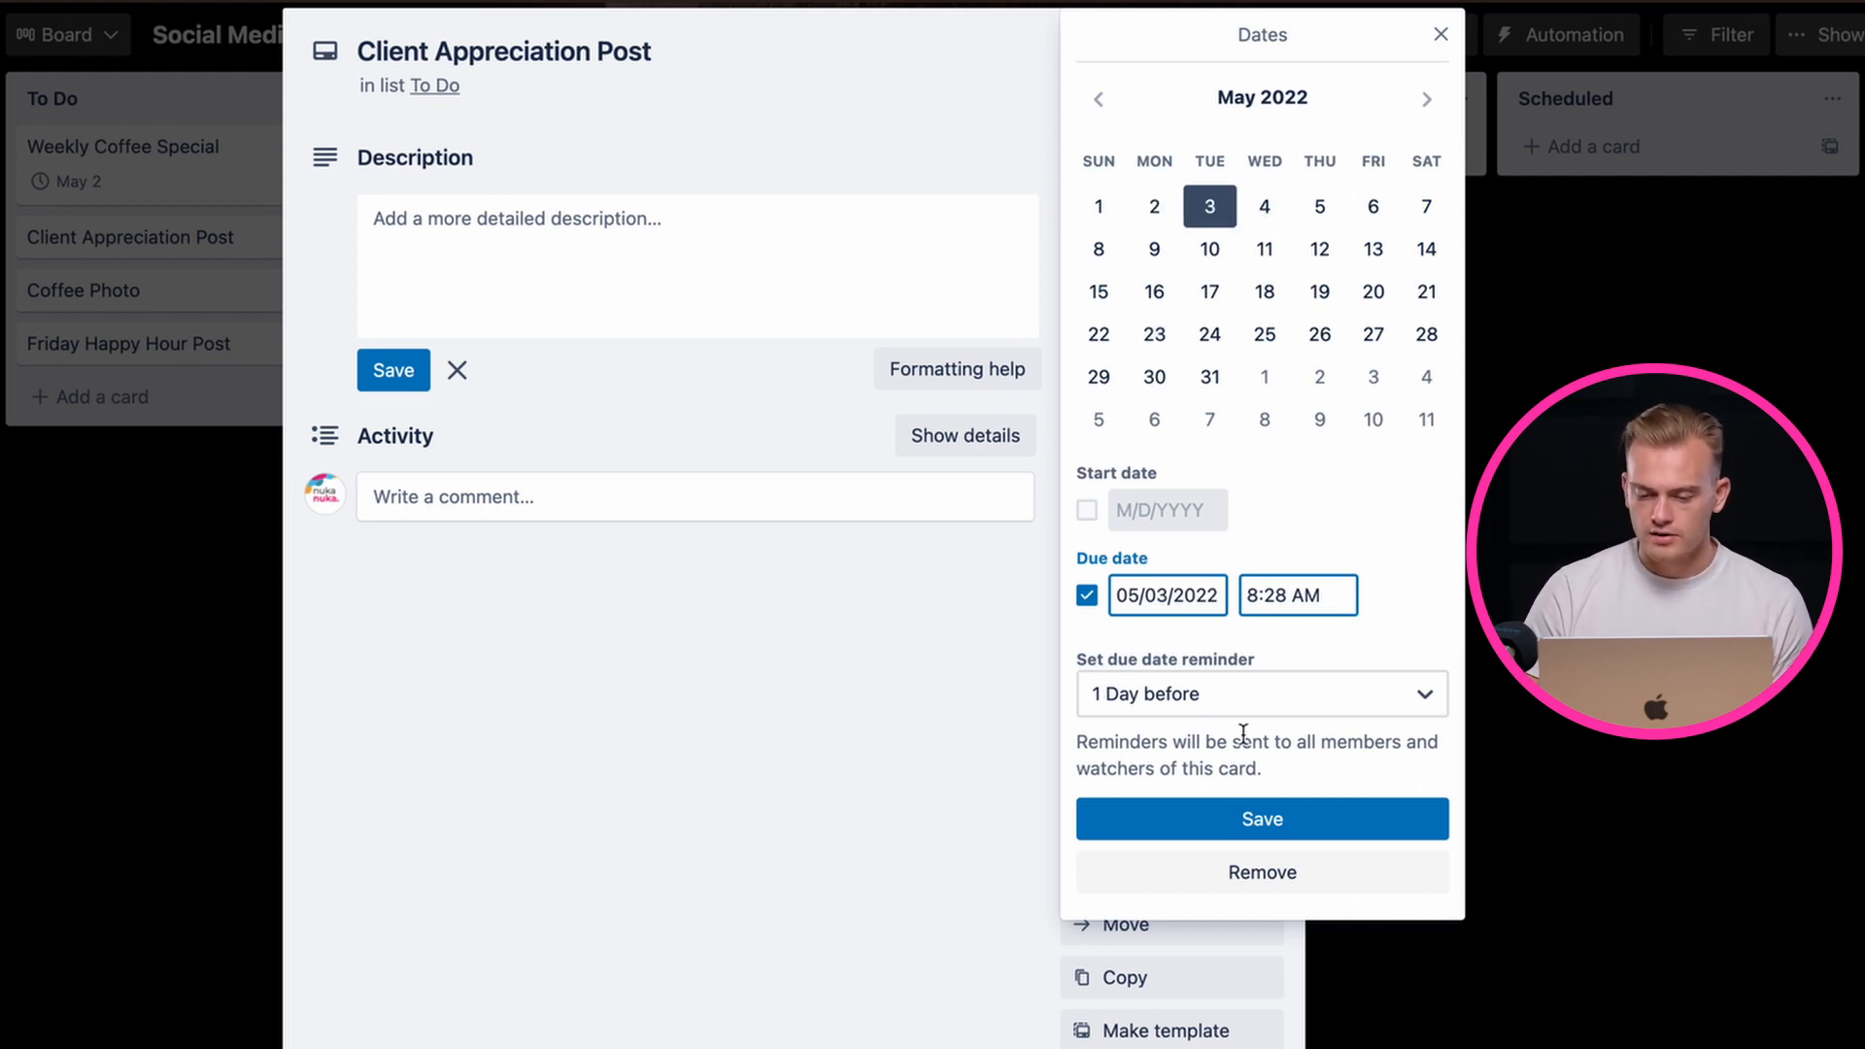
click(1261, 818)
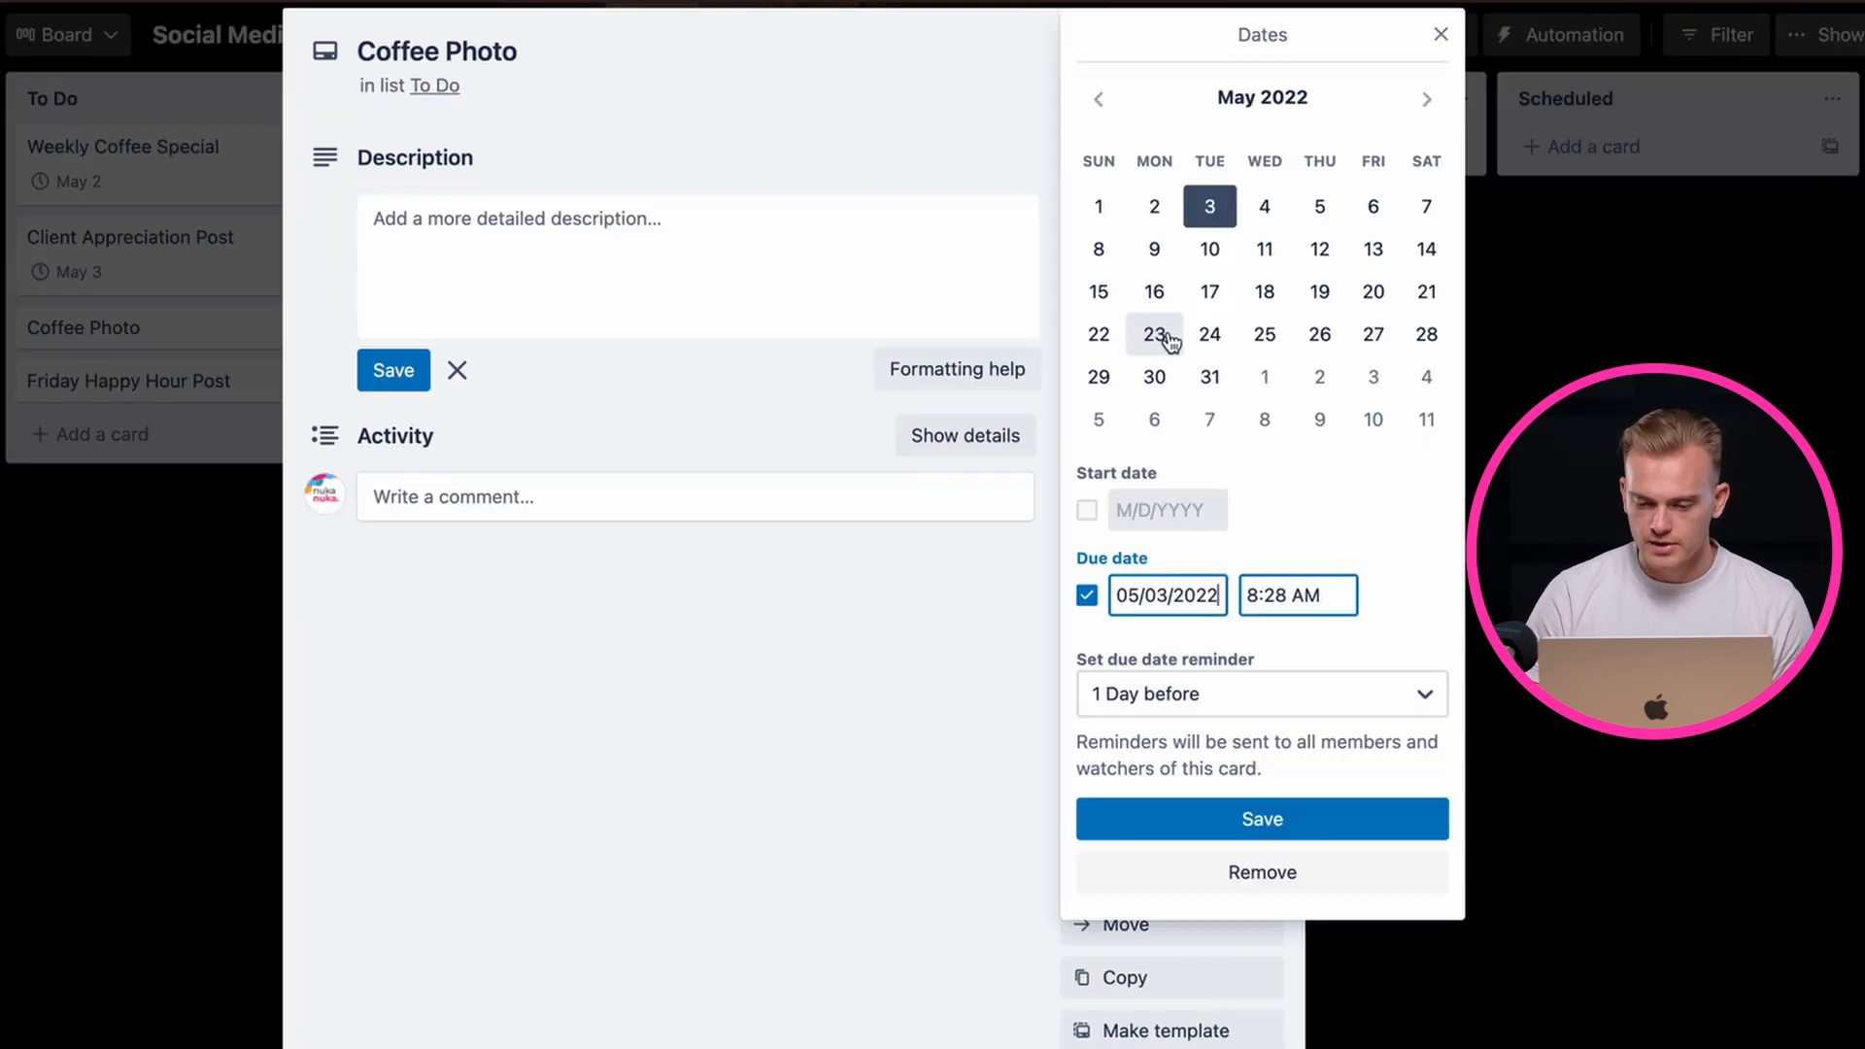
click(1263, 206)
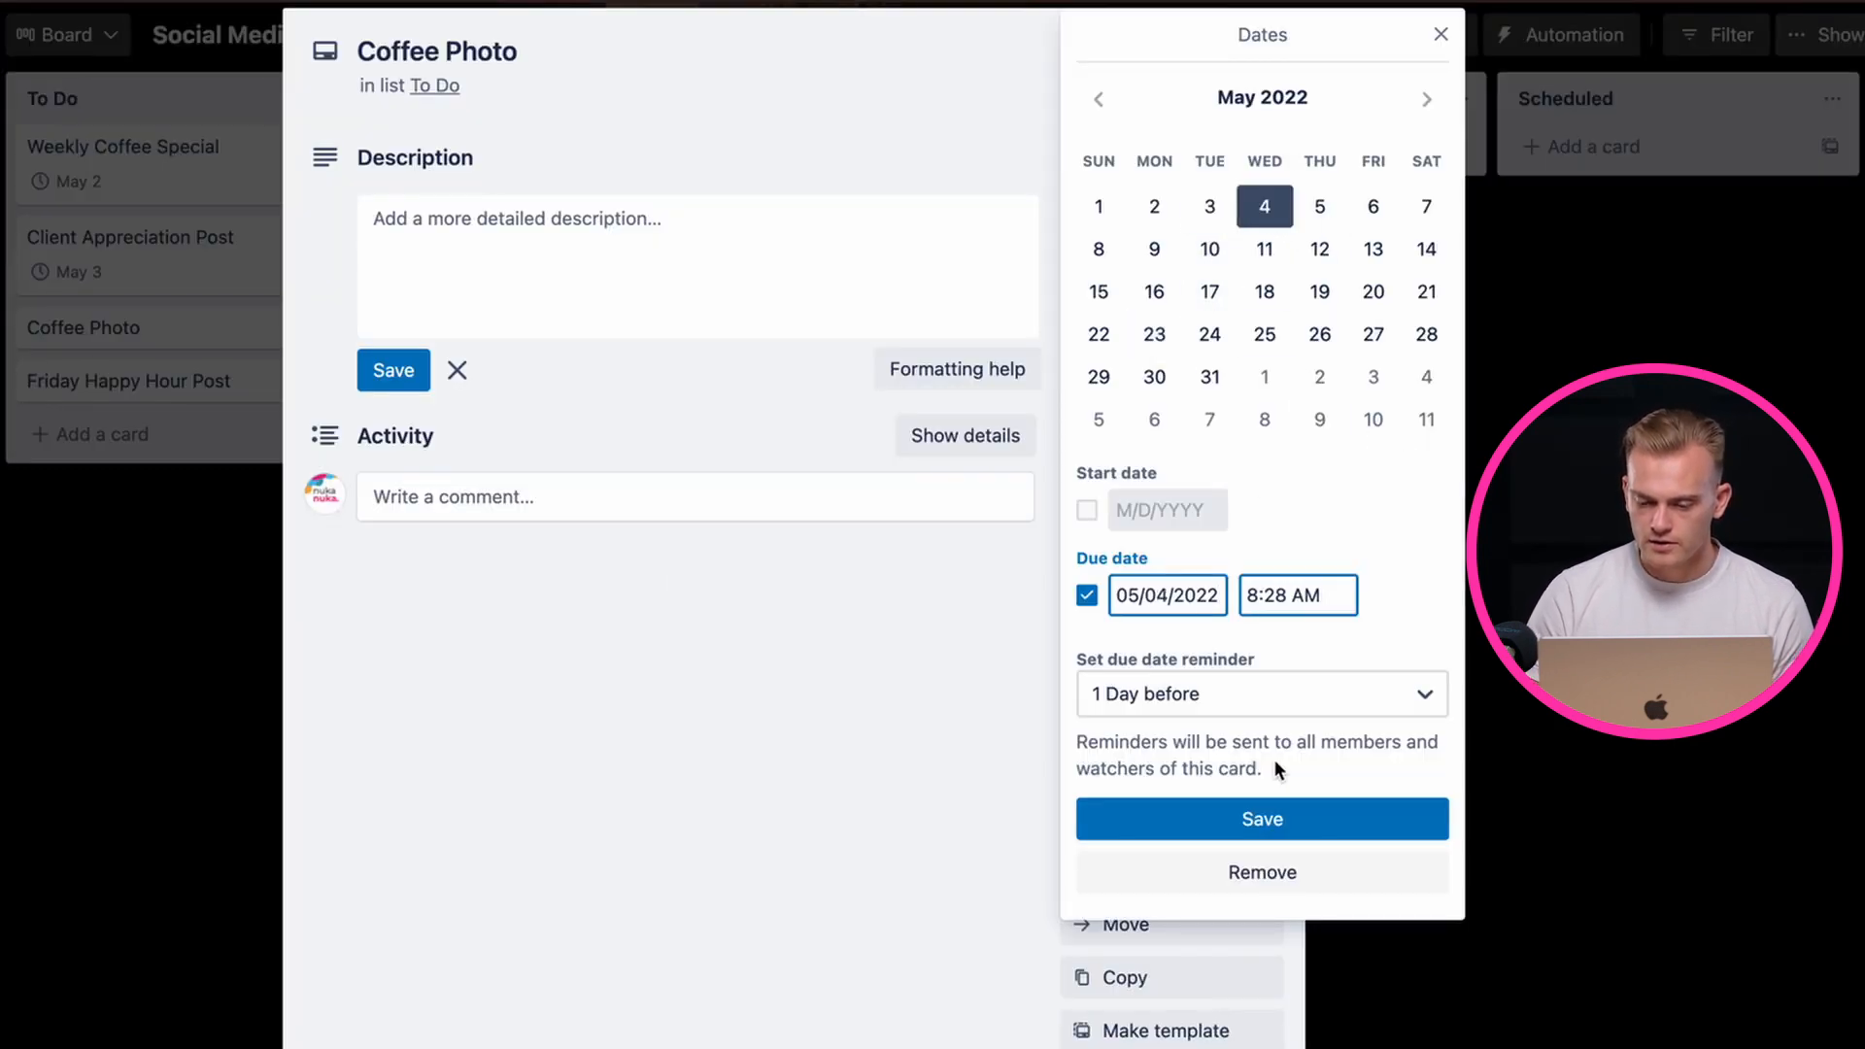
click(1260, 818)
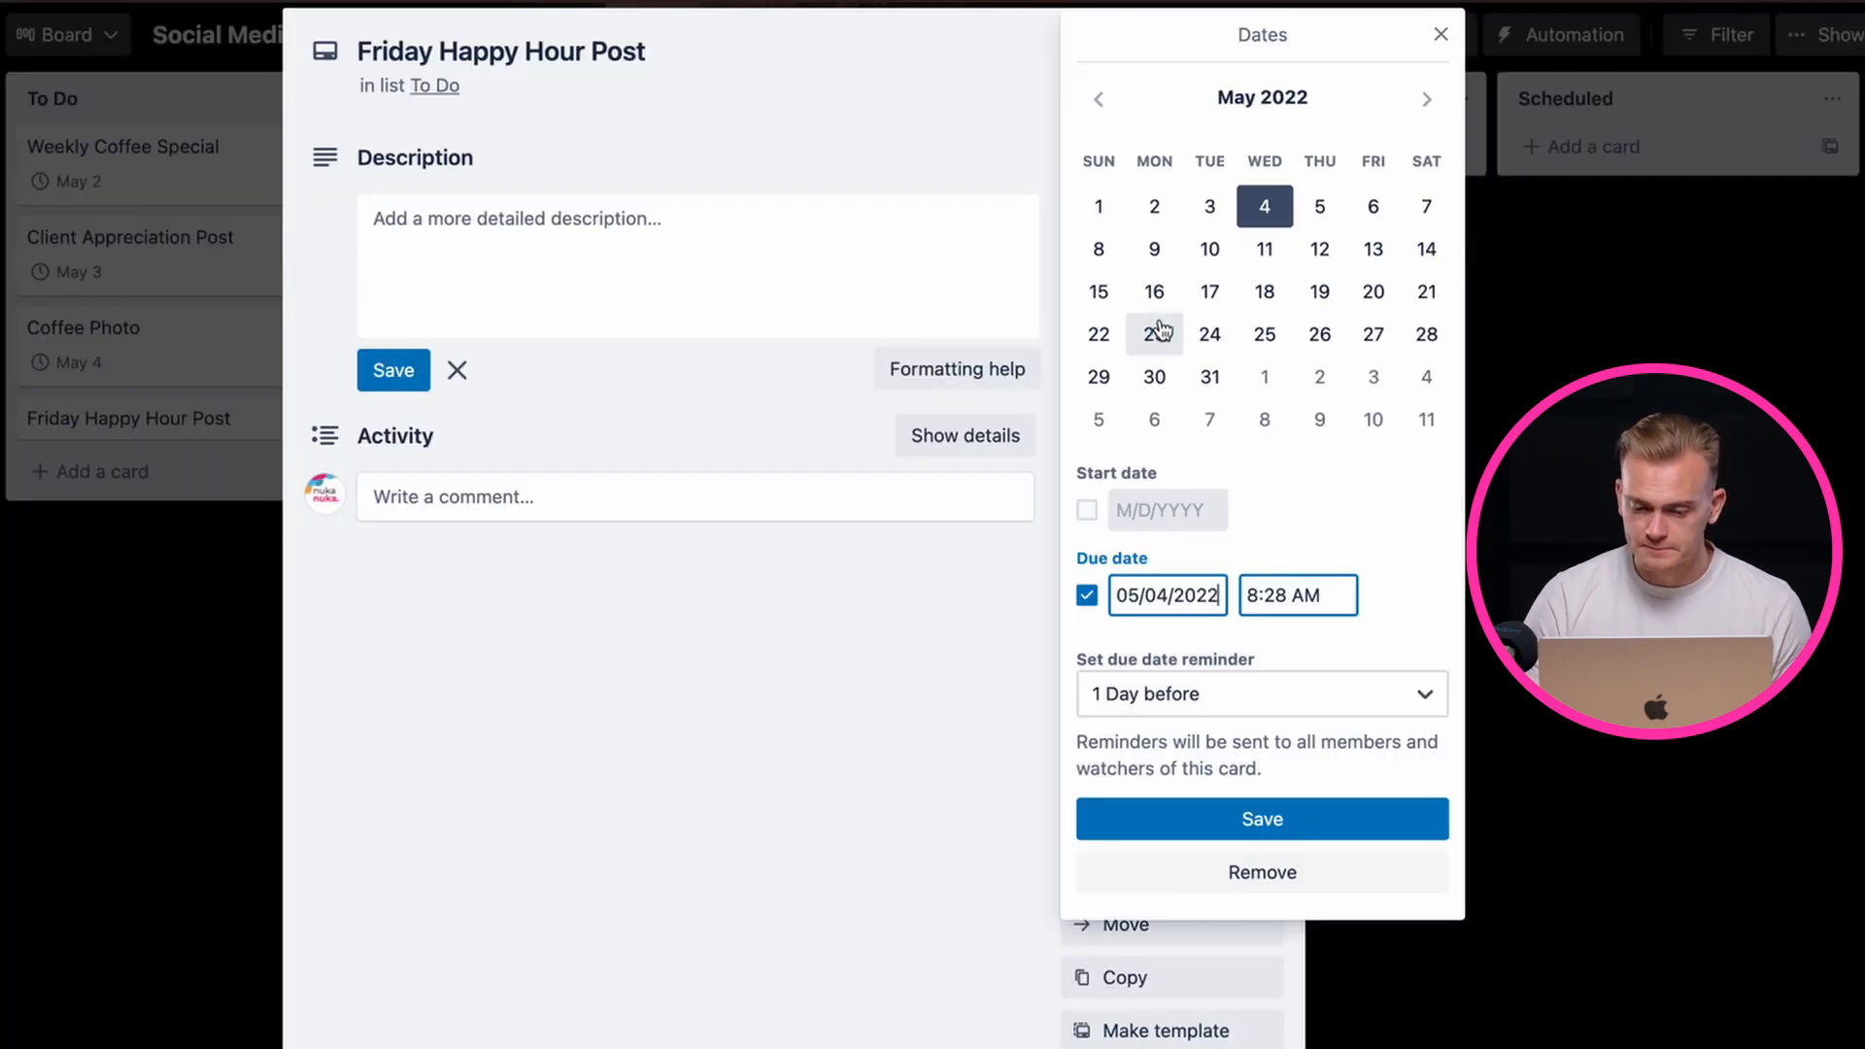
click(1319, 206)
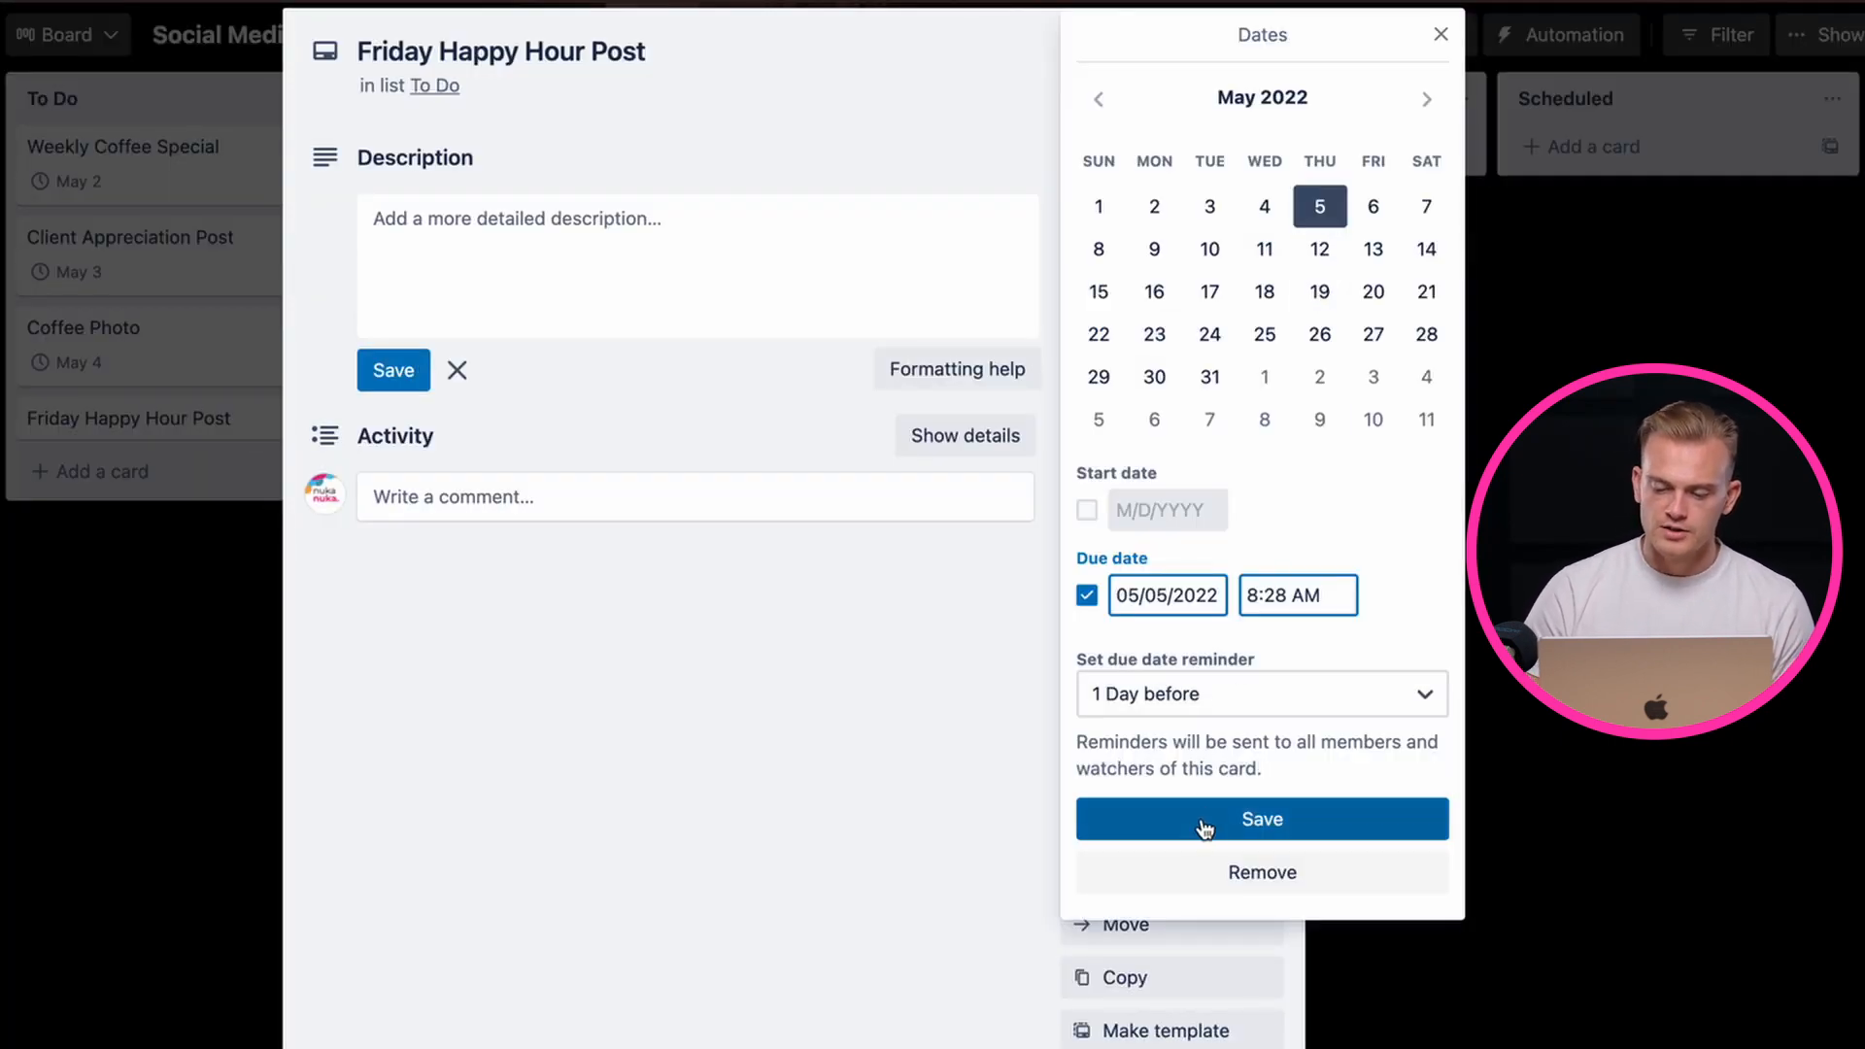
click(1261, 818)
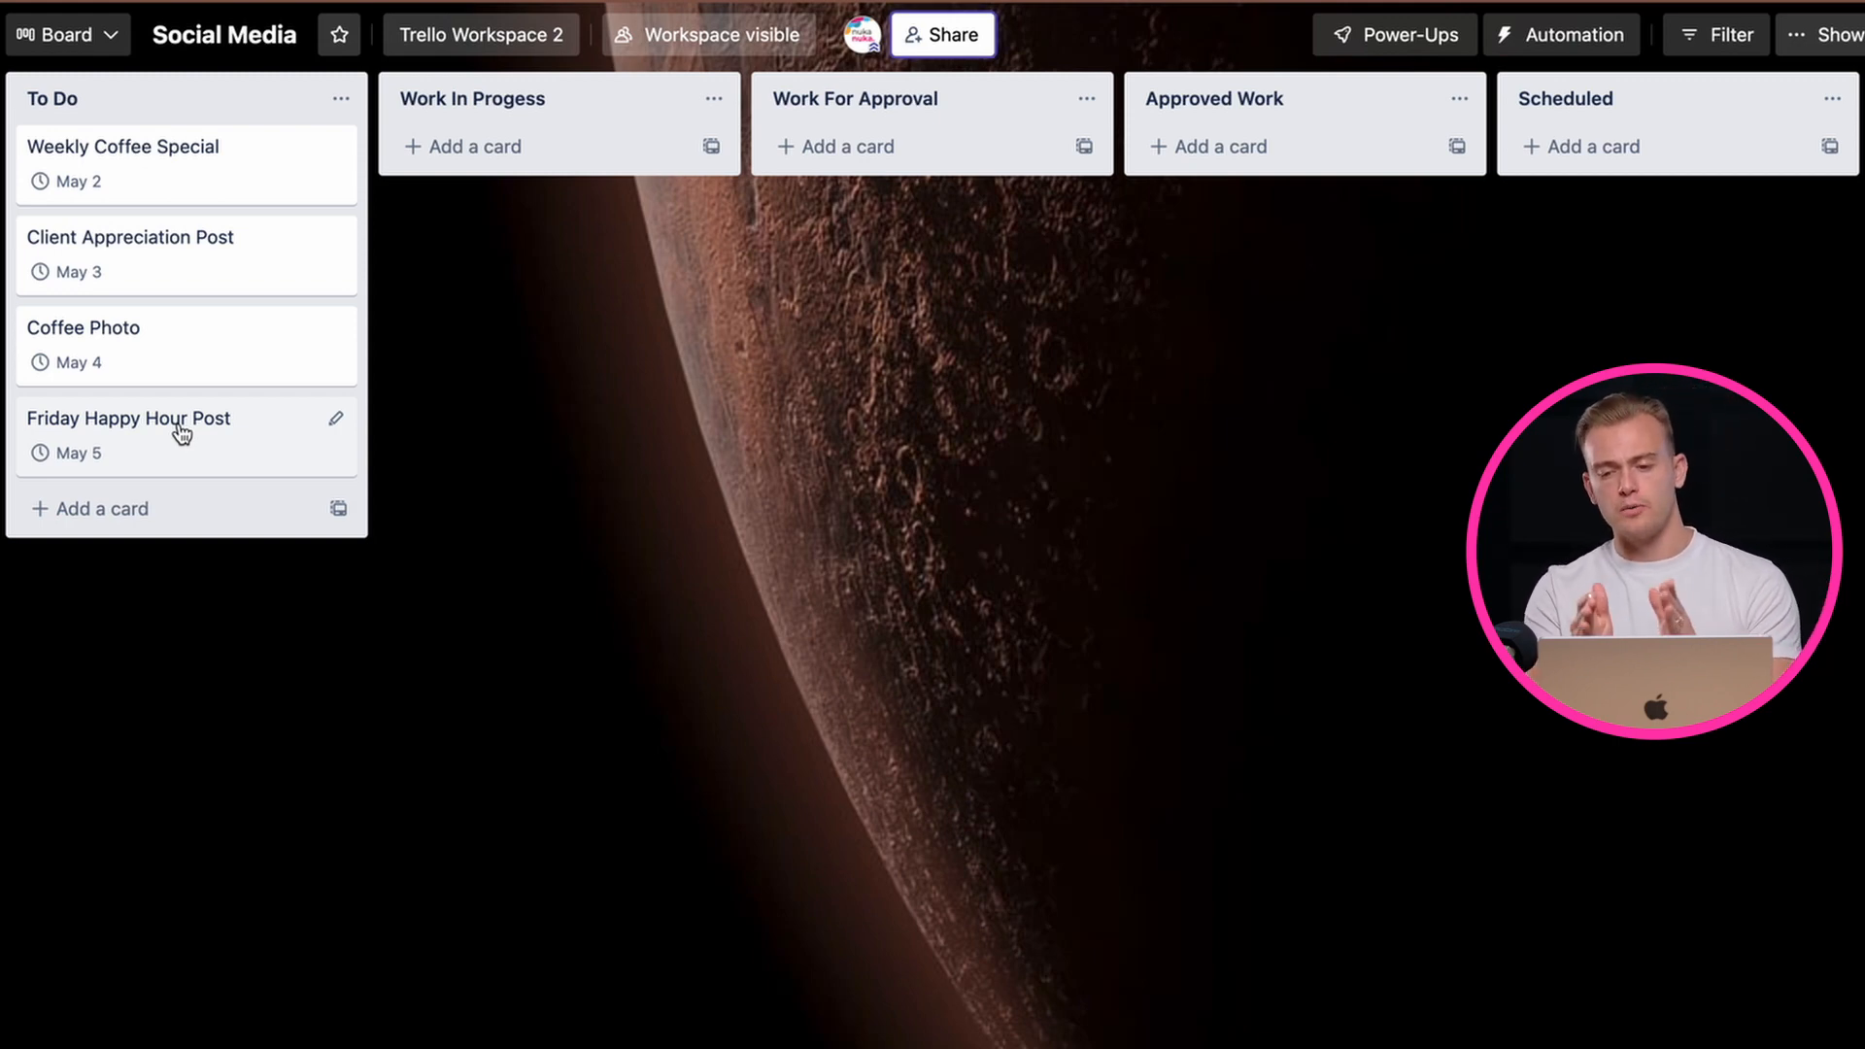
mouse_move(113, 155)
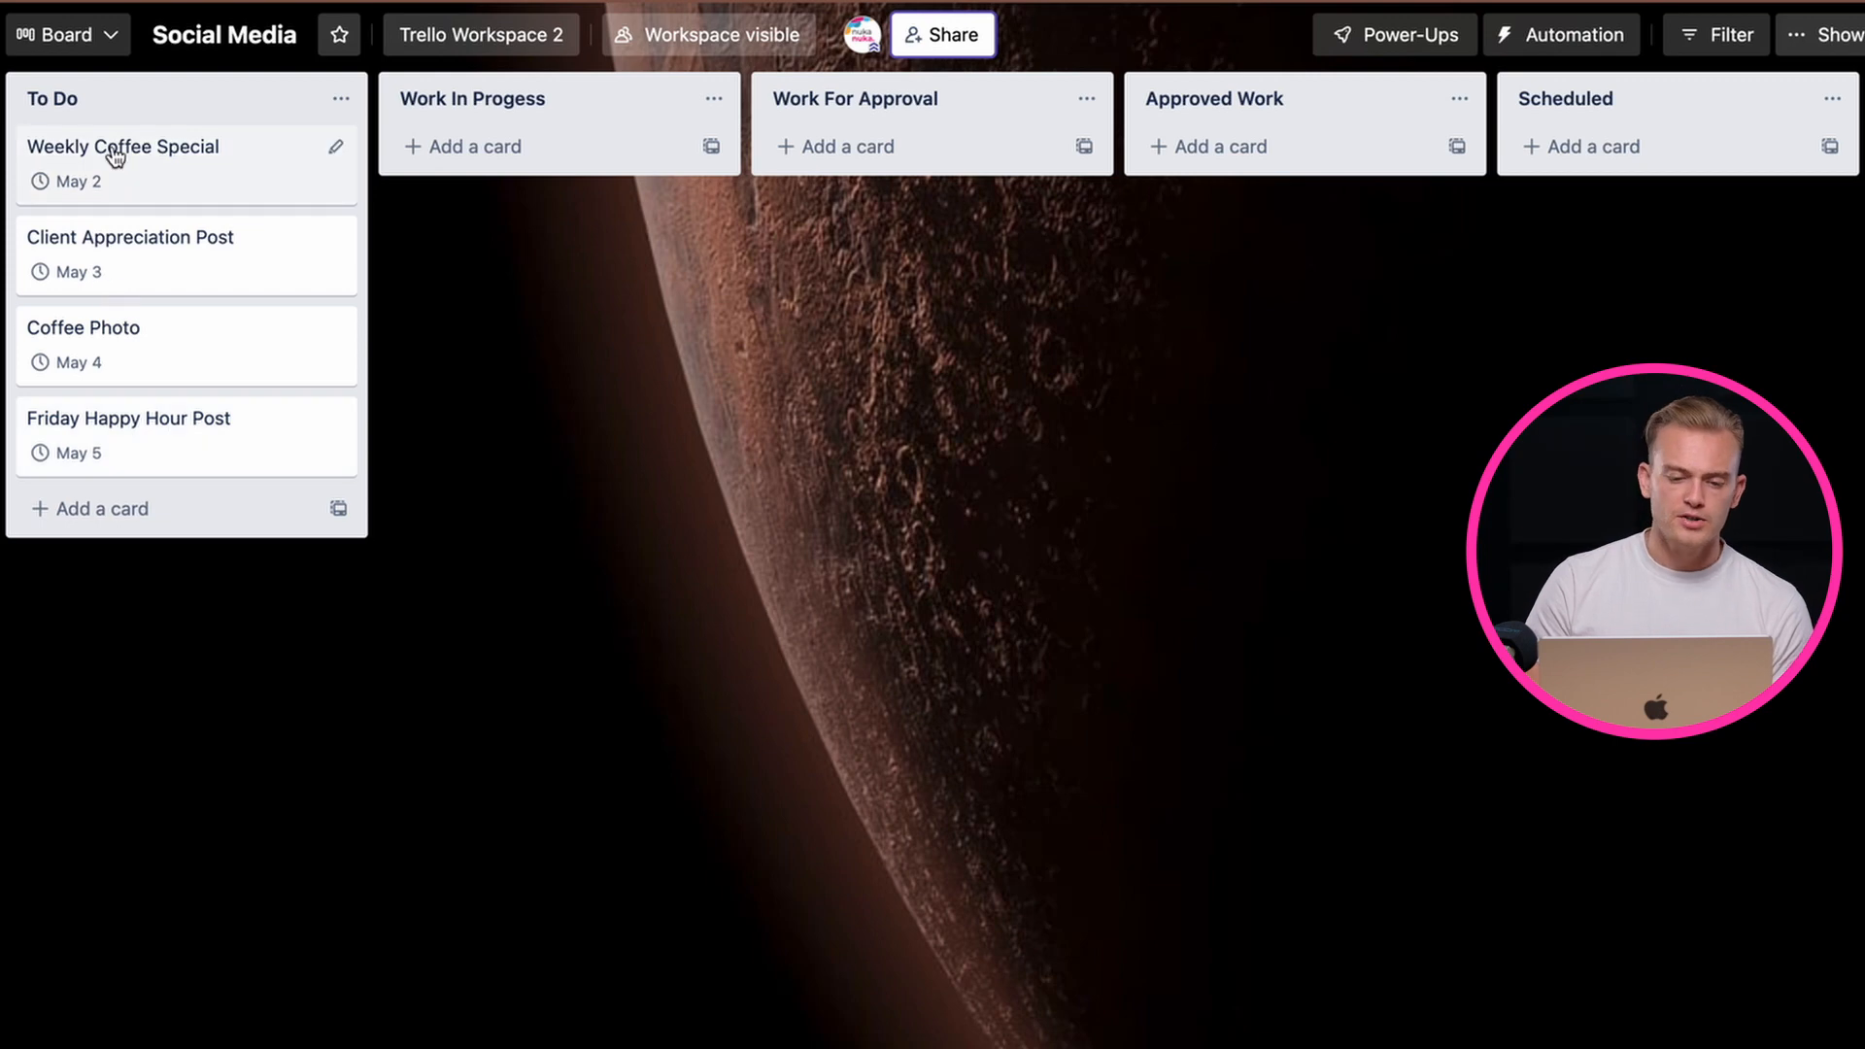
mouse_move(1547, 107)
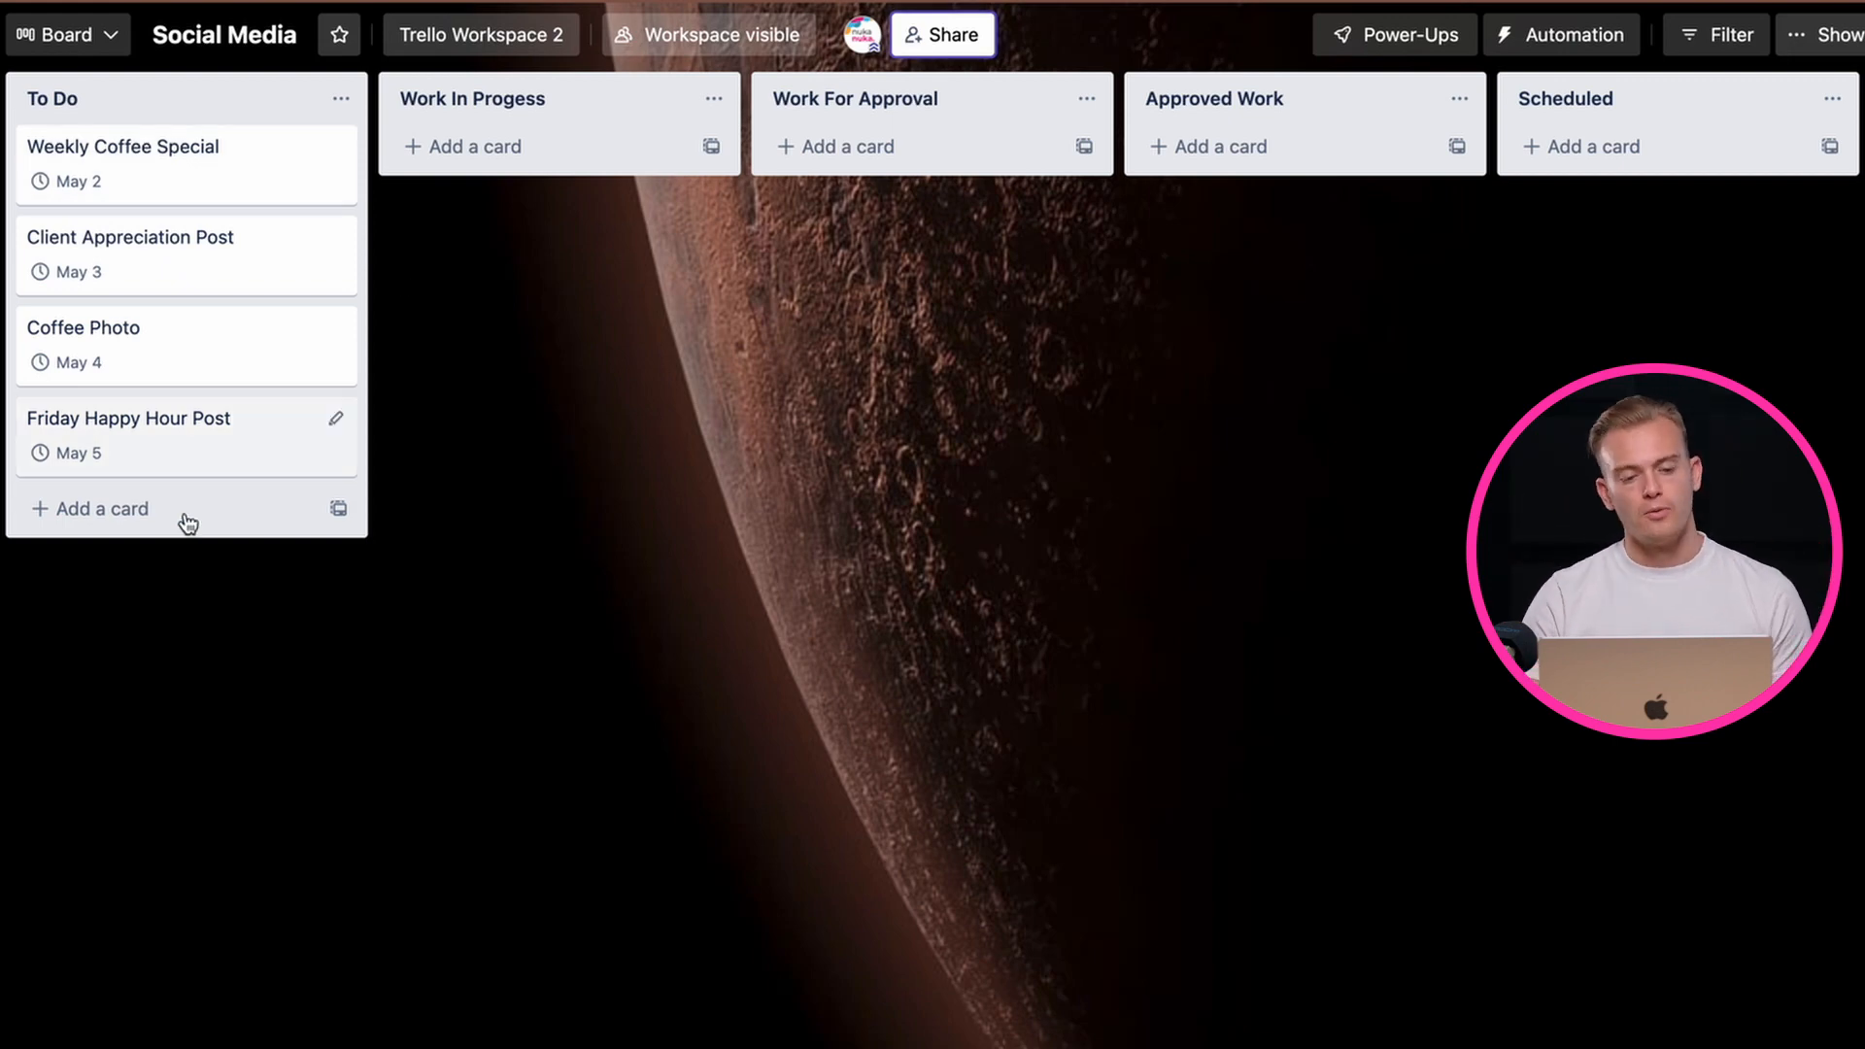
mouse_move(170, 788)
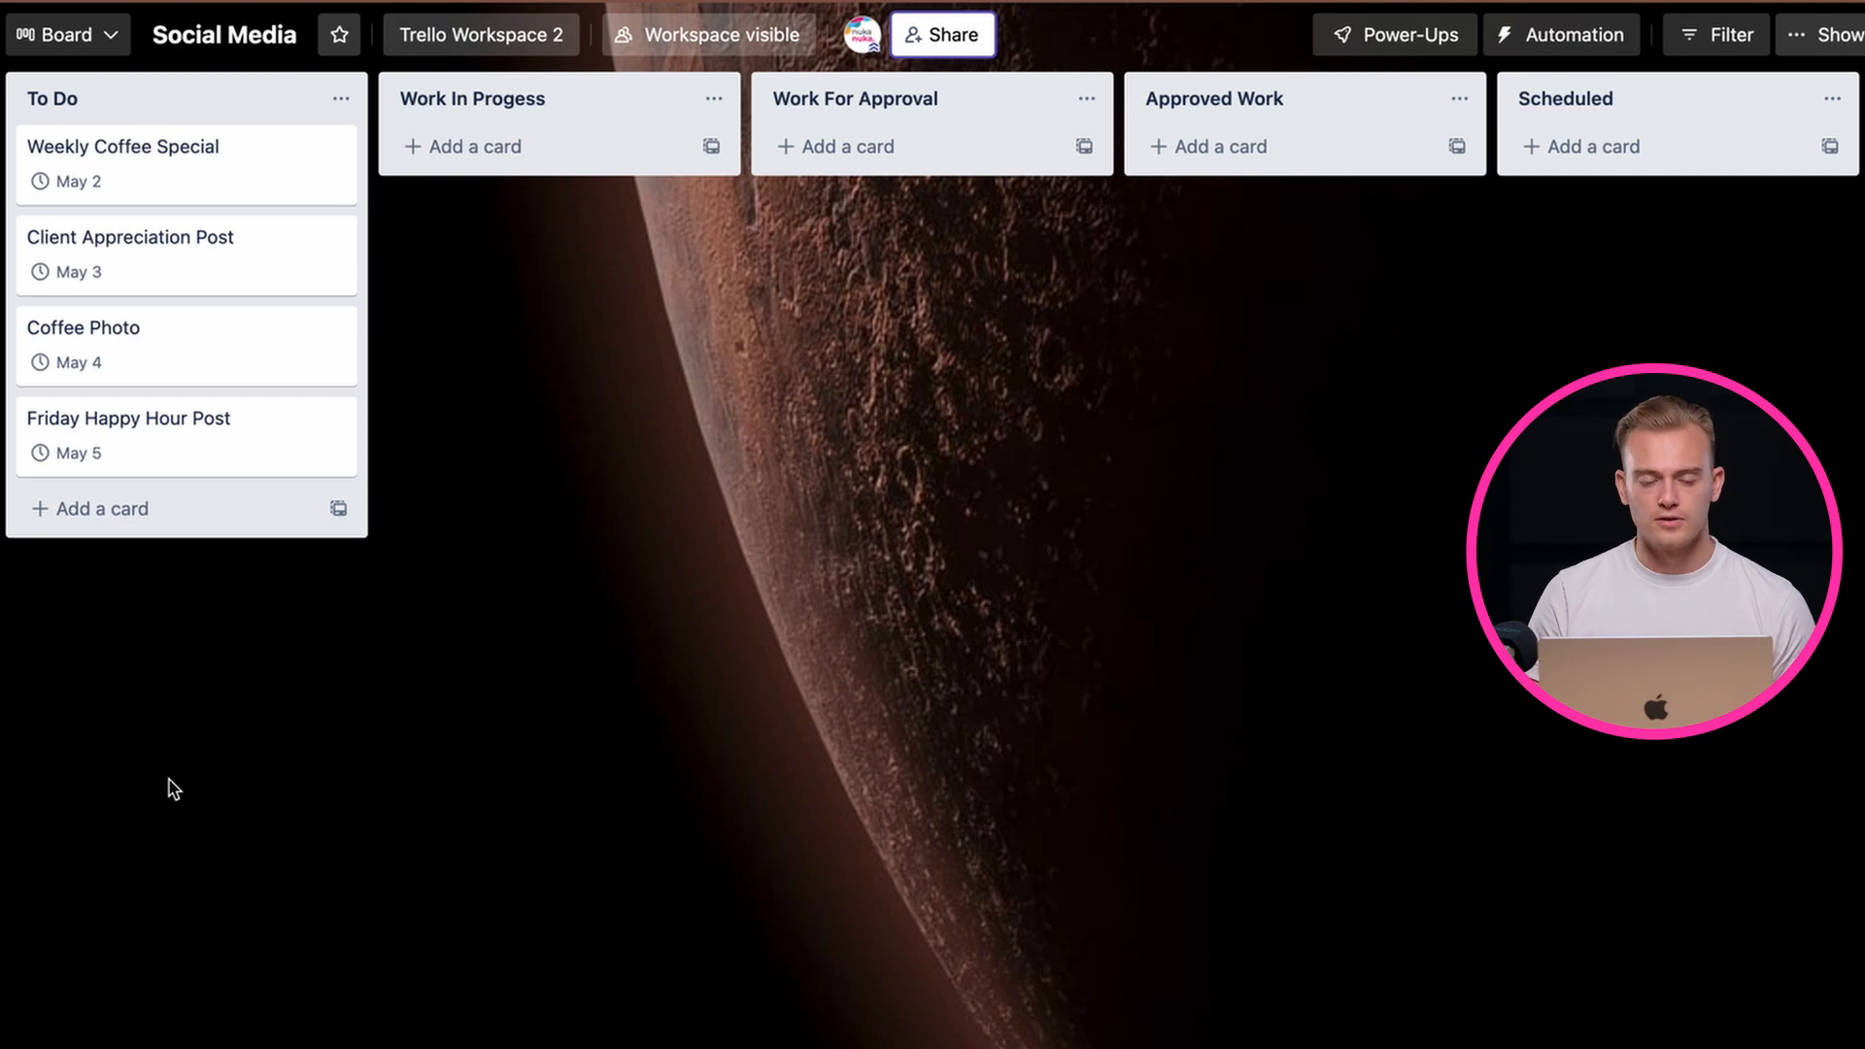
mouse_move(116, 1033)
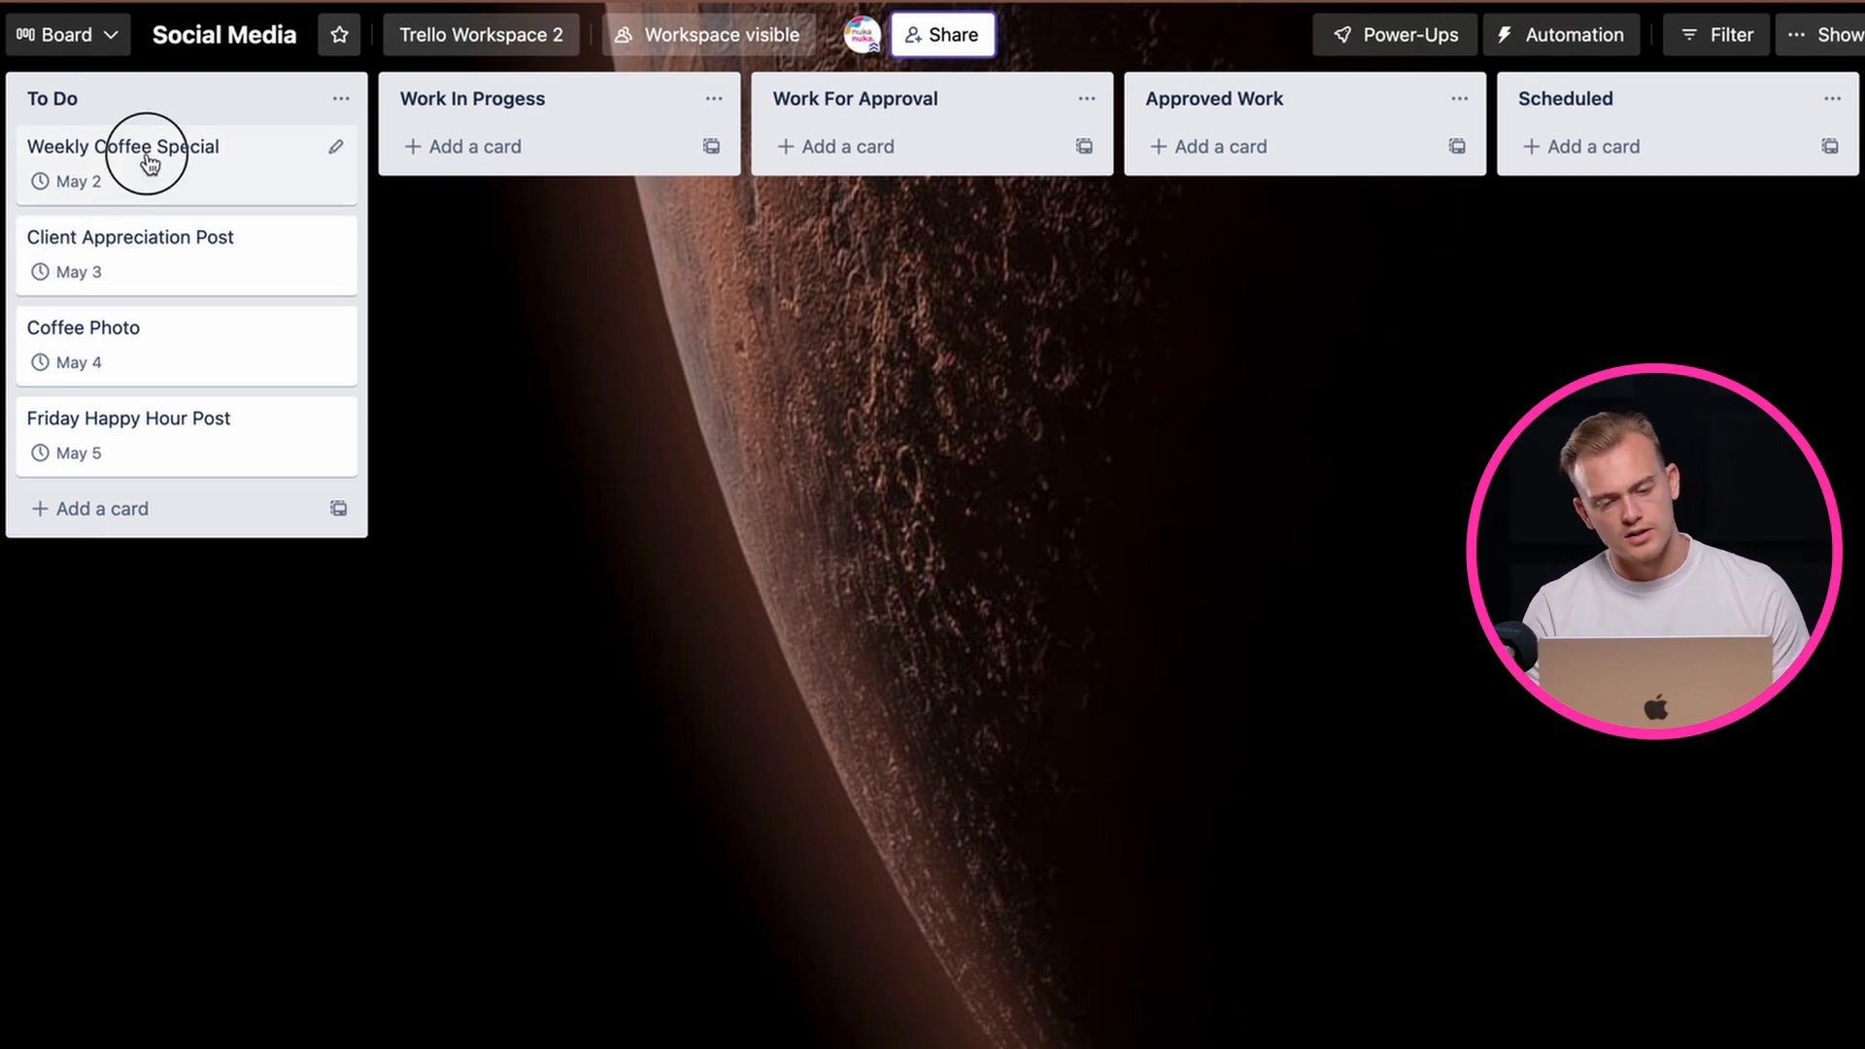
Drag the four post cards into Work In Progess and check Weekly Coffee Special and Friday Happy Hour Post.
drag(123, 165, 494, 164)
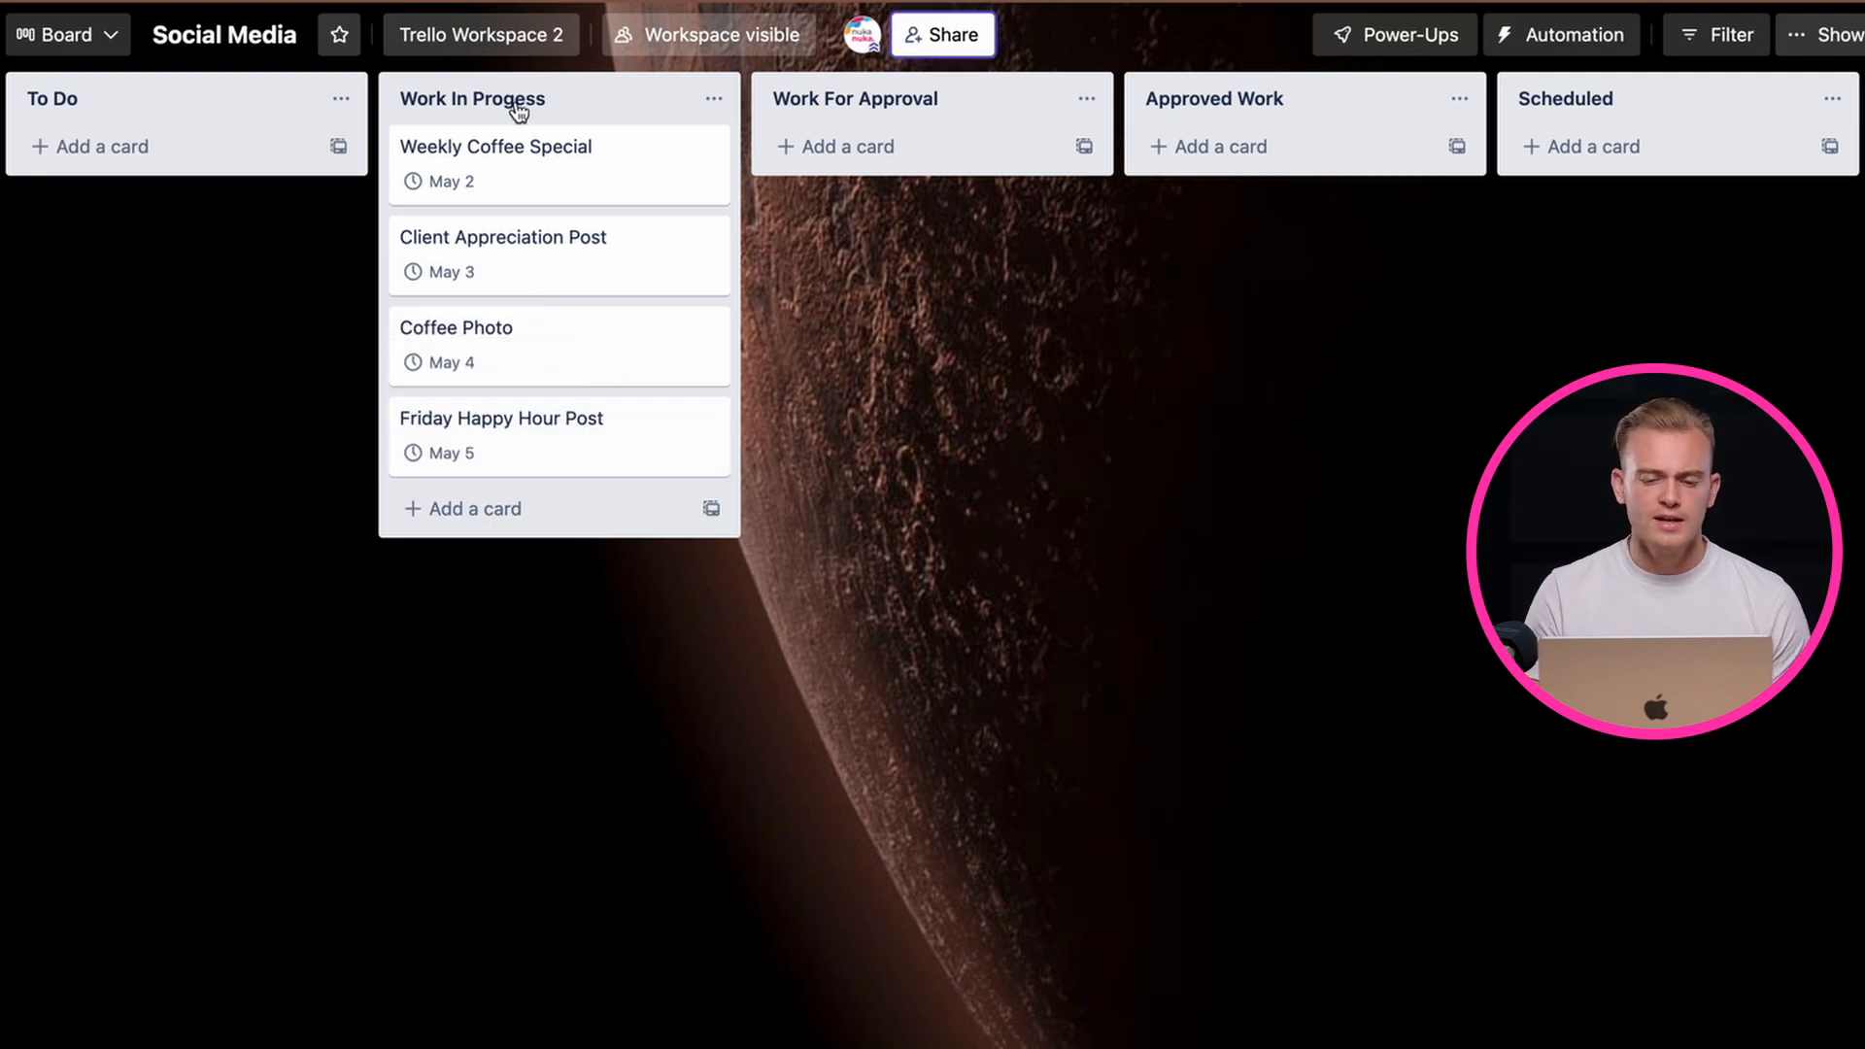
click(495, 147)
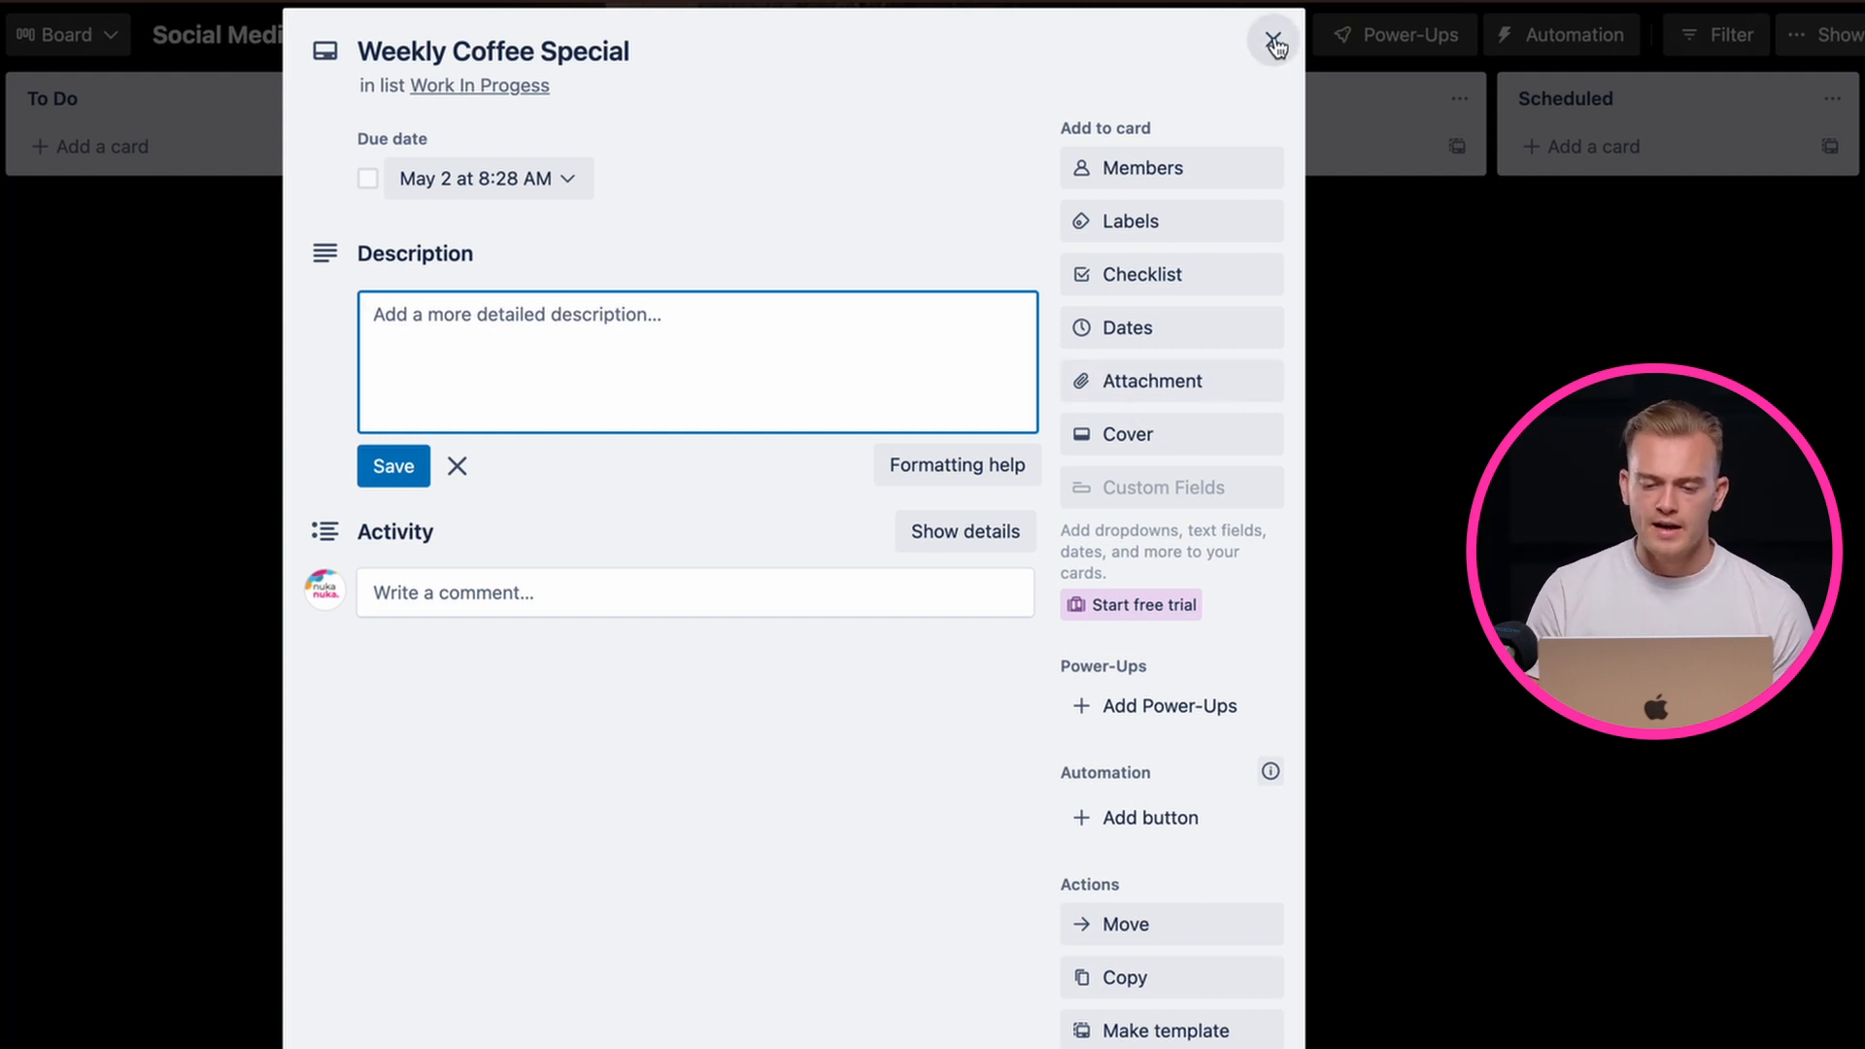
click(1276, 39)
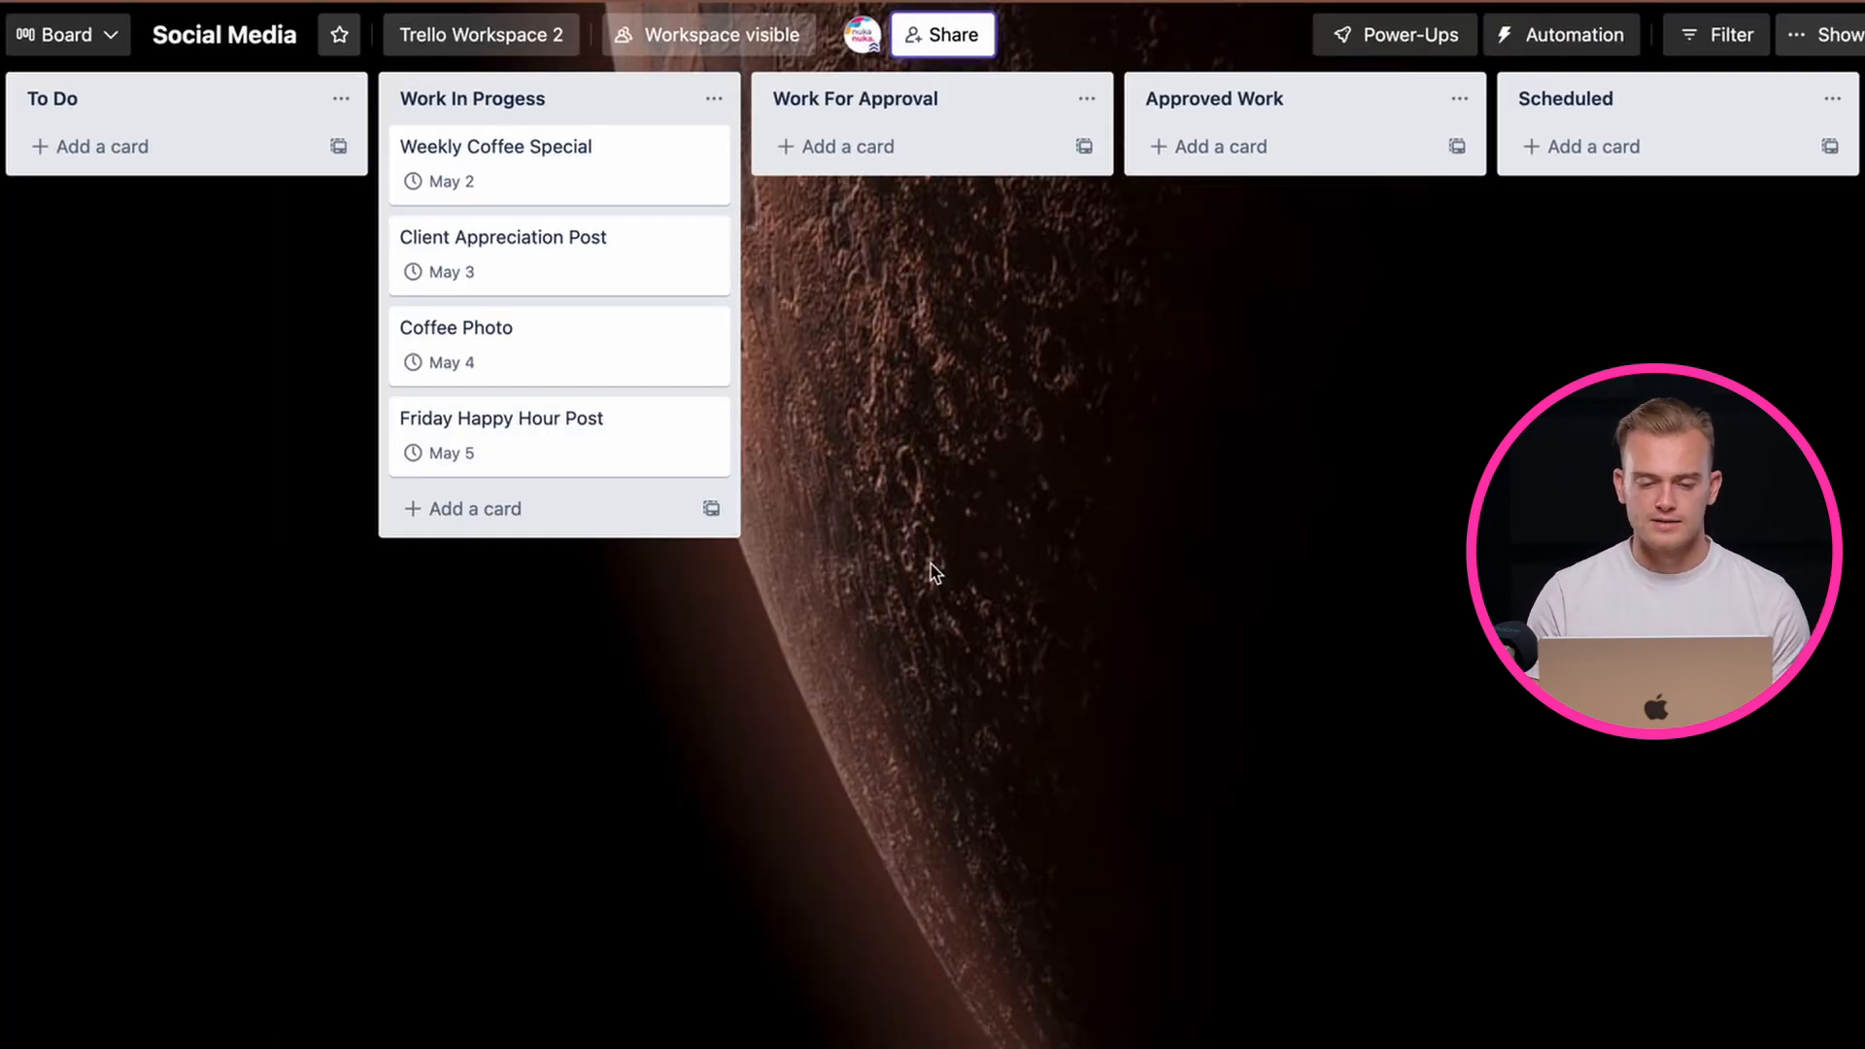
mouse_move(583, 464)
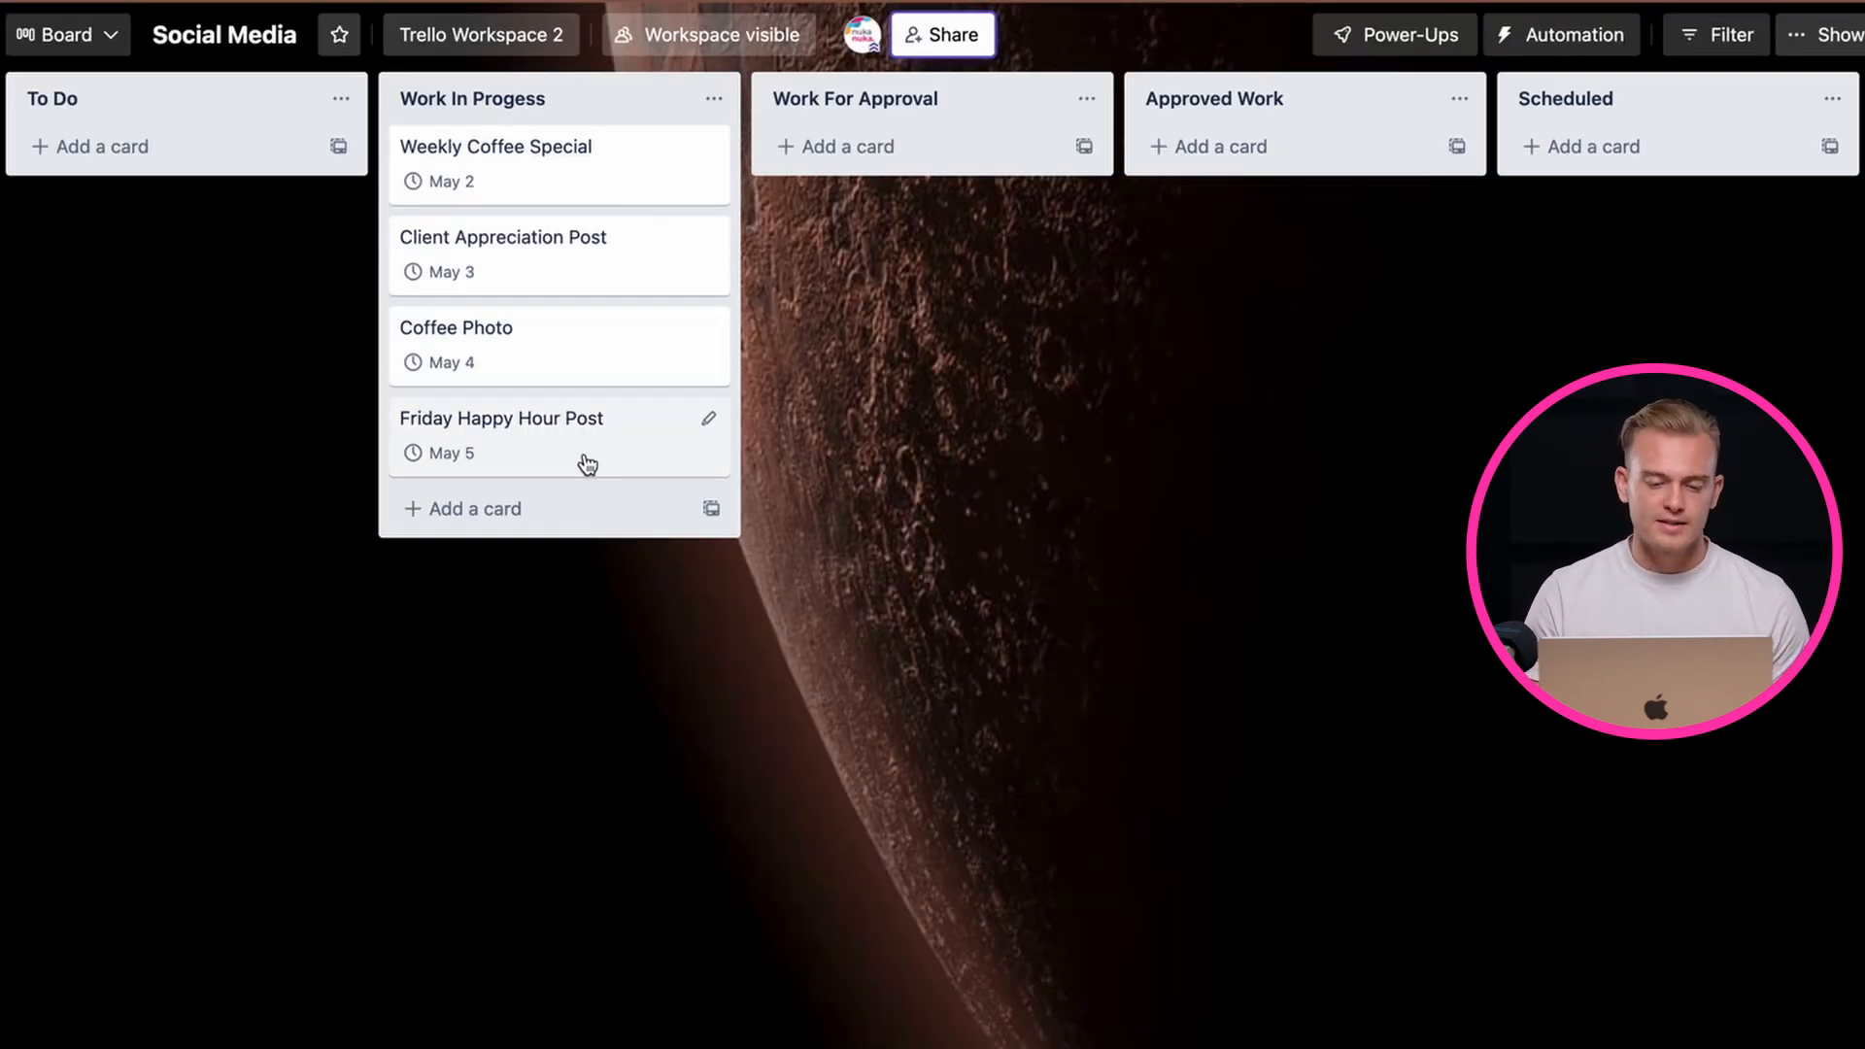
mouse_move(546, 408)
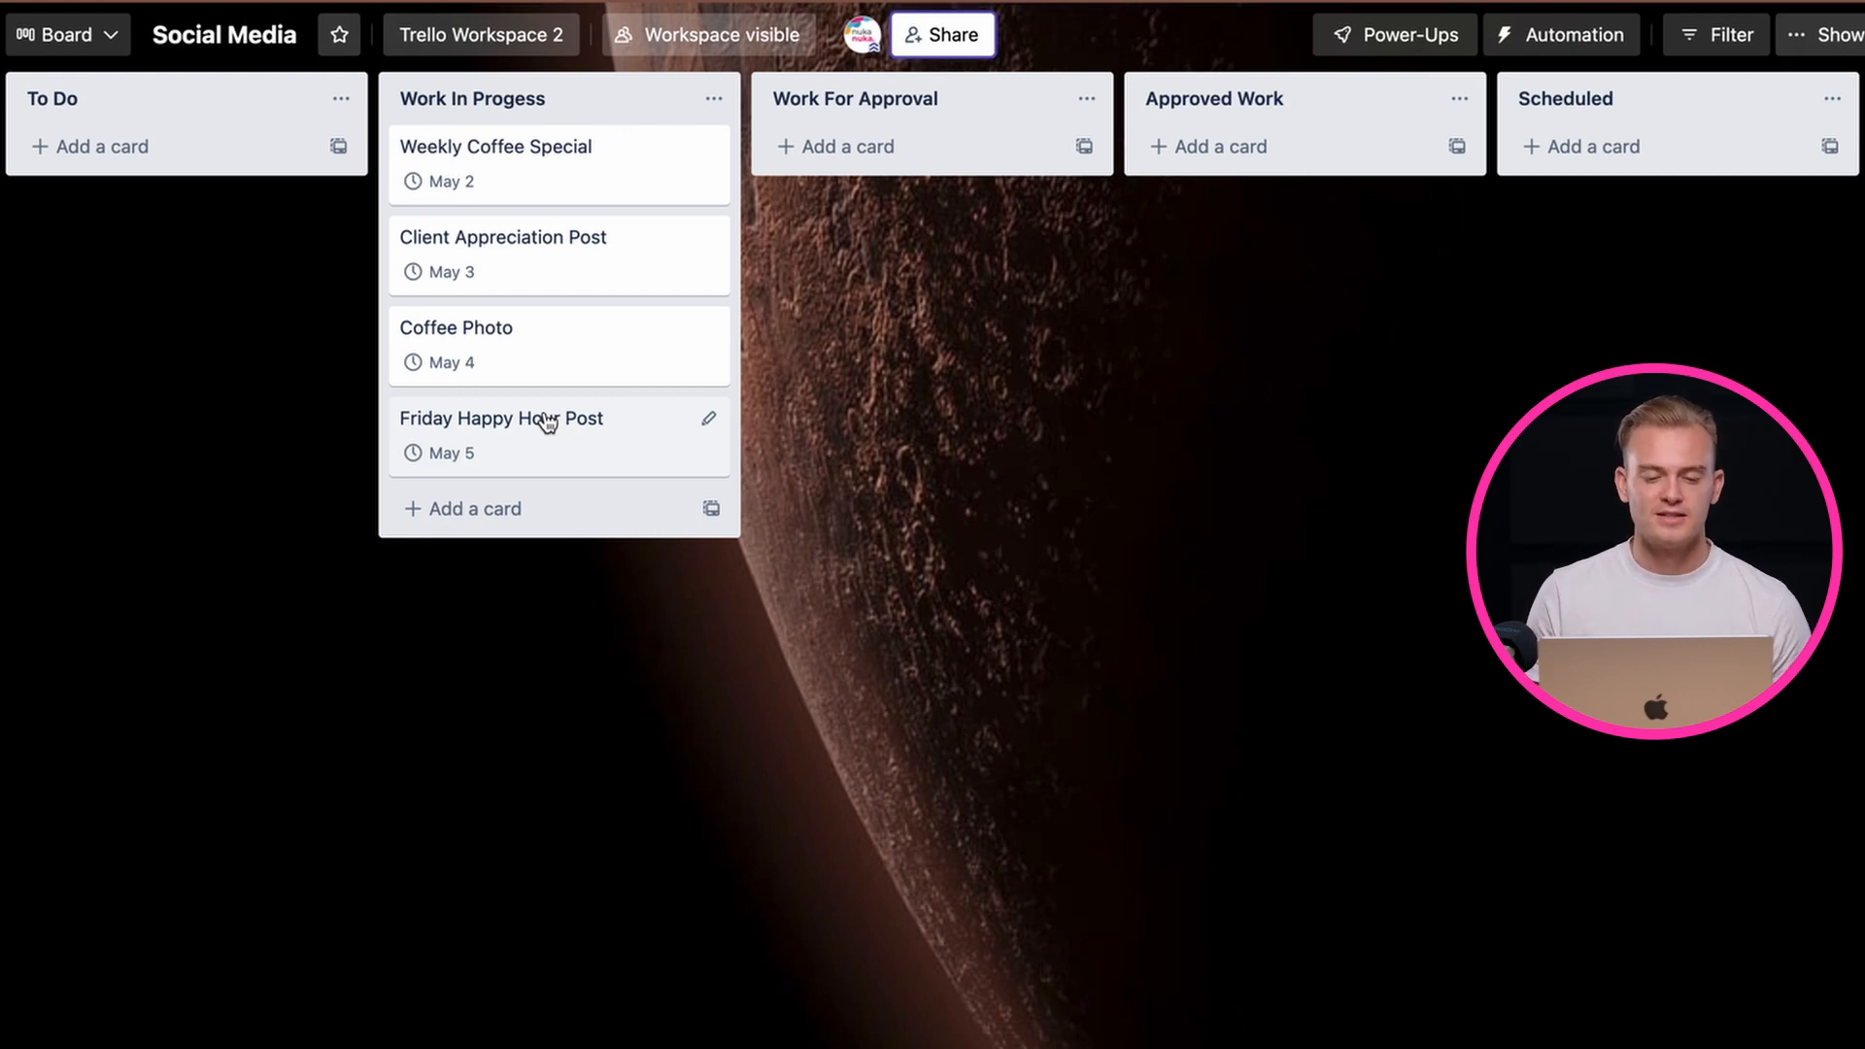
click(501, 419)
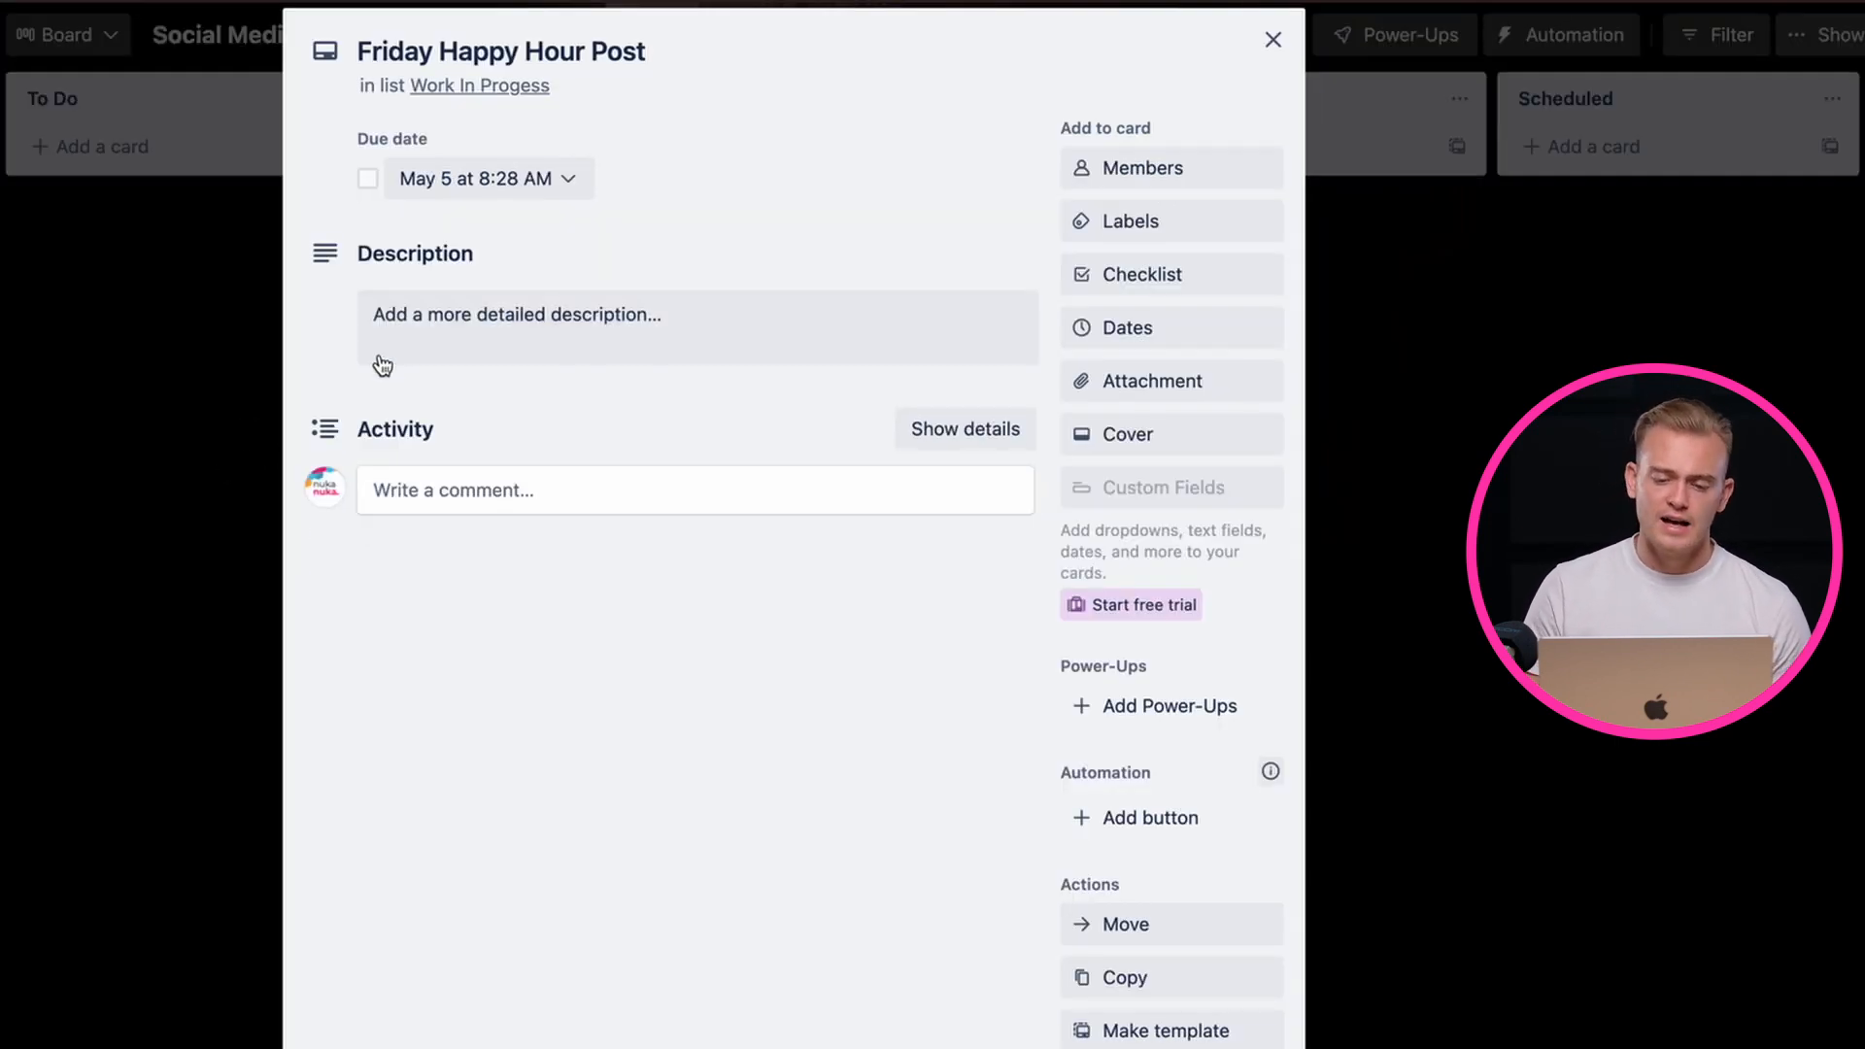
click(1272, 39)
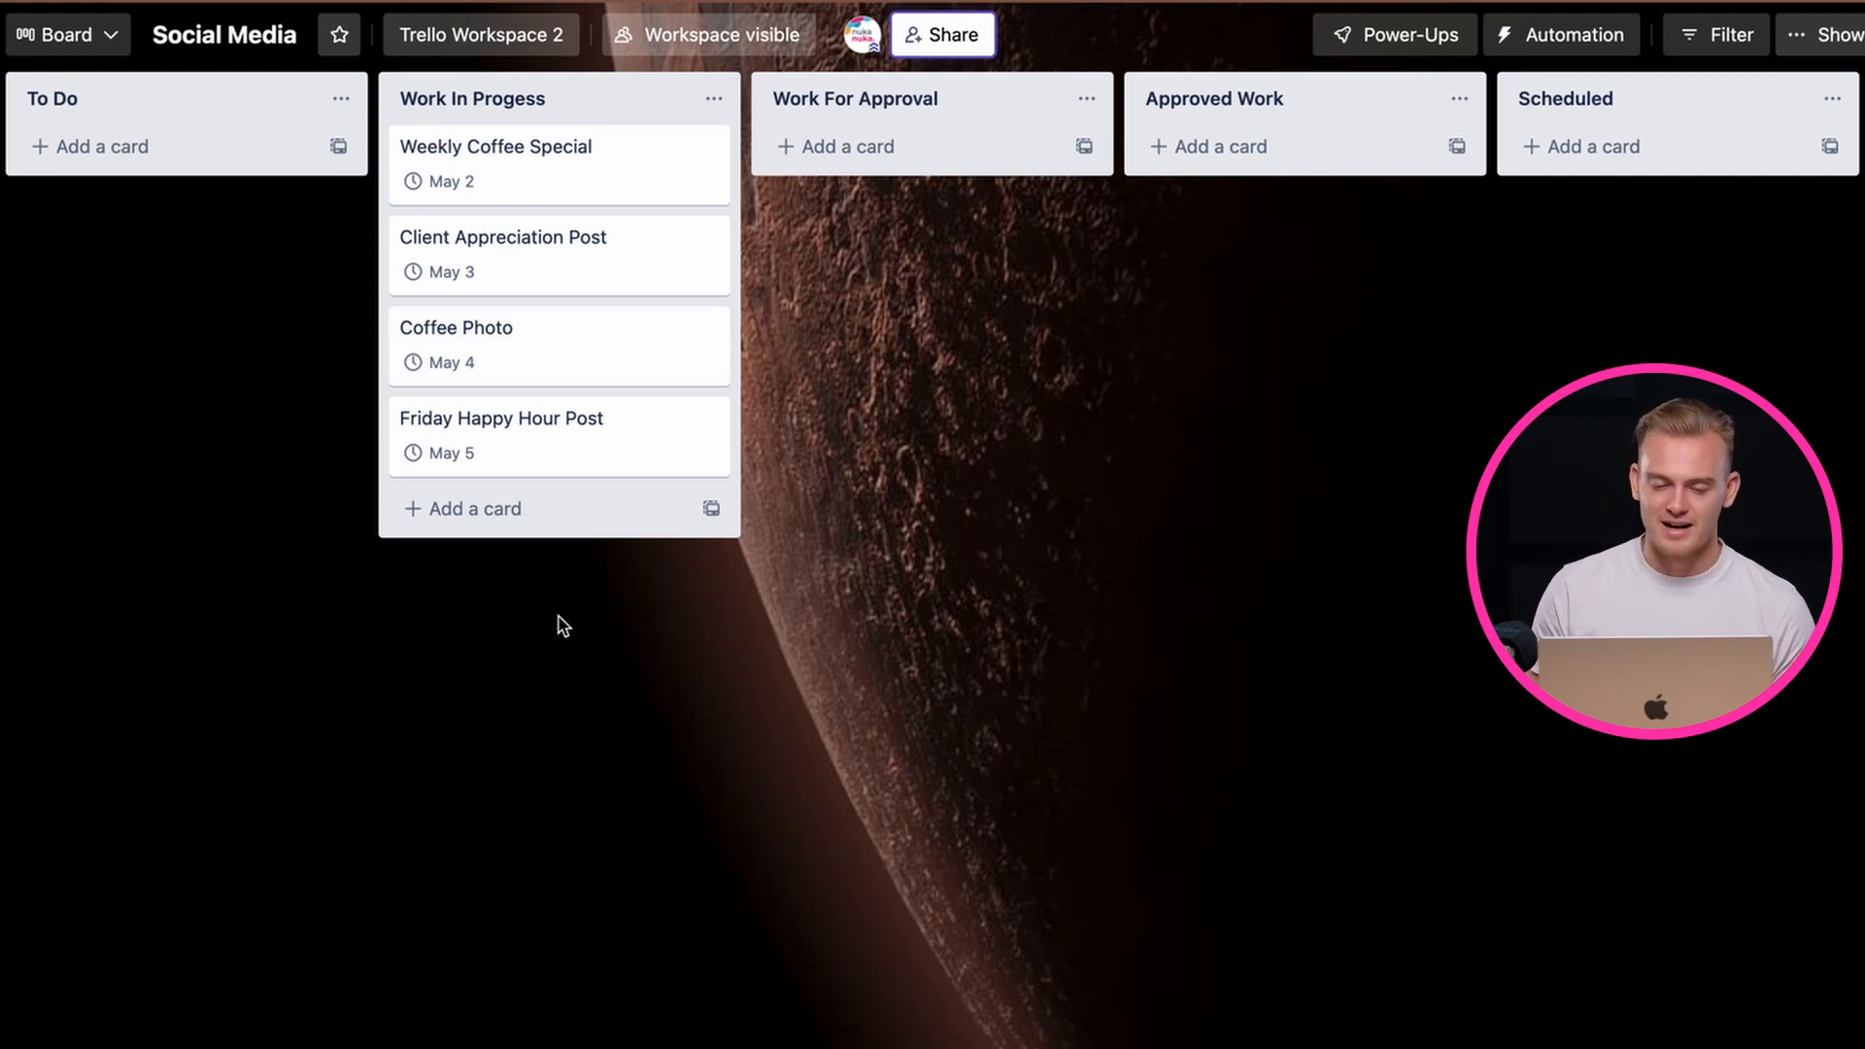
mouse_move(541, 487)
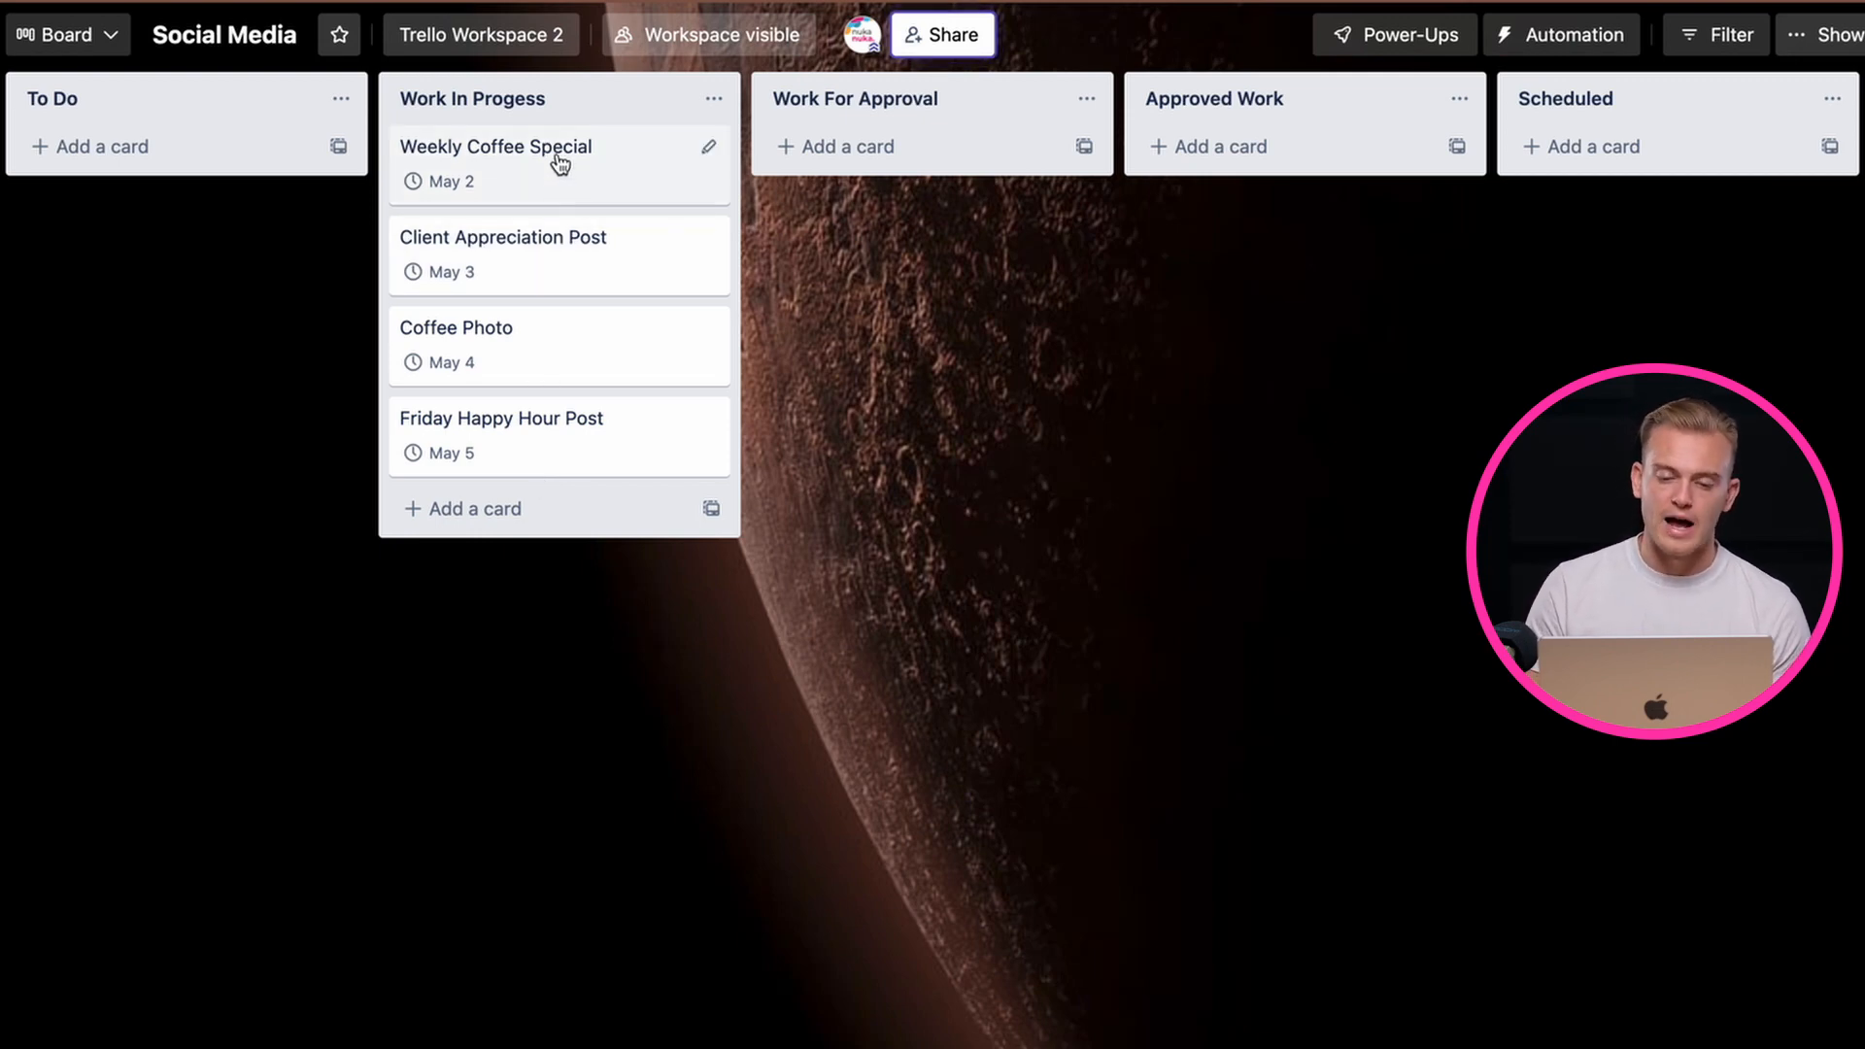
Drag Weekly Coffee Special from Work For Approval into Approved Work.
drag(559, 165, 886, 155)
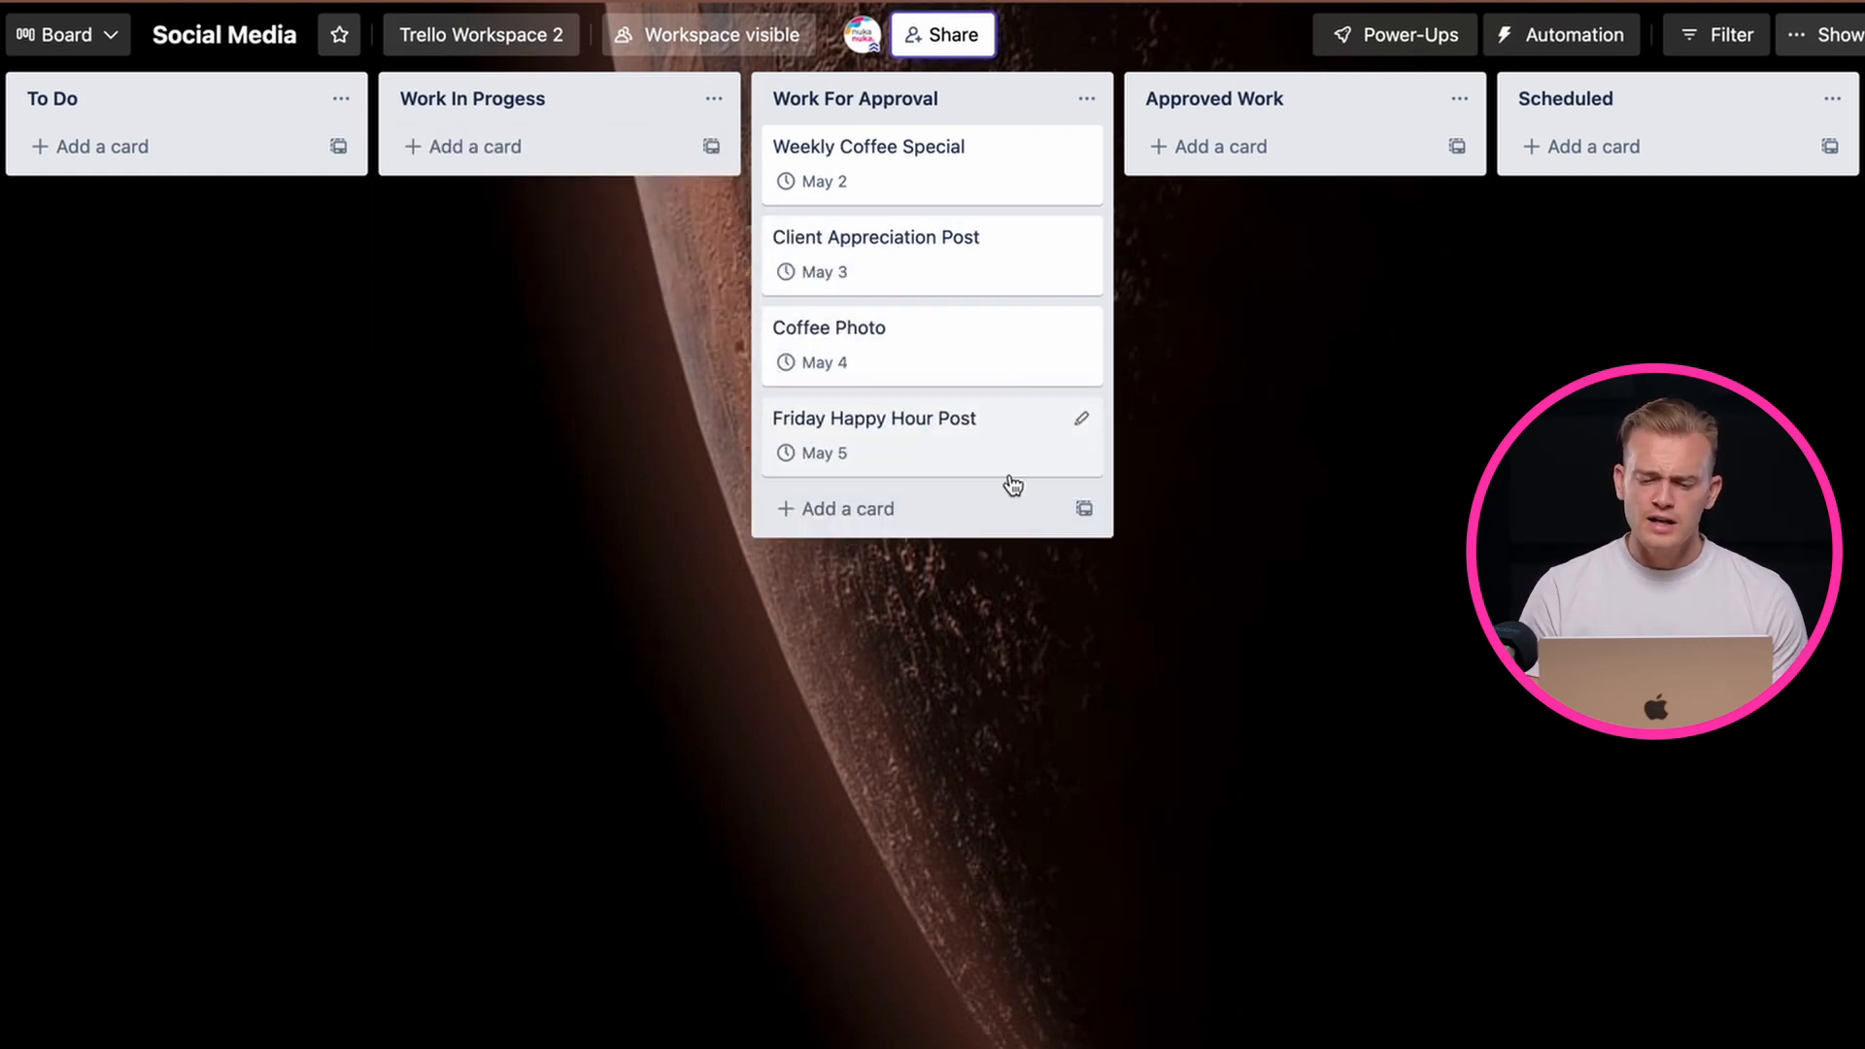
mouse_move(939, 482)
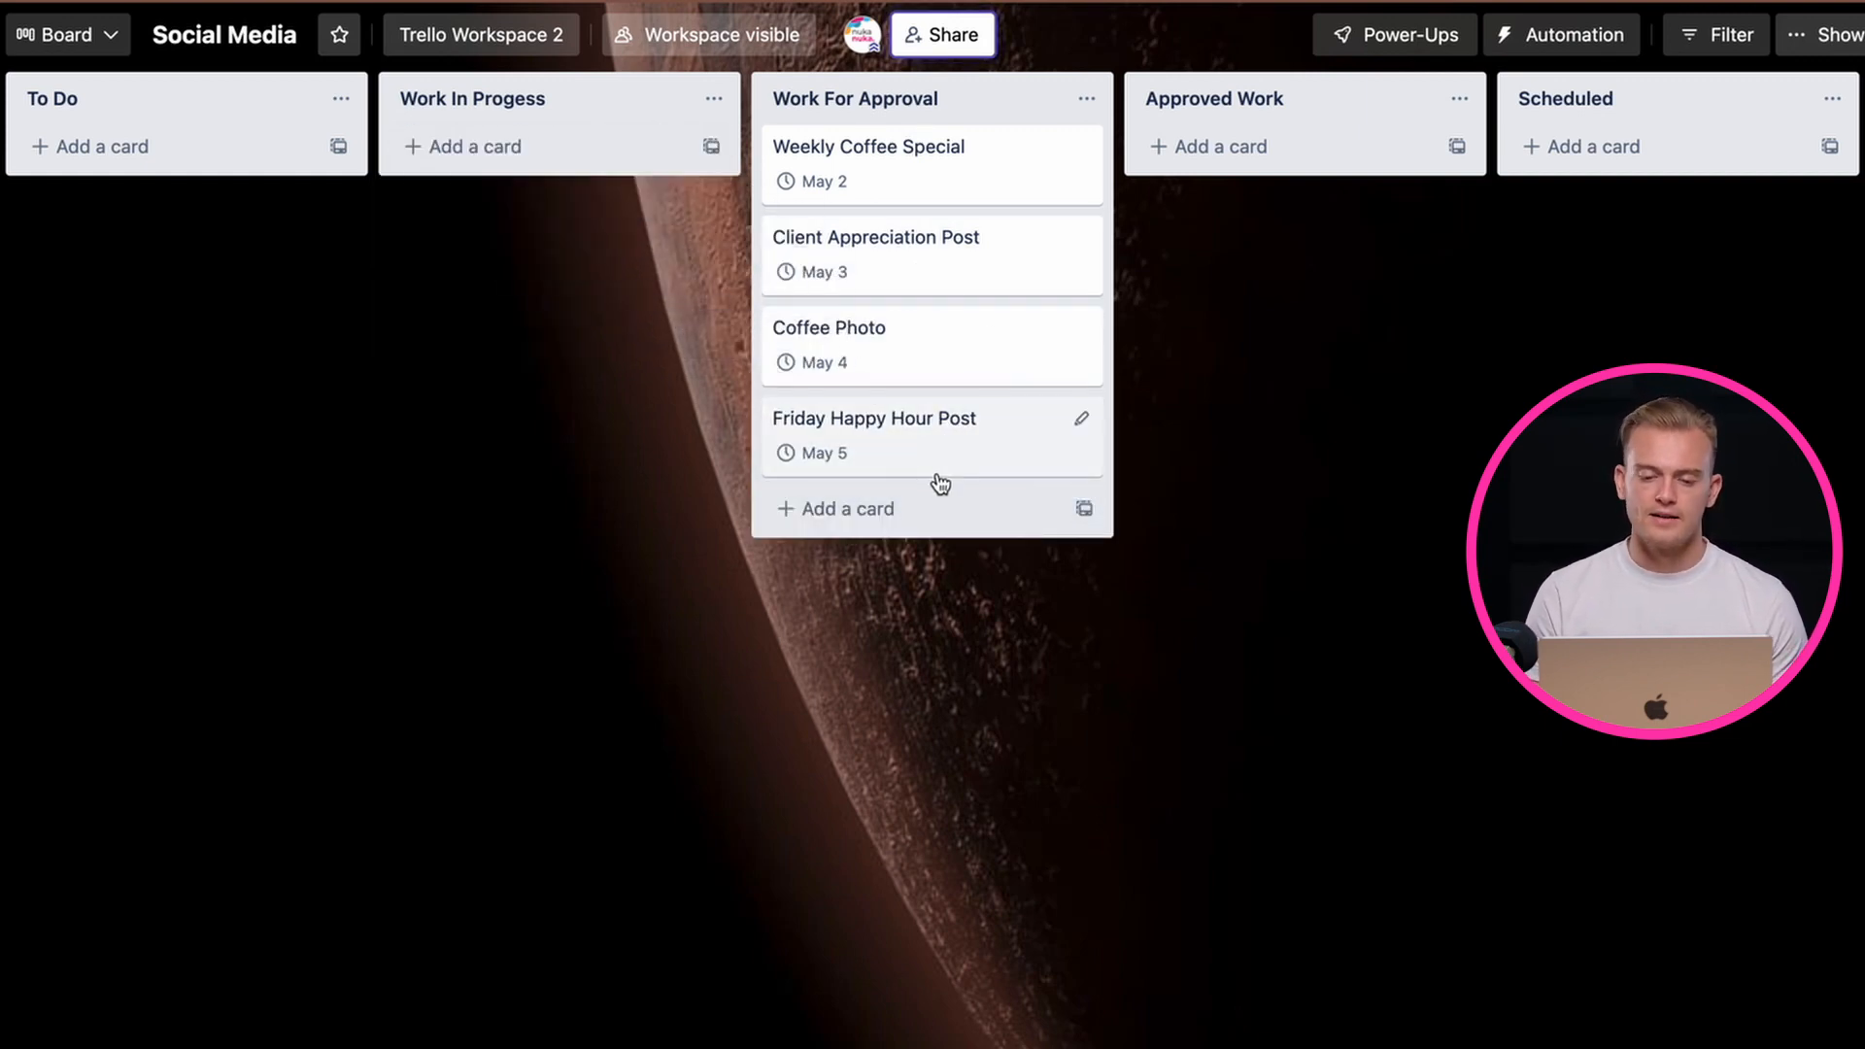
mouse_move(955, 276)
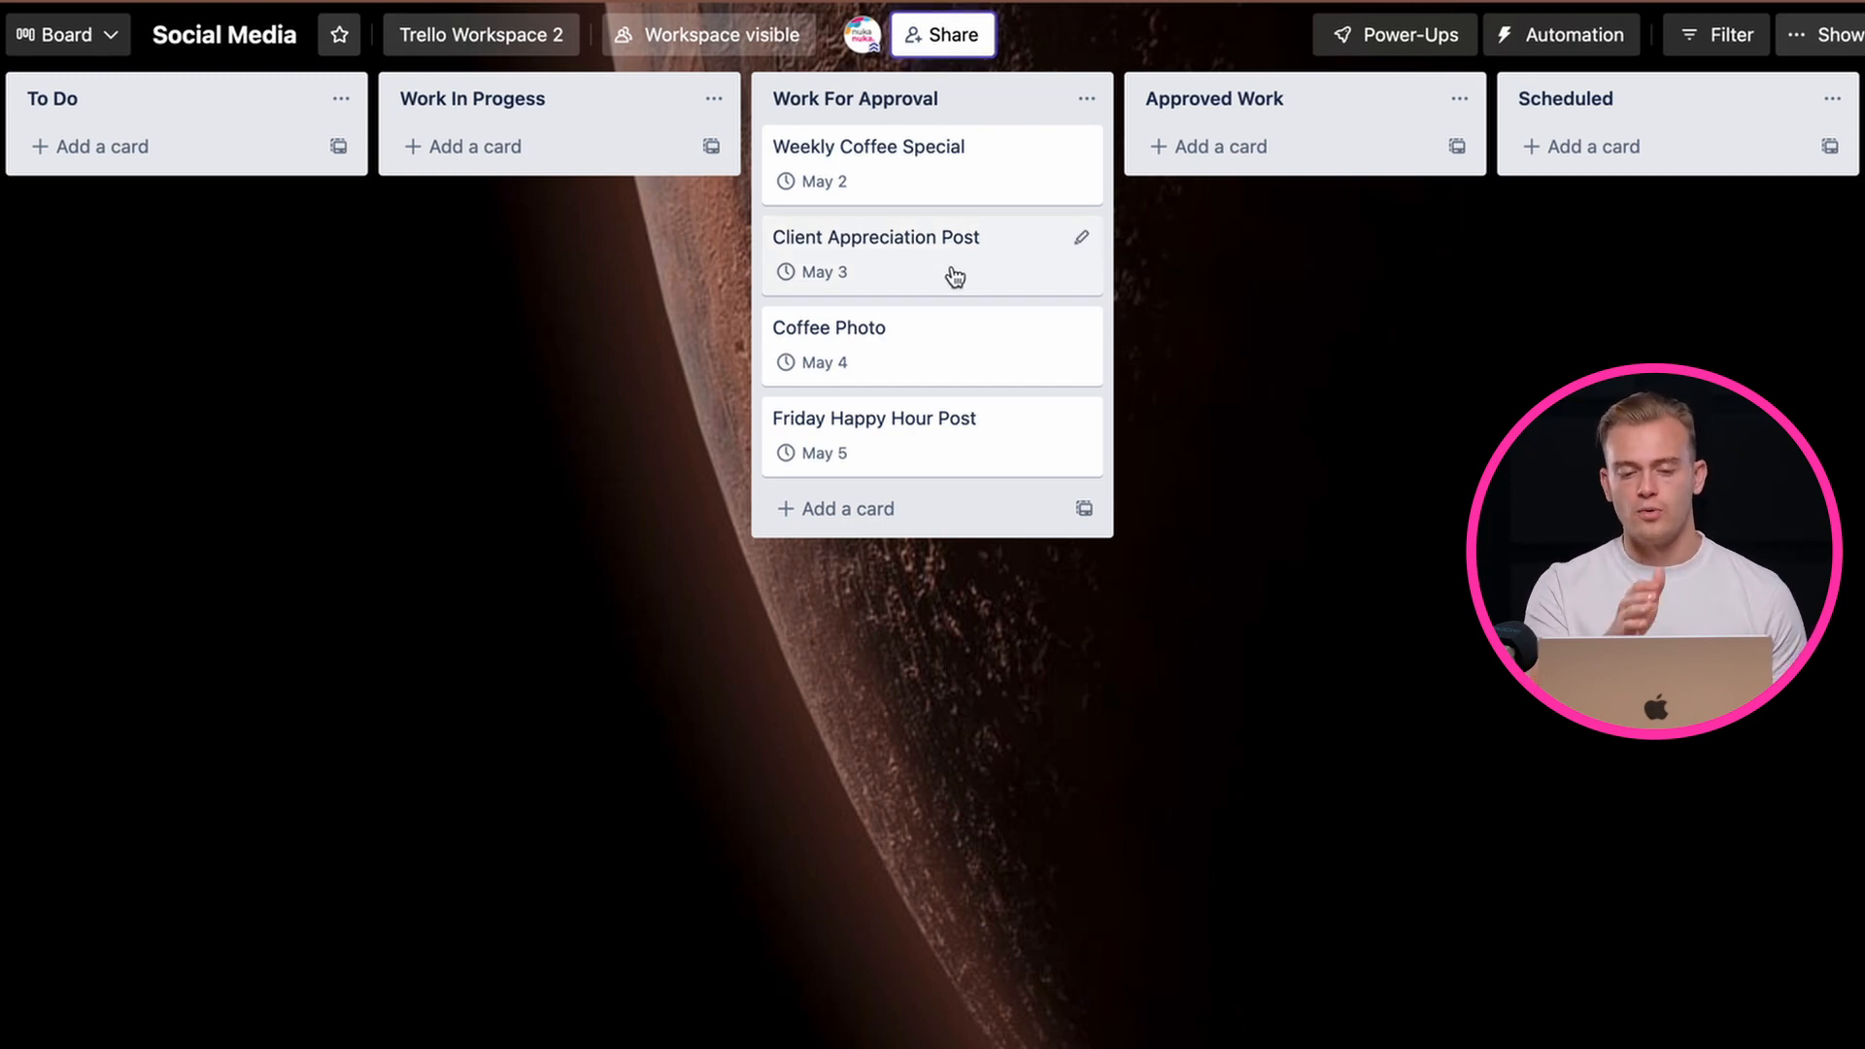
mouse_move(942, 176)
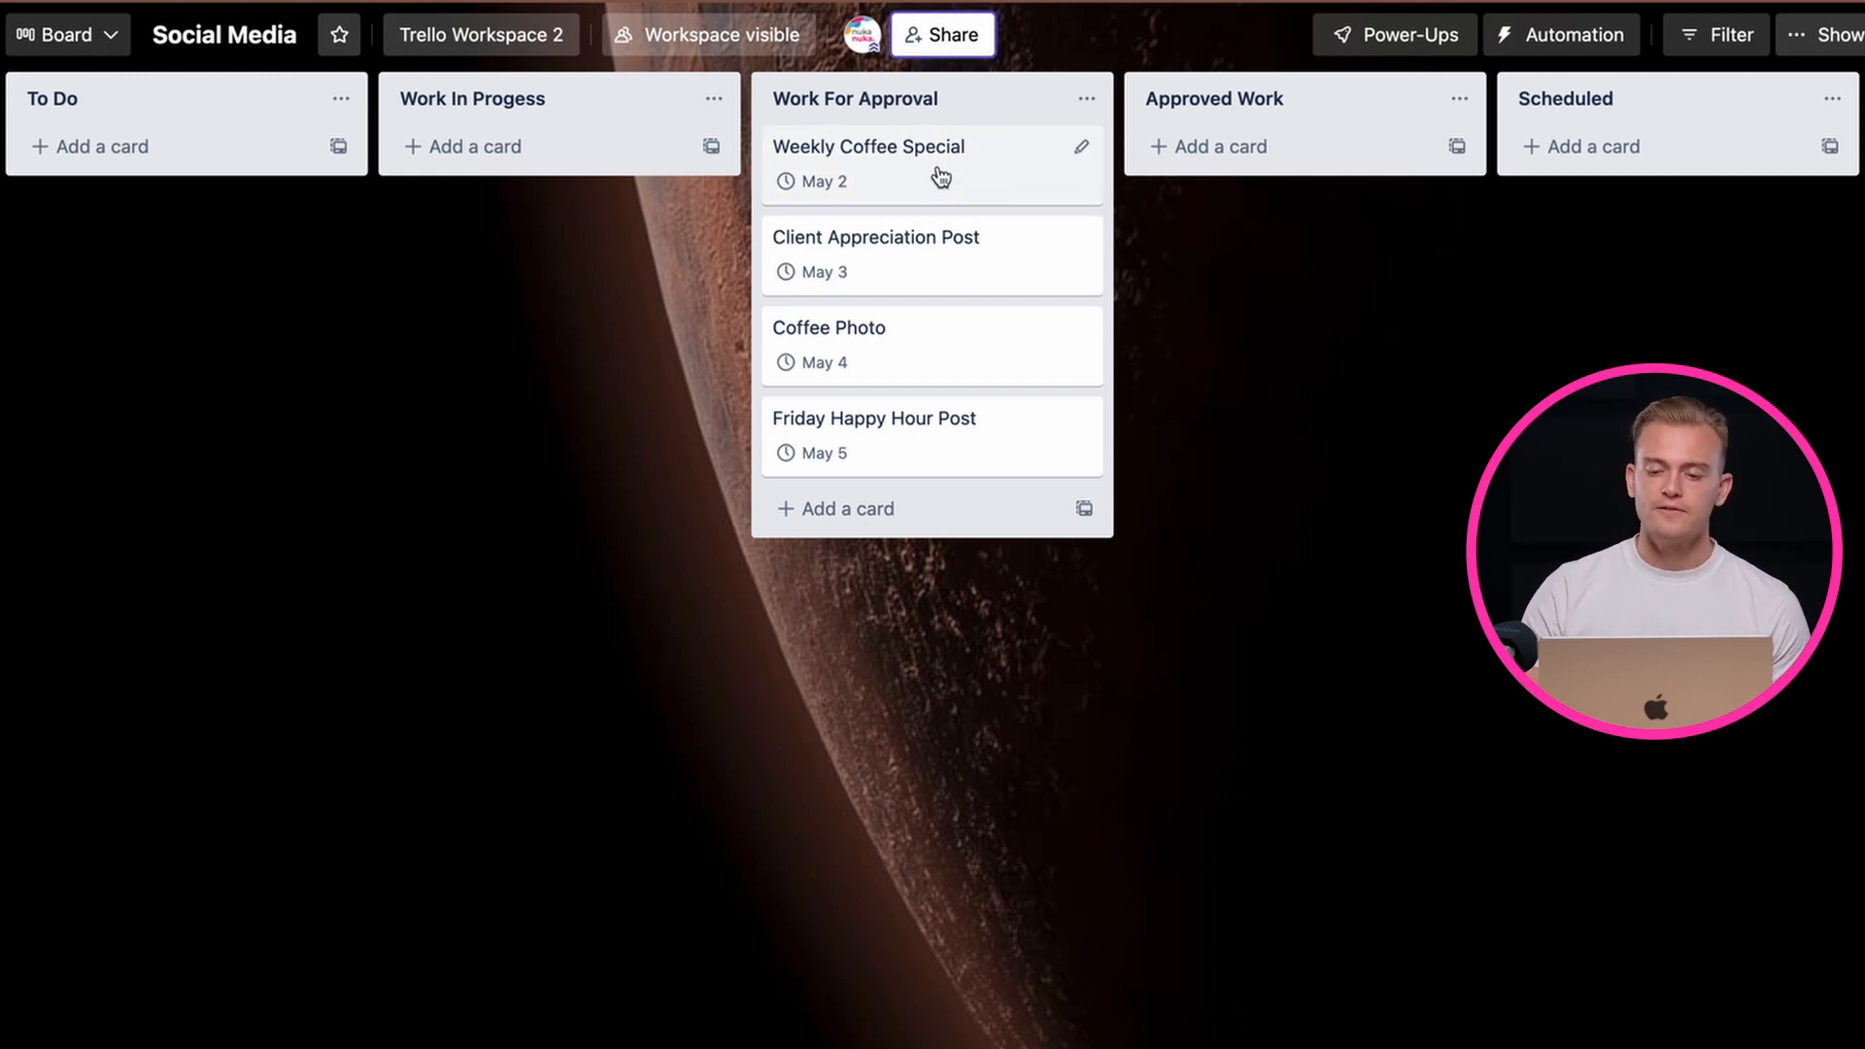
drag(868, 165, 966, 185)
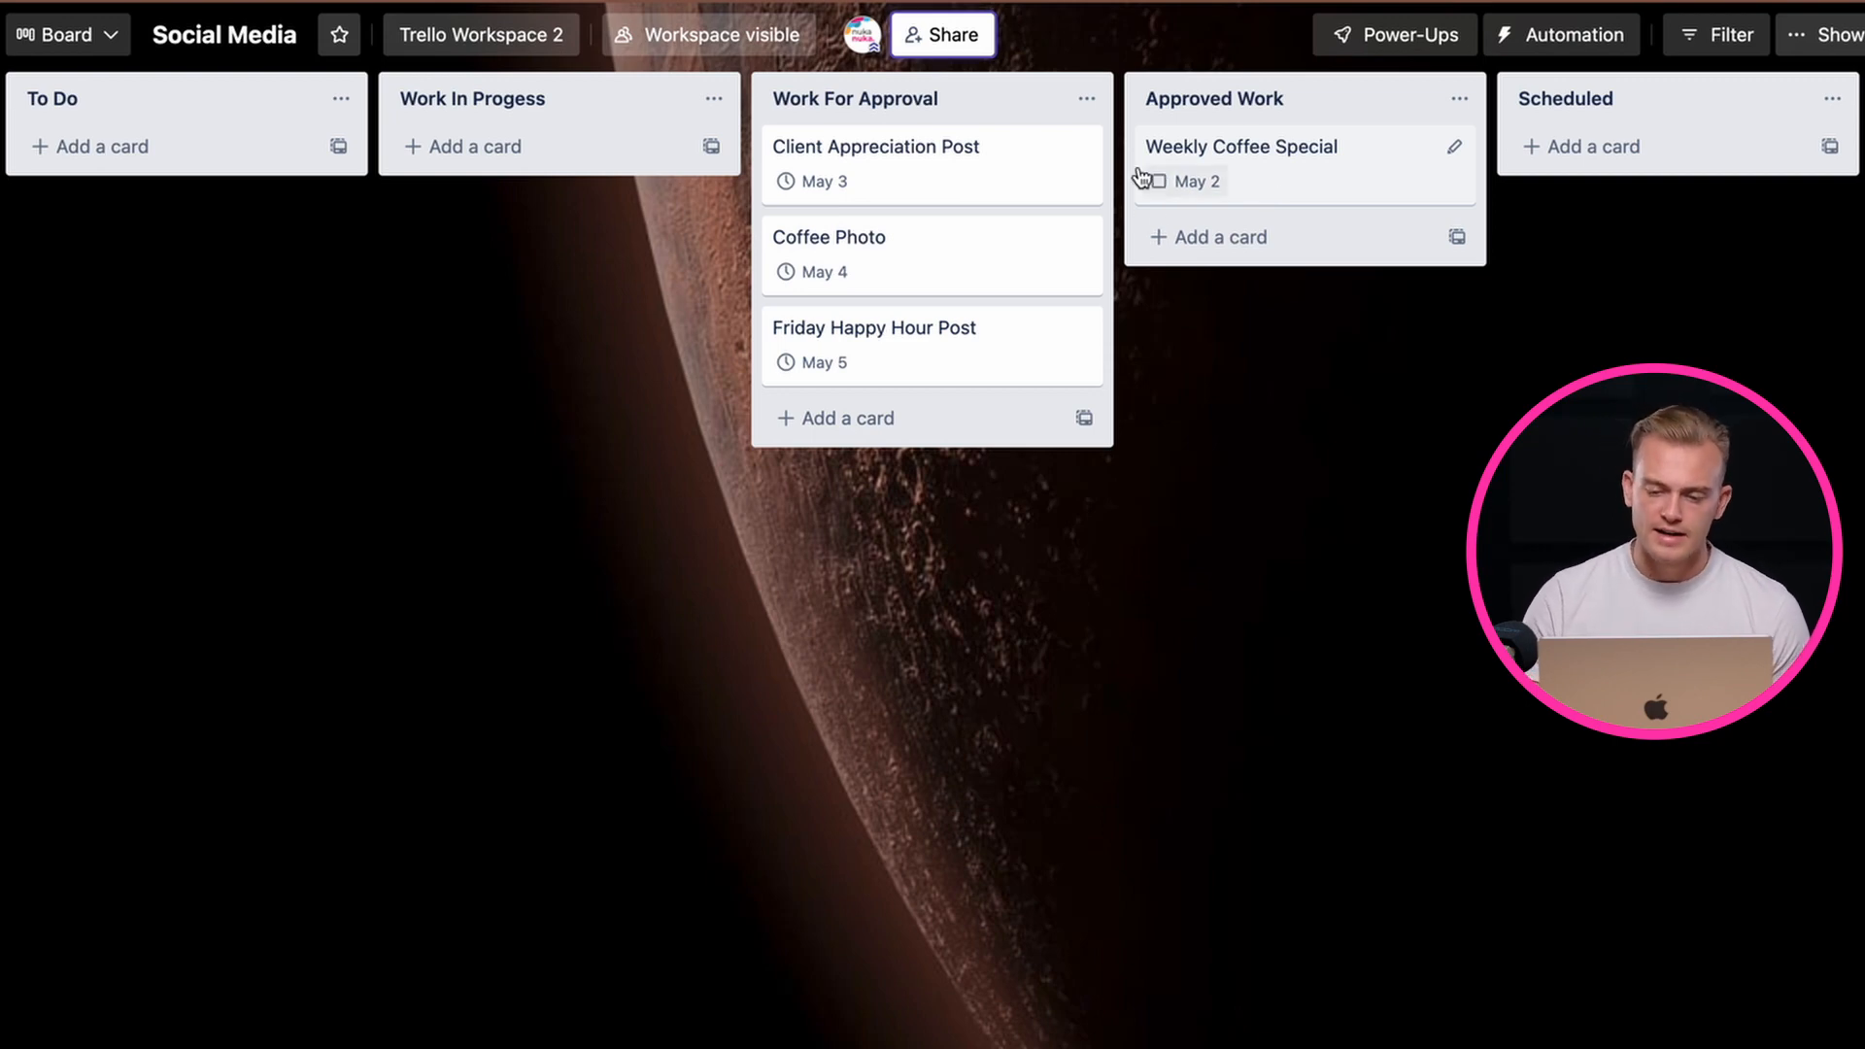
click(875, 147)
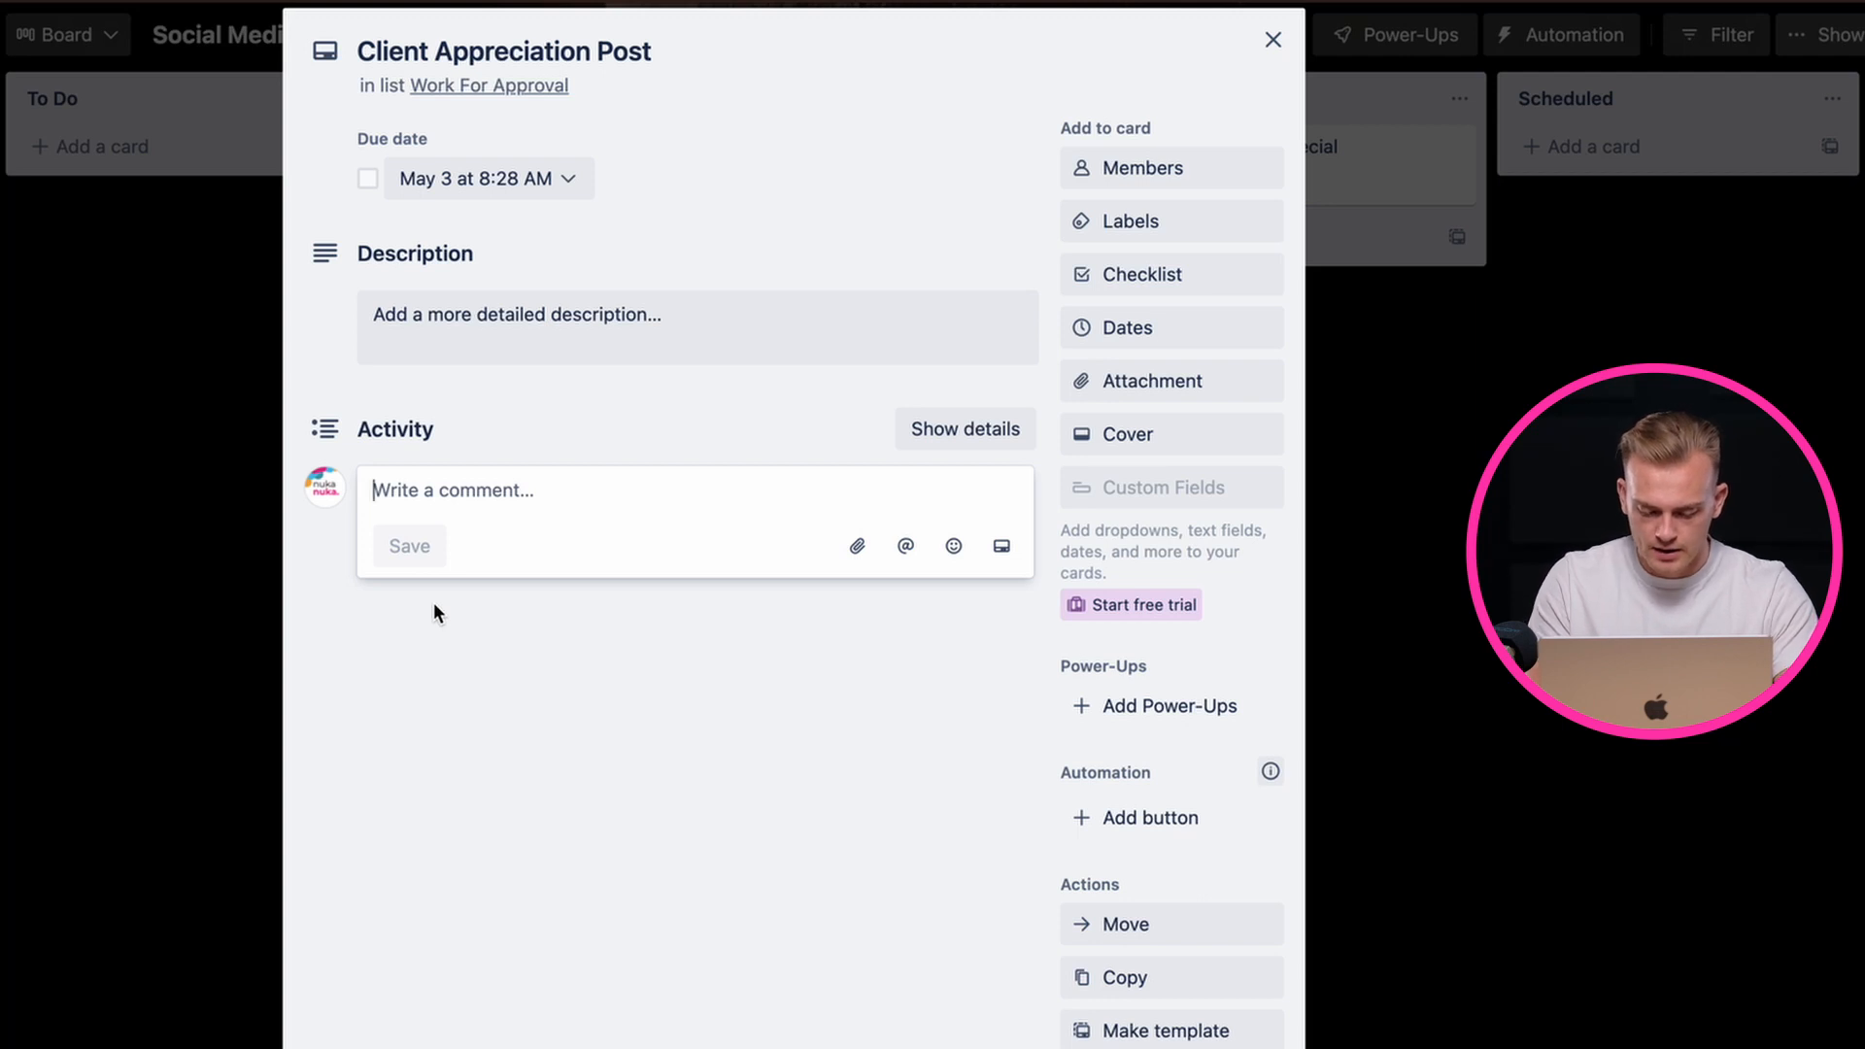
Comment 'No description' on the Client Appreciation Post card.
text(No descr)
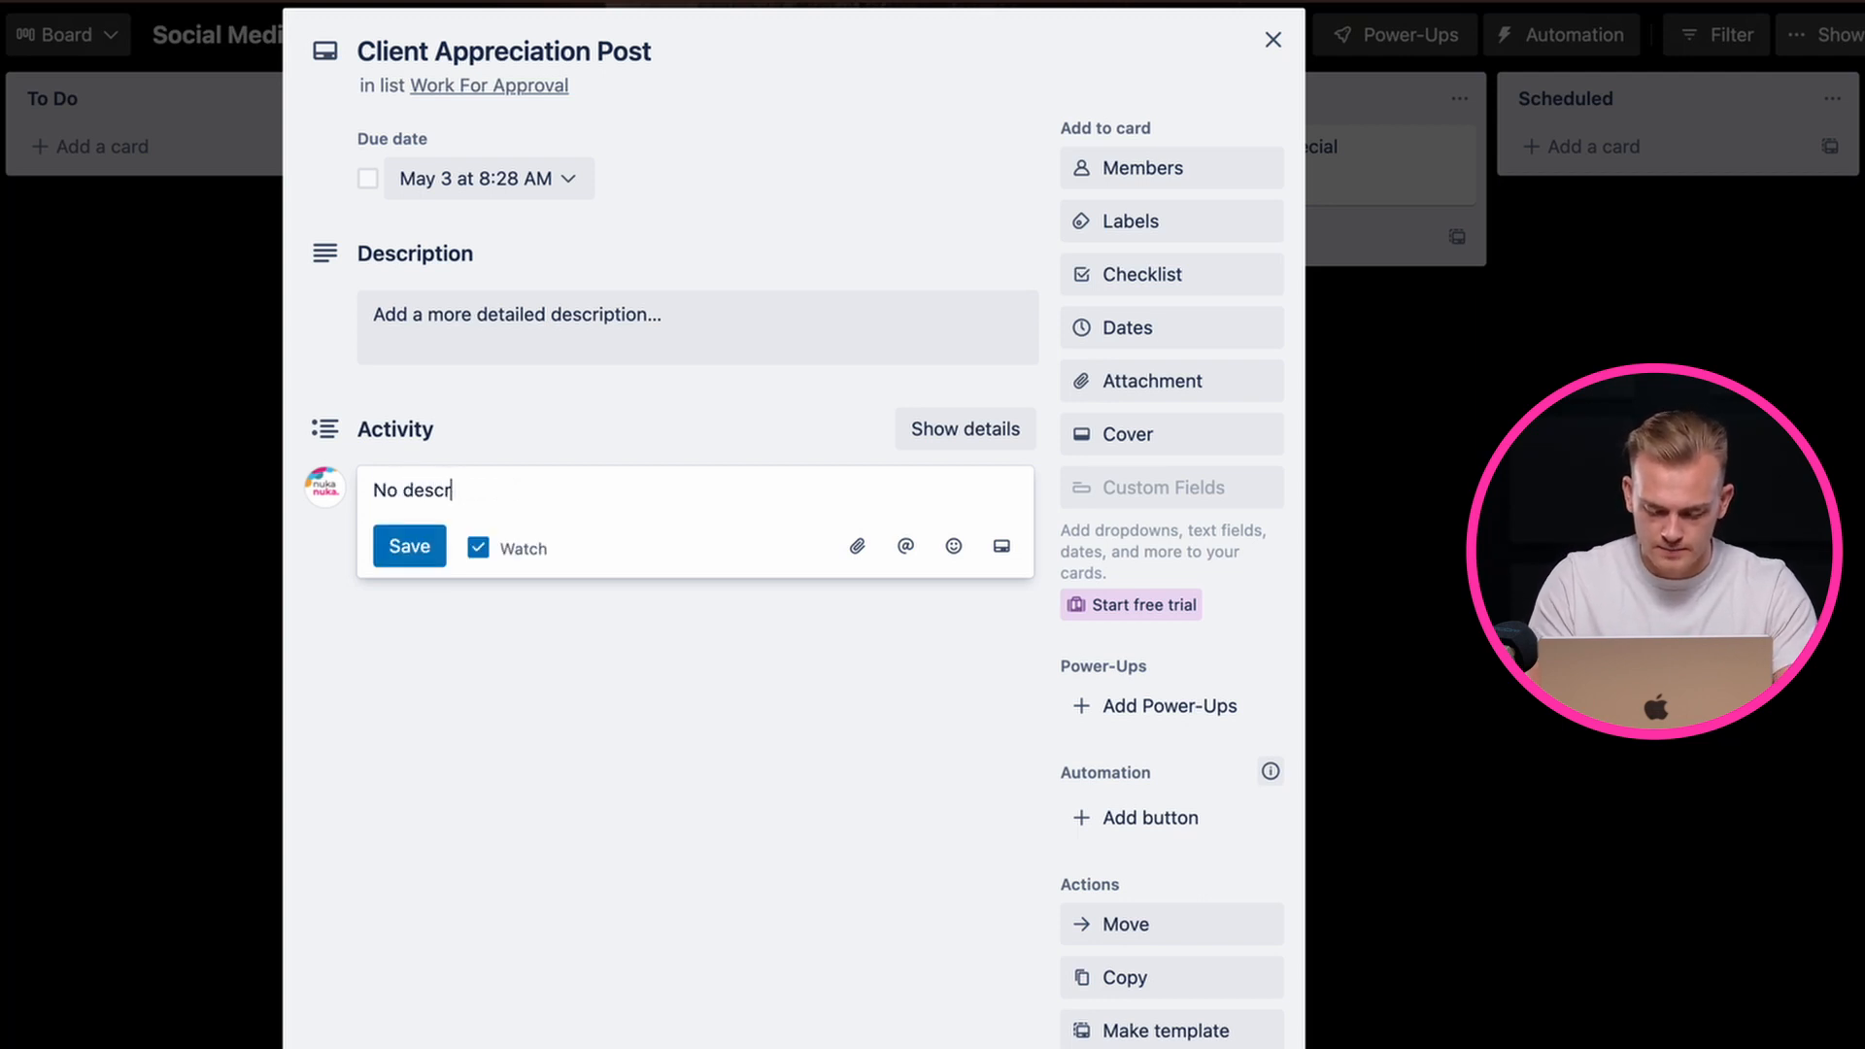
click(408, 546)
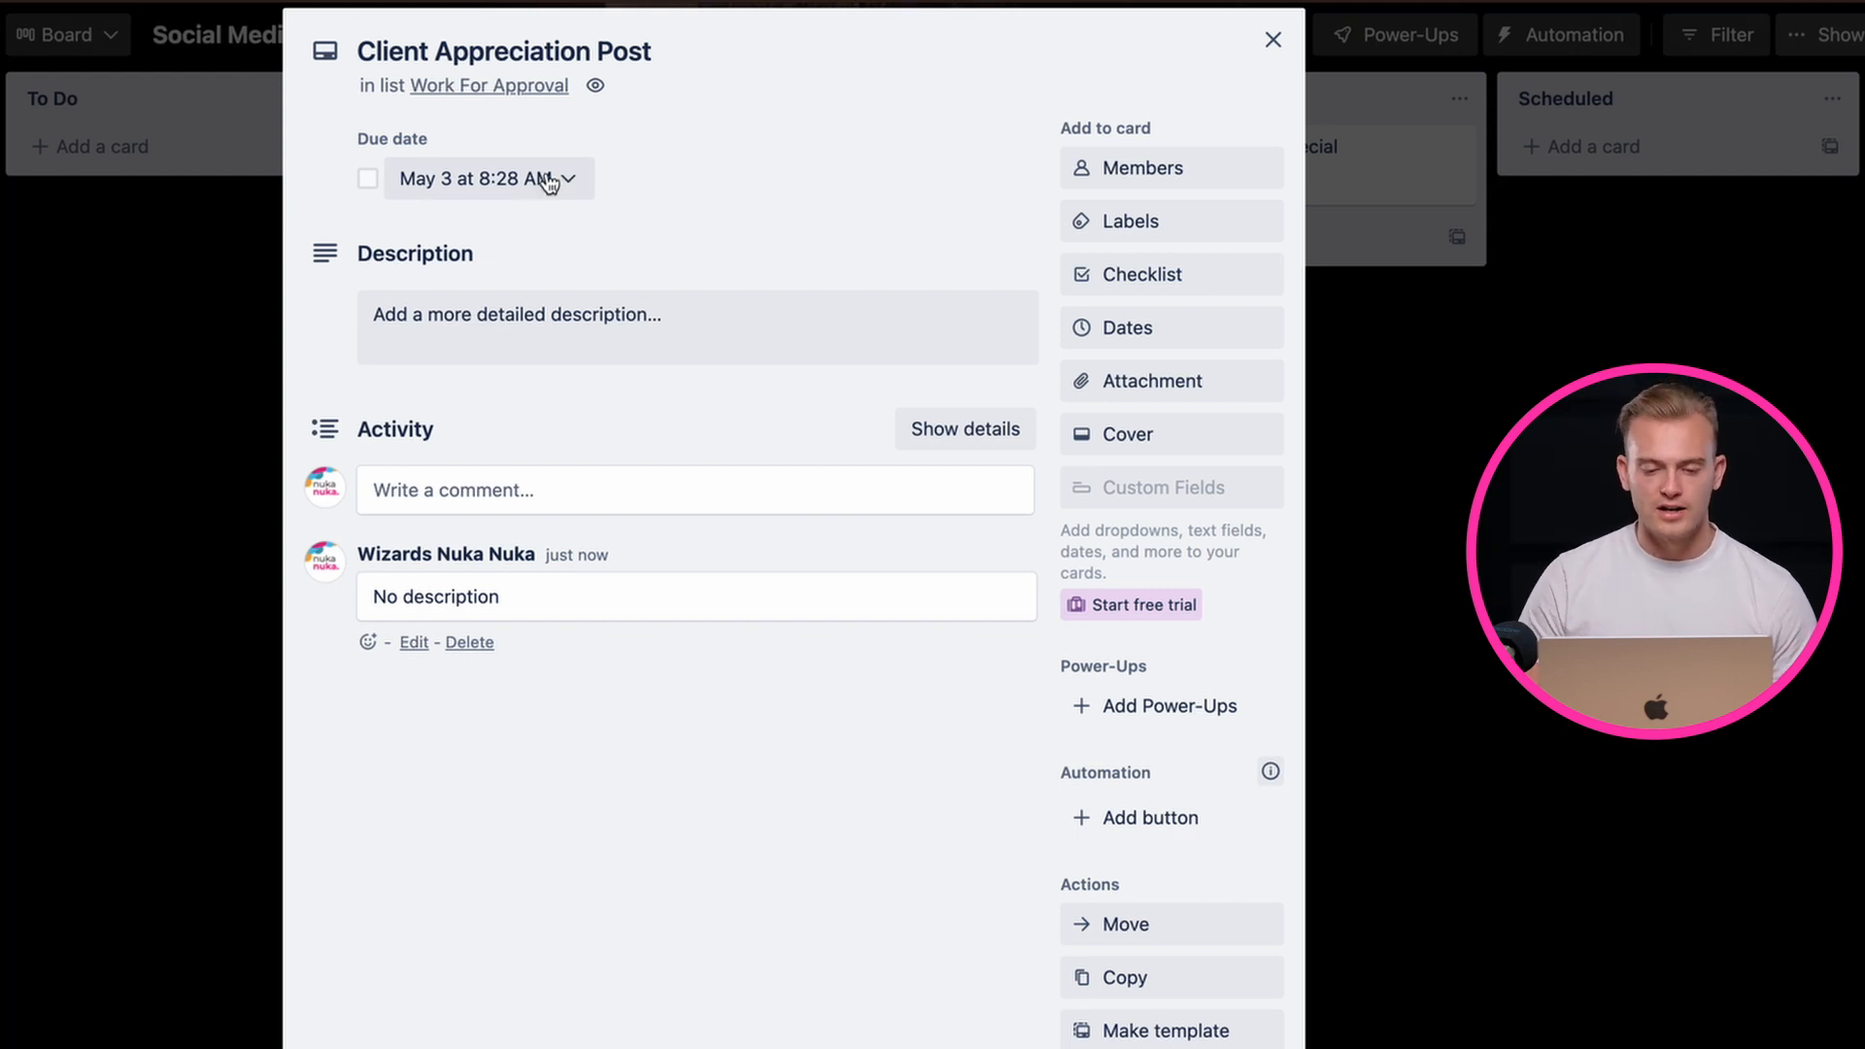
mouse_move(298, 663)
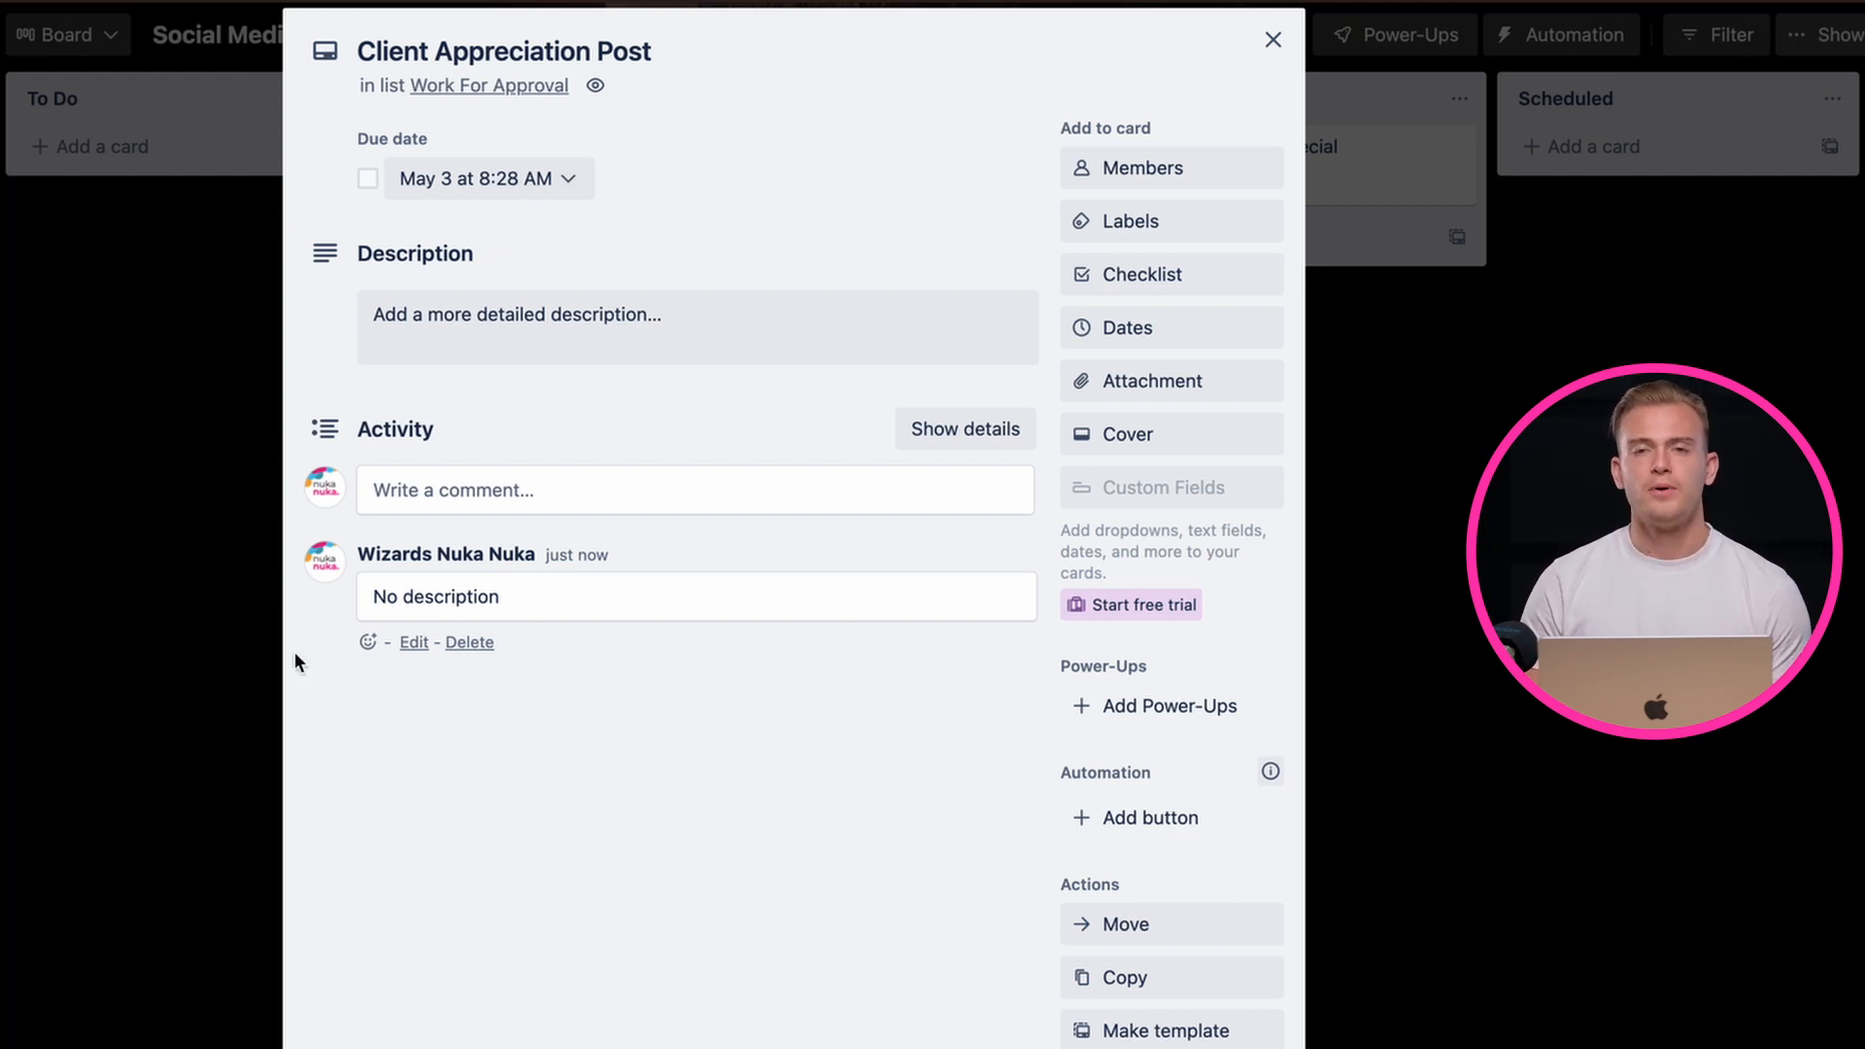
mouse_move(181, 456)
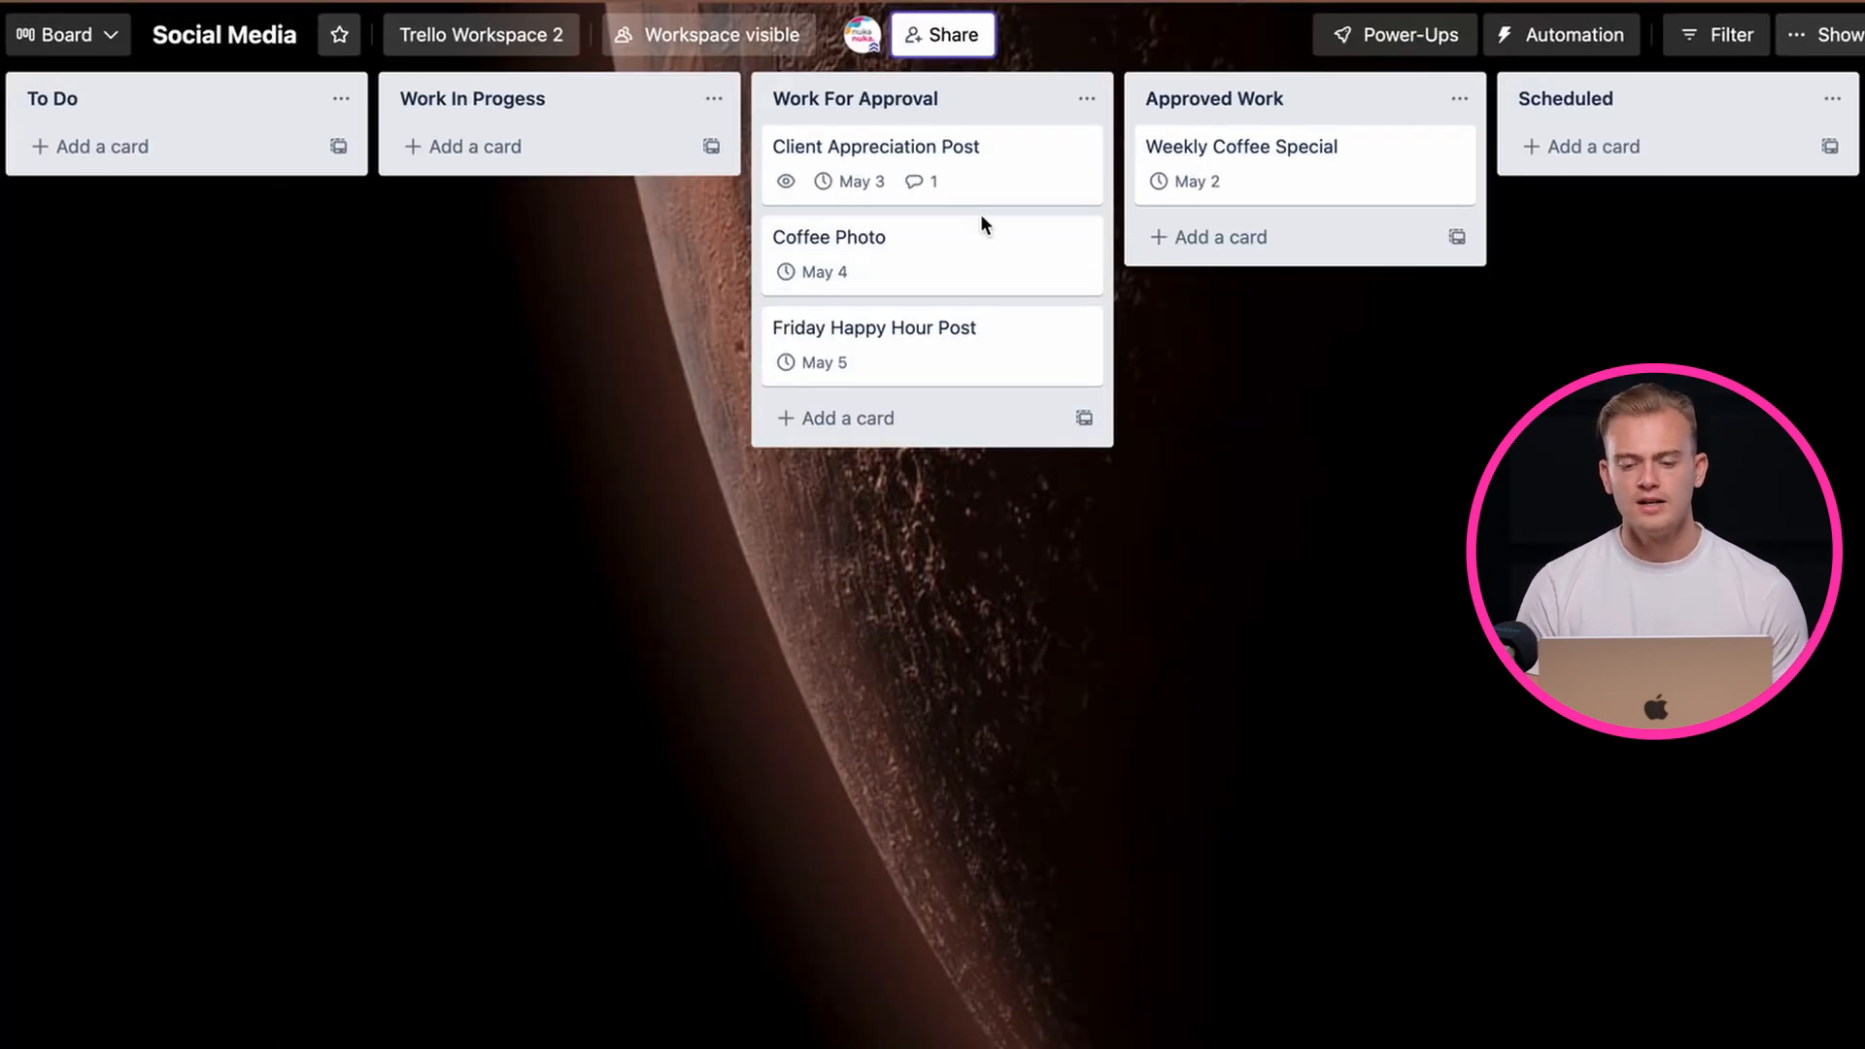
click(875, 146)
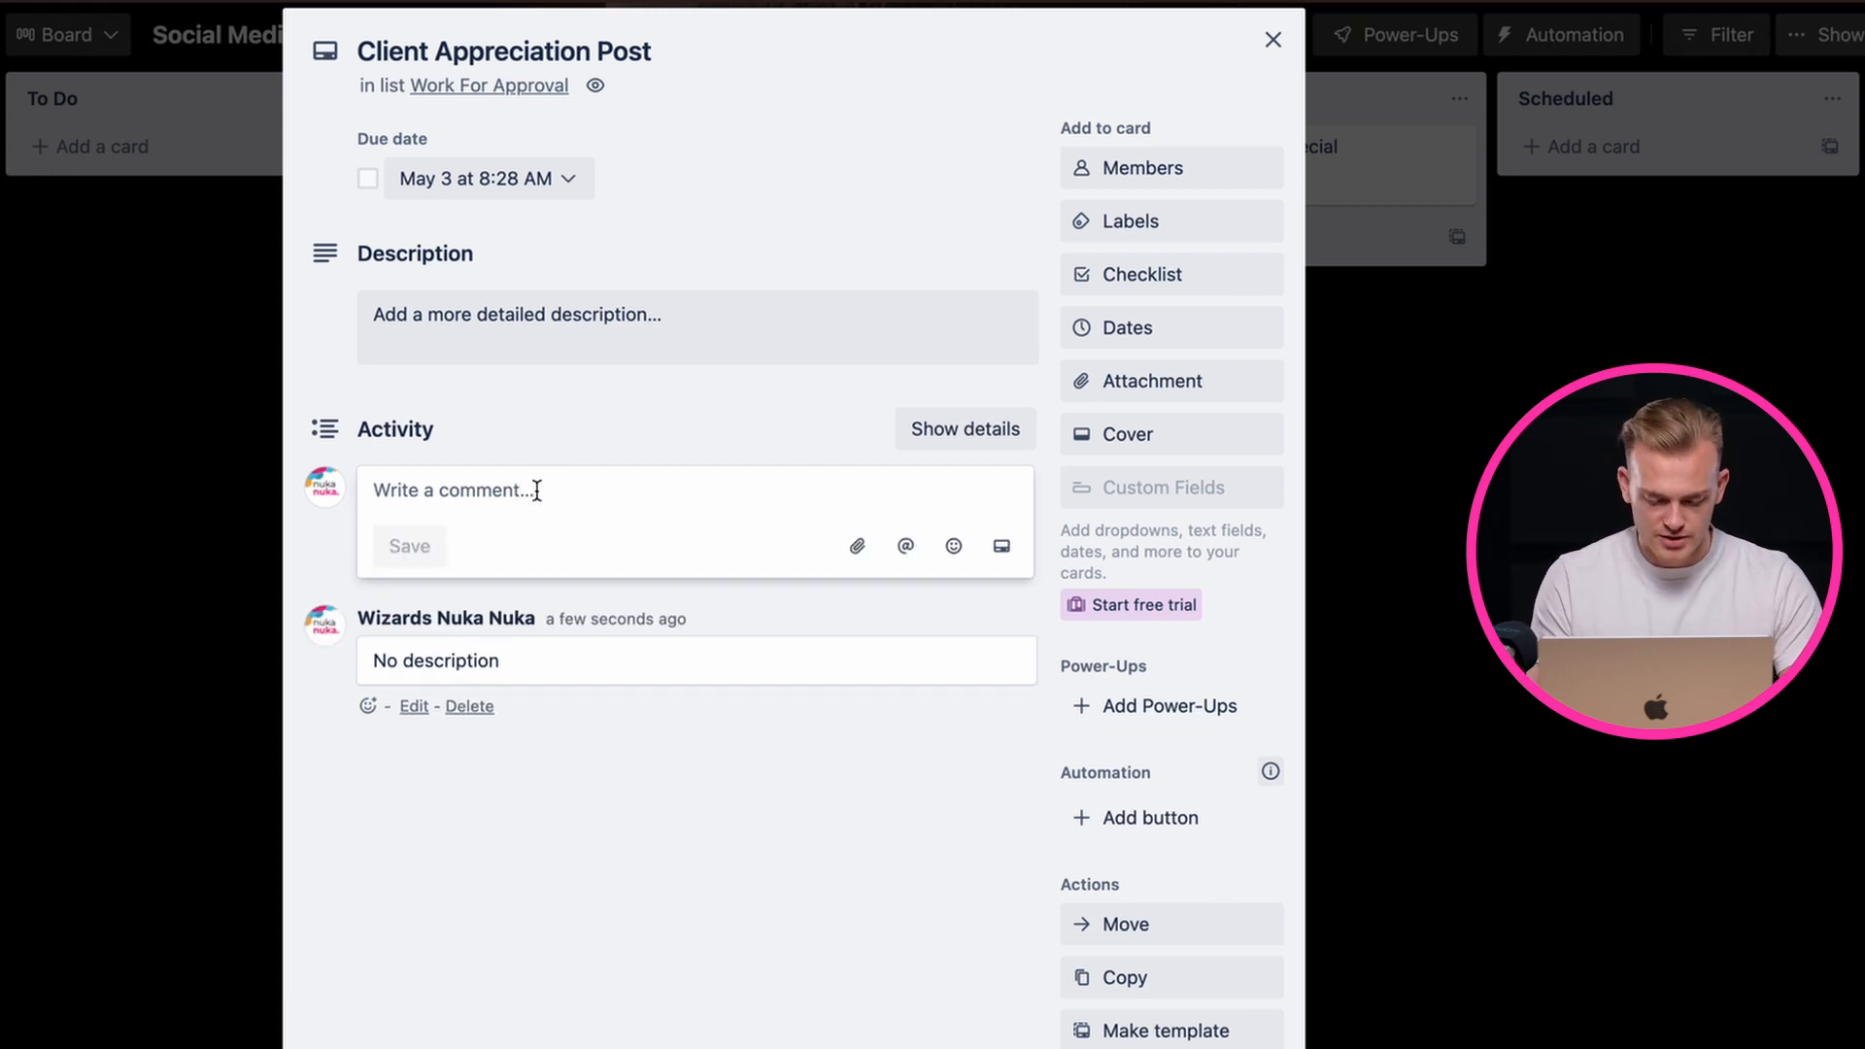
text(@)
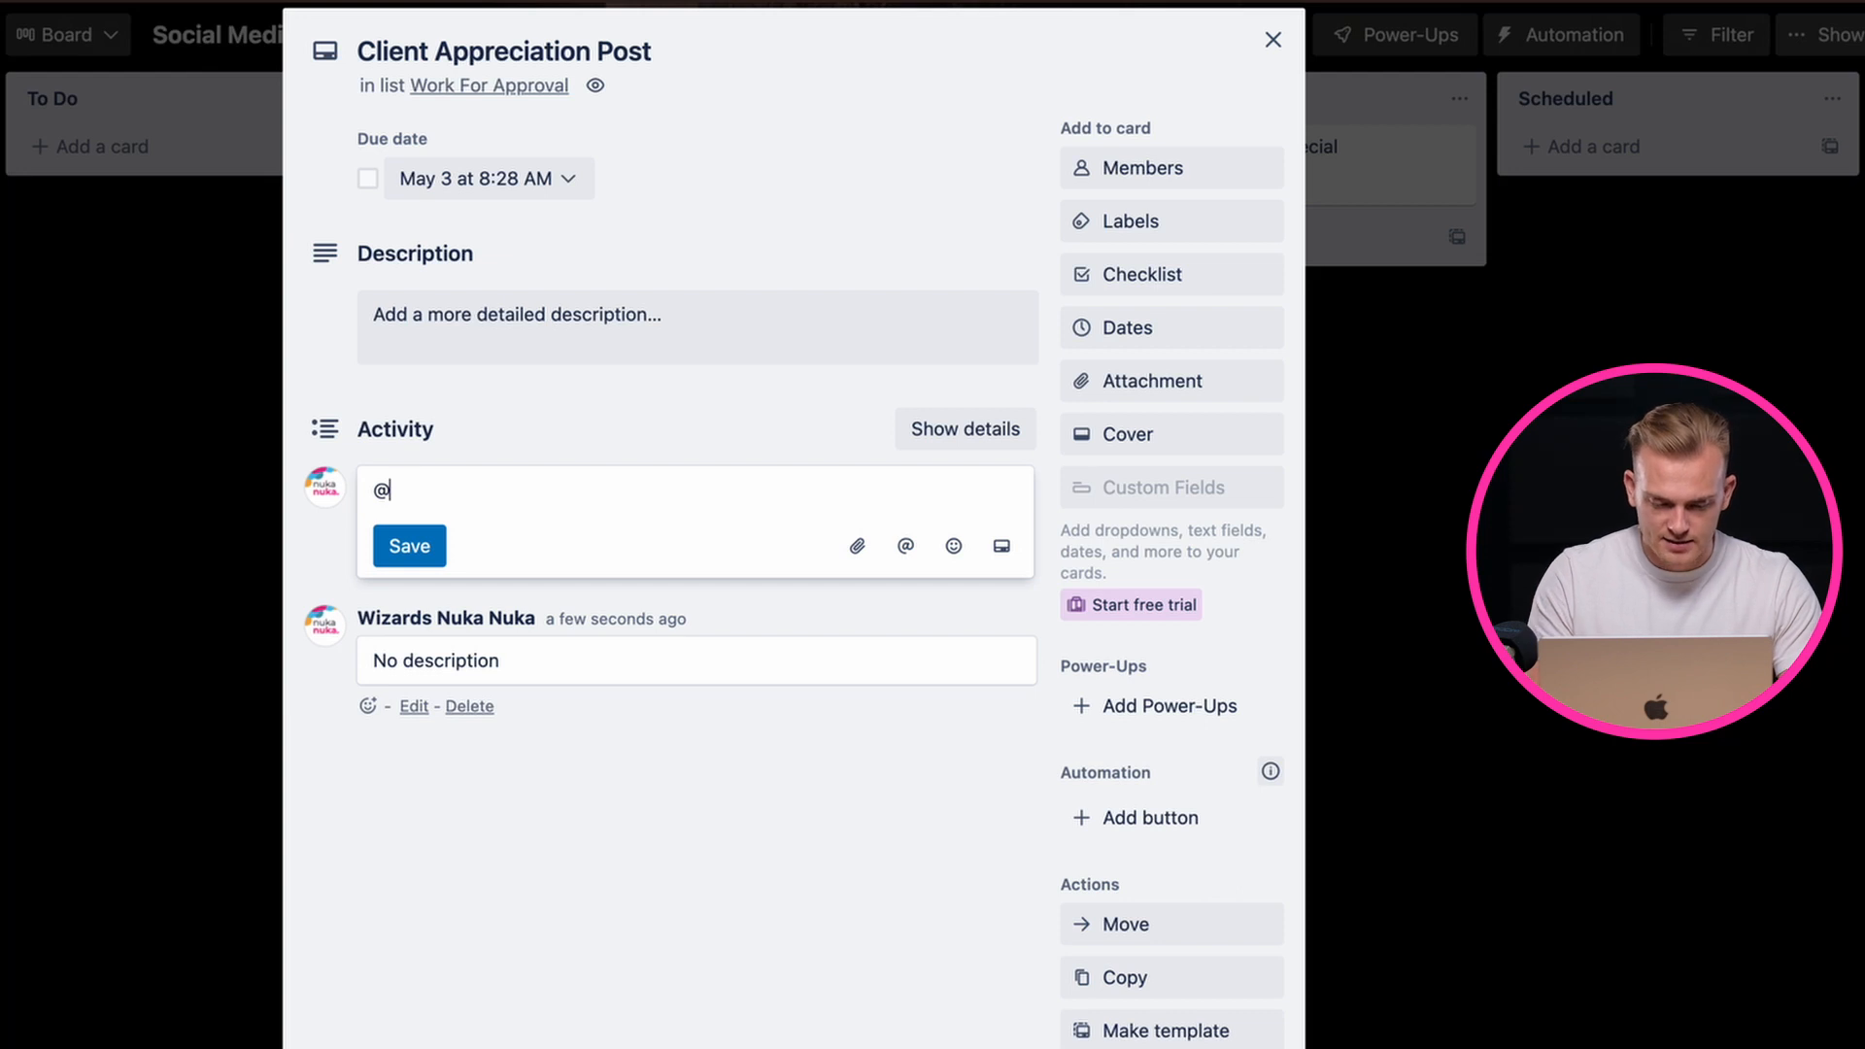
text(wizards_nukanuka)
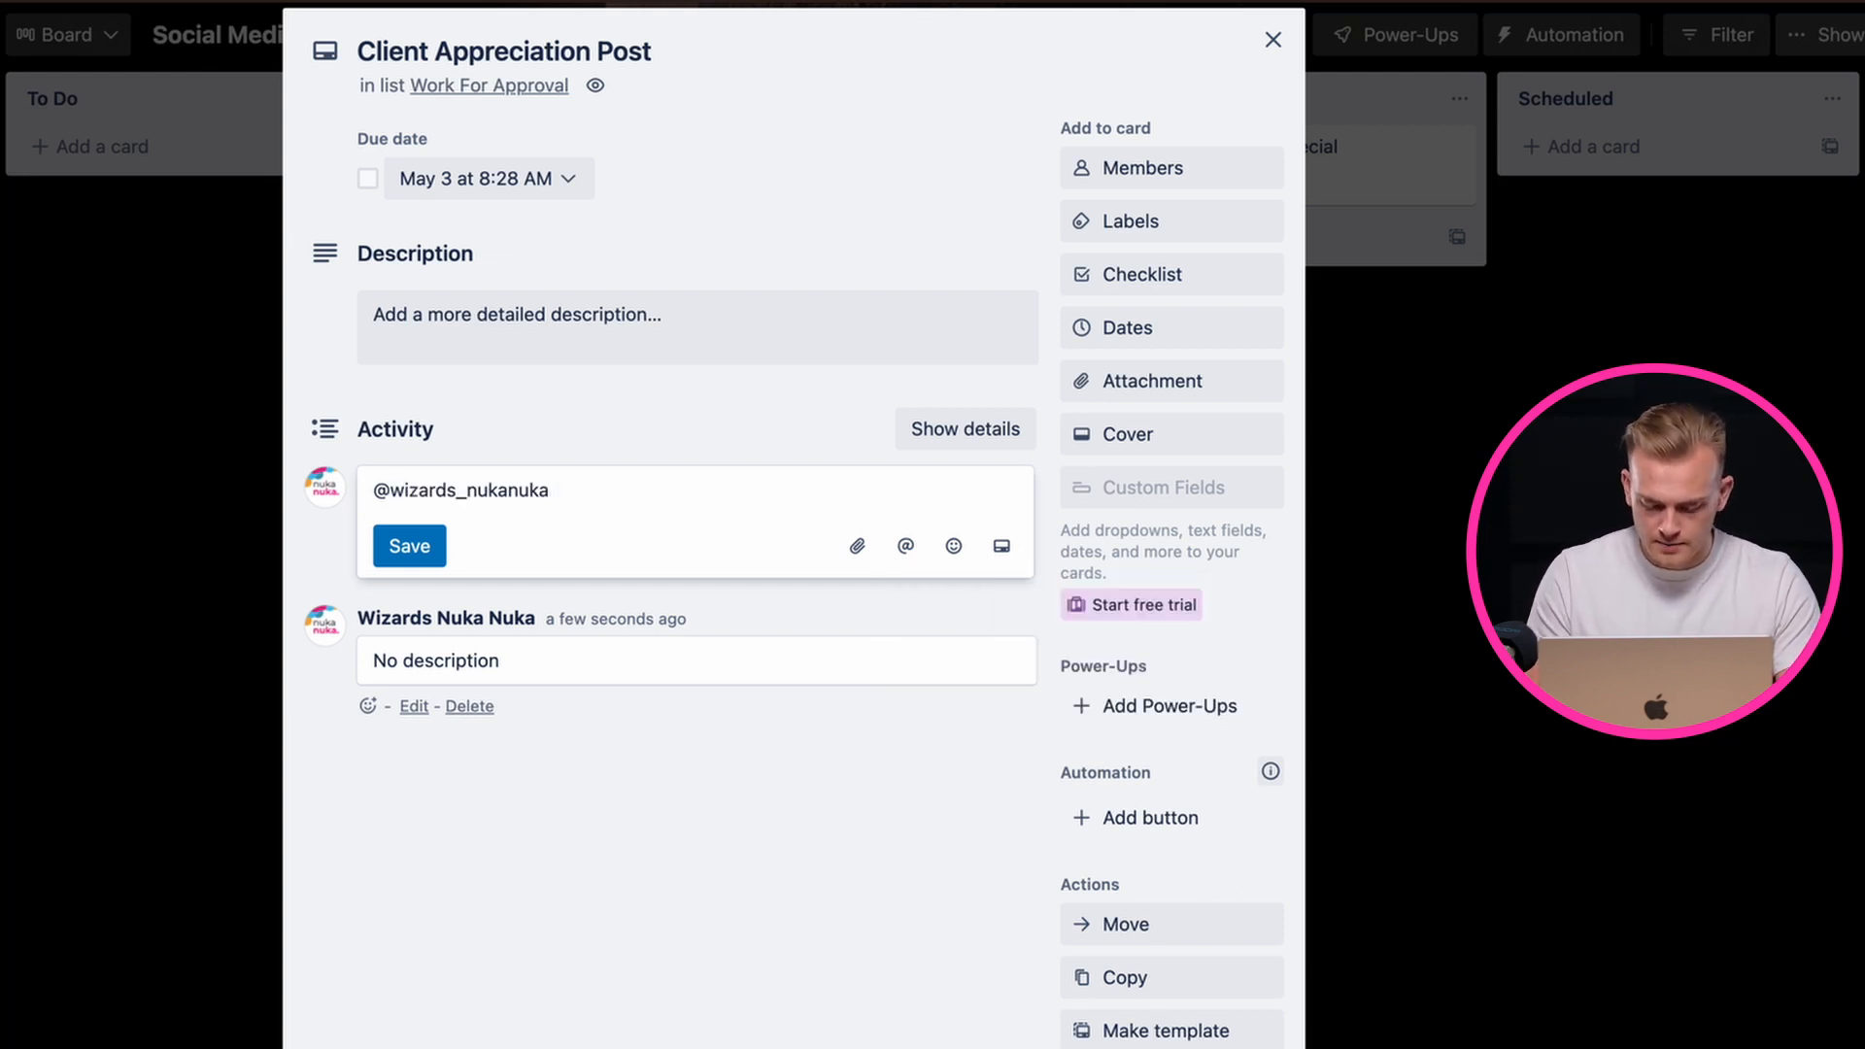
text(Please see)
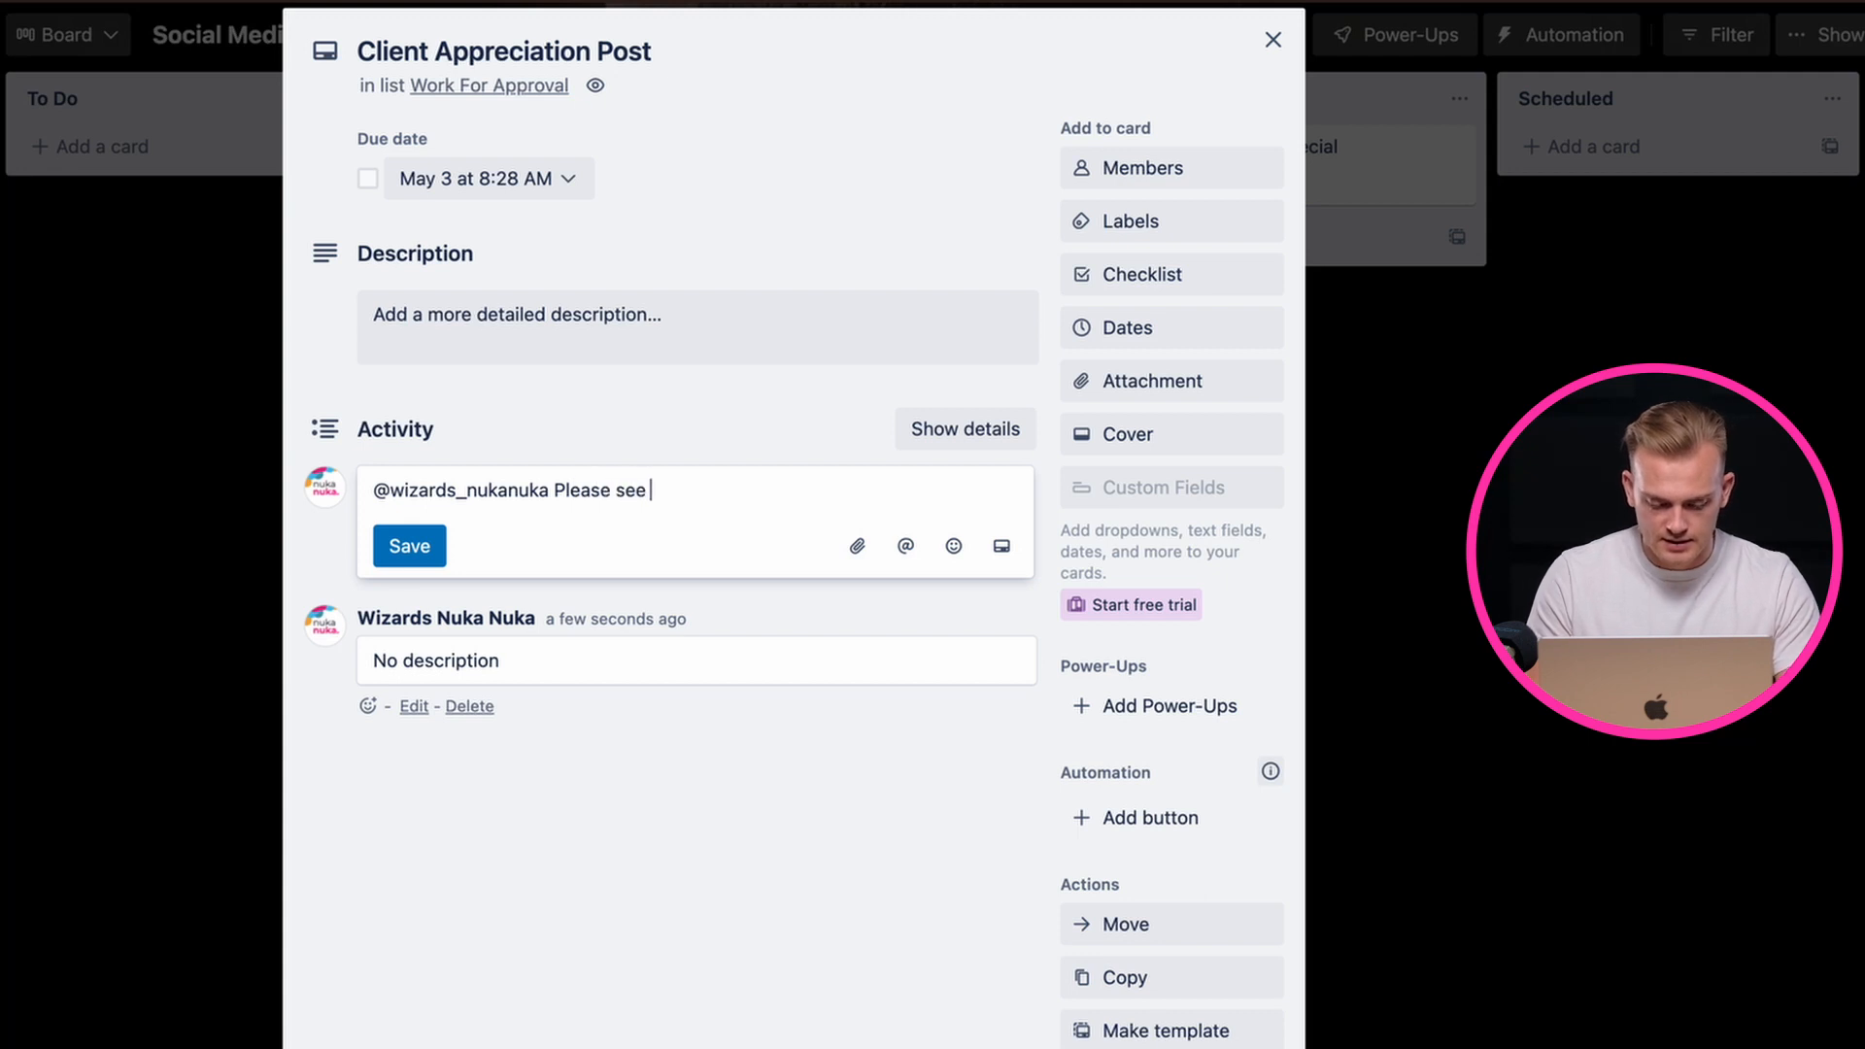
text(new desc)
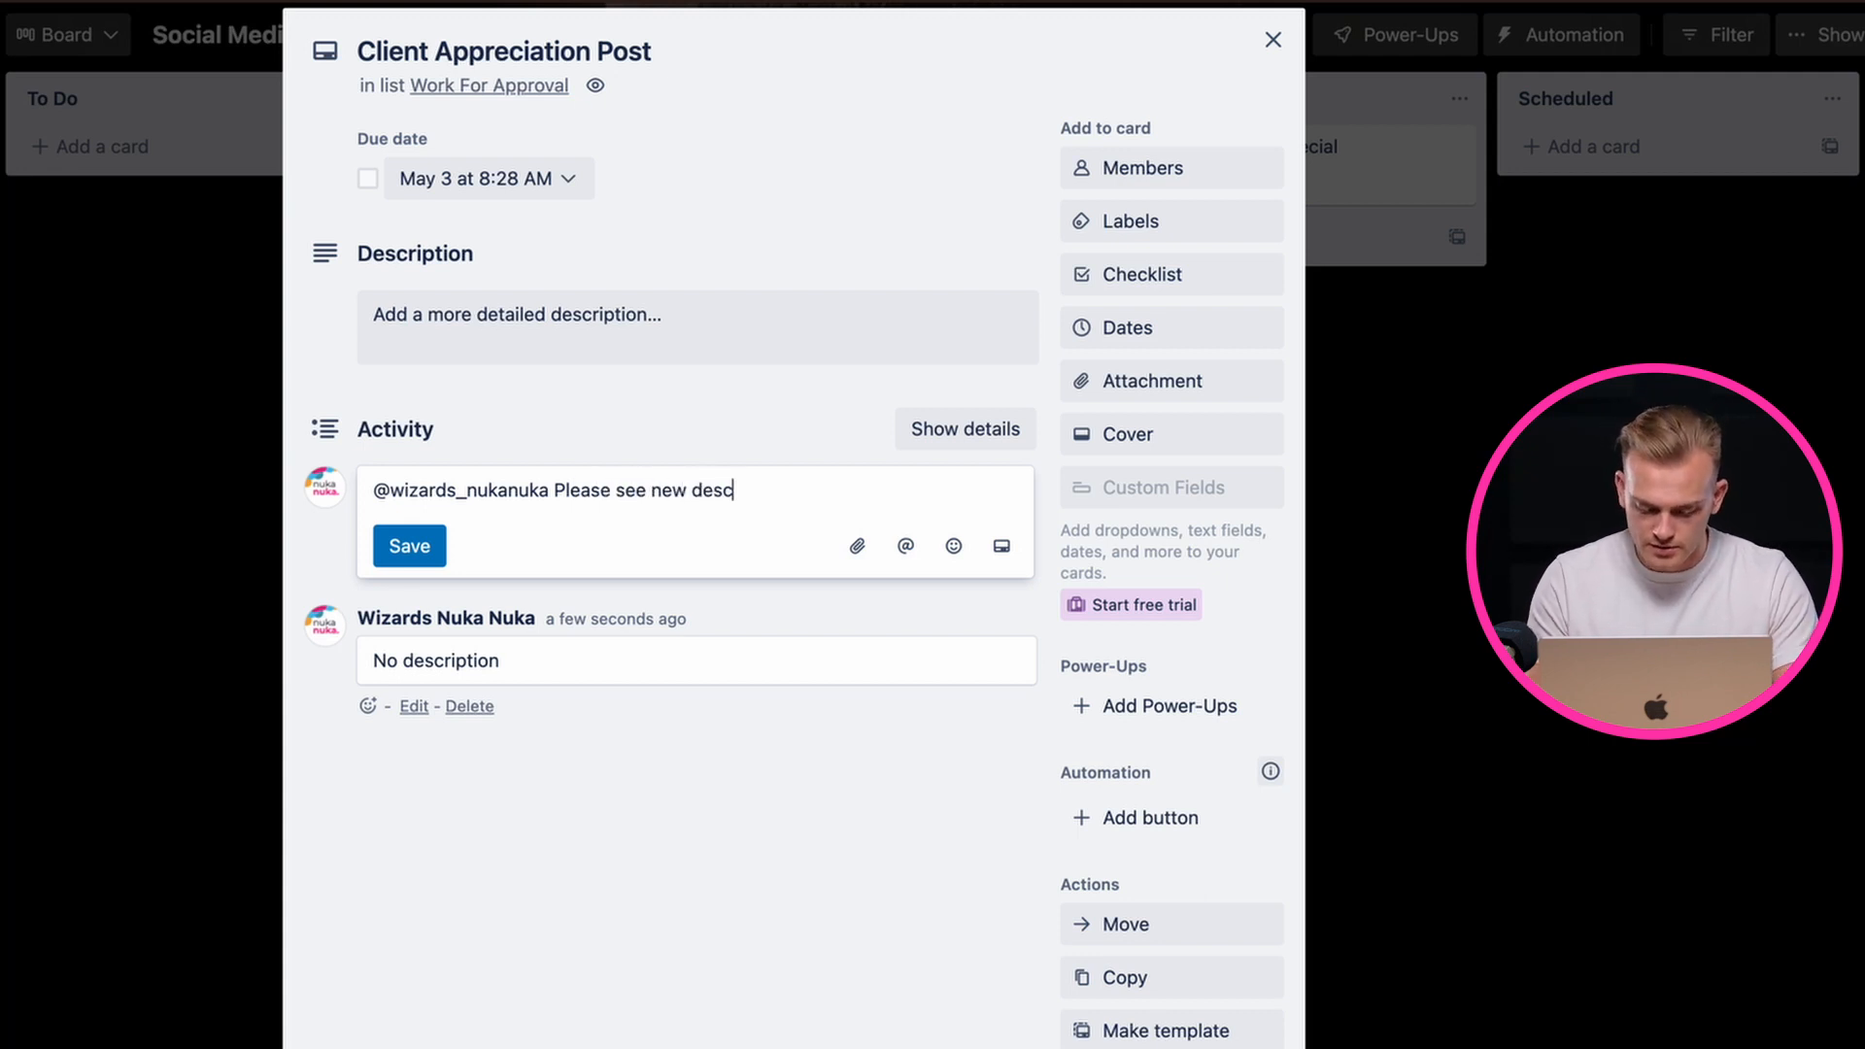
text(ription)
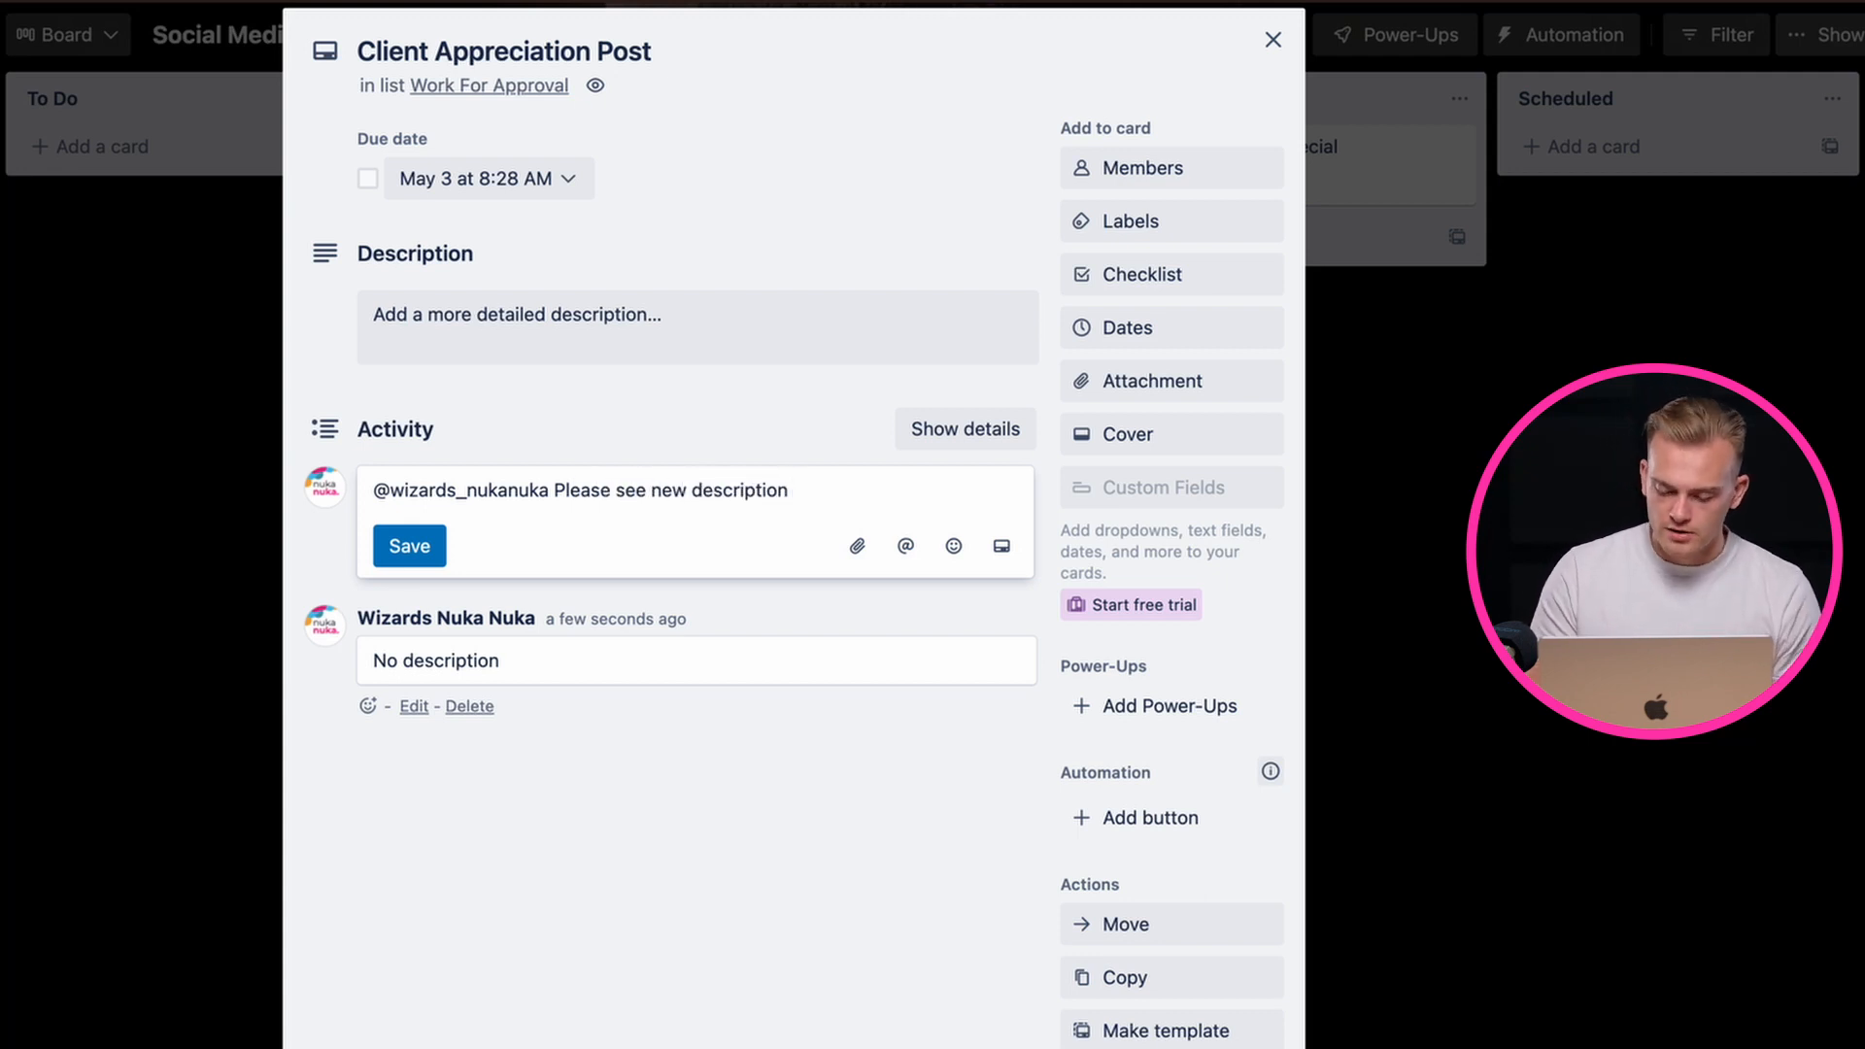
click(1273, 39)
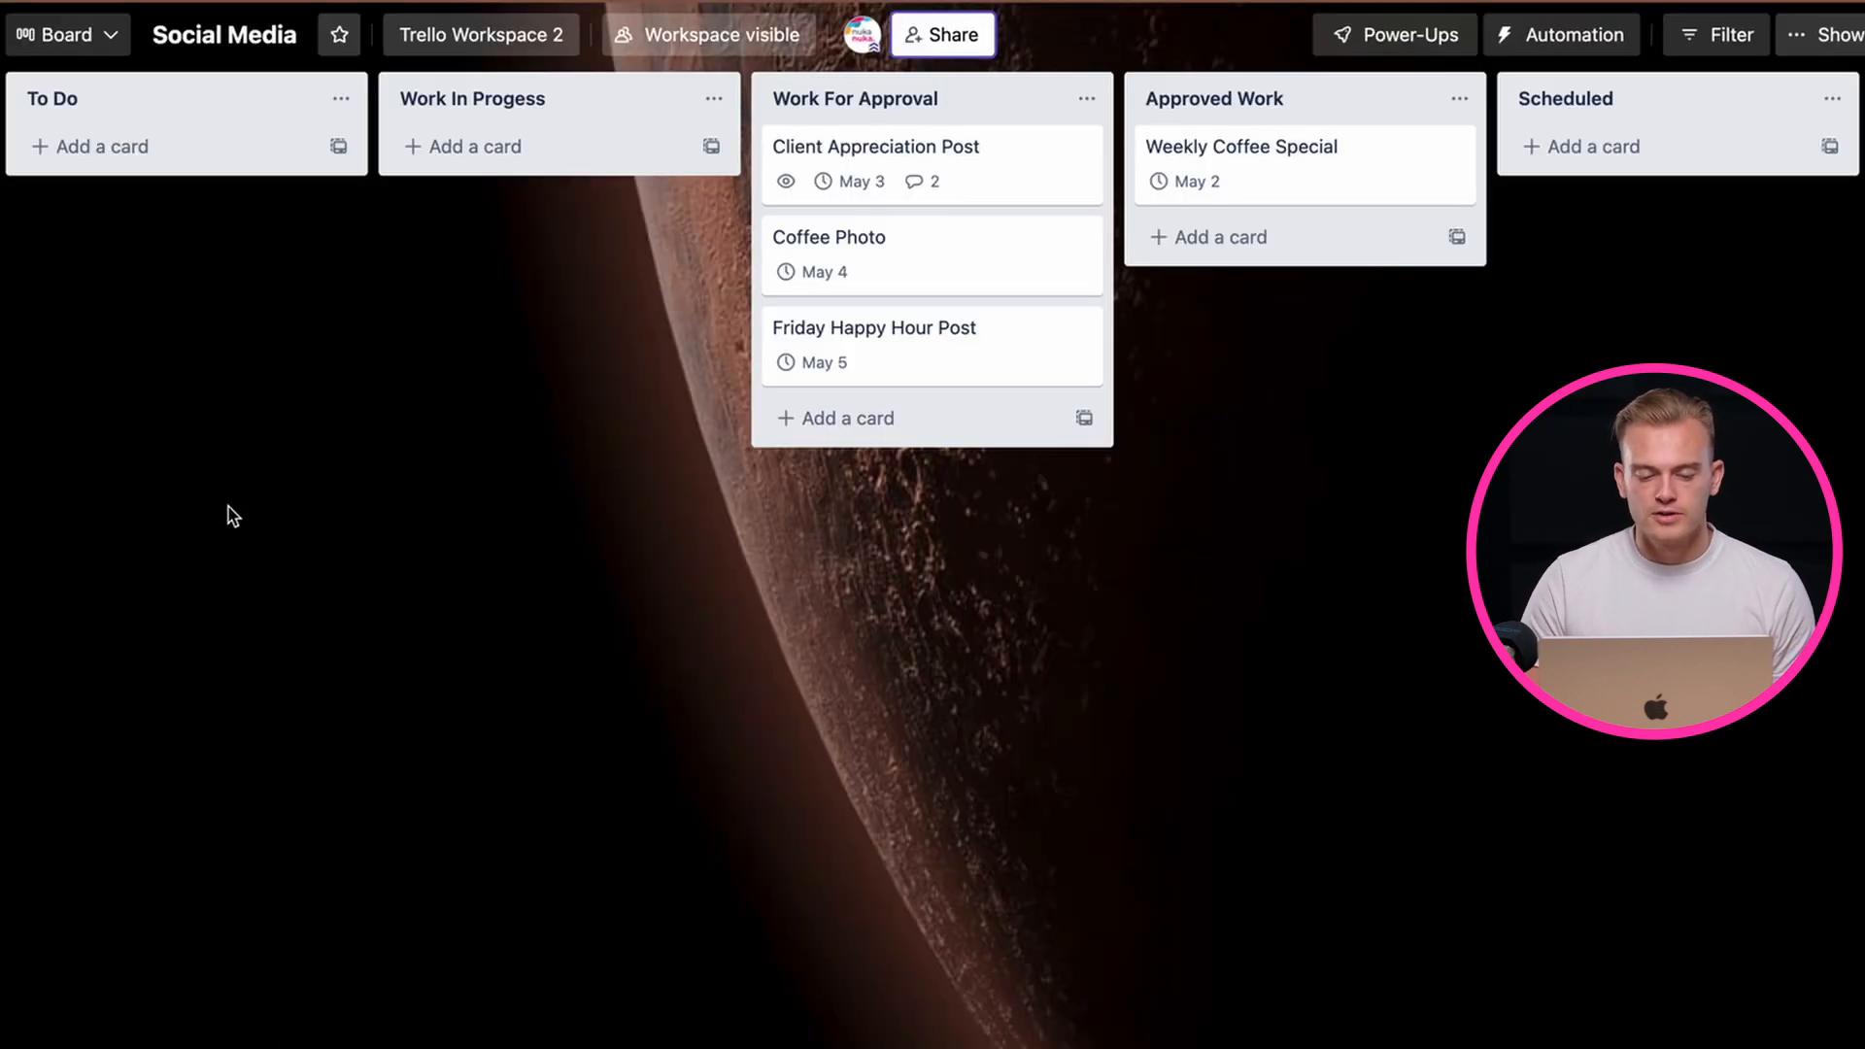
Drag Client Appreciation Post, Coffee Photo and Friday Happy Hour Post into Approved Work.
drag(874, 165, 1305, 253)
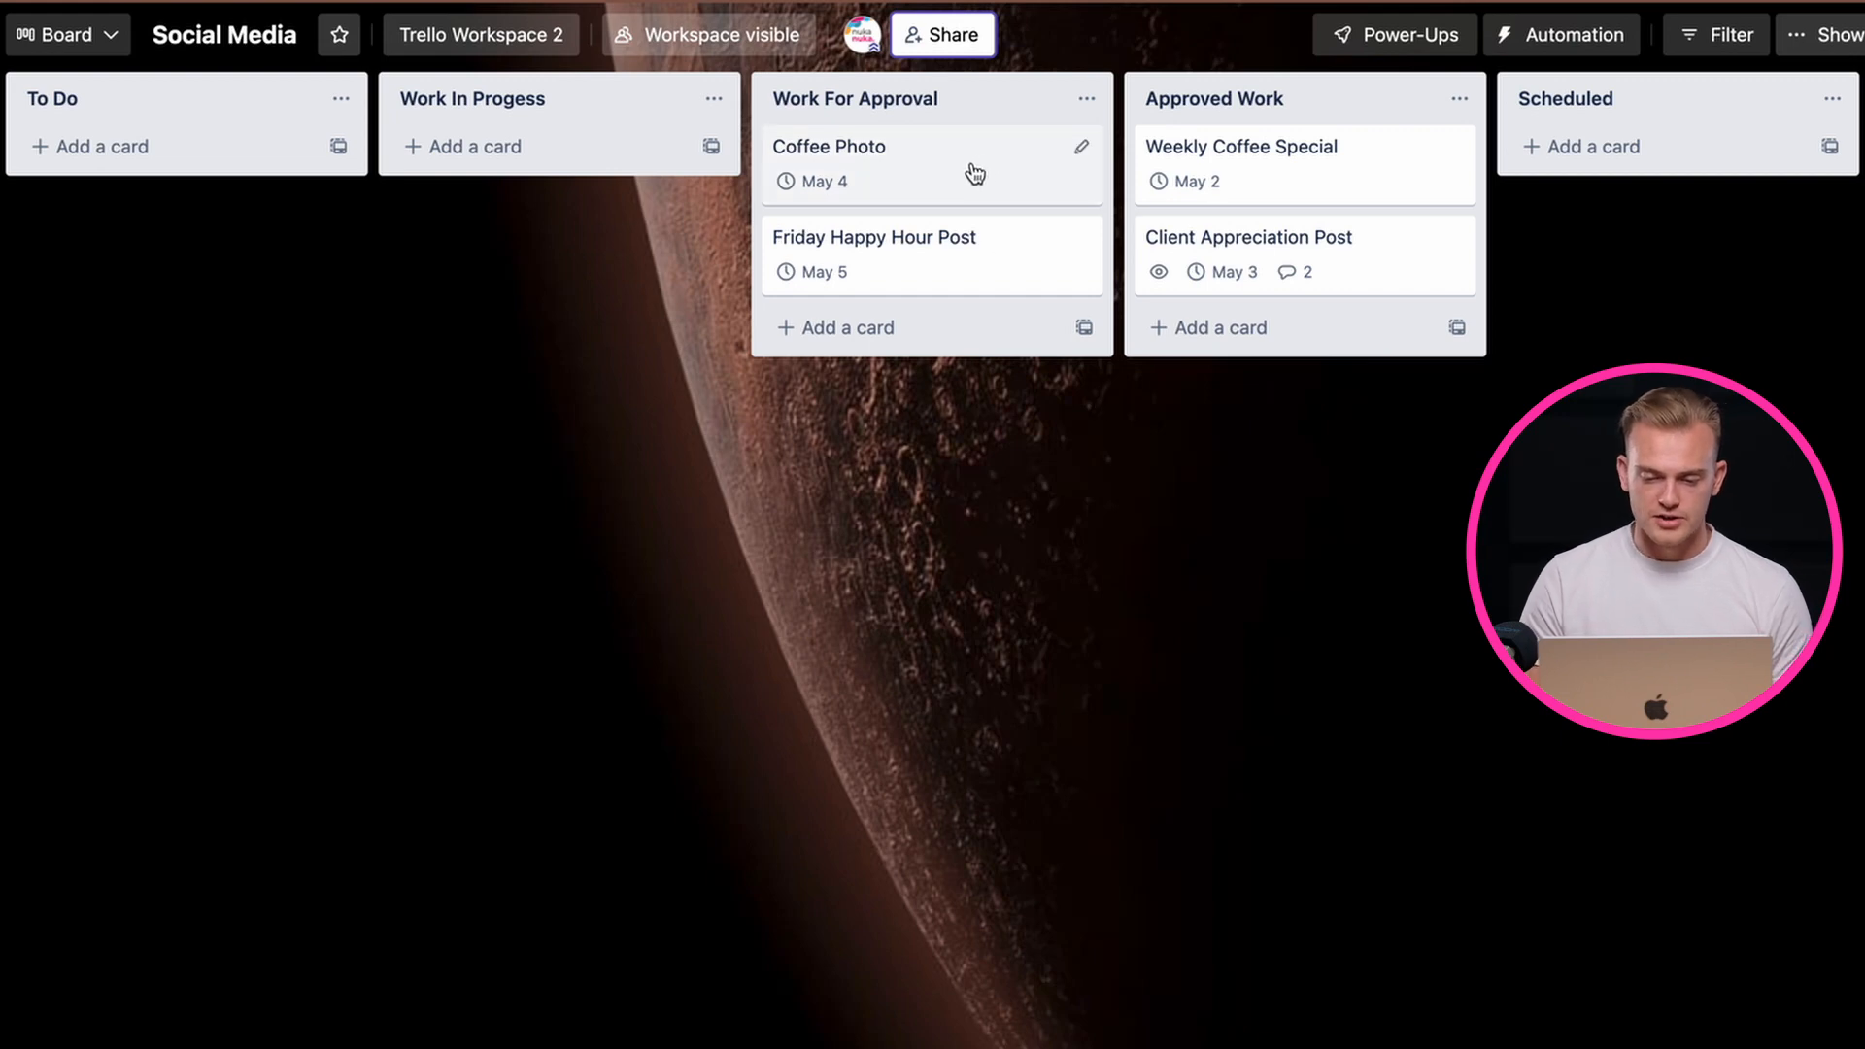
drag(932, 163, 1304, 345)
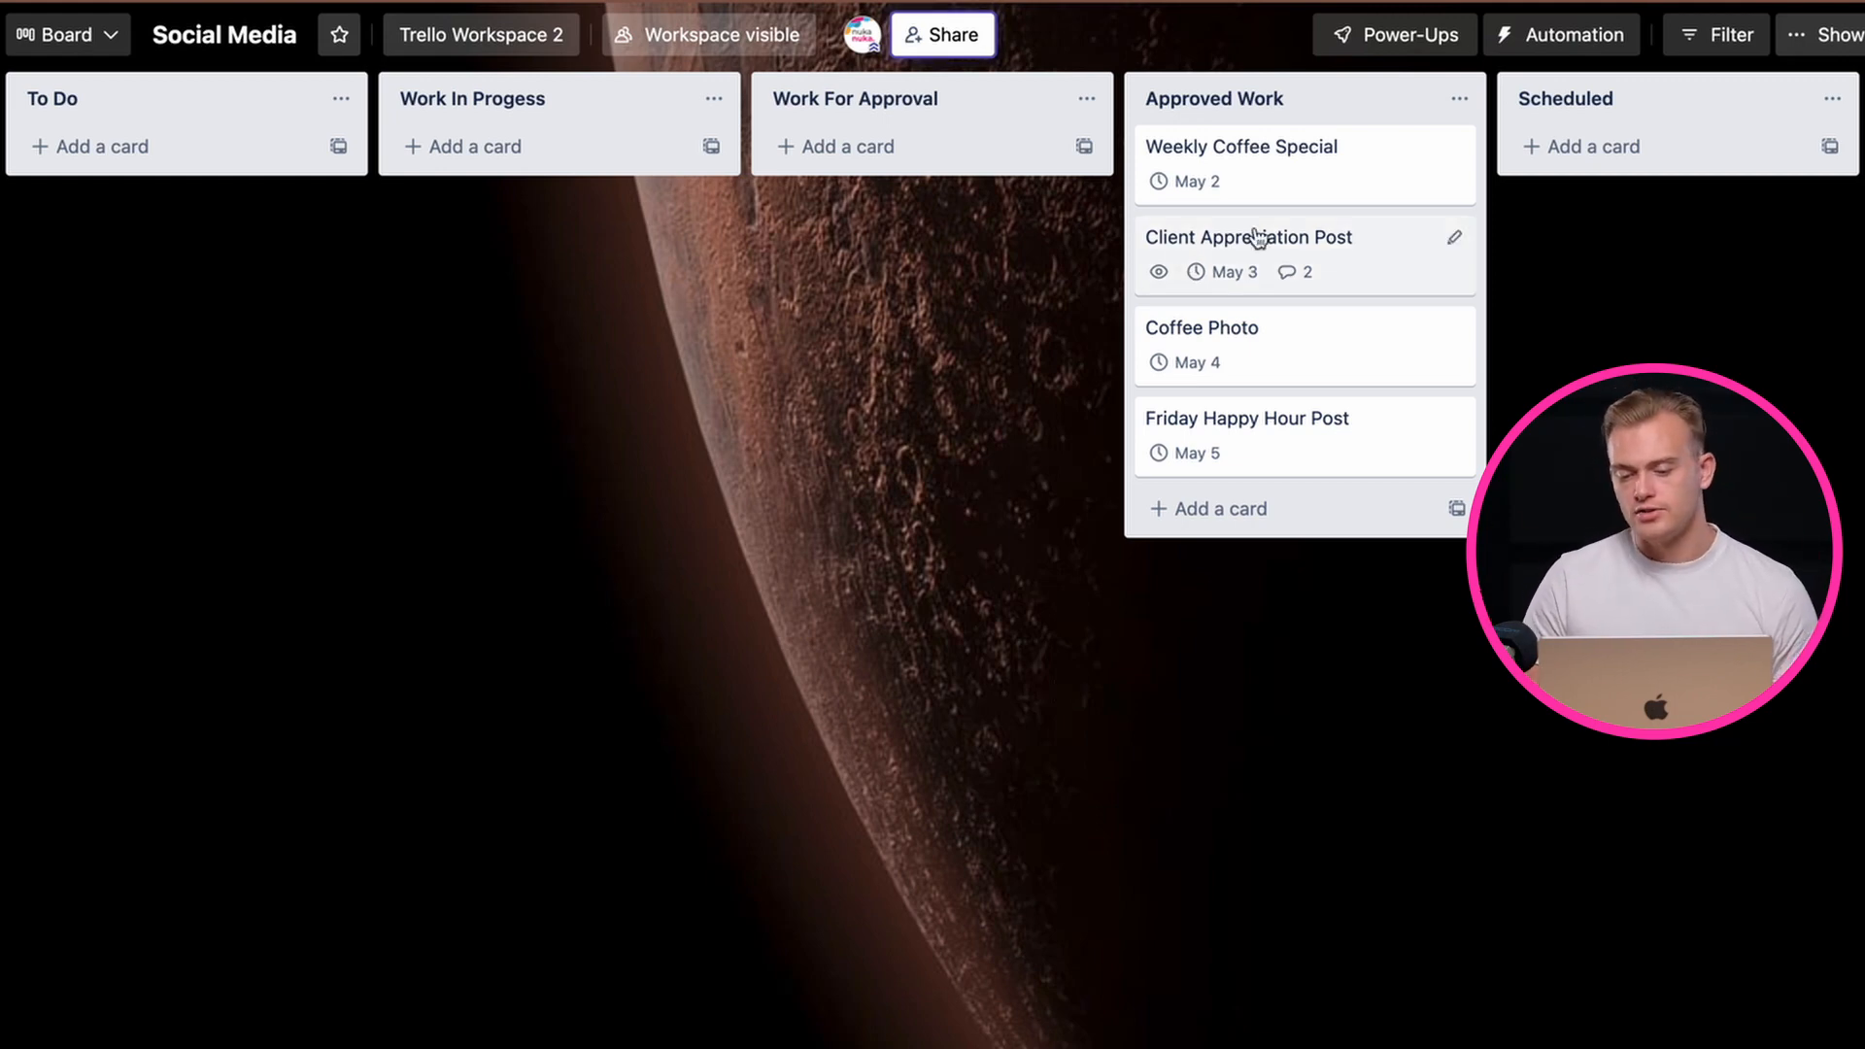
Comment 'Approved' on Weekly Coffee Special and drag it to the top of Approved Work.
click(1240, 146)
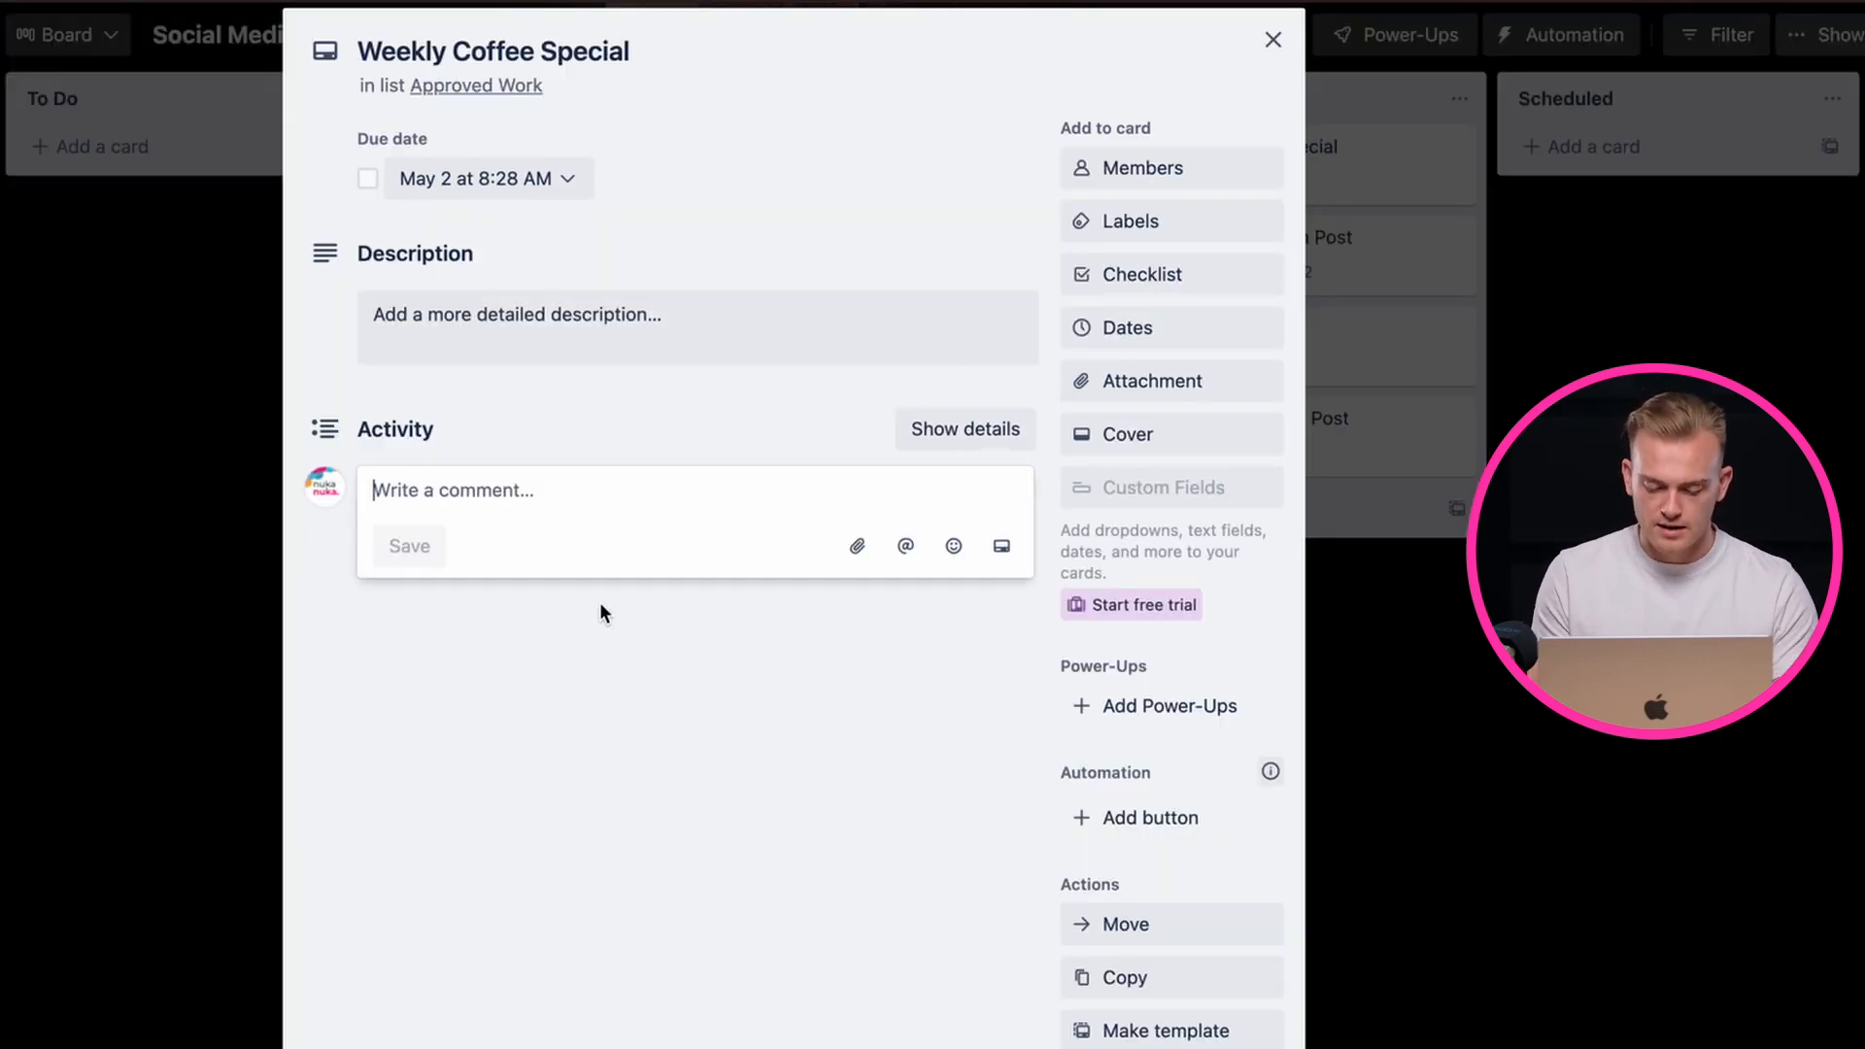
text(Approved)
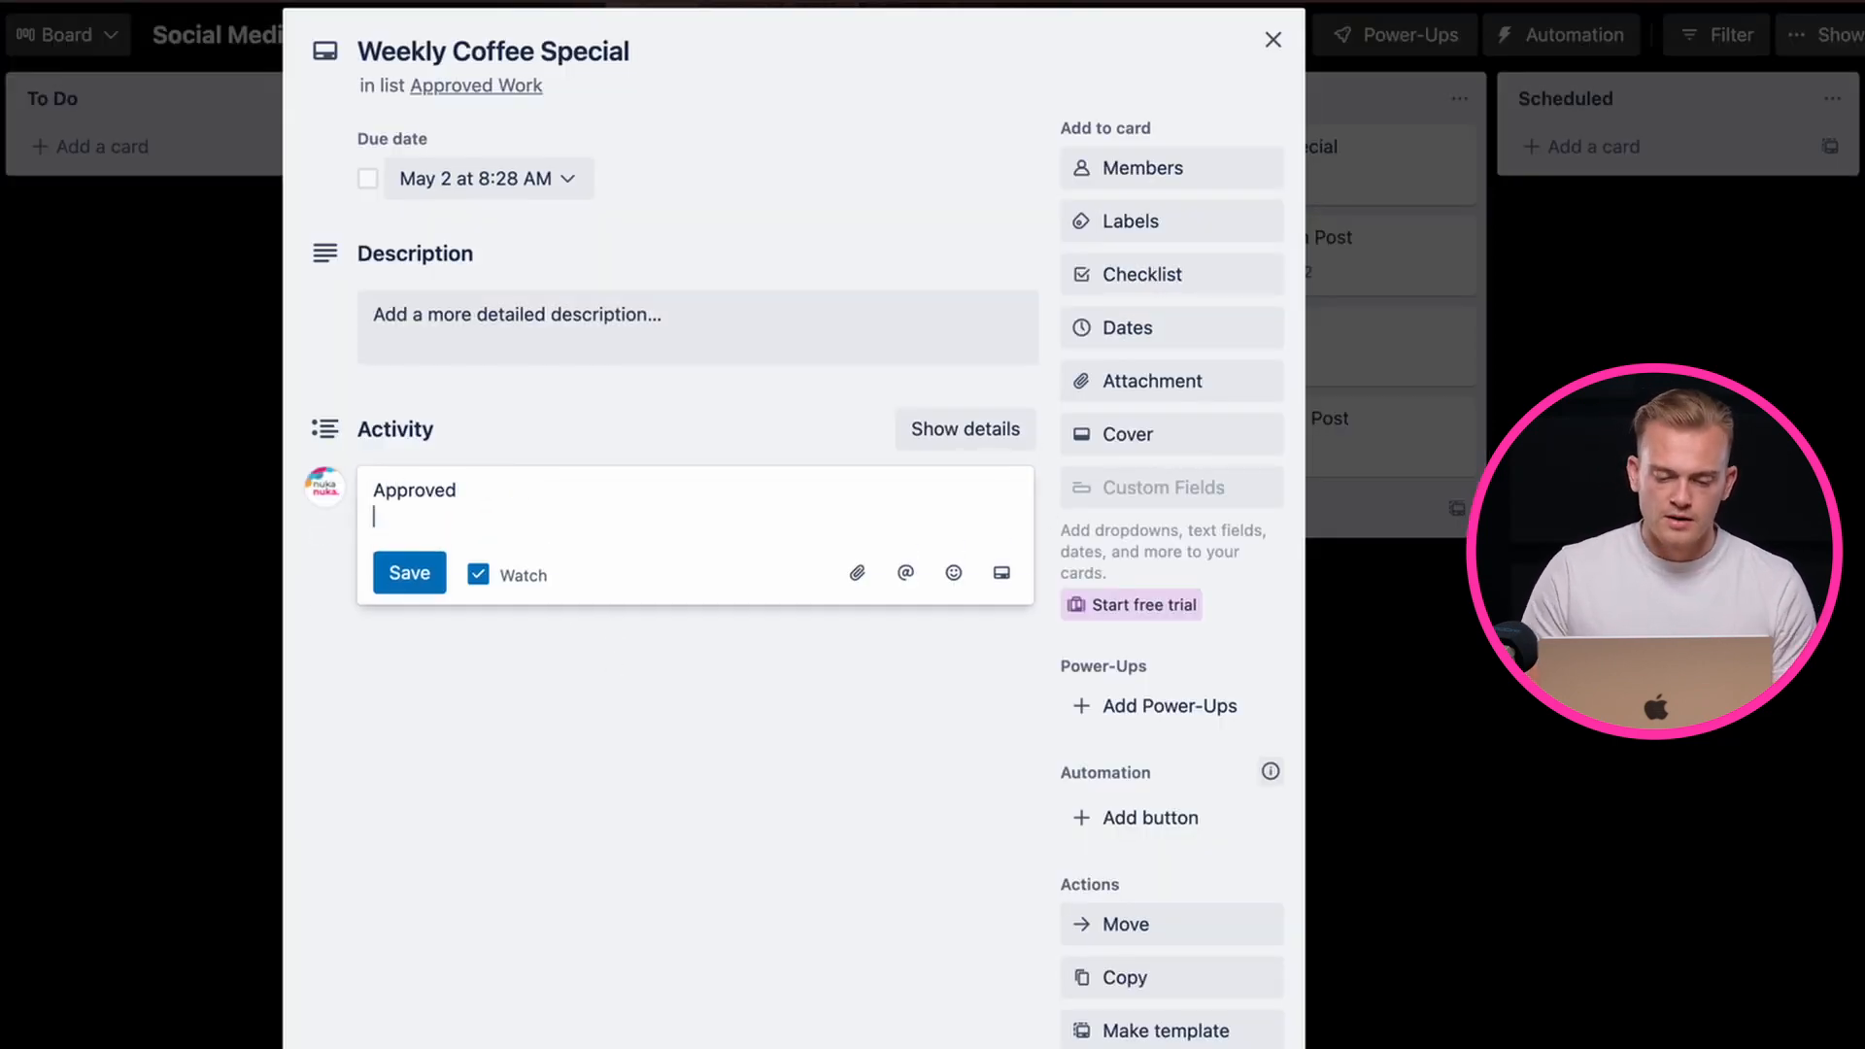
click(1272, 39)
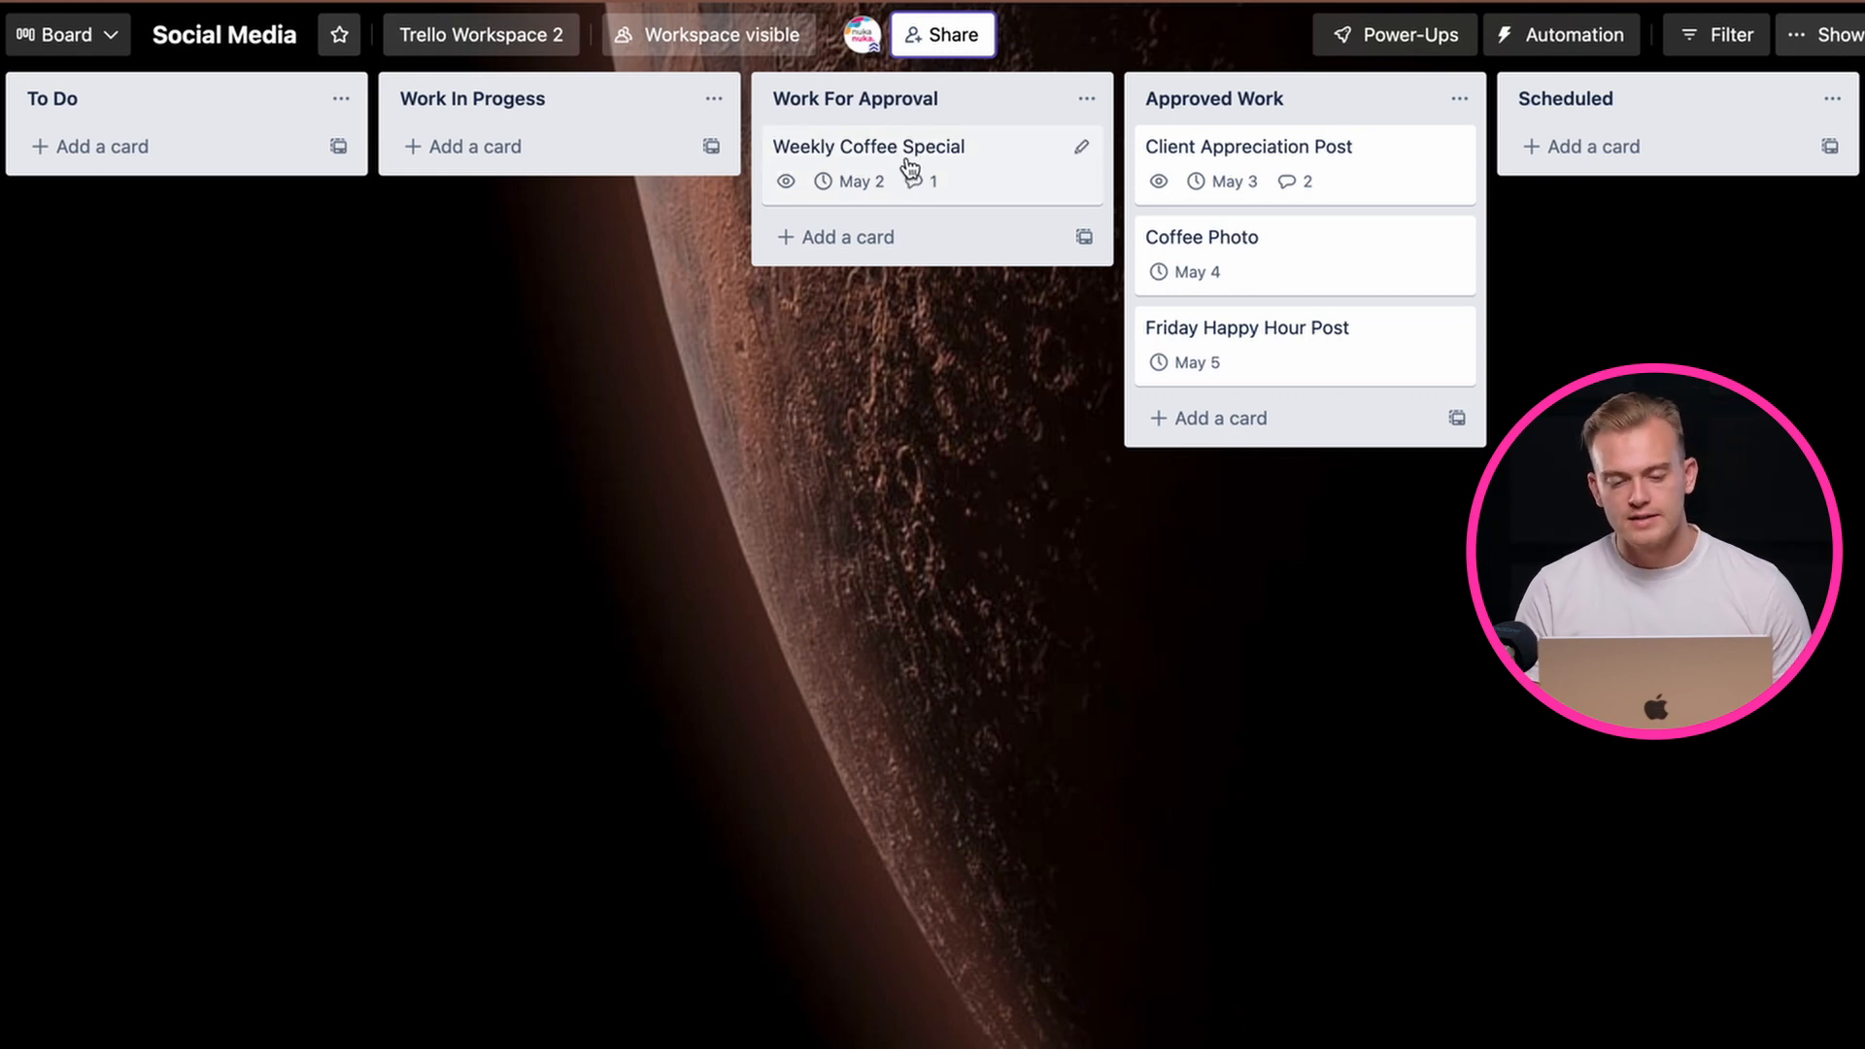
drag(869, 147, 1225, 115)
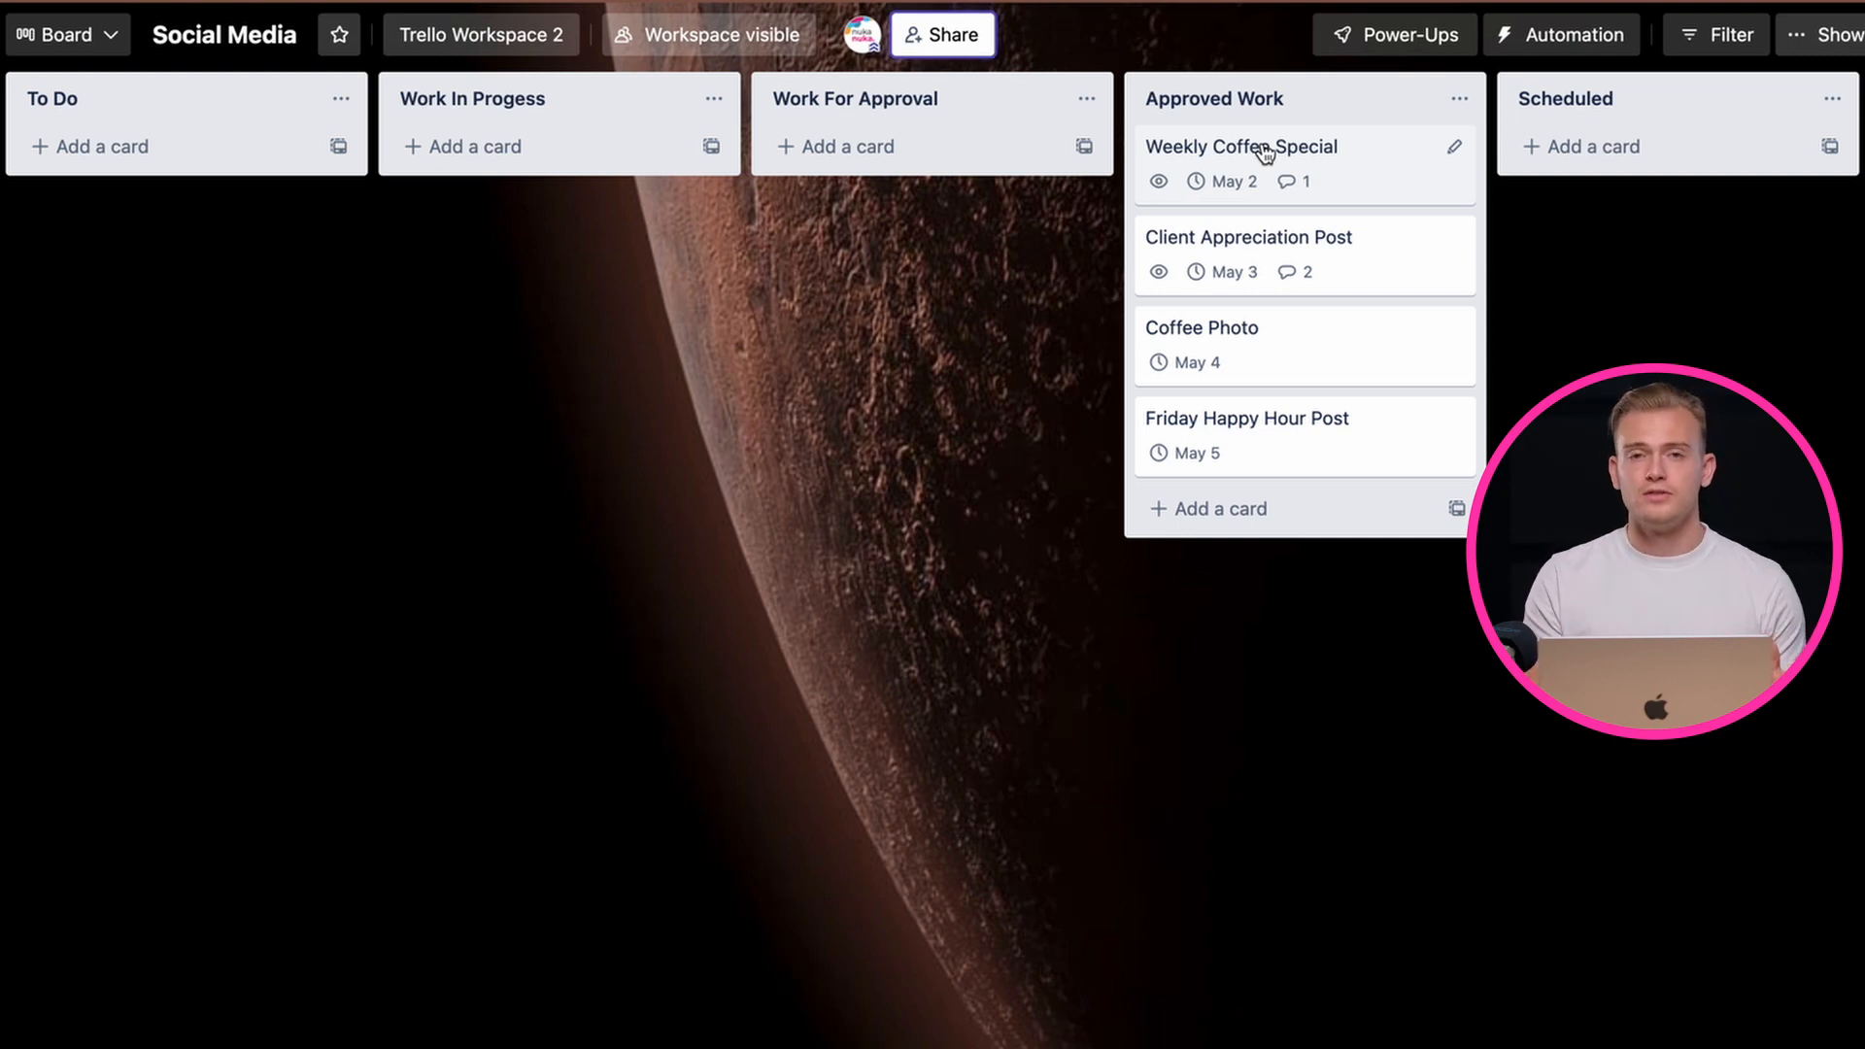
mouse_move(1008, 108)
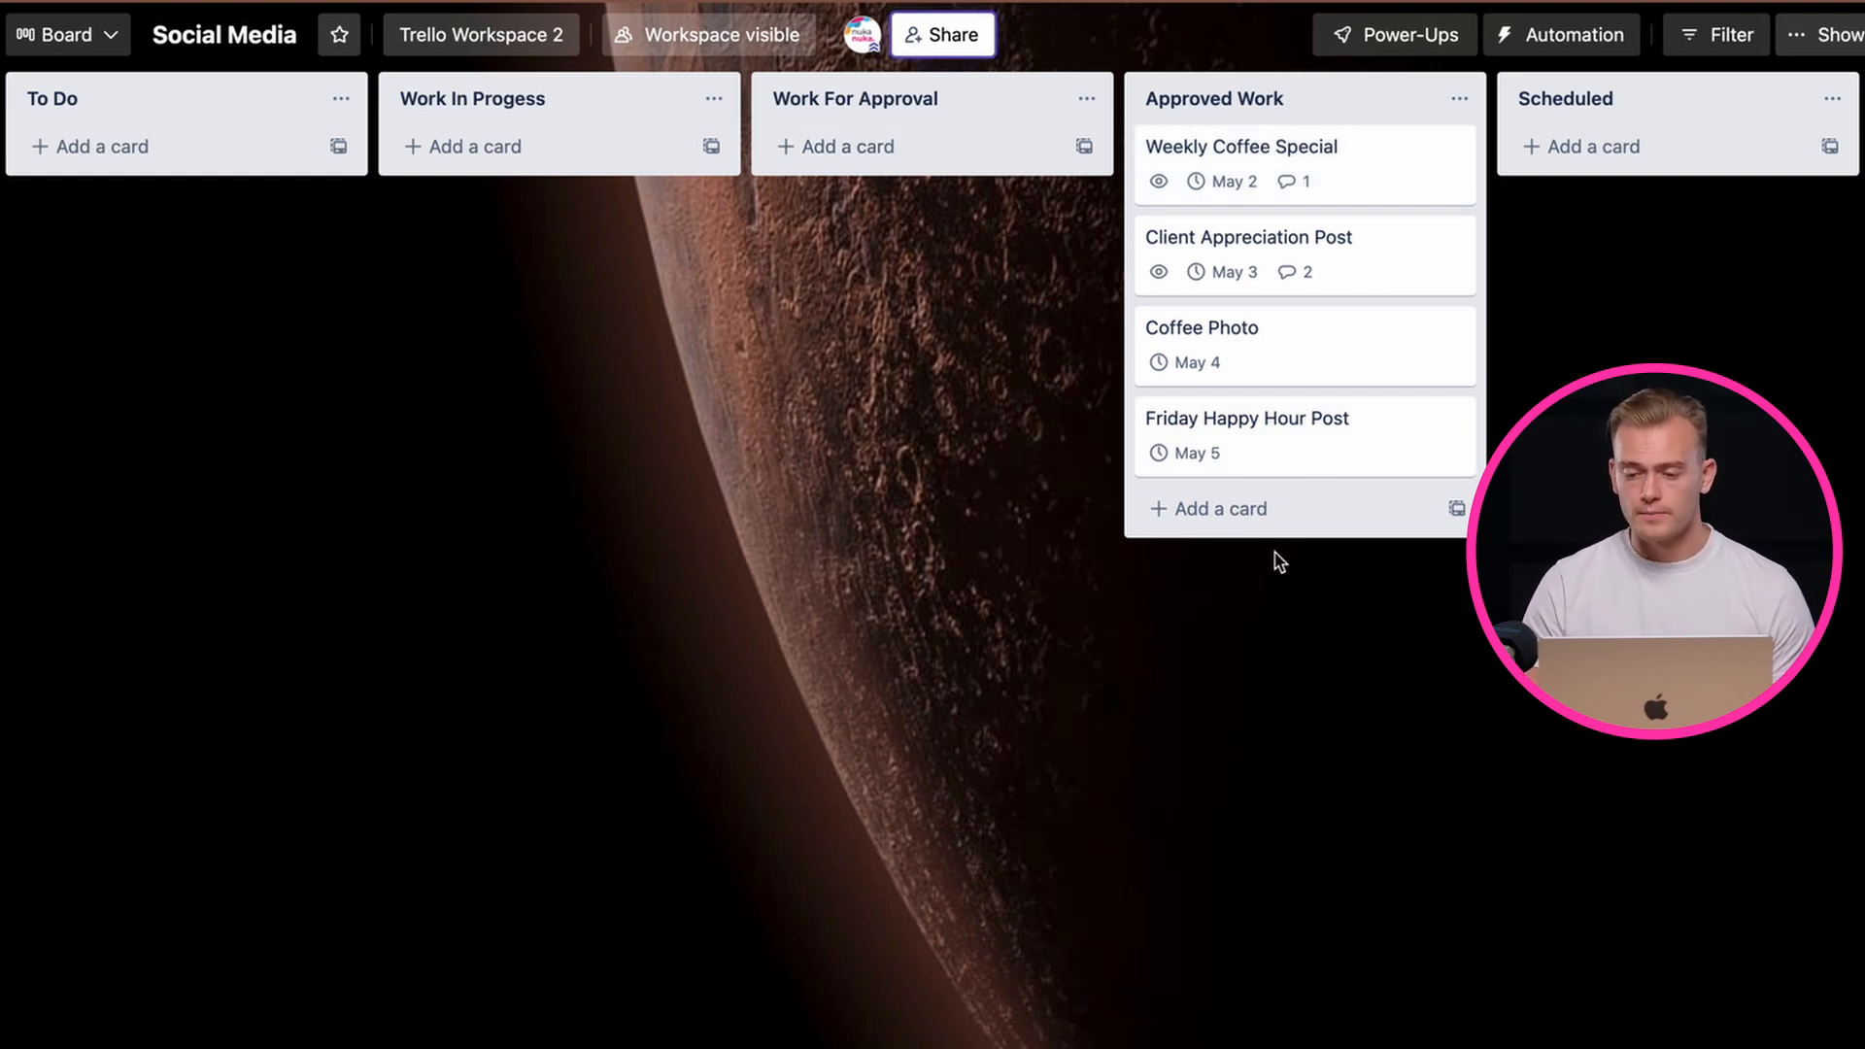
mouse_move(1292, 710)
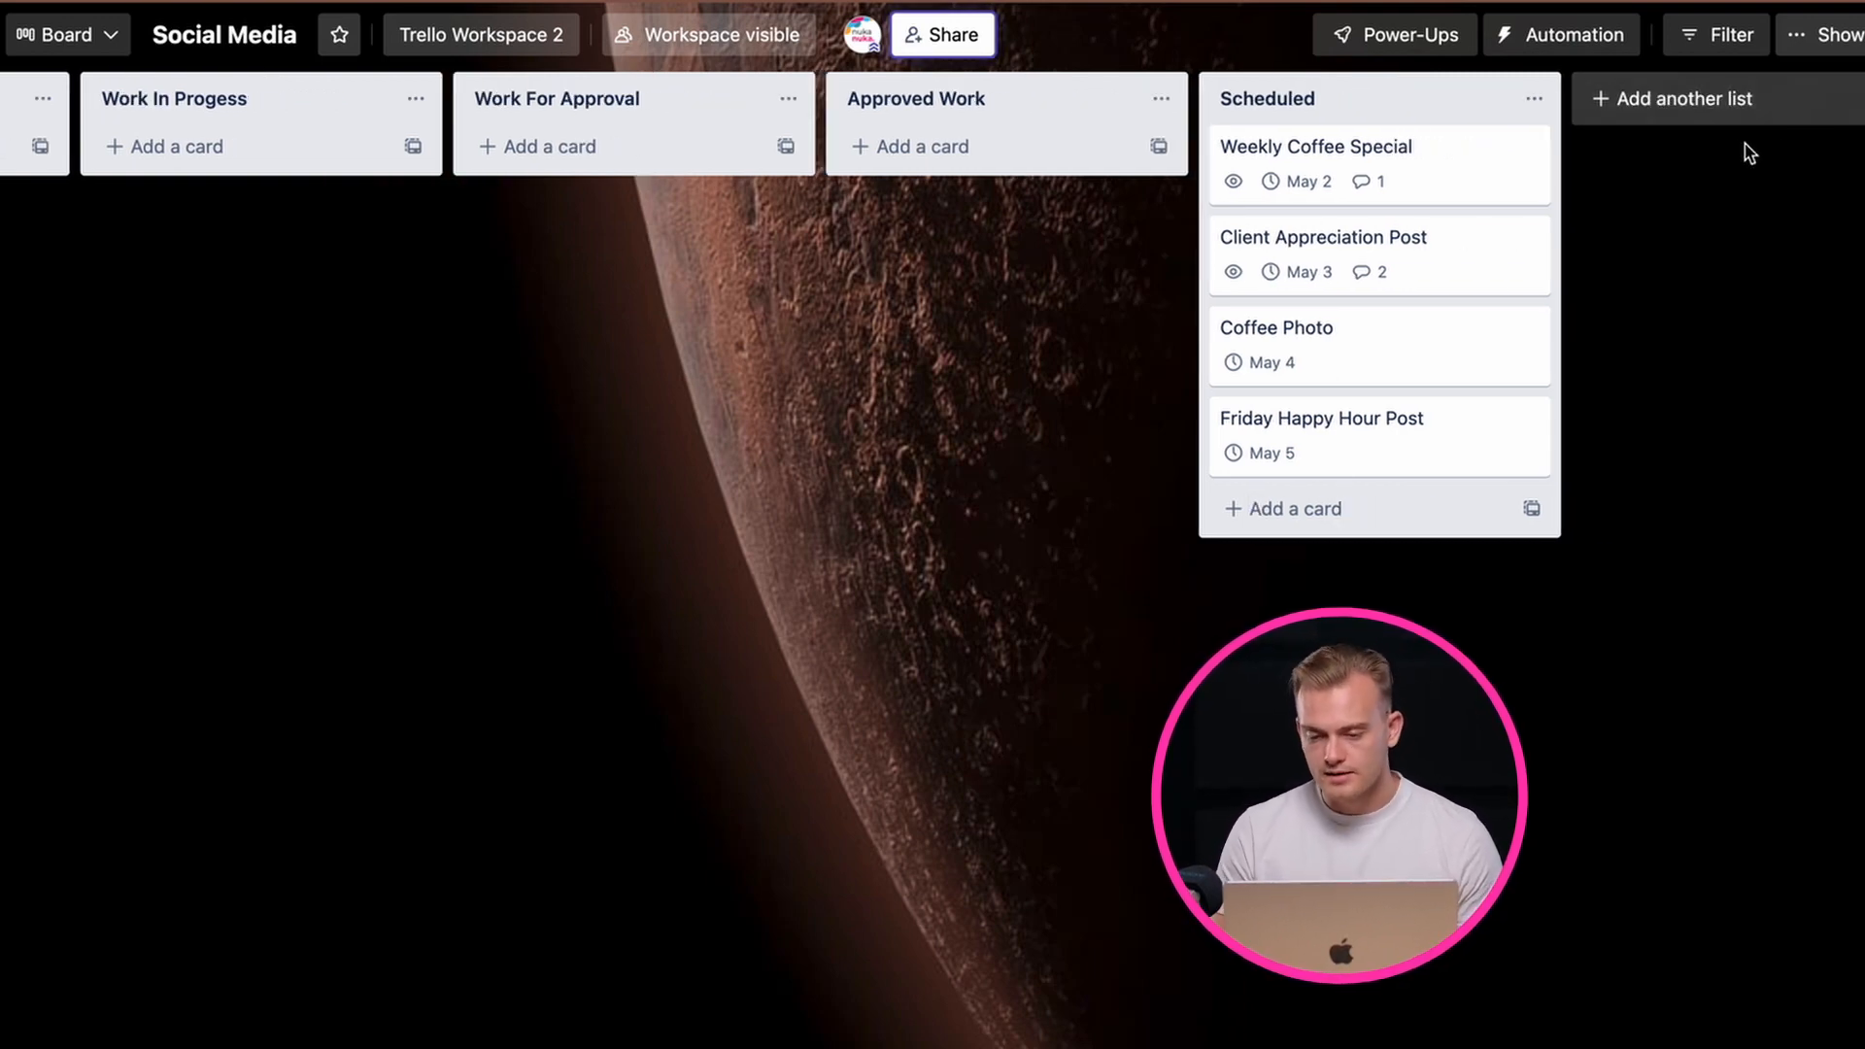
mouse_move(1605, 301)
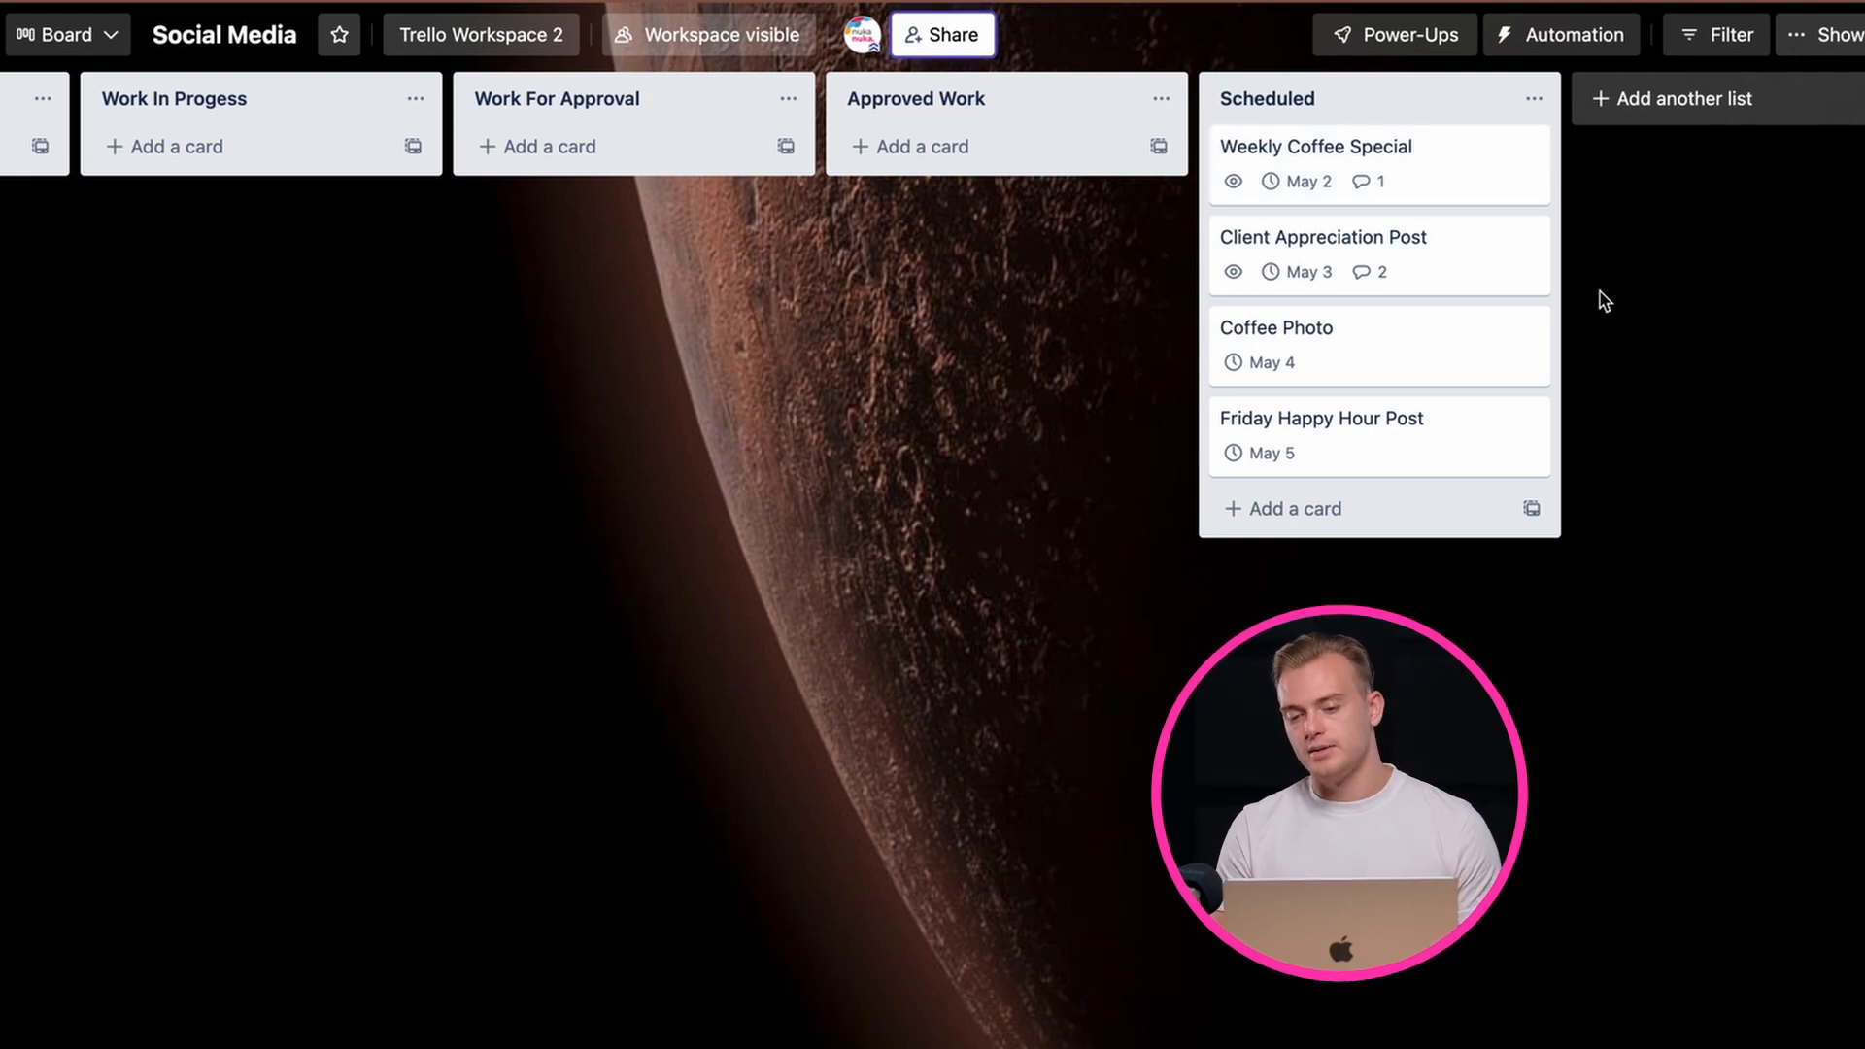